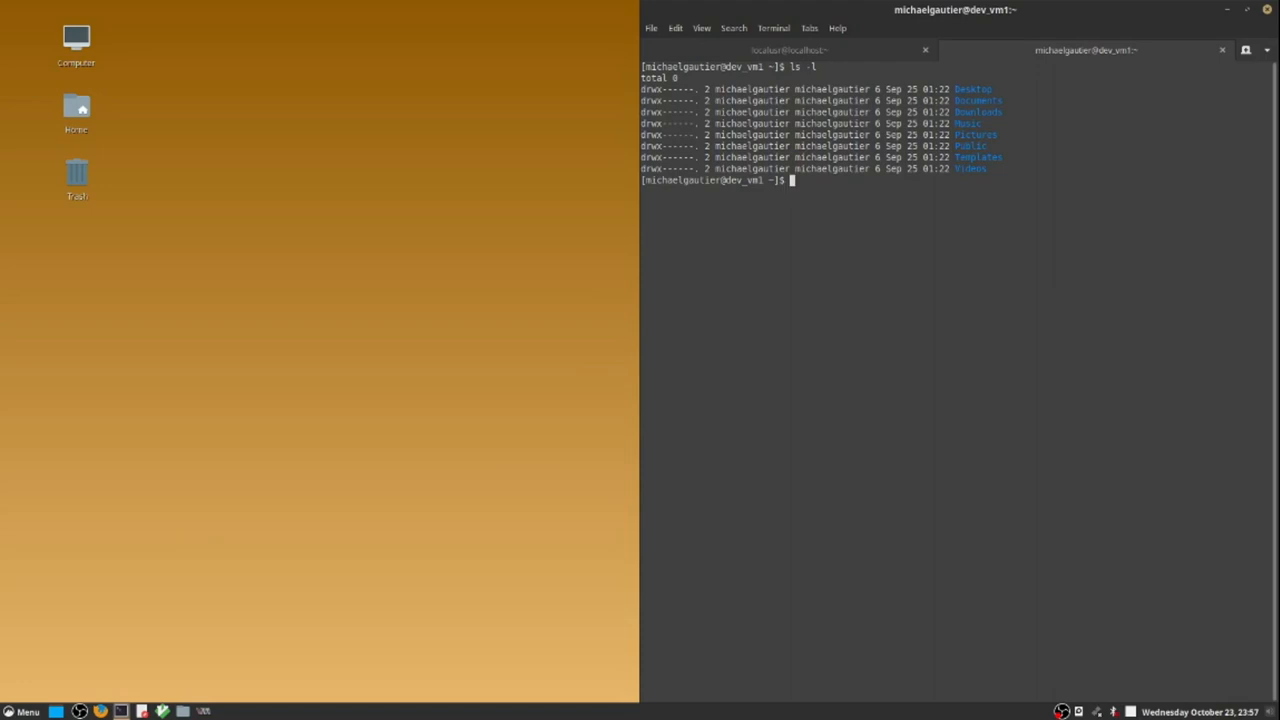
# Abandon the partially typed mkdir command in the remote VM tab and clear the screen.
pyautogui.write('mkdir')
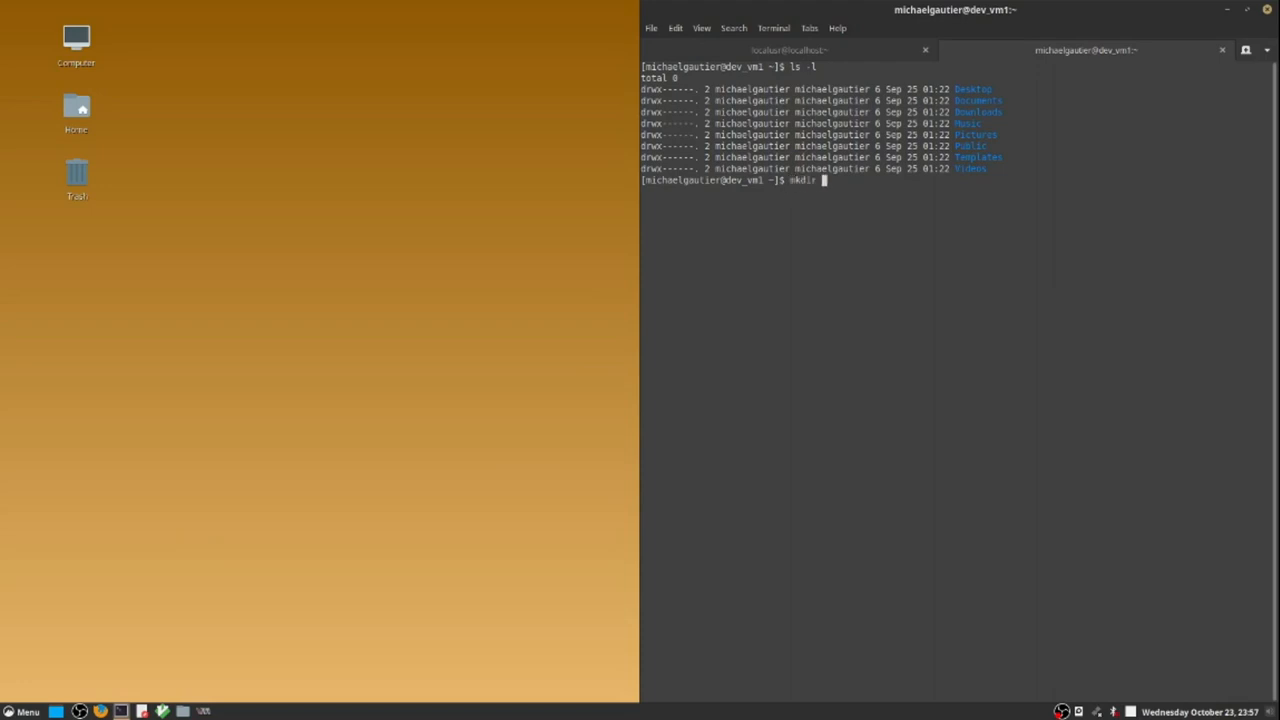
pyautogui.press('Return')
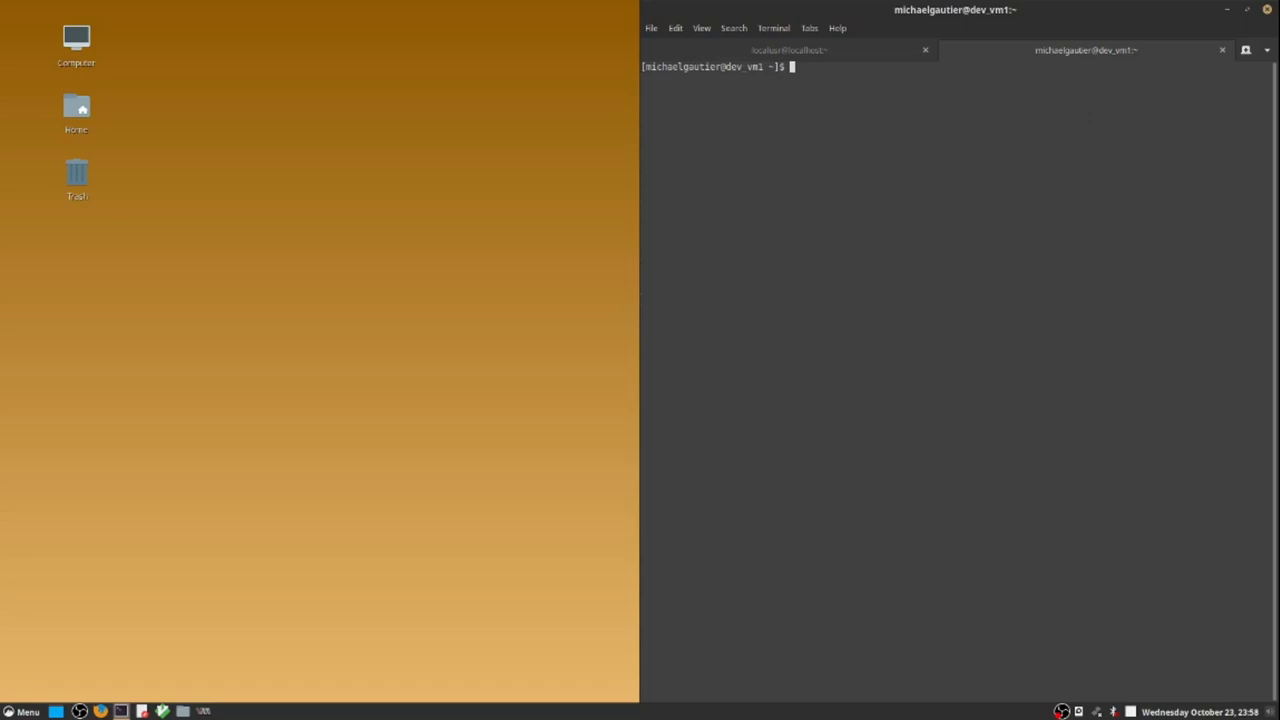
# On the localhost tab, create the gtk-sample folder inside code, then run reset.
pyautogui.click(788, 50)
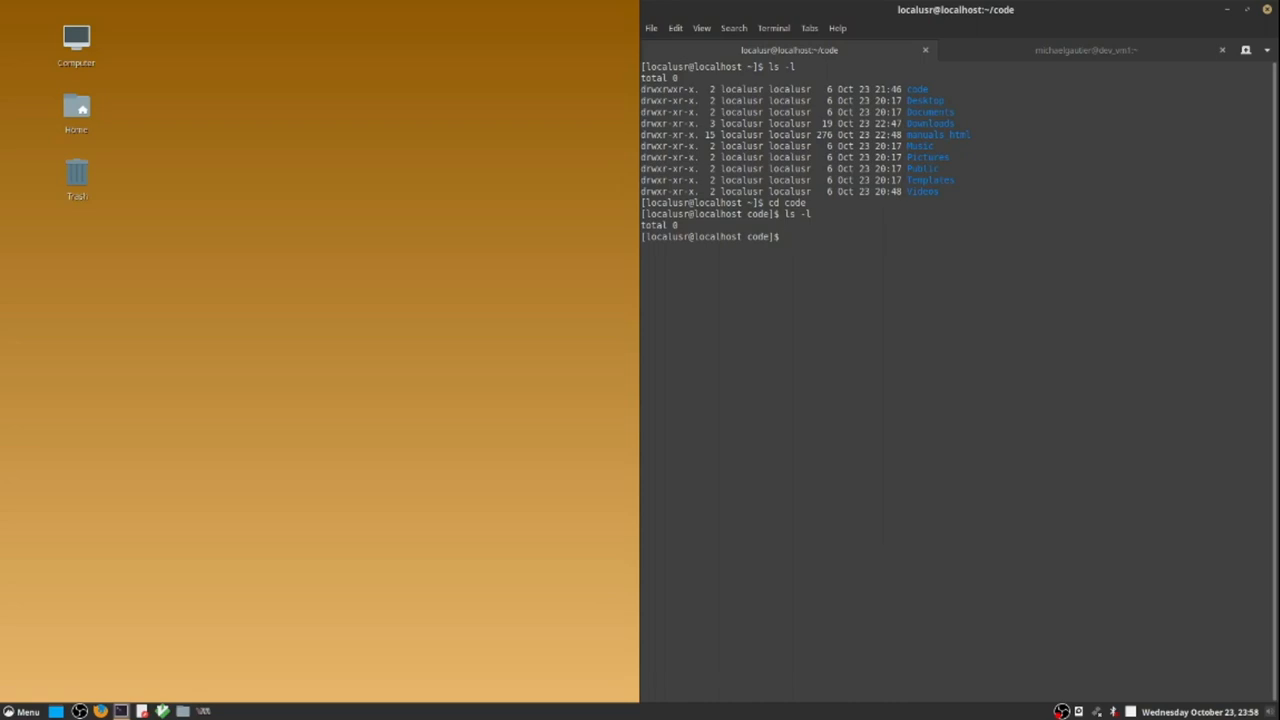
pyautogui.write('mkdir')
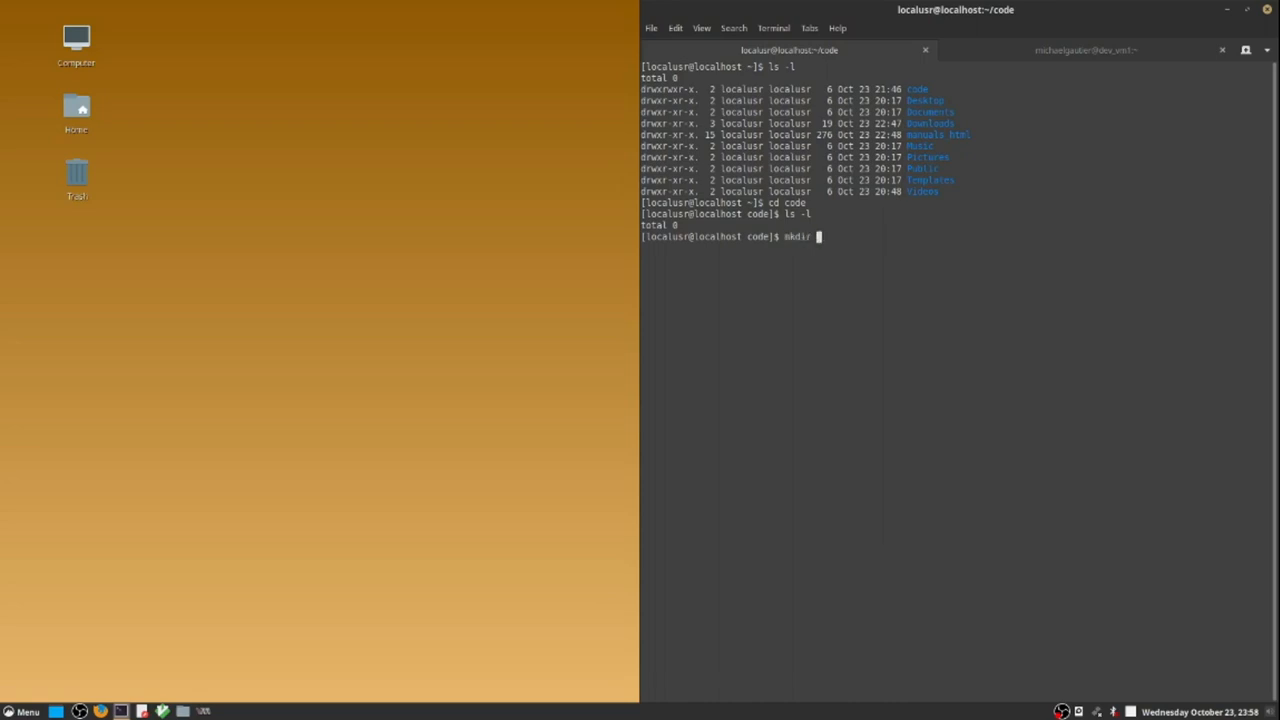
pyautogui.write('sample')
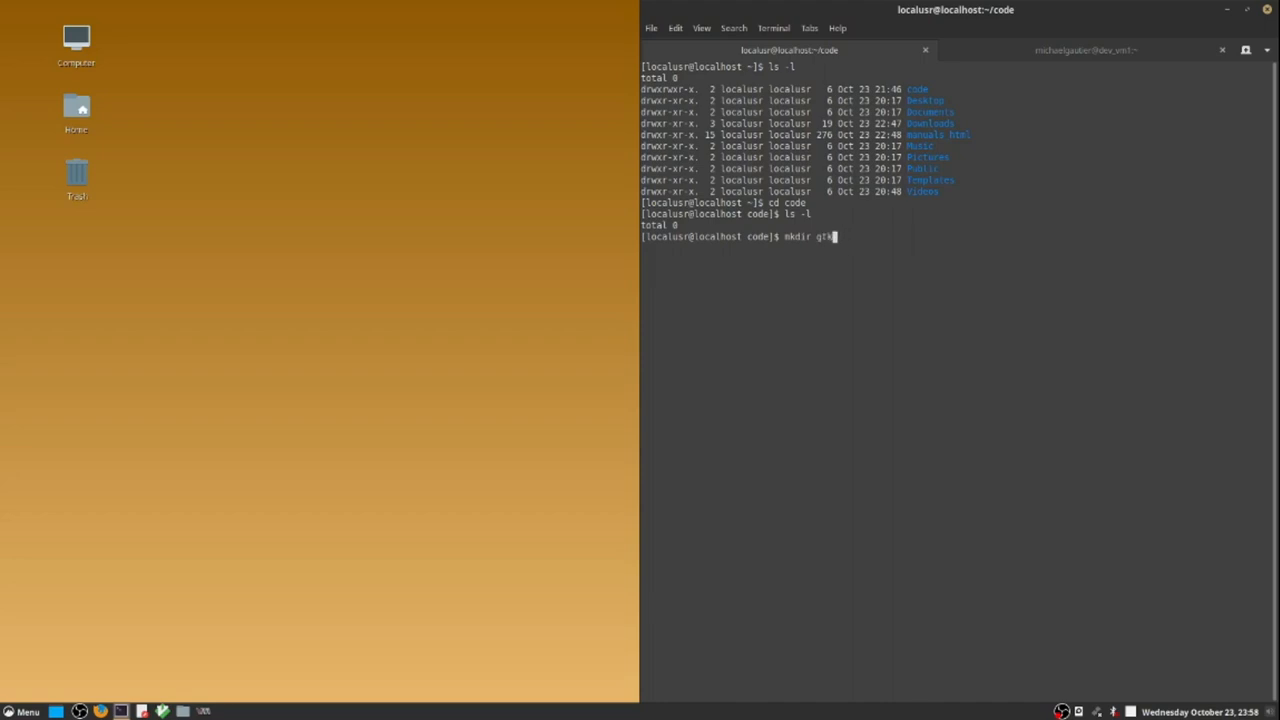
pyautogui.write('-sample')
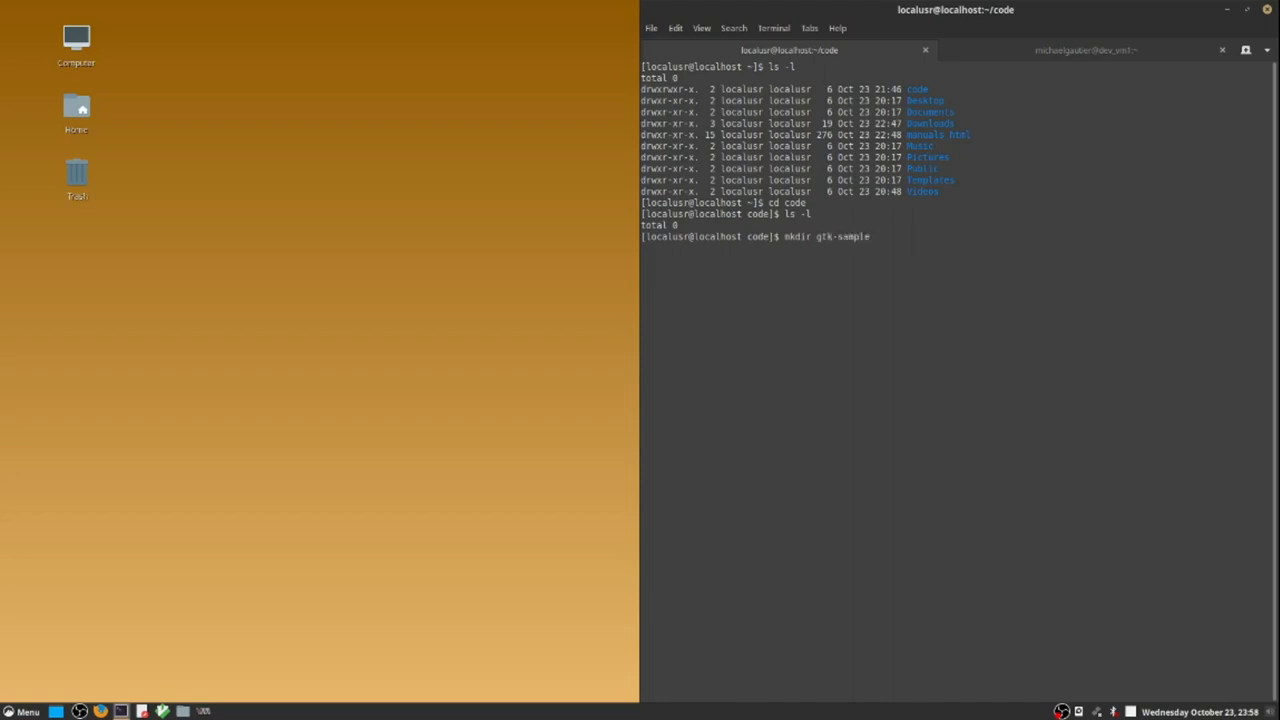
pyautogui.write('res')
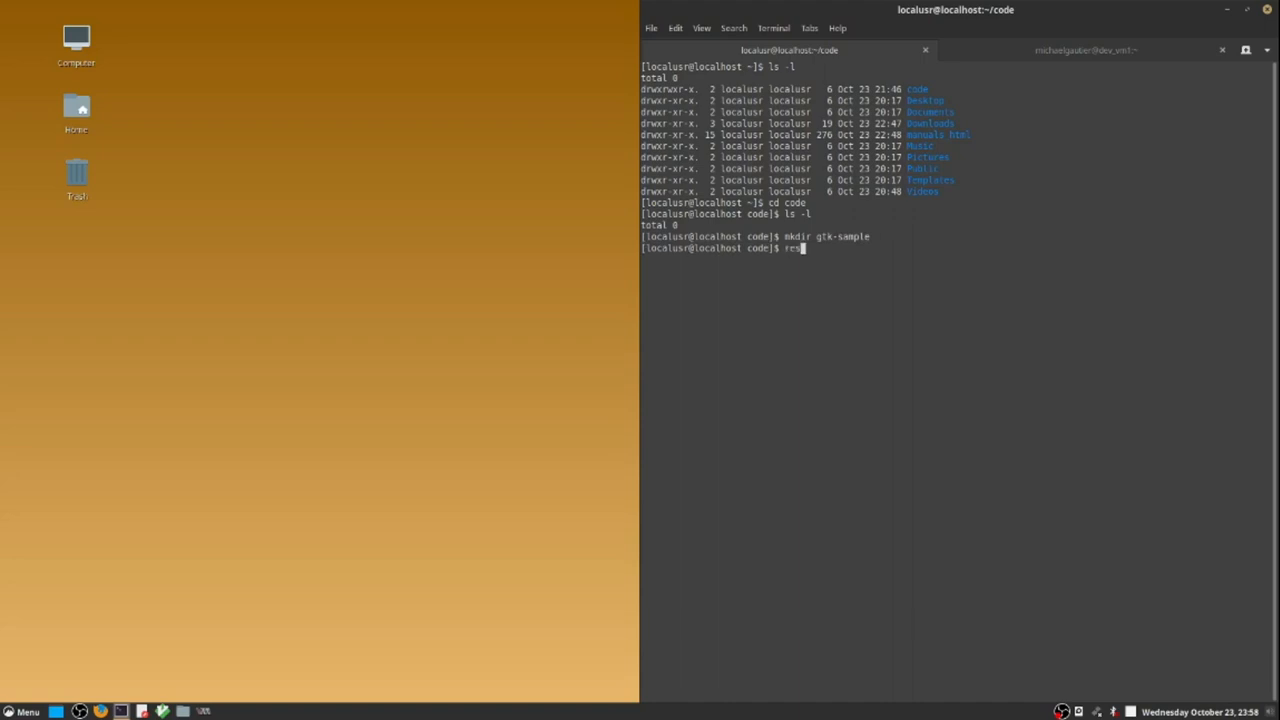
pyautogui.press('Return')
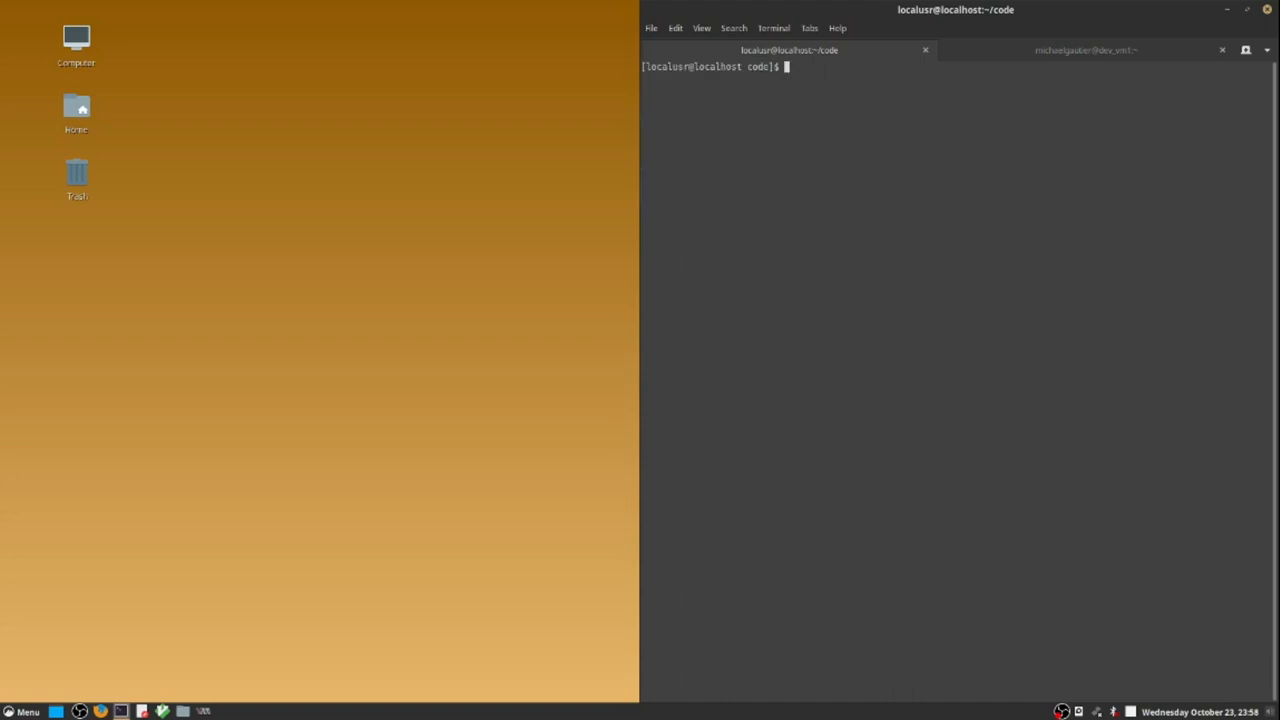
pyautogui.moveTo(225, 451)
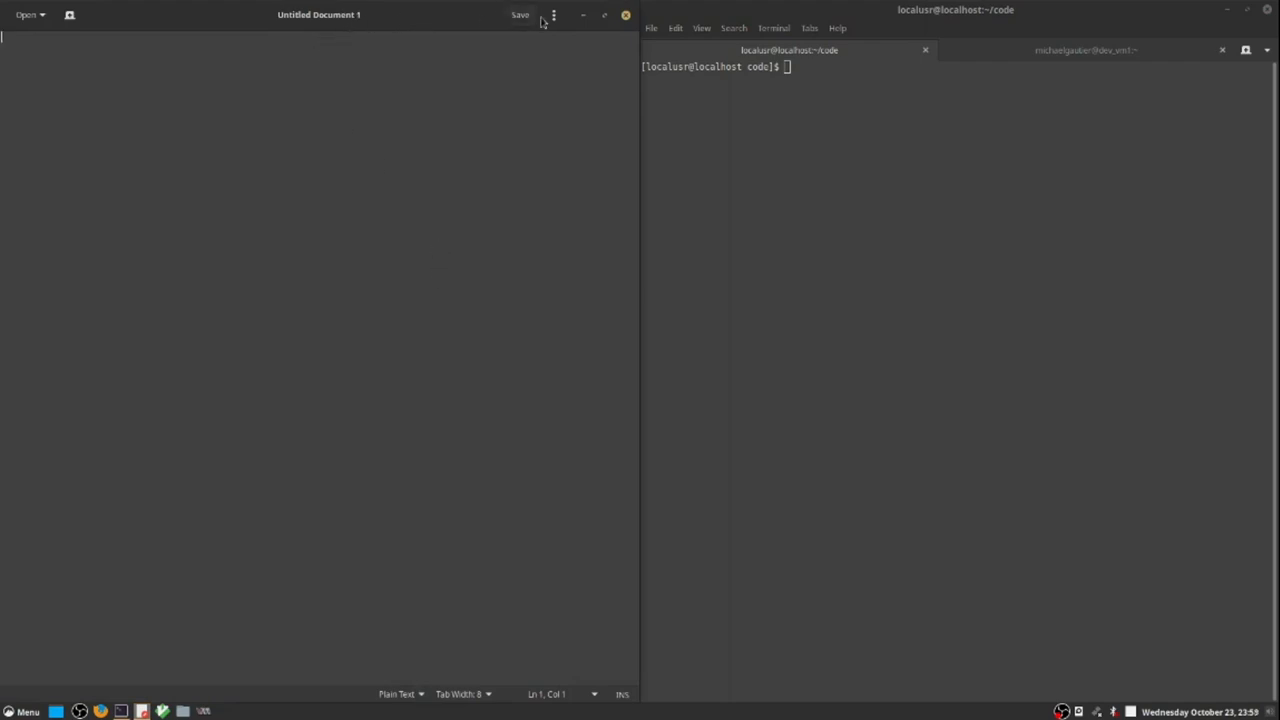
# Enable Display line numbers, Highlight current line and Highlight matching brackets in gedit Preferences.
pyautogui.click(553, 14)
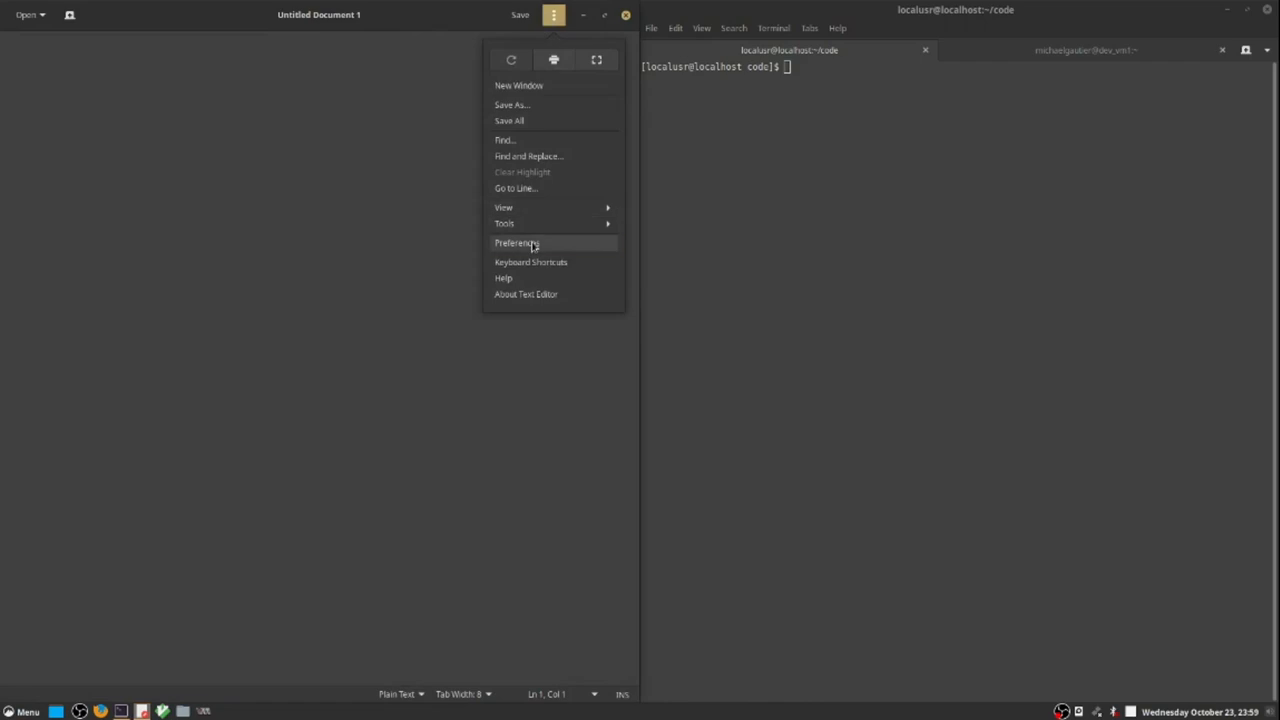
pyautogui.click(517, 242)
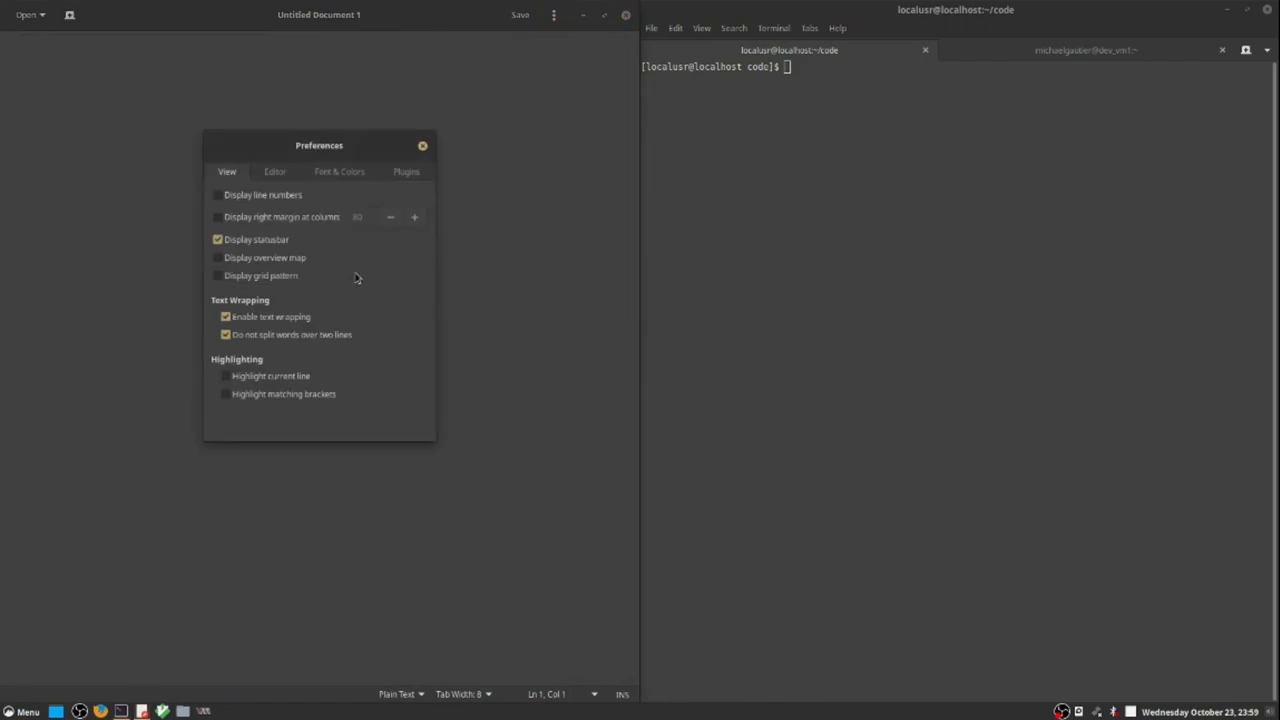
pyautogui.click(217, 194)
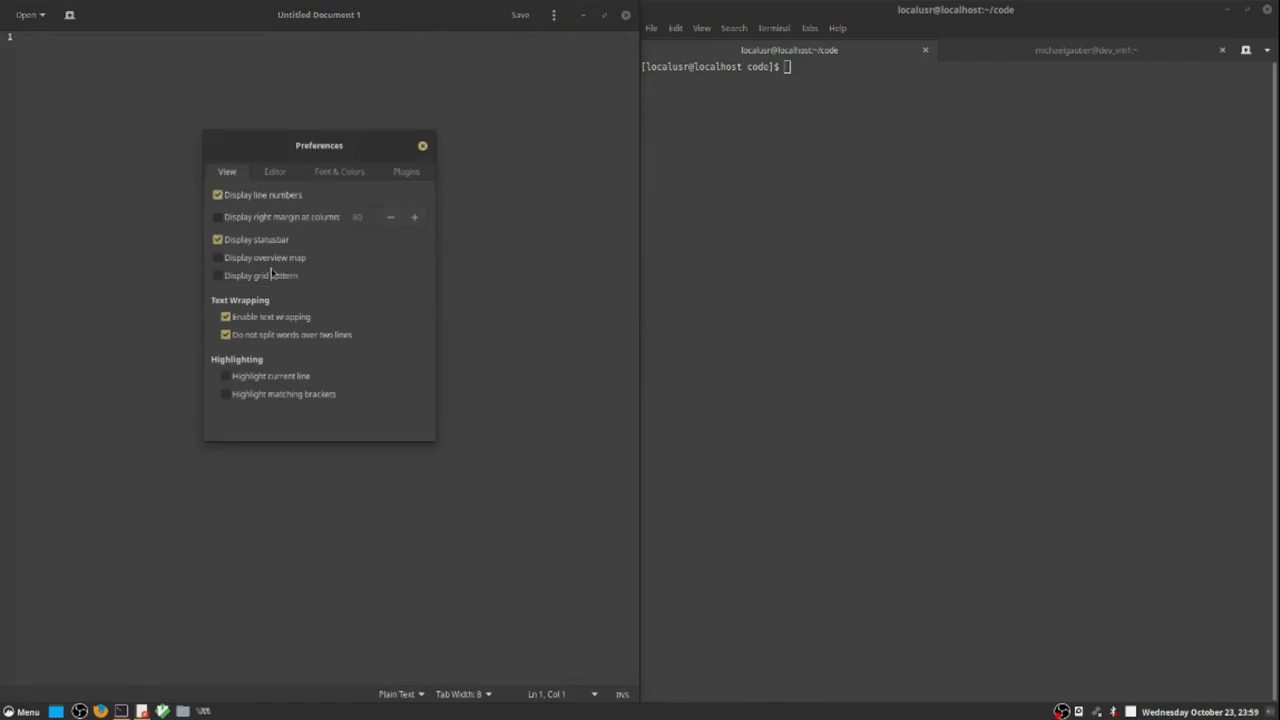
pyautogui.click(225, 375)
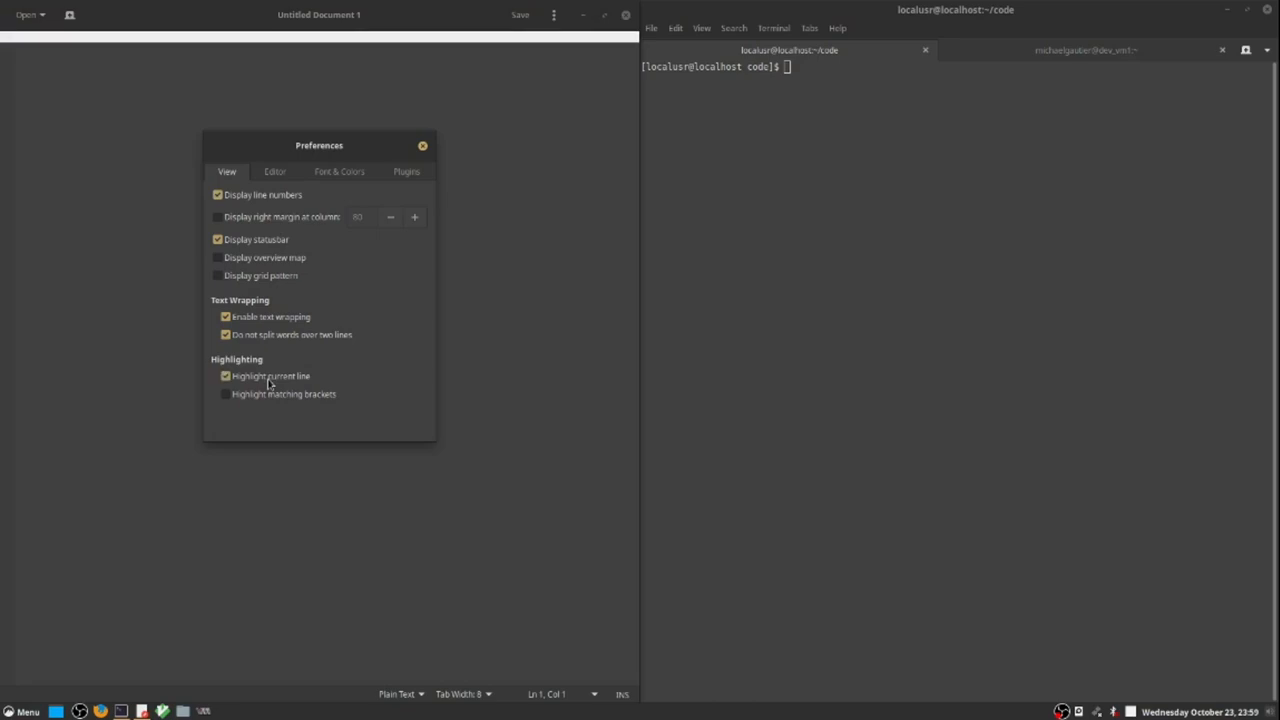
pyautogui.moveTo(282, 245)
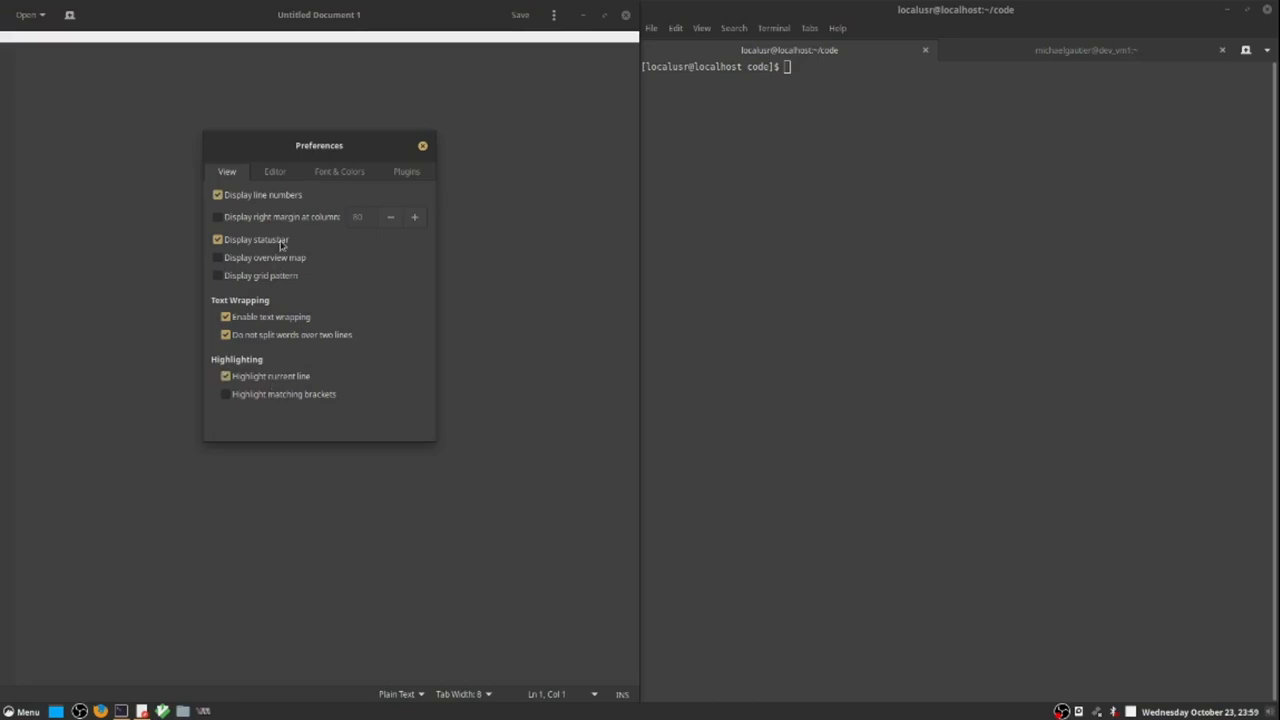
pyautogui.click(225, 393)
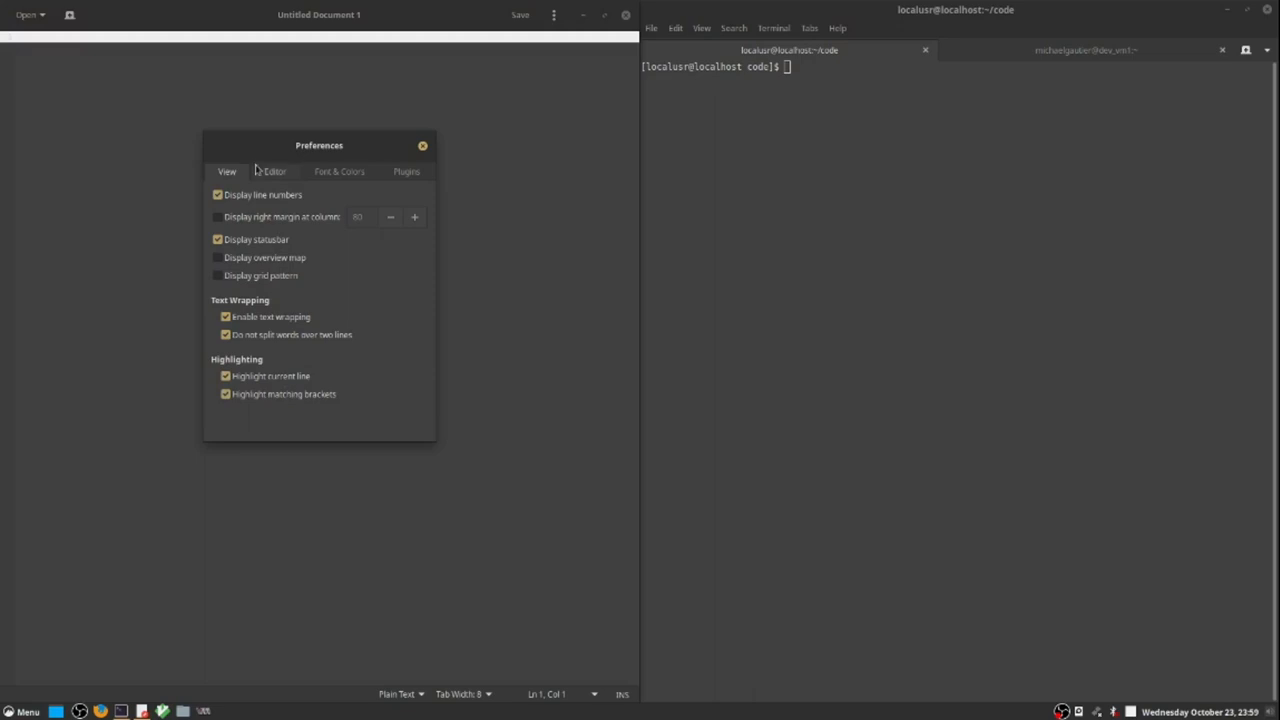
pyautogui.click(274, 171)
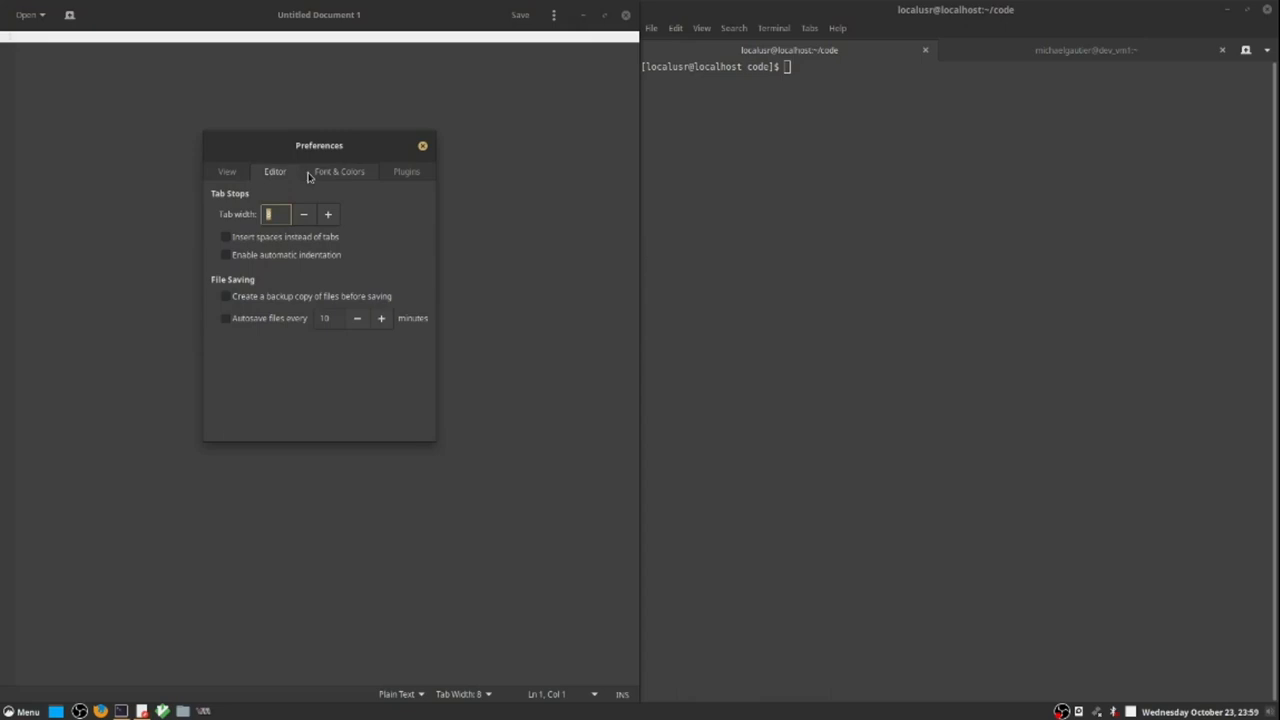
pyautogui.moveTo(318, 177)
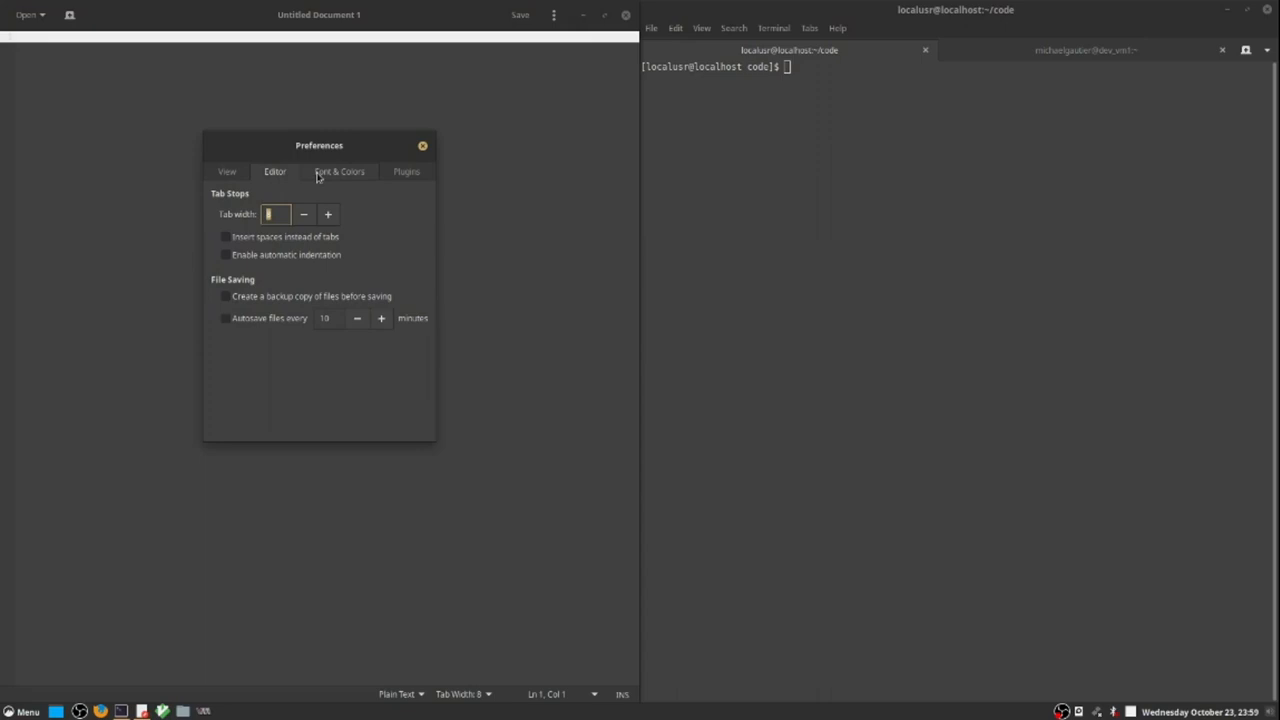
# Apply the Kate colour scheme and enable the Sort and Git plugins.
pyautogui.click(339, 171)
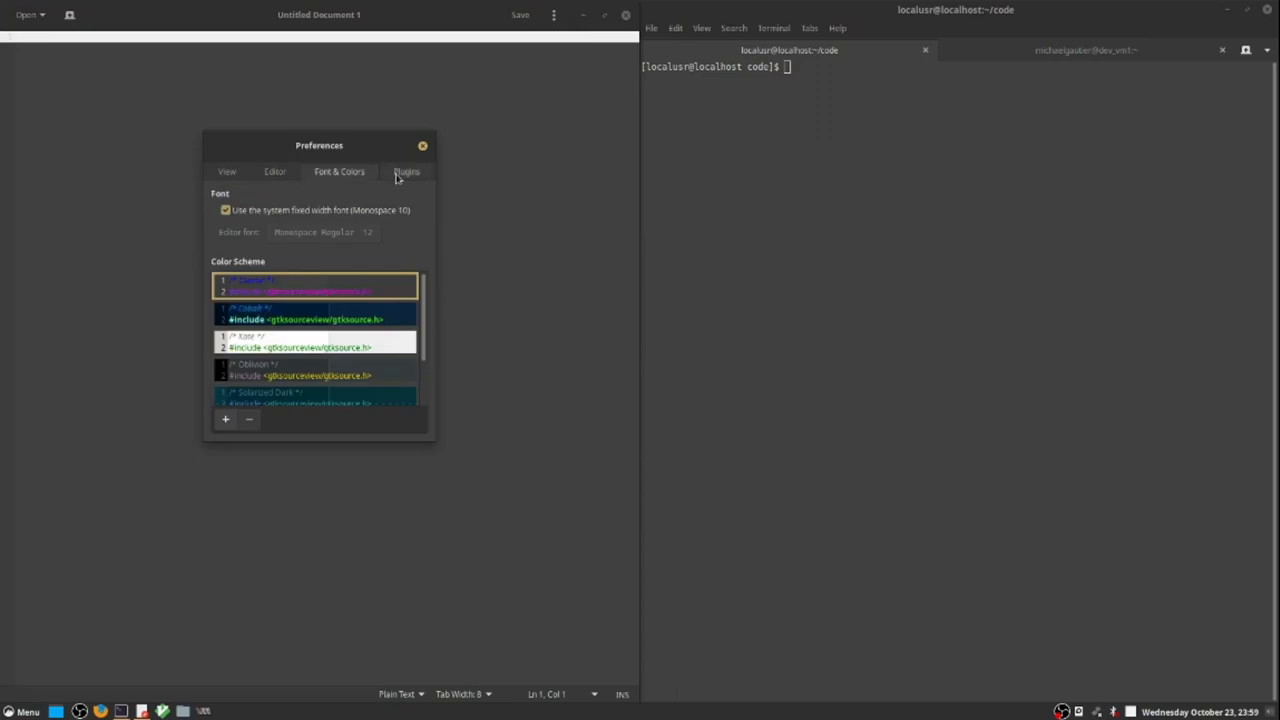
pyautogui.click(300, 347)
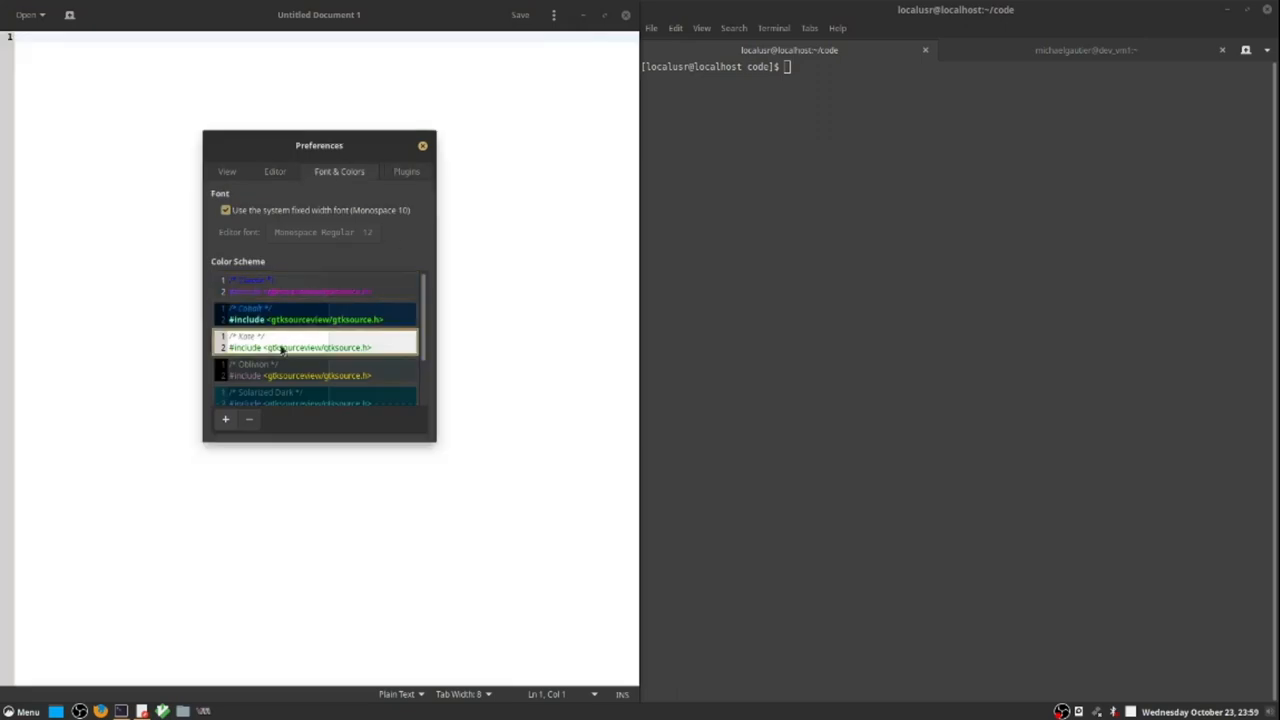
pyautogui.click(406, 171)
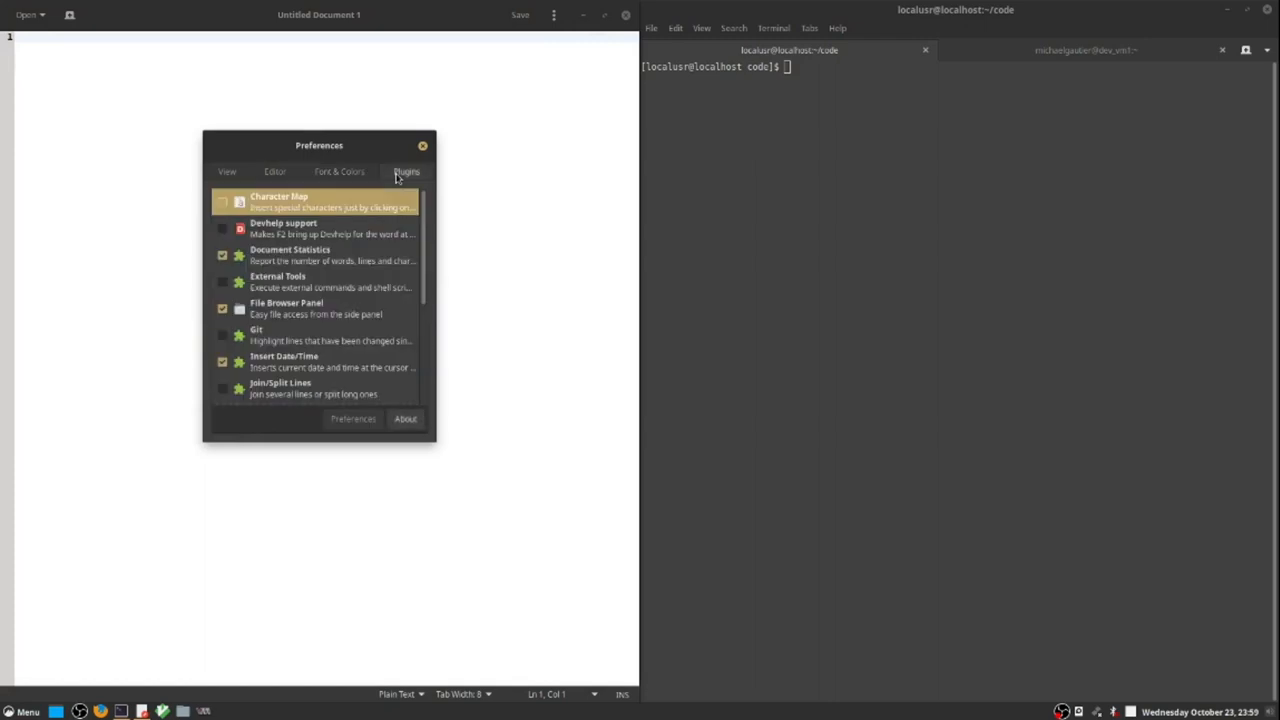
pyautogui.scroll(-3)
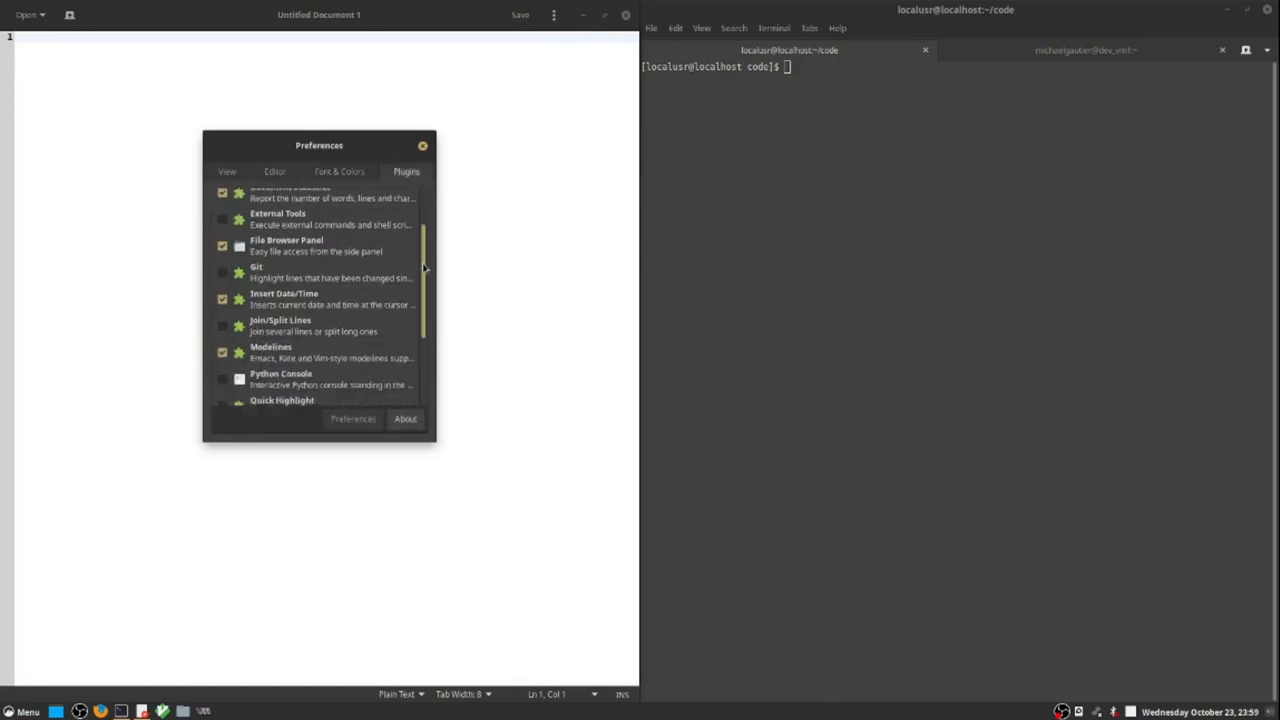
pyautogui.scroll(-3)
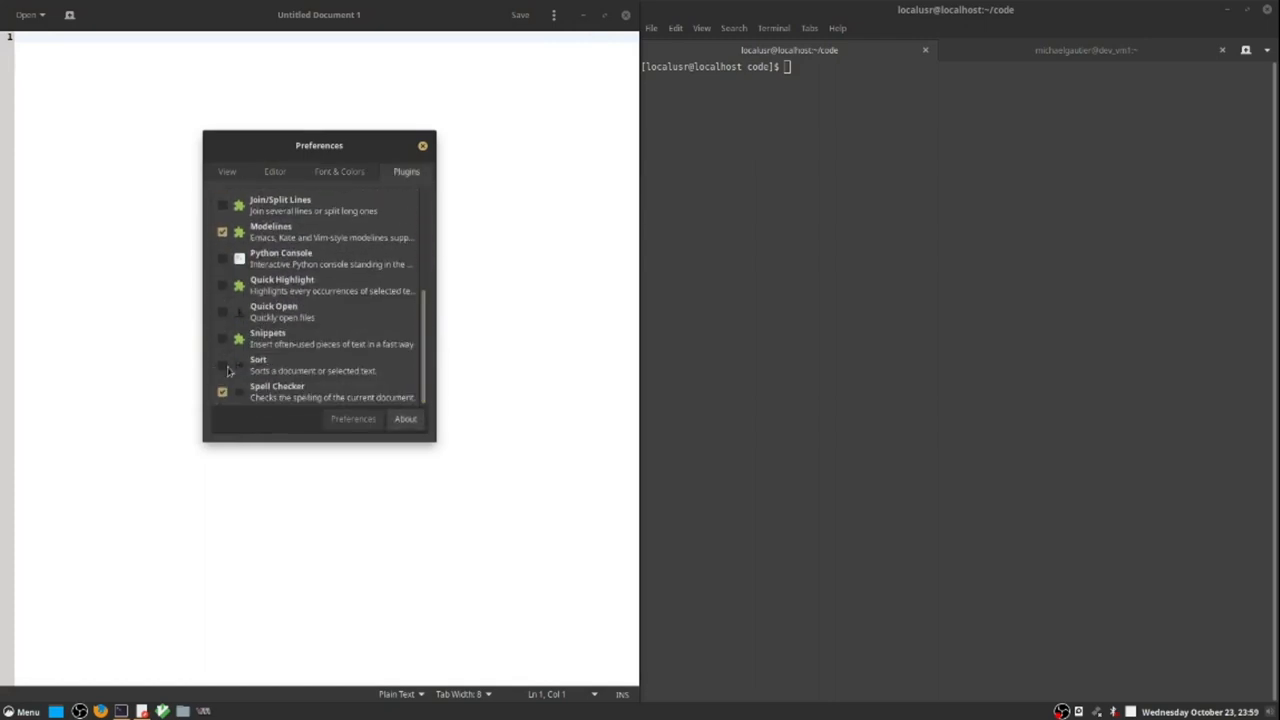
pyautogui.click(222, 365)
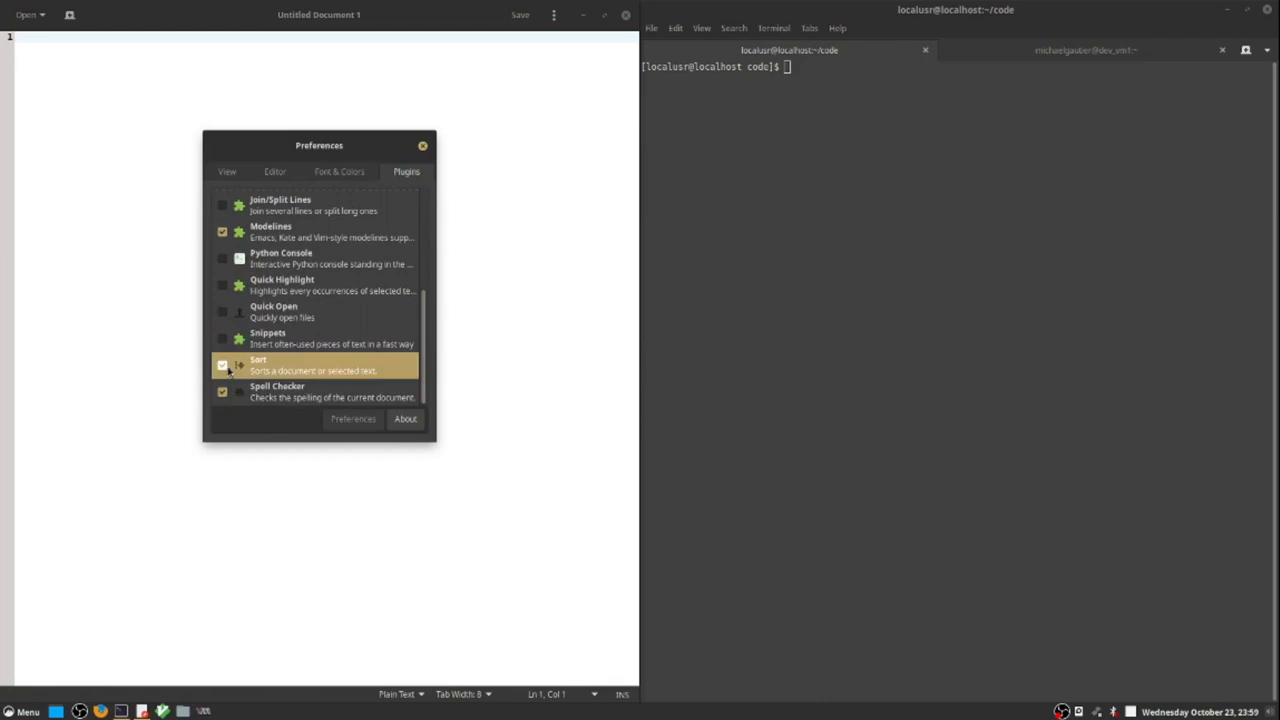
pyautogui.scroll(3)
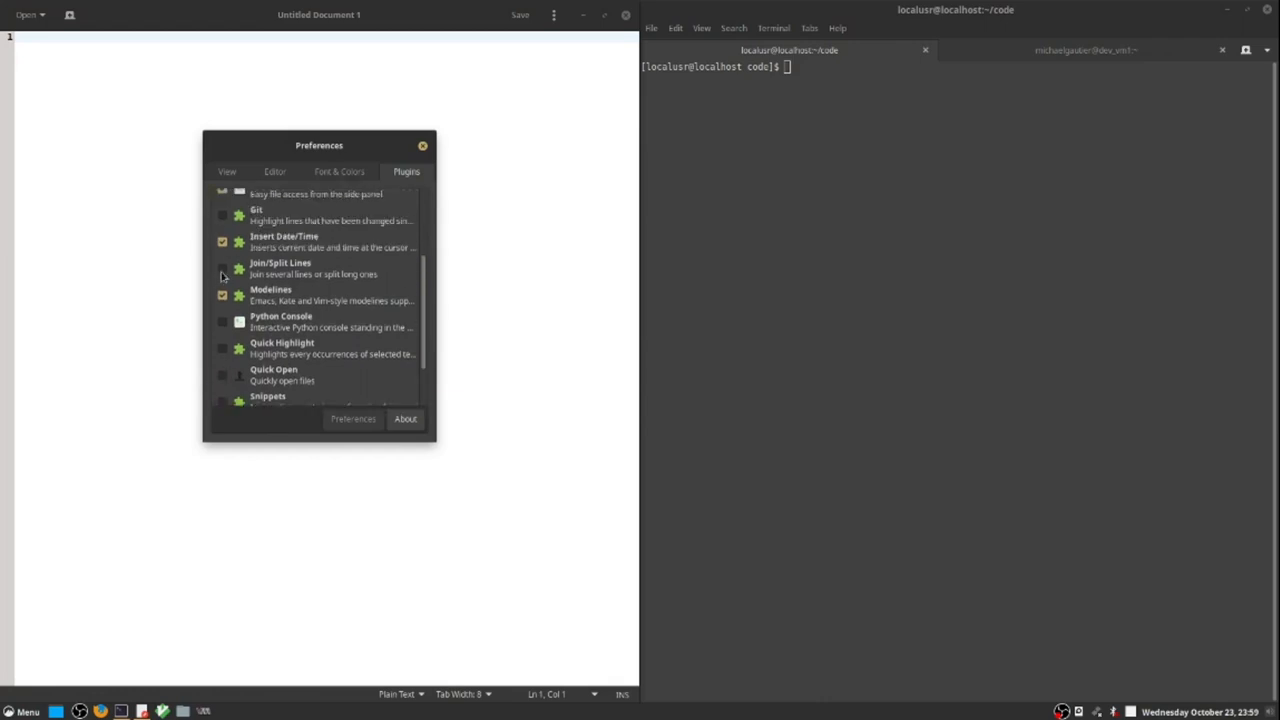
pyautogui.scroll(3)
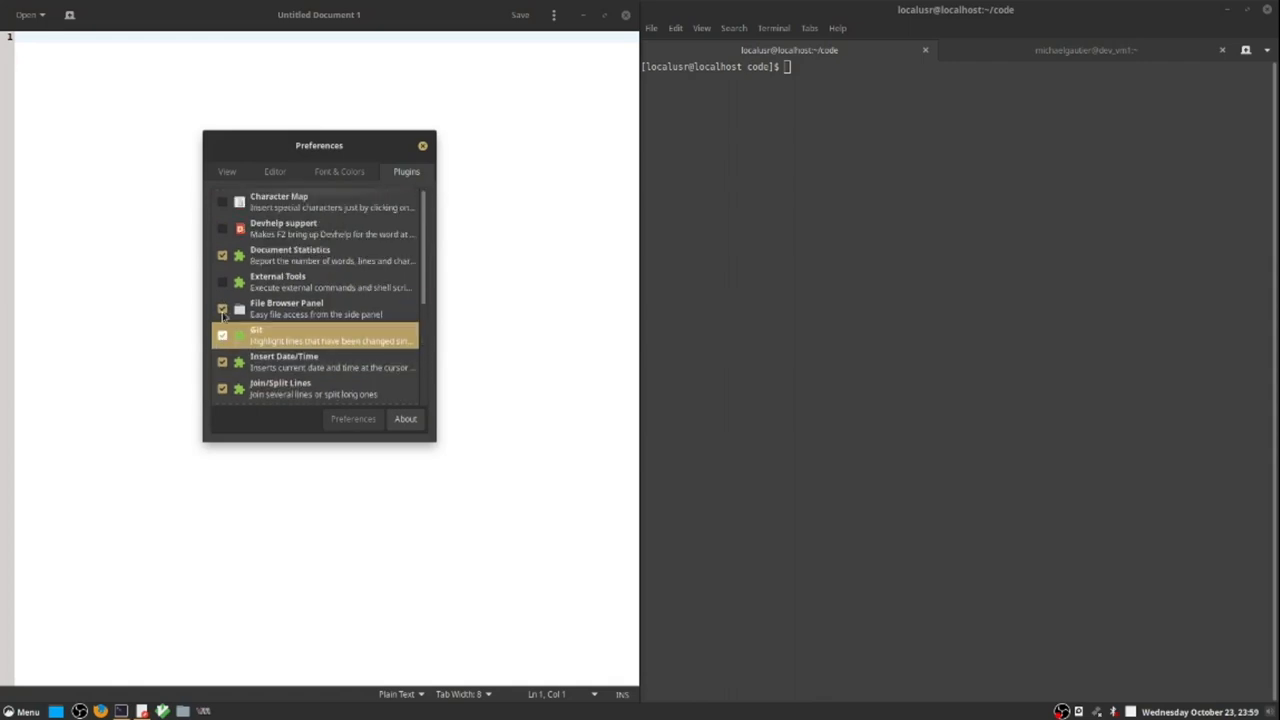
pyautogui.click(222, 308)
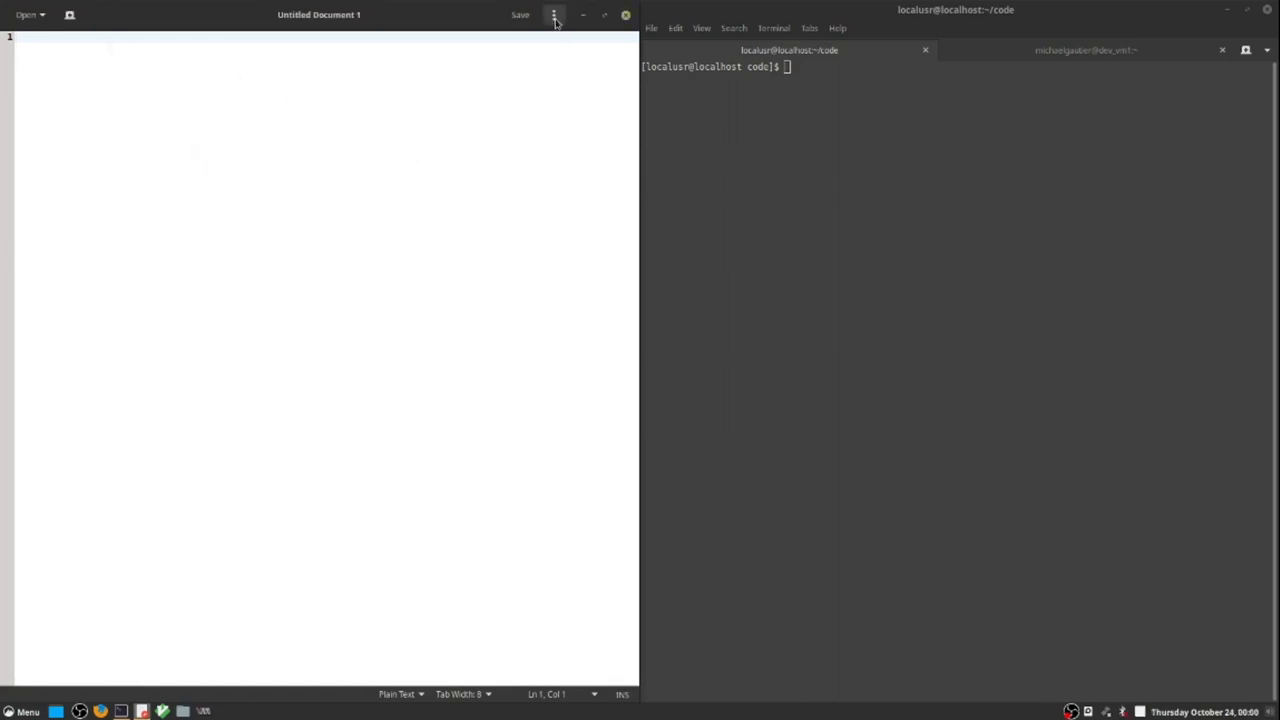
# Turn on the Side Panel from the View options of gedit's main menu.
pyautogui.click(554, 14)
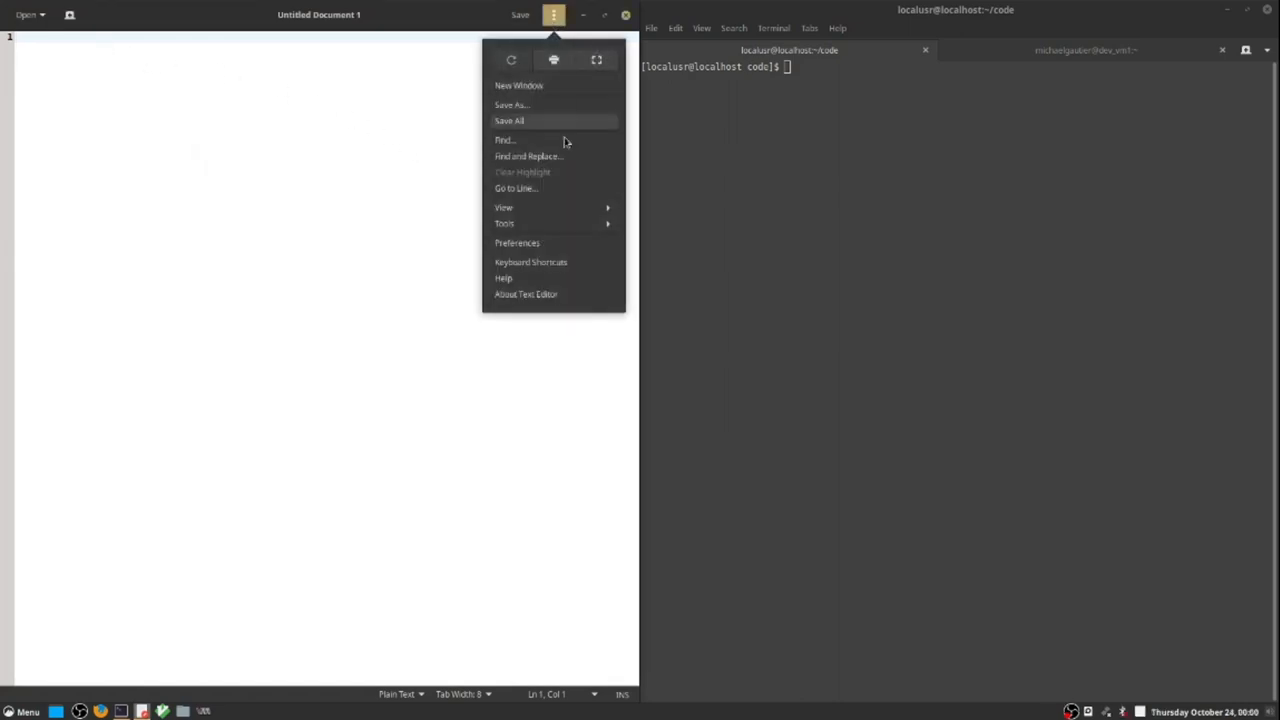
pyautogui.click(504, 207)
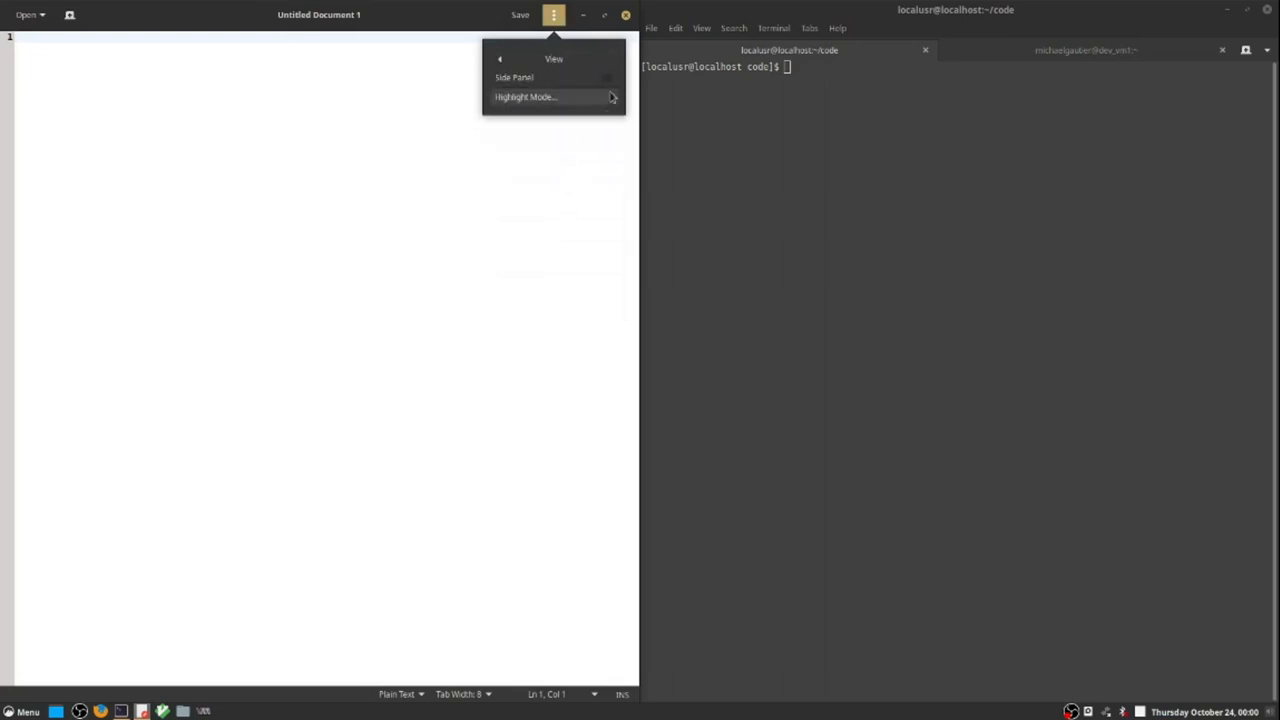
pyautogui.click(514, 77)
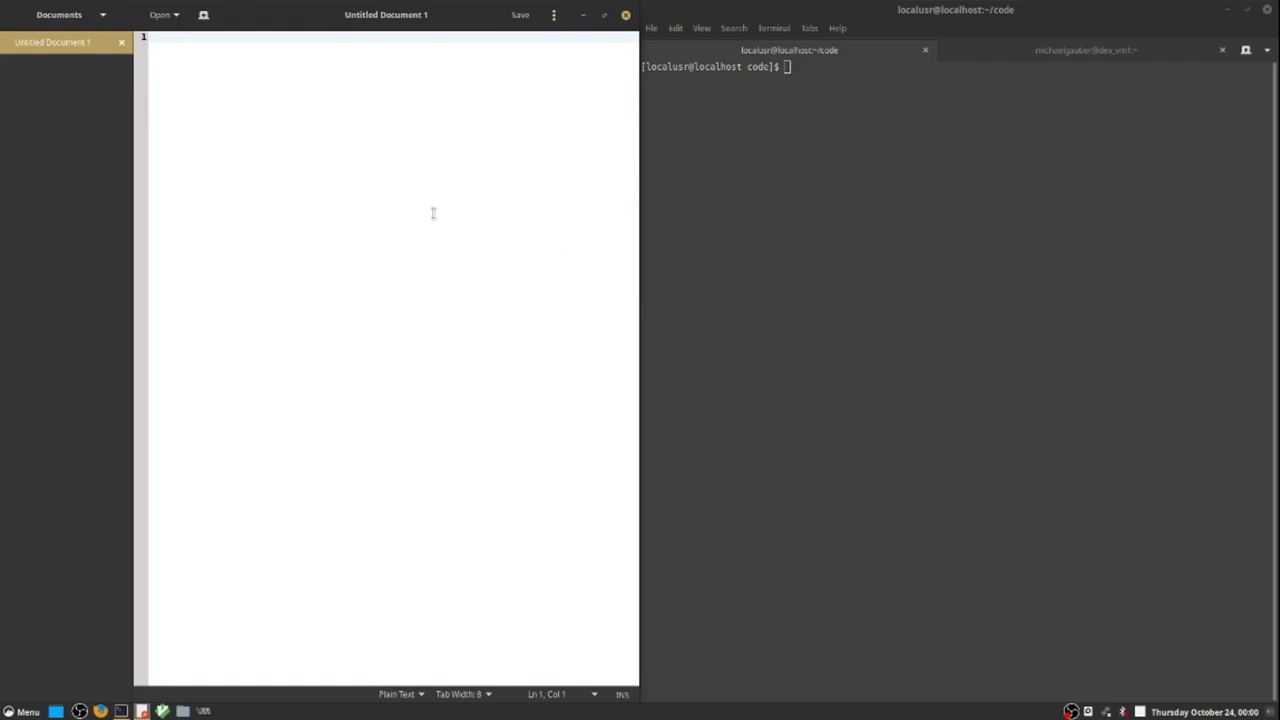
pyautogui.moveTo(295, 128)
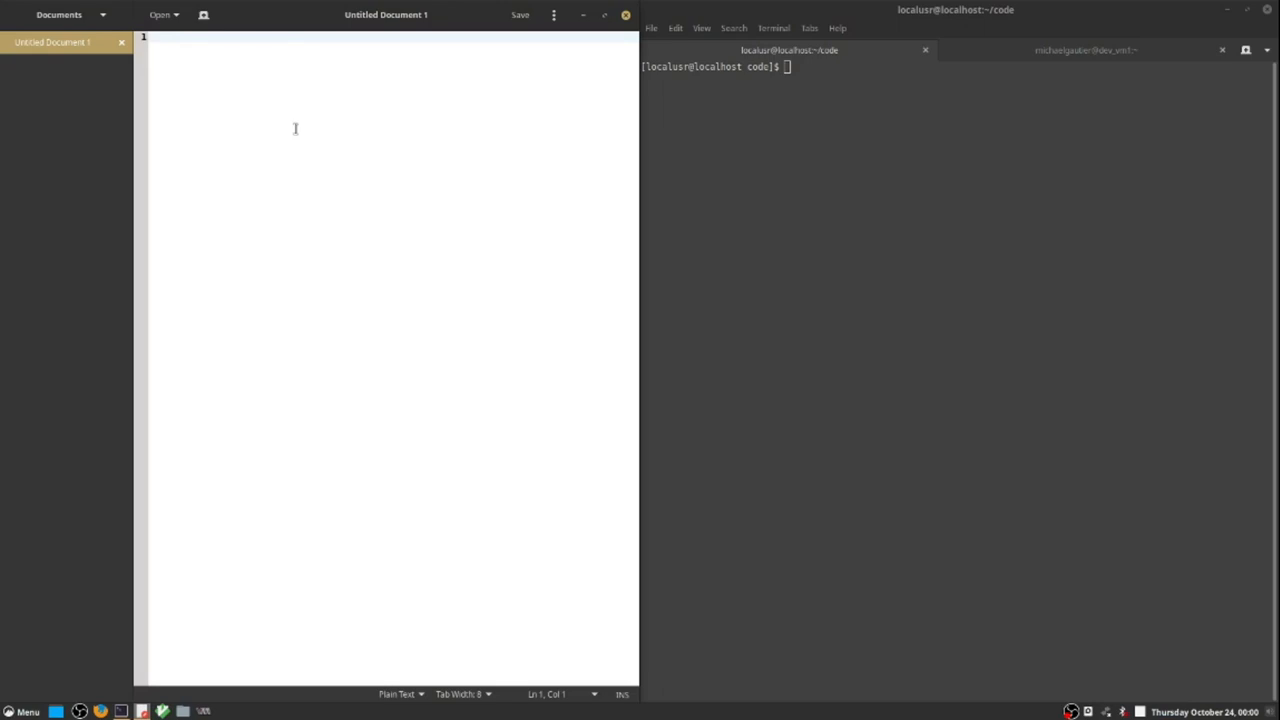
# Type #include <gtk/gtk.h> and declare print_hello(GtkWidget* widget, gpointer data).
pyautogui.write('#')
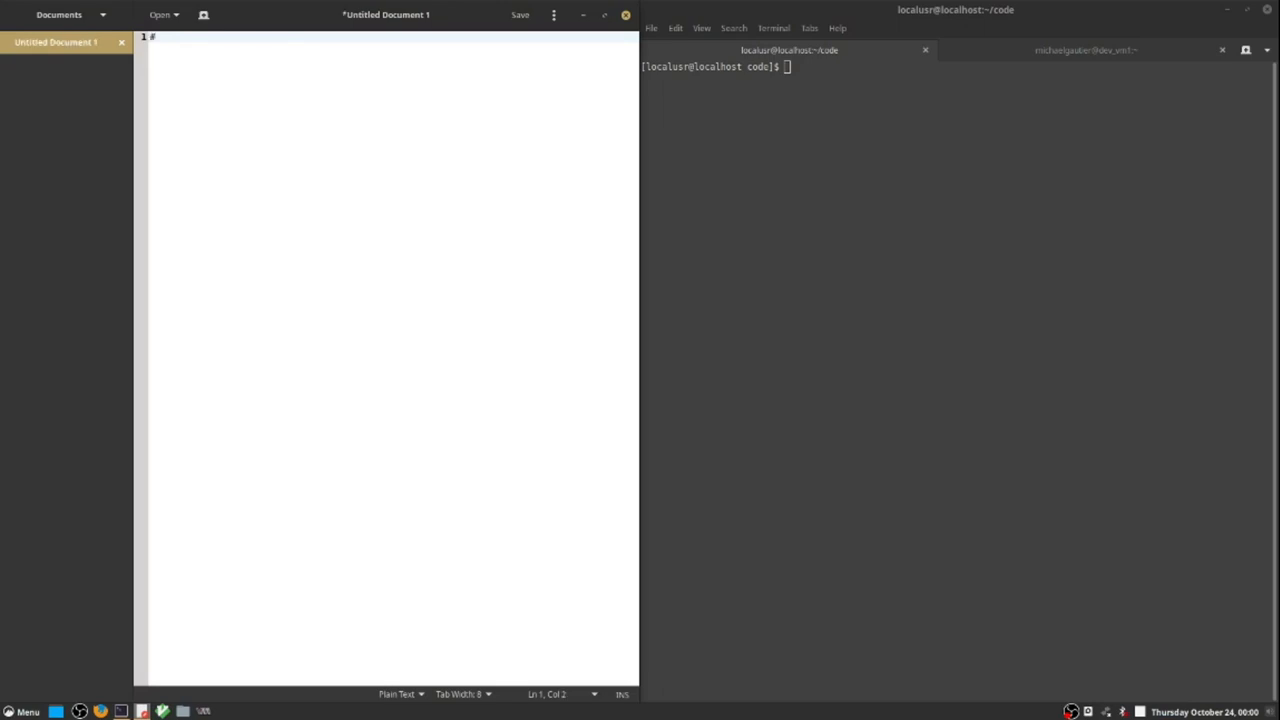
pyautogui.write('include <')
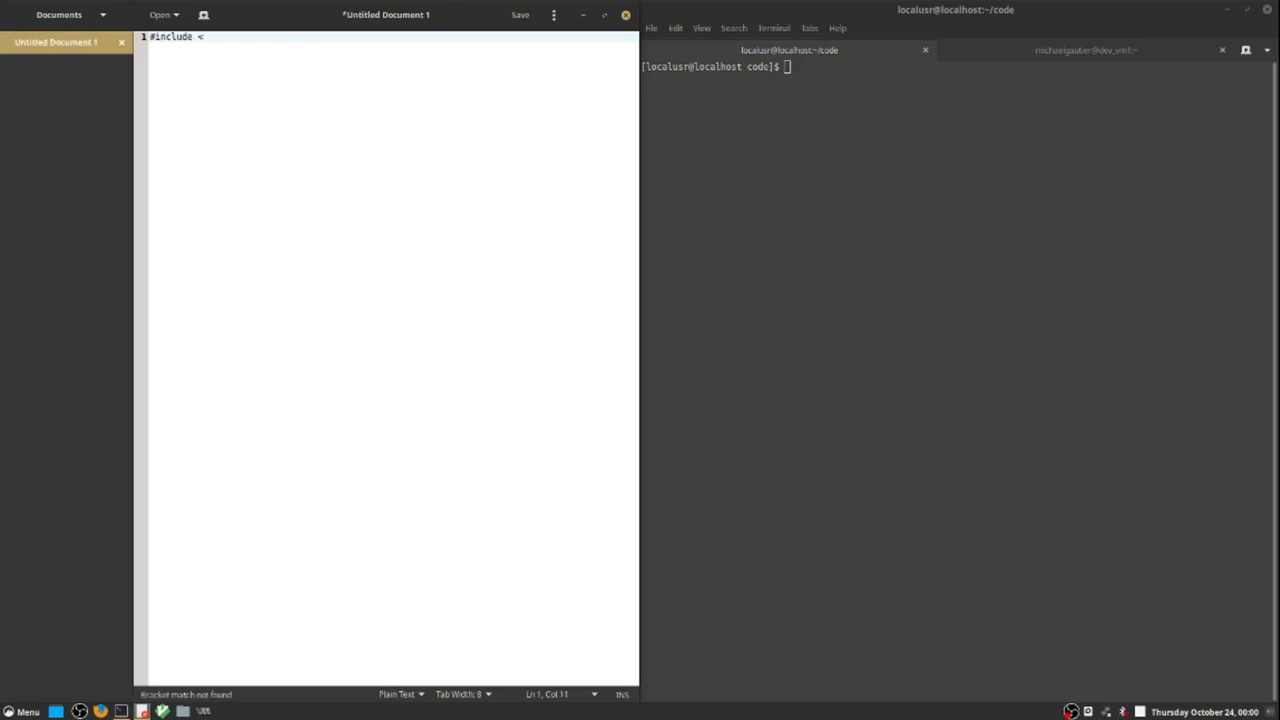
pyautogui.write('gtk/gtk.h>')
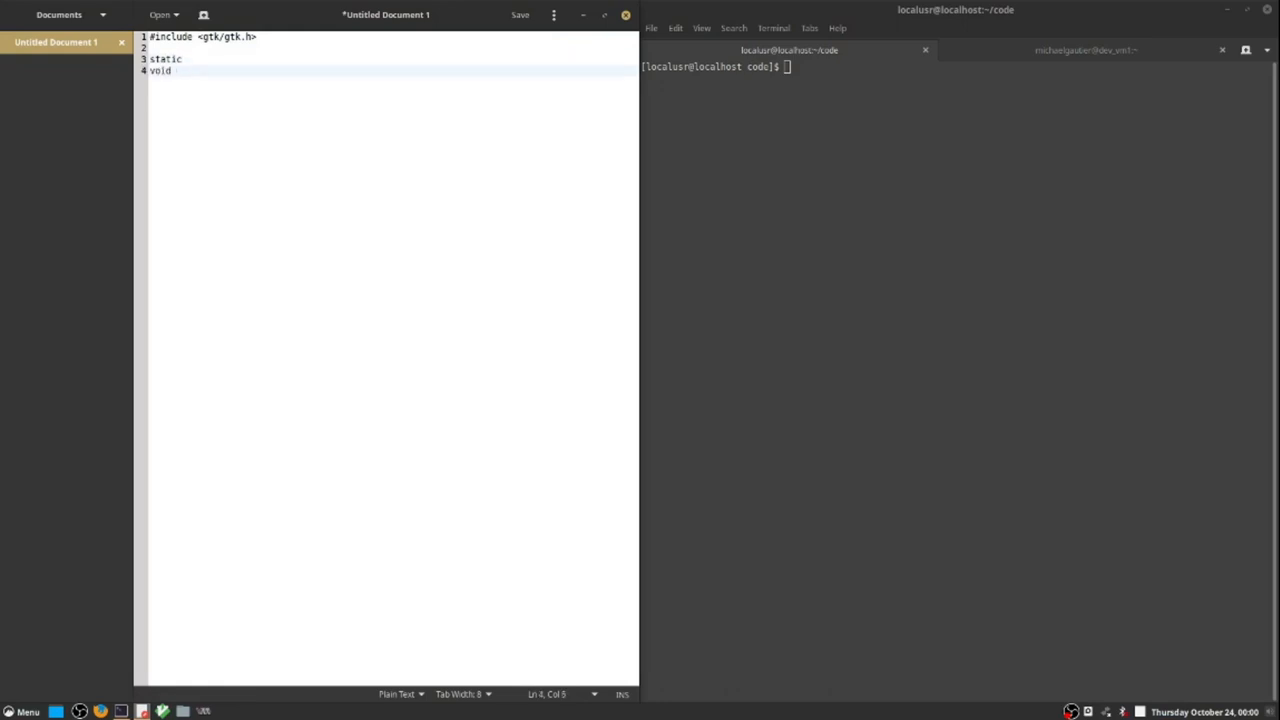
pyautogui.write('print_hello')
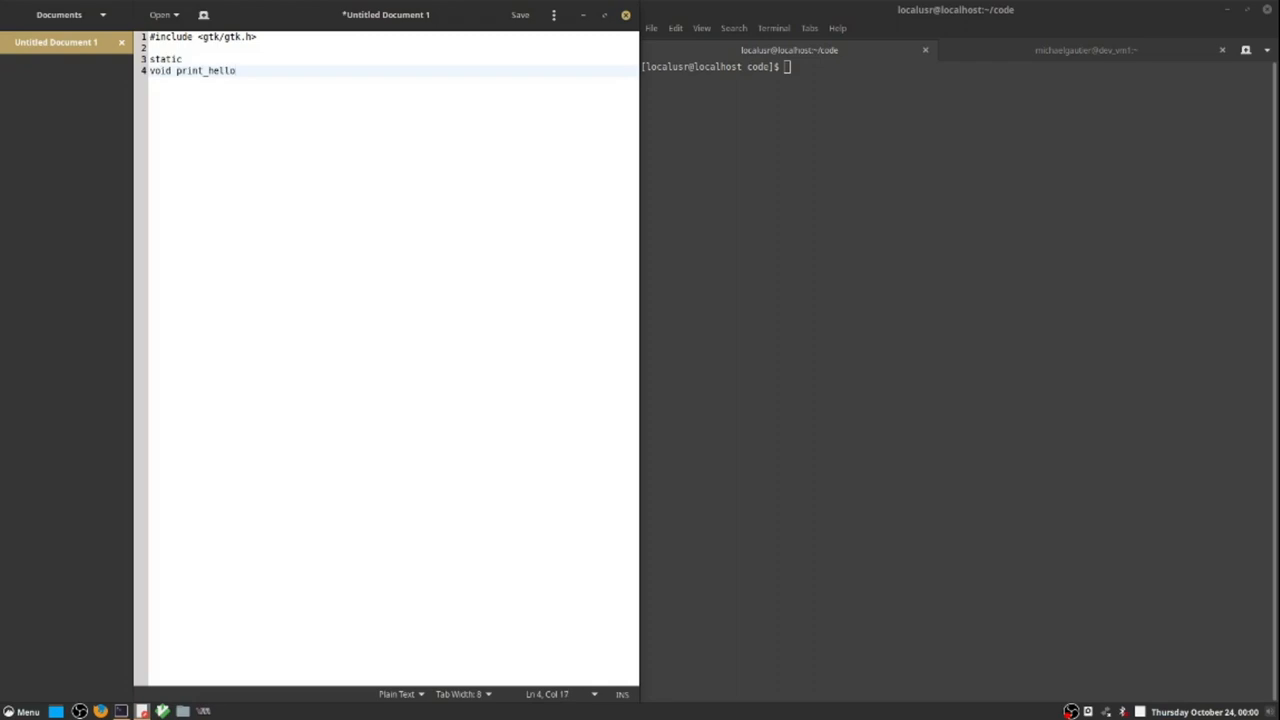
pyautogui.write('(GtkW')
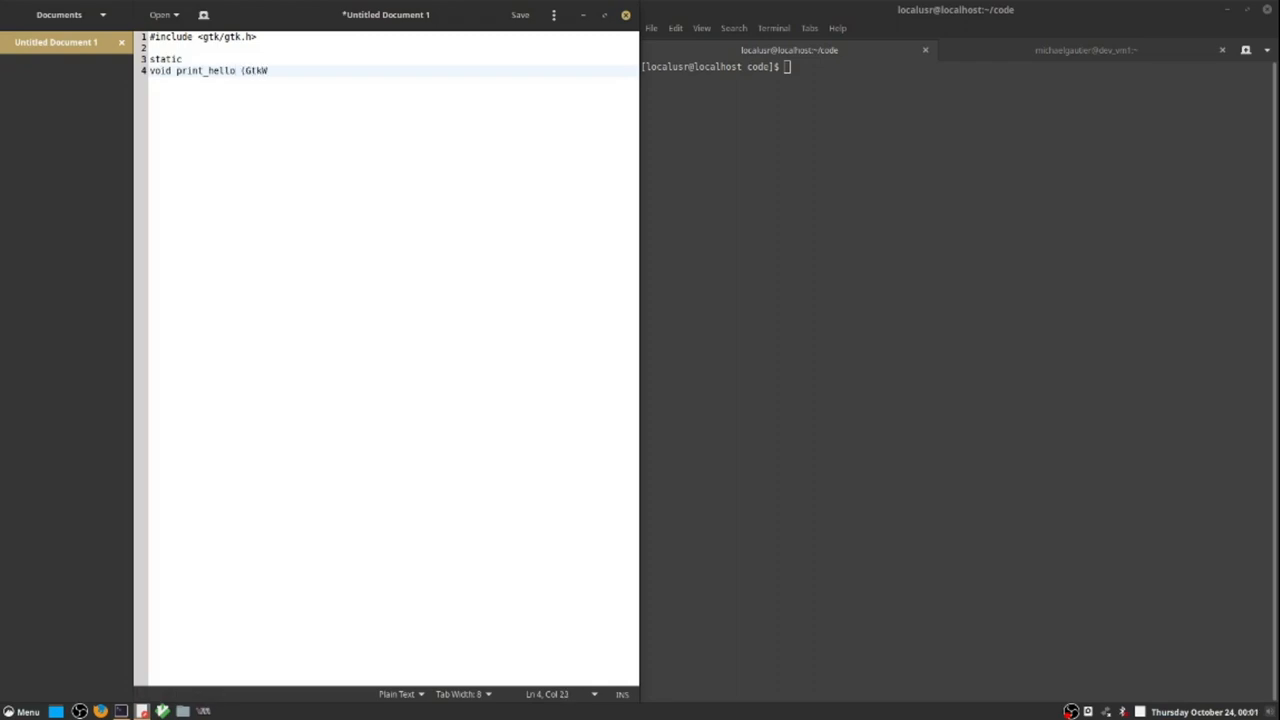
pyautogui.write('idget*')
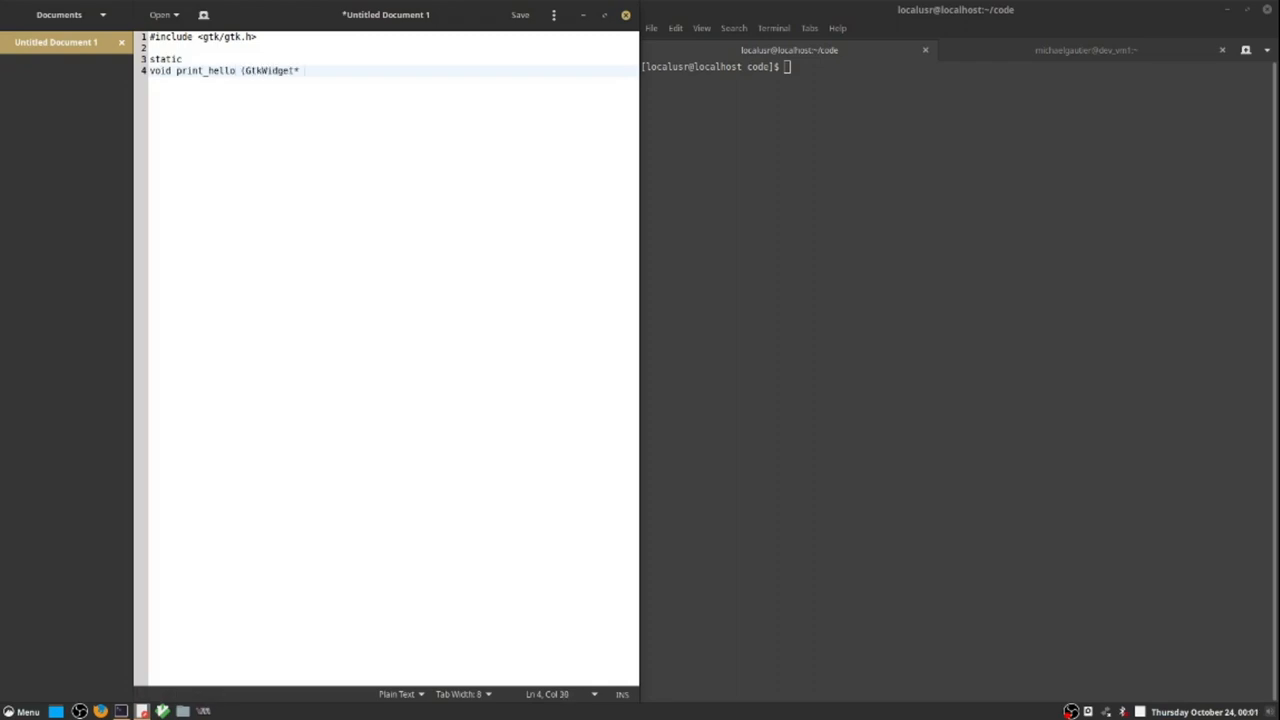
pyautogui.write('widget, gpo')
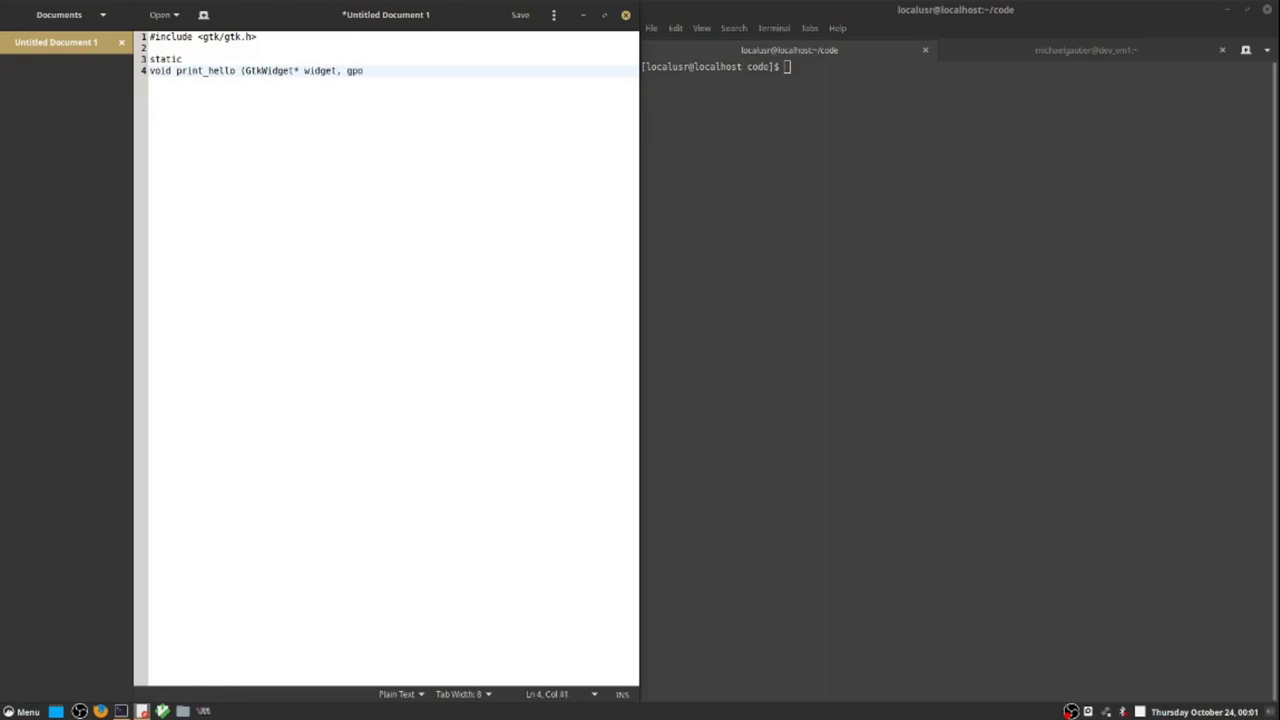
pyautogui.write('inter data);')
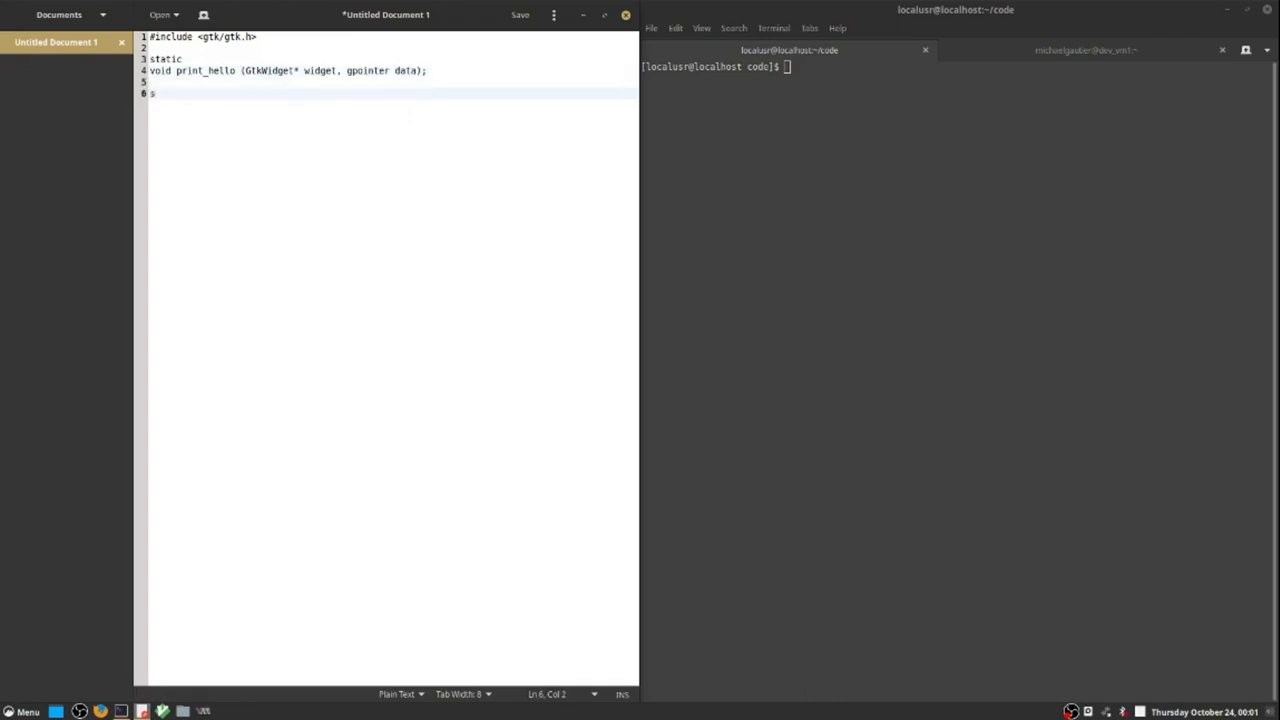
# Declare static void activate(GtkApplication* app, gpointer user_data);.
pyautogui.write('tatic')
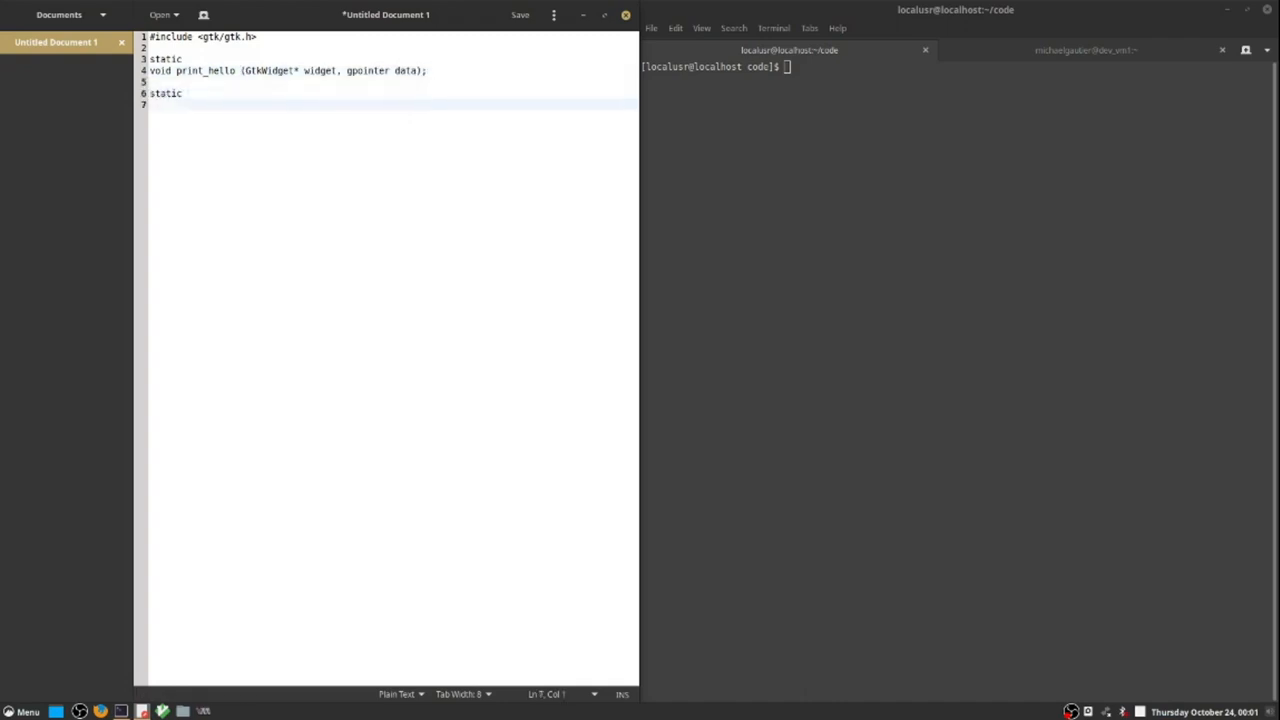
pyautogui.write('void')
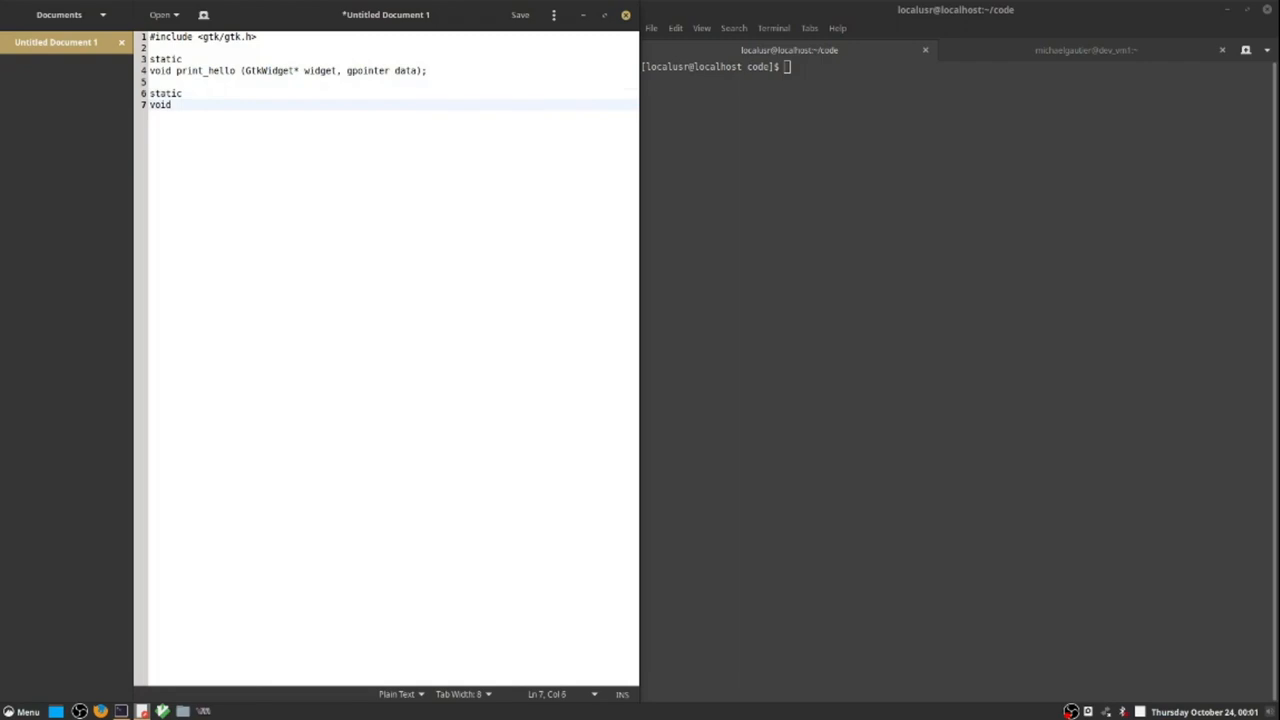
pyautogui.write('activate')
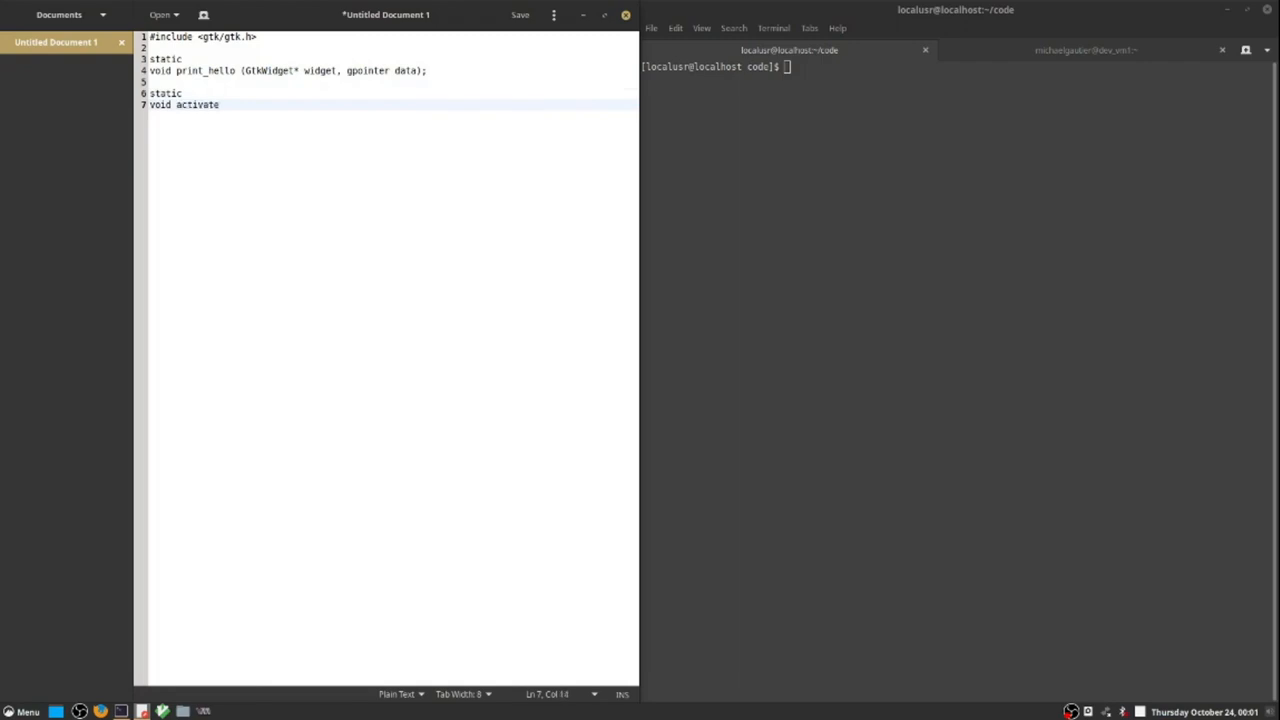
pyautogui.write('(Gtk')
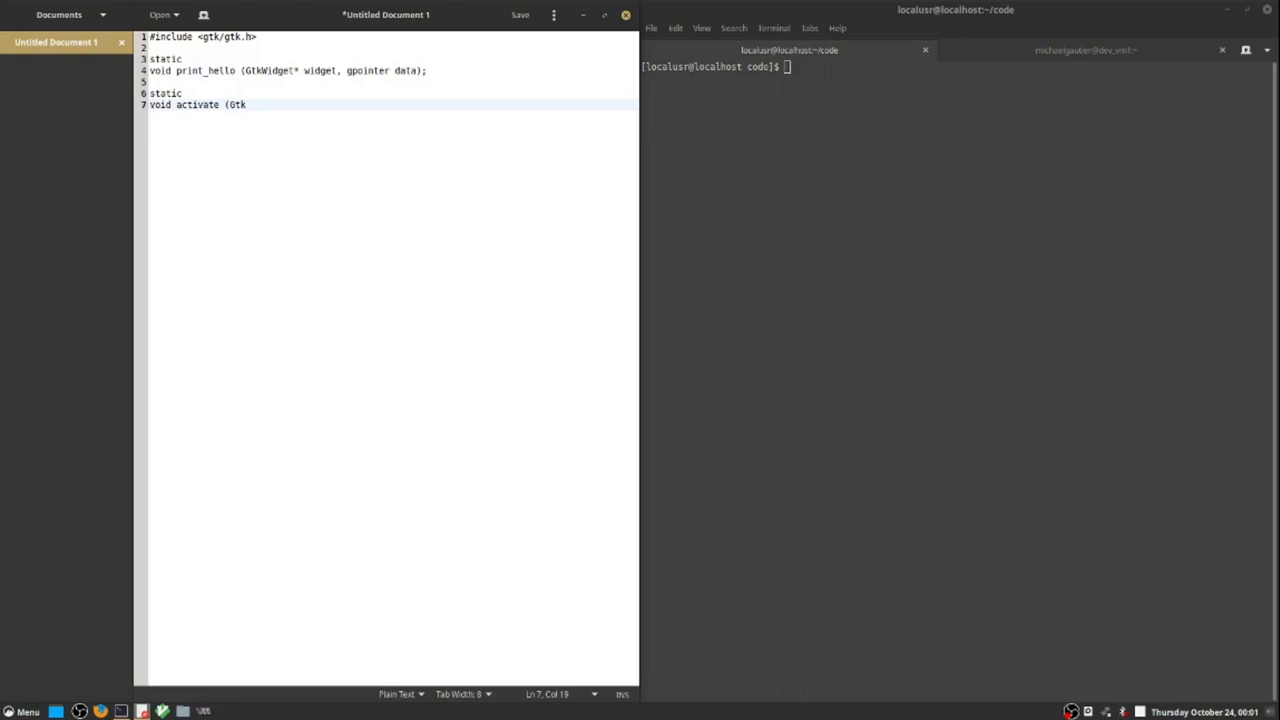
pyautogui.write('Application')
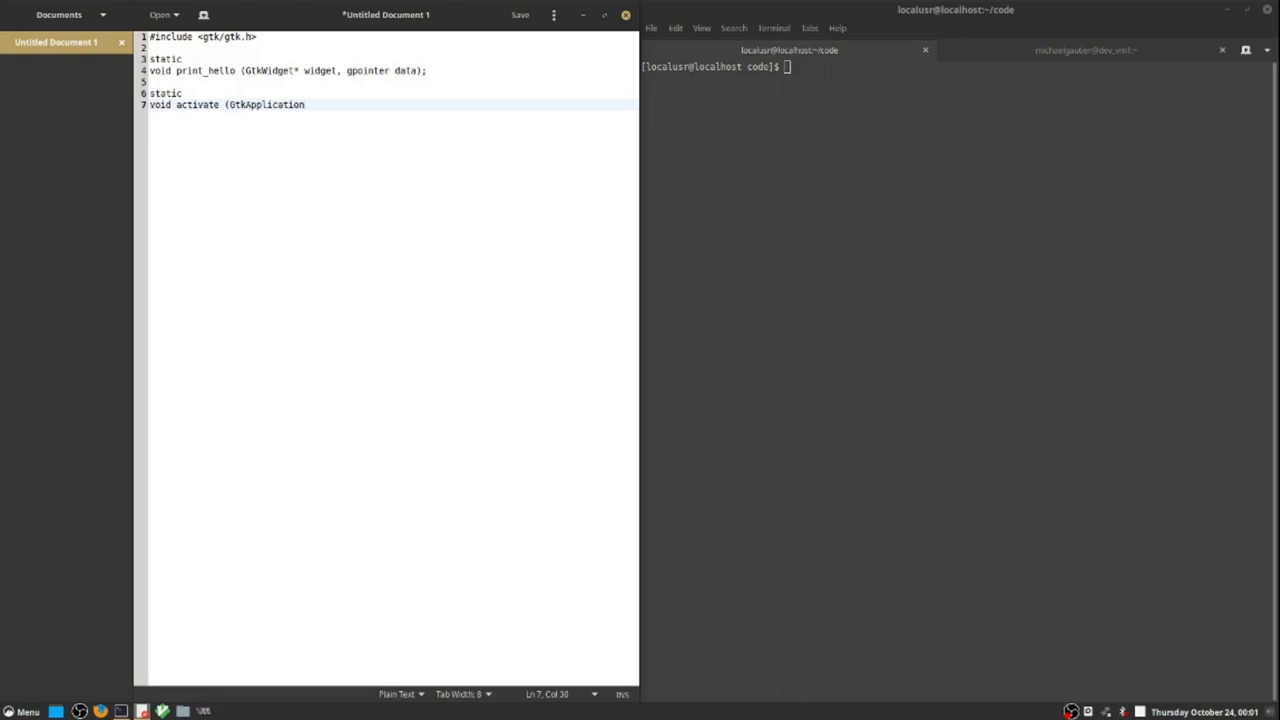
pyautogui.write('* app')
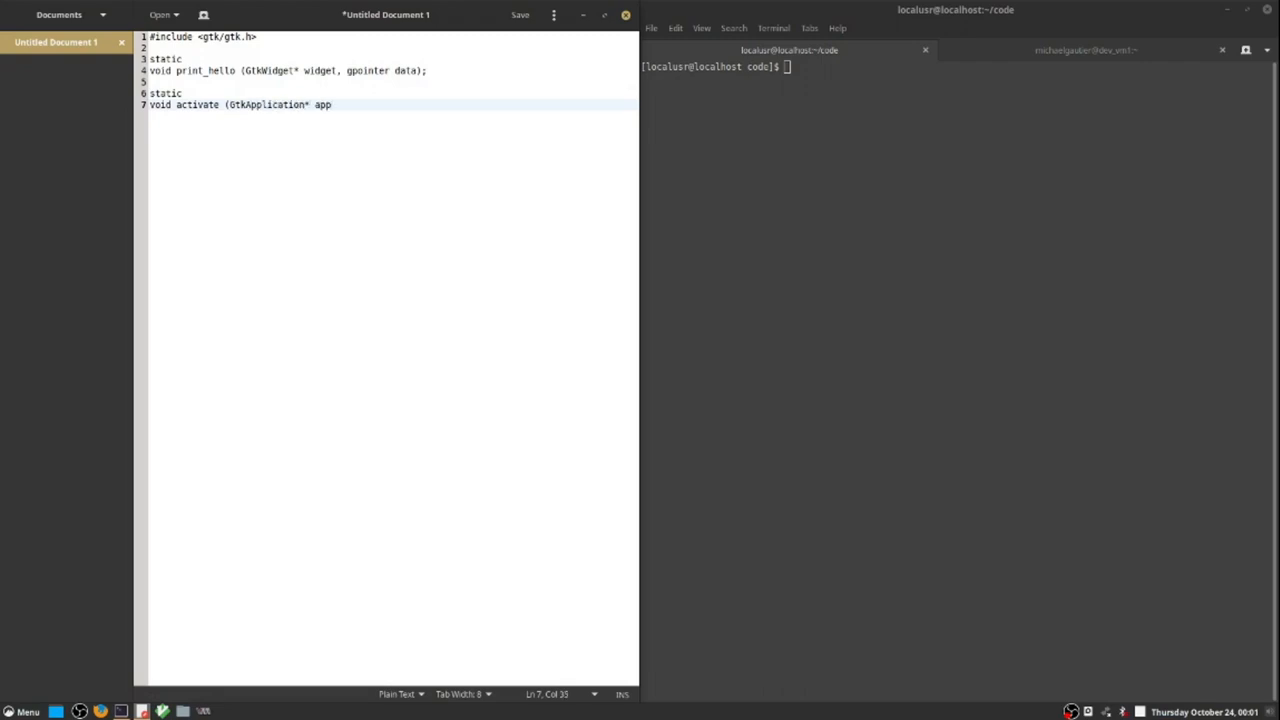
pyautogui.write(', gpointer')
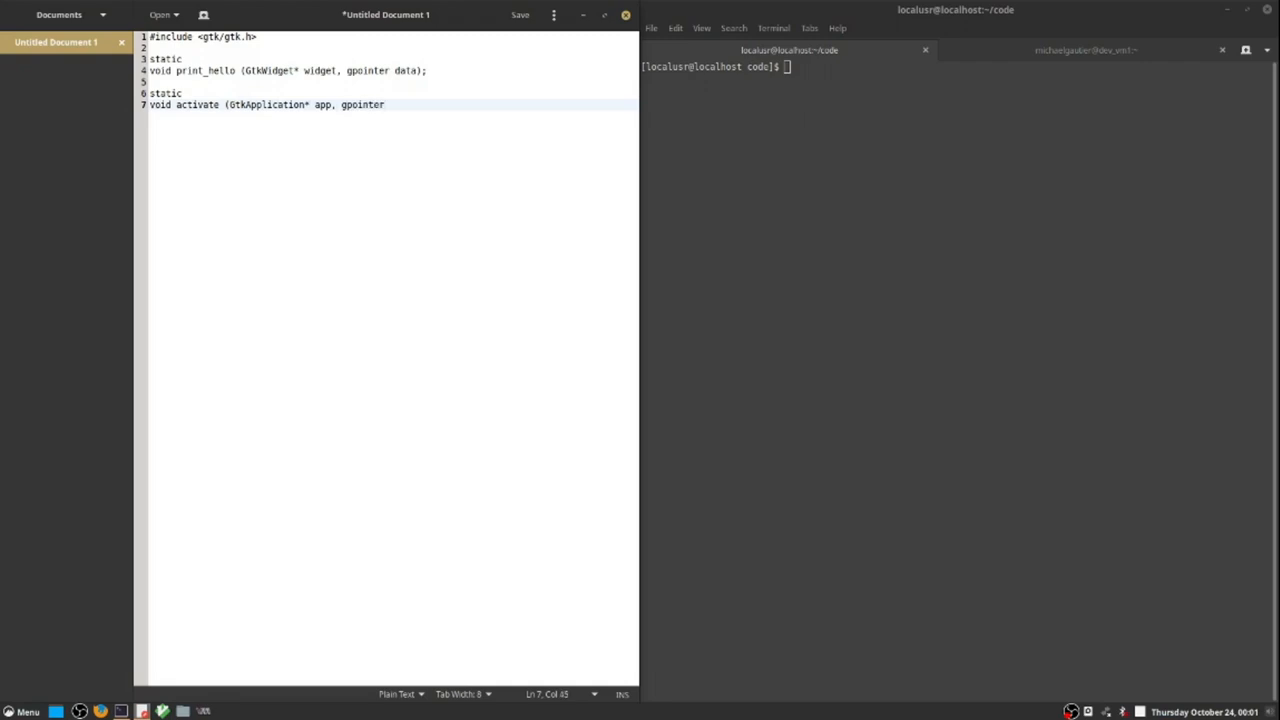
pyautogui.write('user dat')
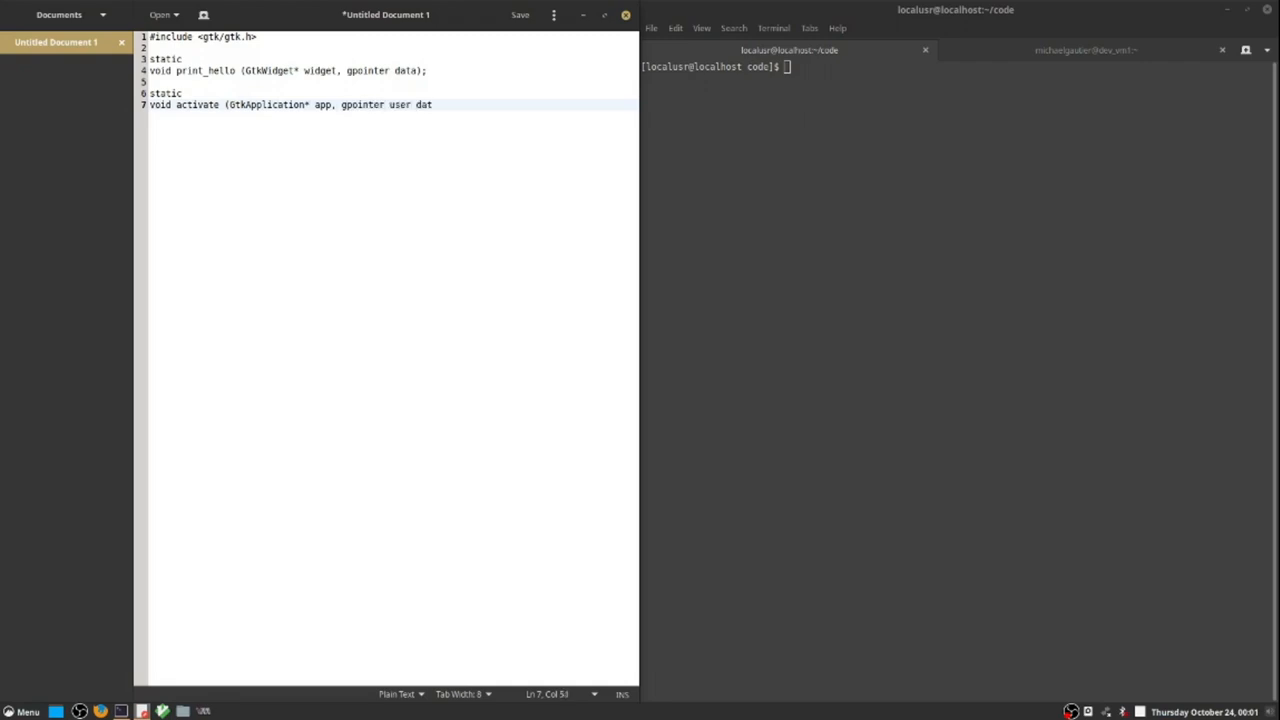
pyautogui.write('a);')
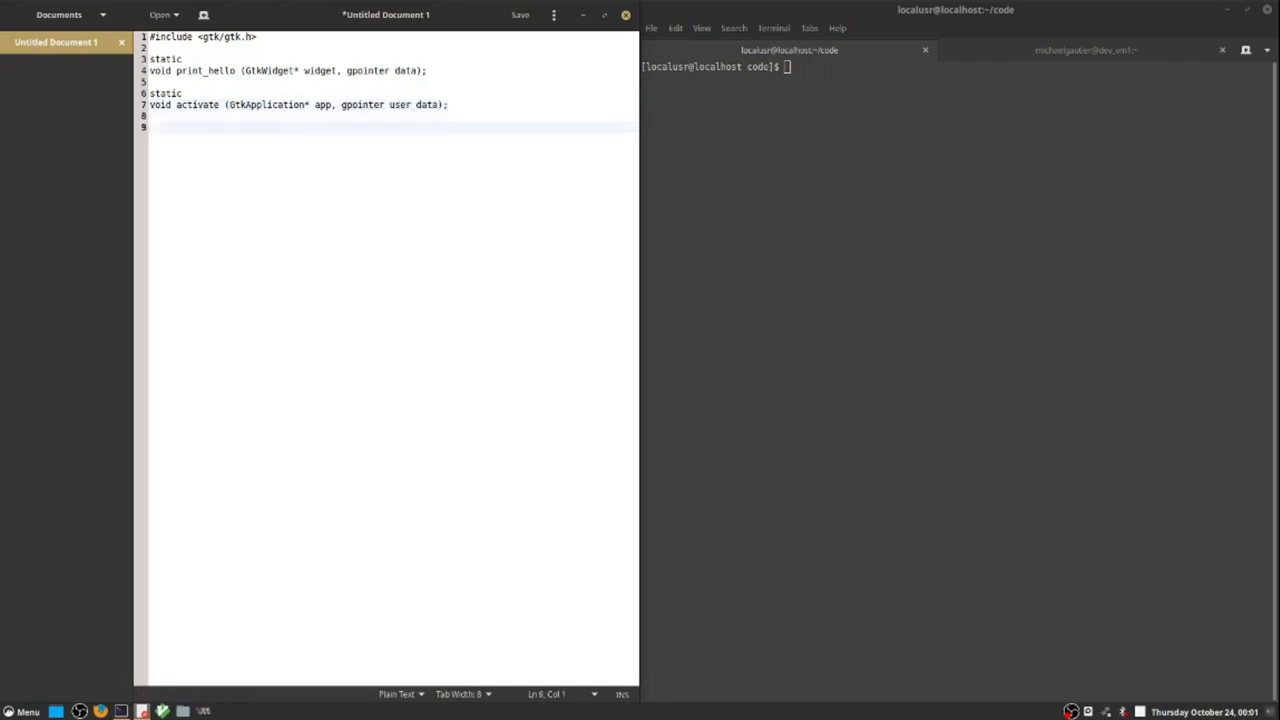
# Begin int main(int argc, ...) with a GtkApplication* app; declaration.
pyautogui.write('int')
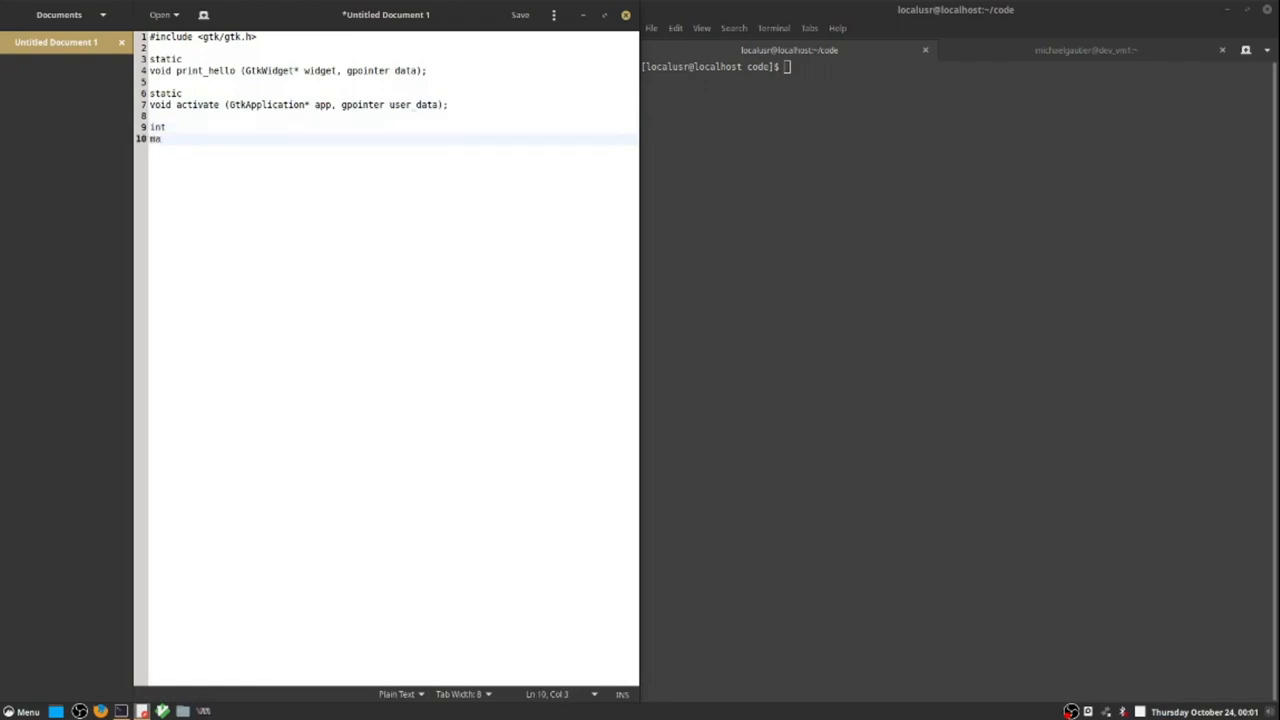
pyautogui.write('in (int arg')
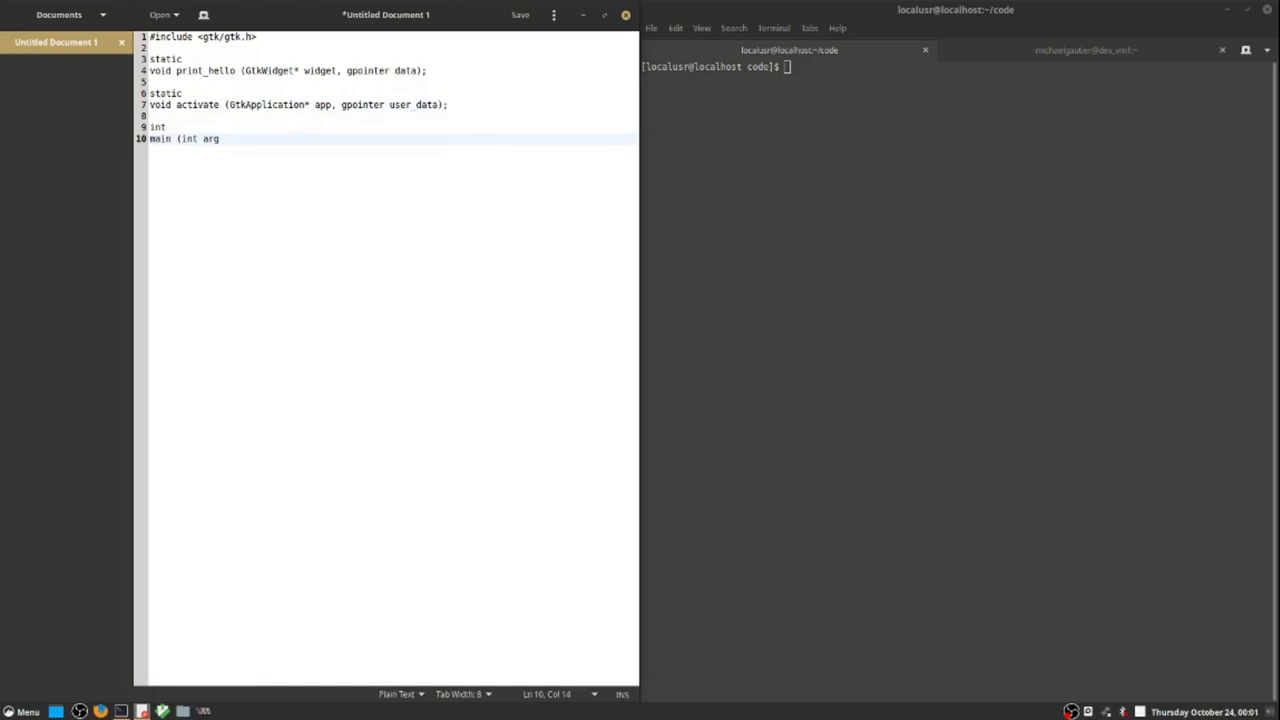
pyautogui.write('c, char** argv')
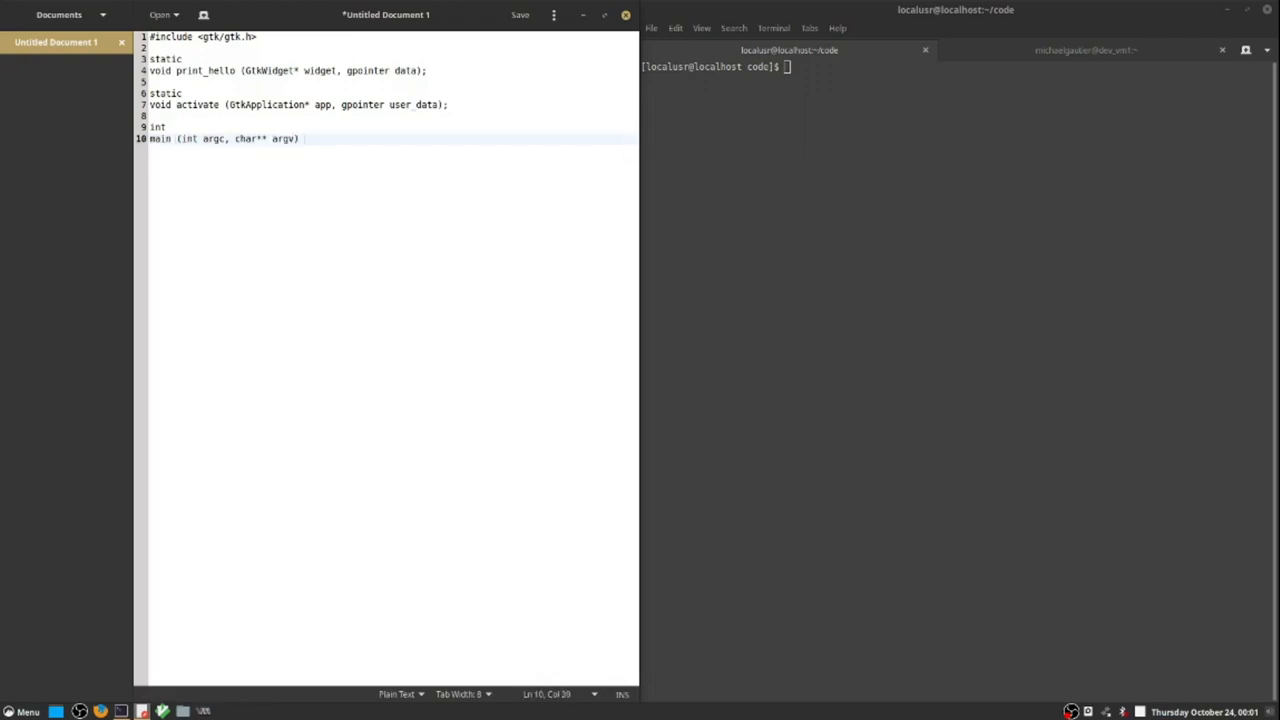
pyautogui.write('{')
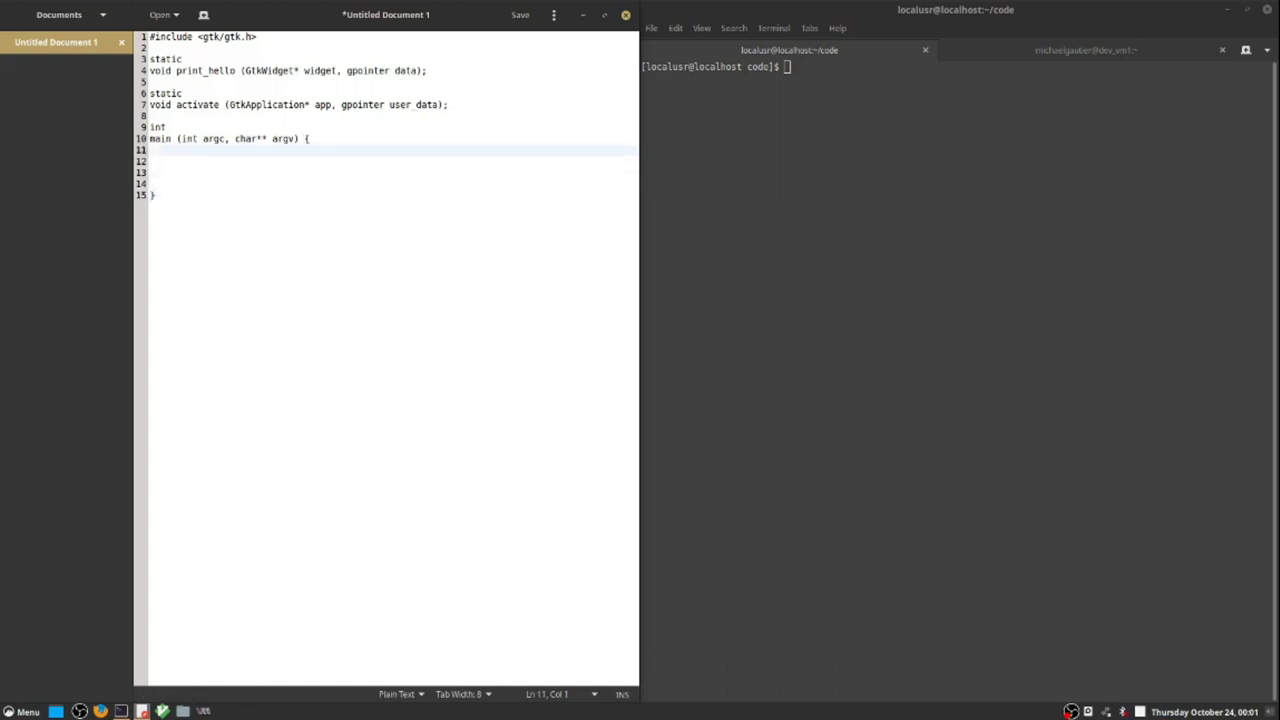
pyautogui.write('g')
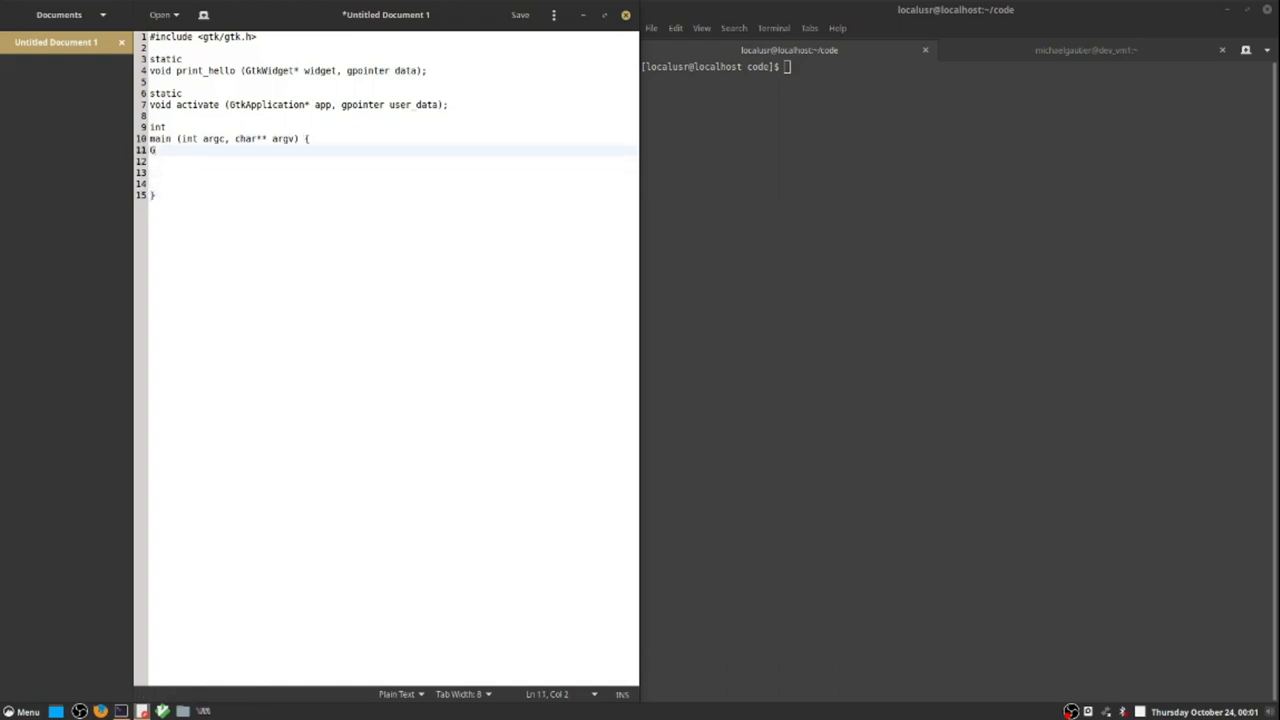
pyautogui.write('tk')
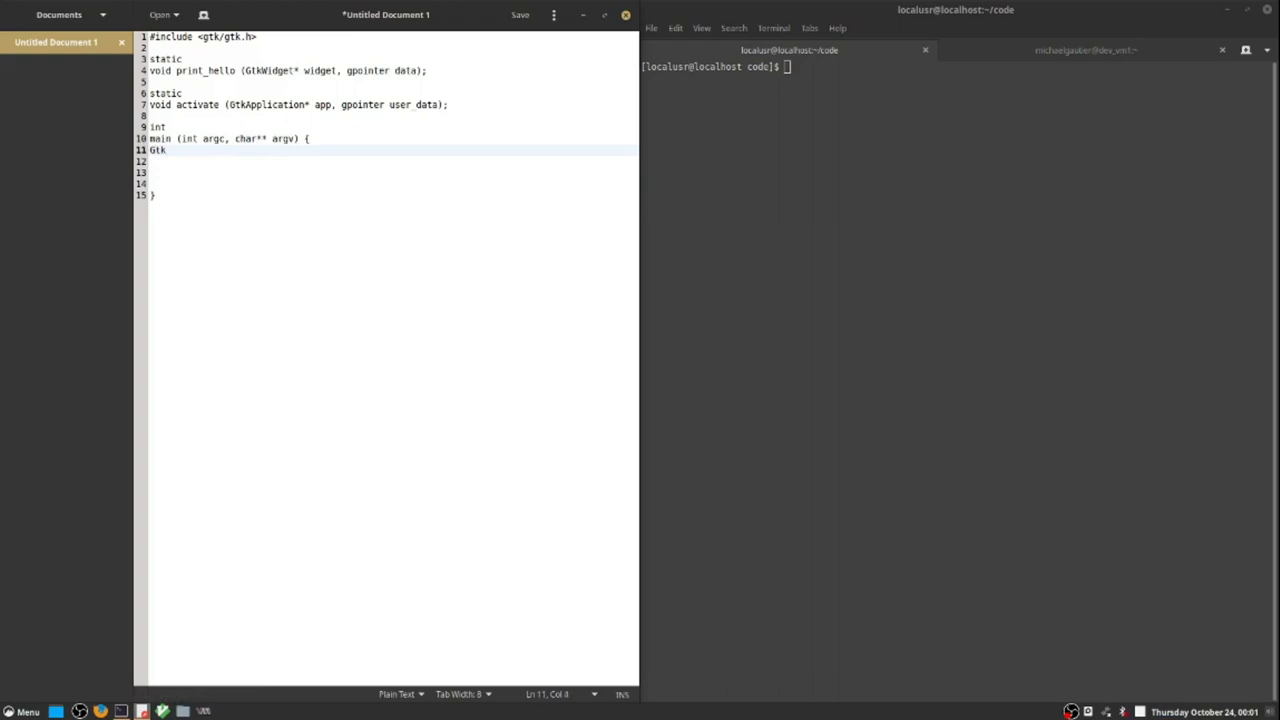
pyautogui.write('Application')
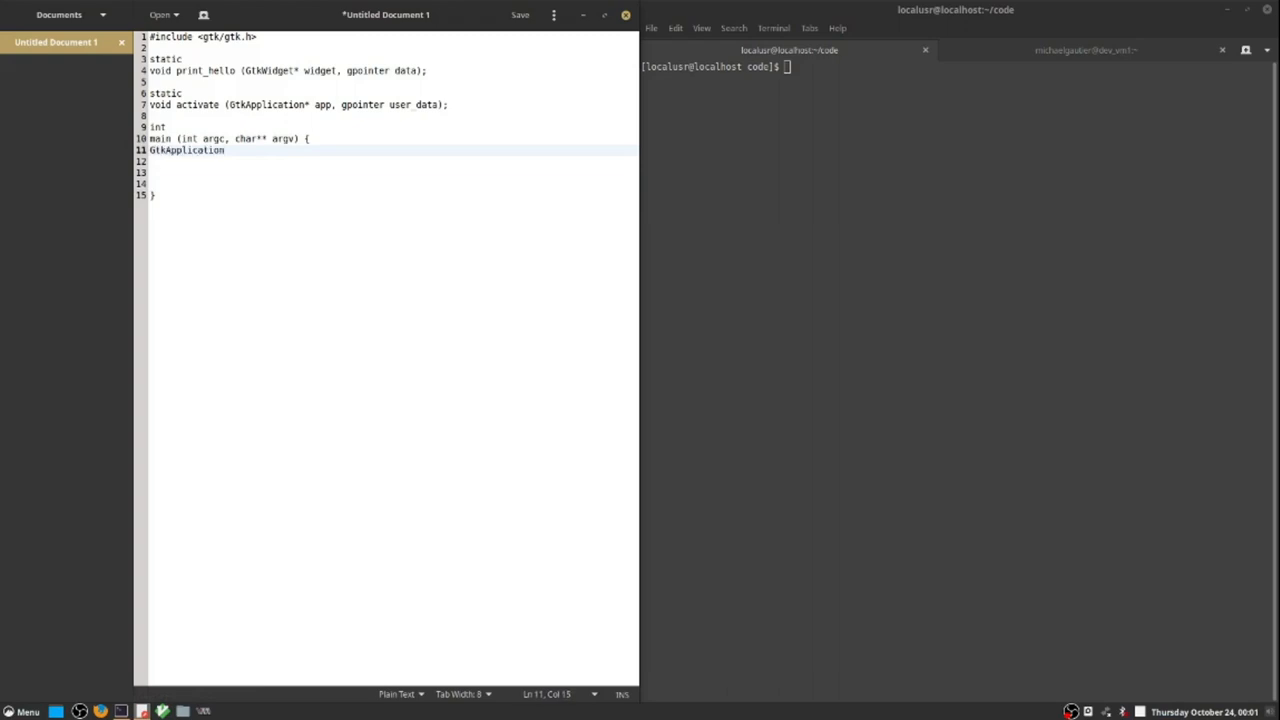
pyautogui.write('* app;')
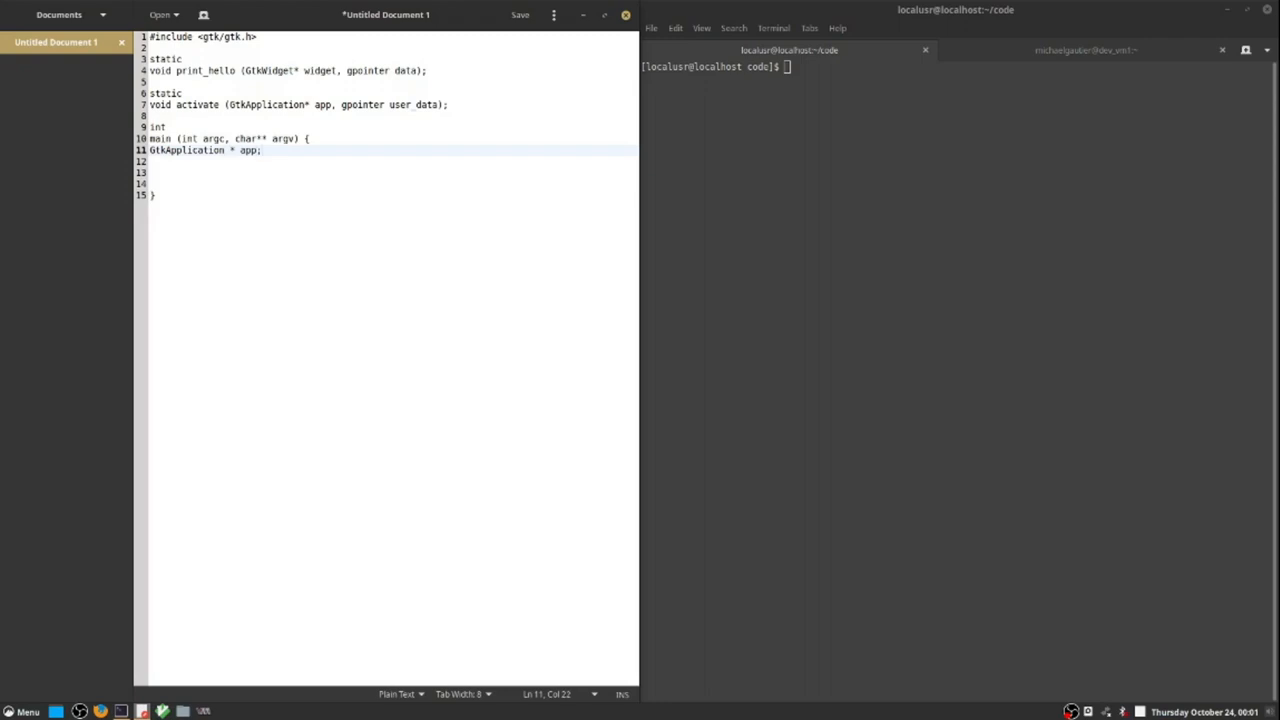
# Add int status;, save as main.c in ~/code/gtk-sample, and show the File Browser panel.
pyautogui.write('int')
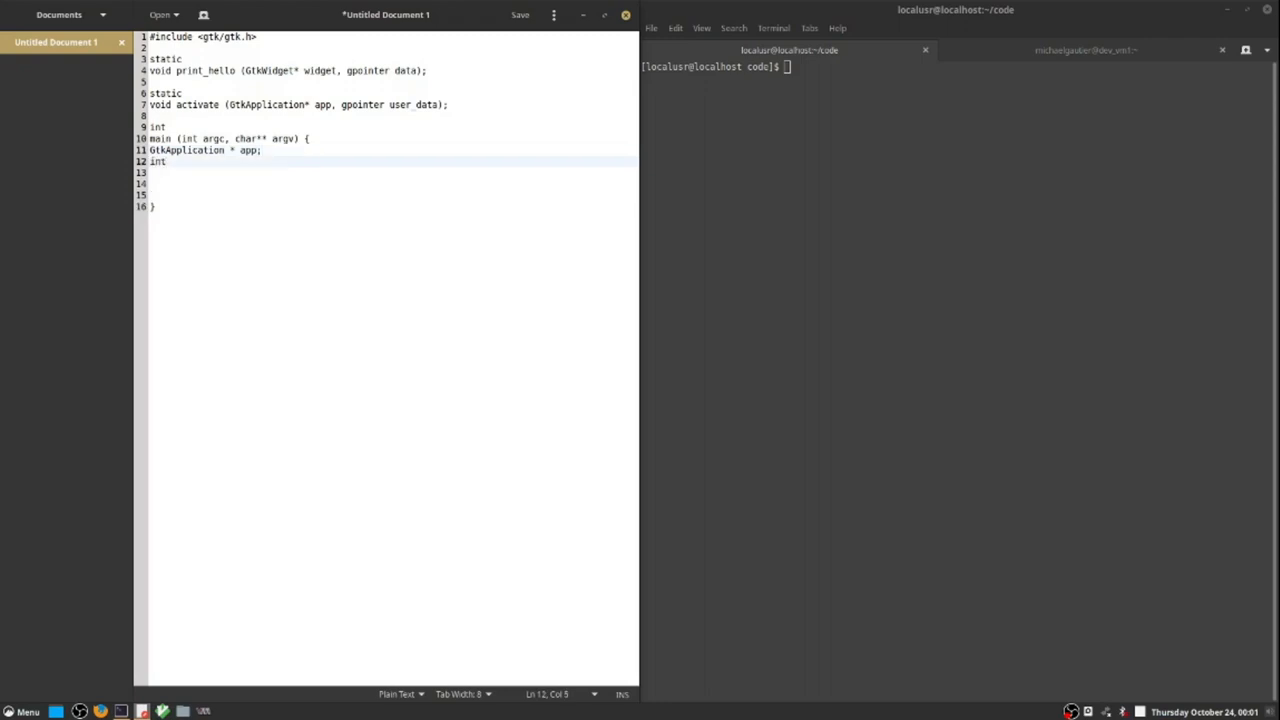
pyautogui.write('status;')
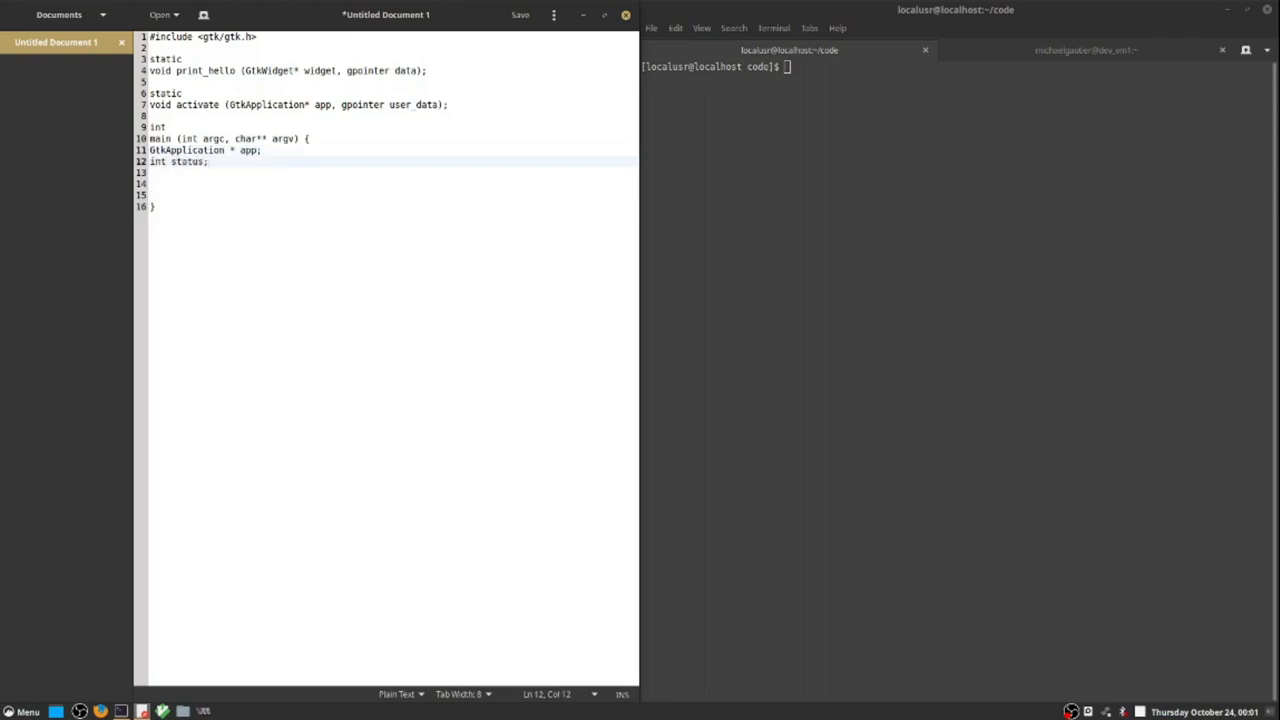
pyautogui.click(519, 14)
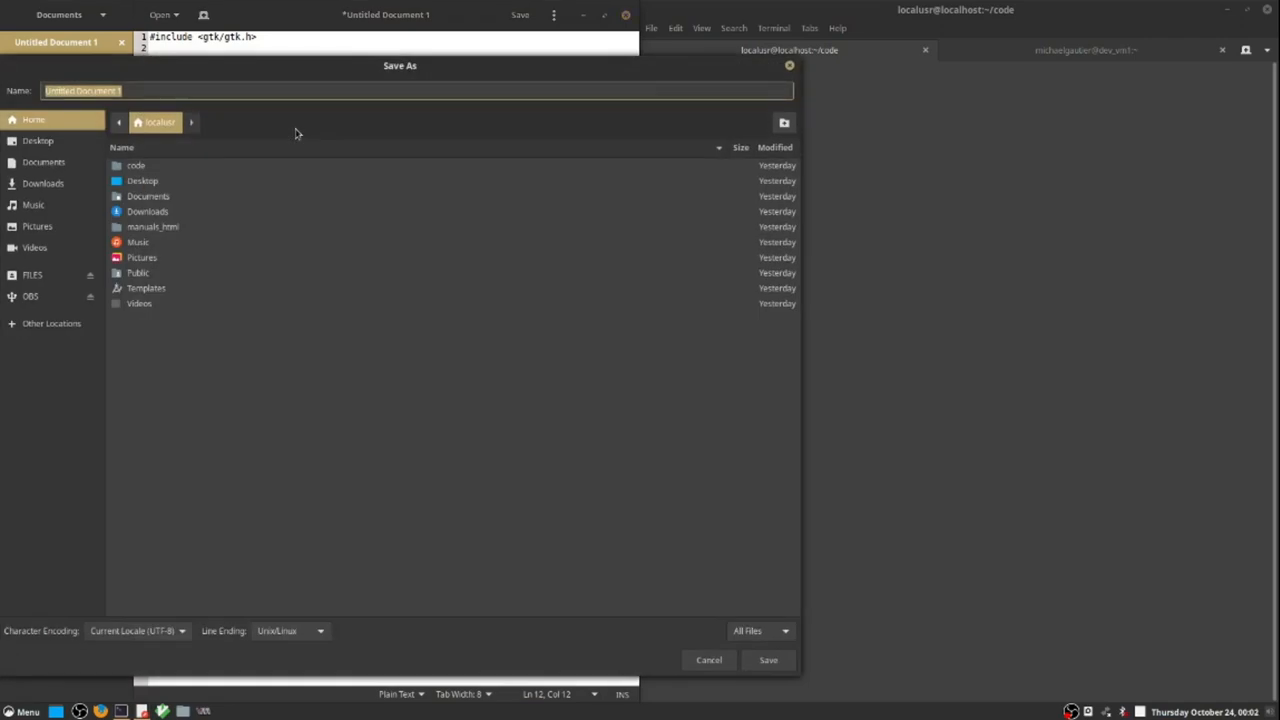
pyautogui.doubleClick(136, 165)
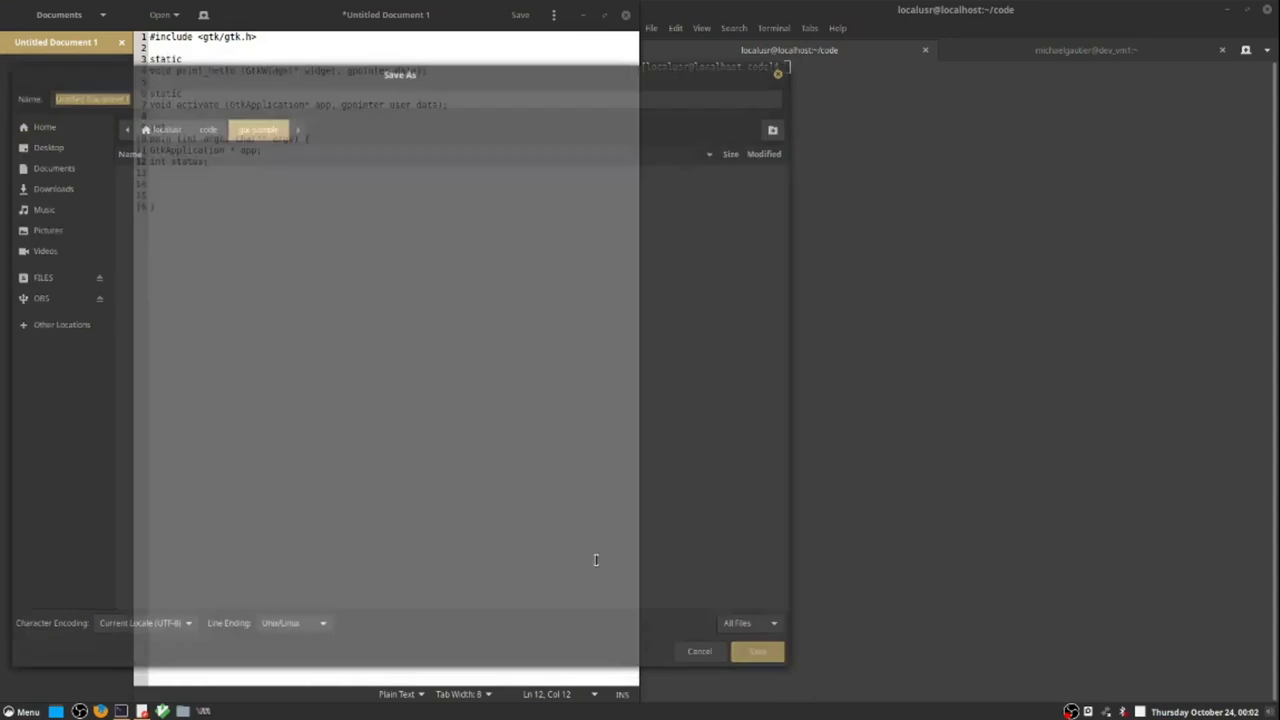
pyautogui.click(758, 651)
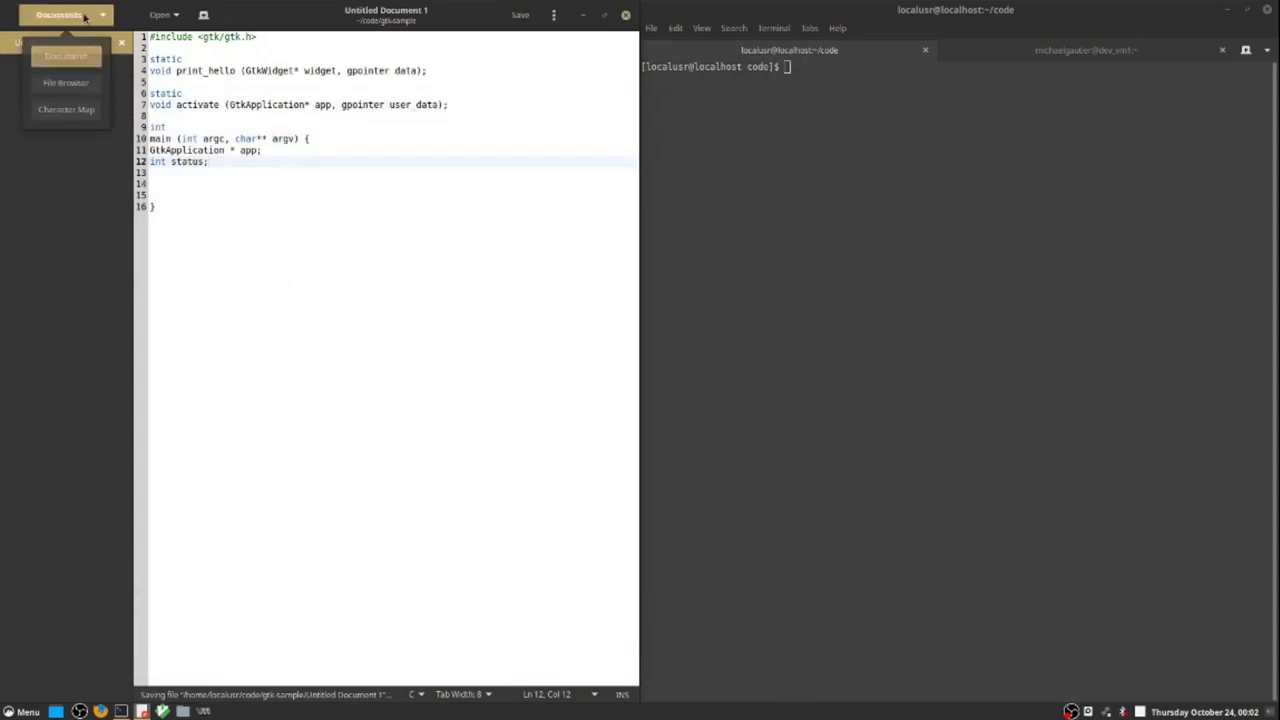
pyautogui.click(65, 82)
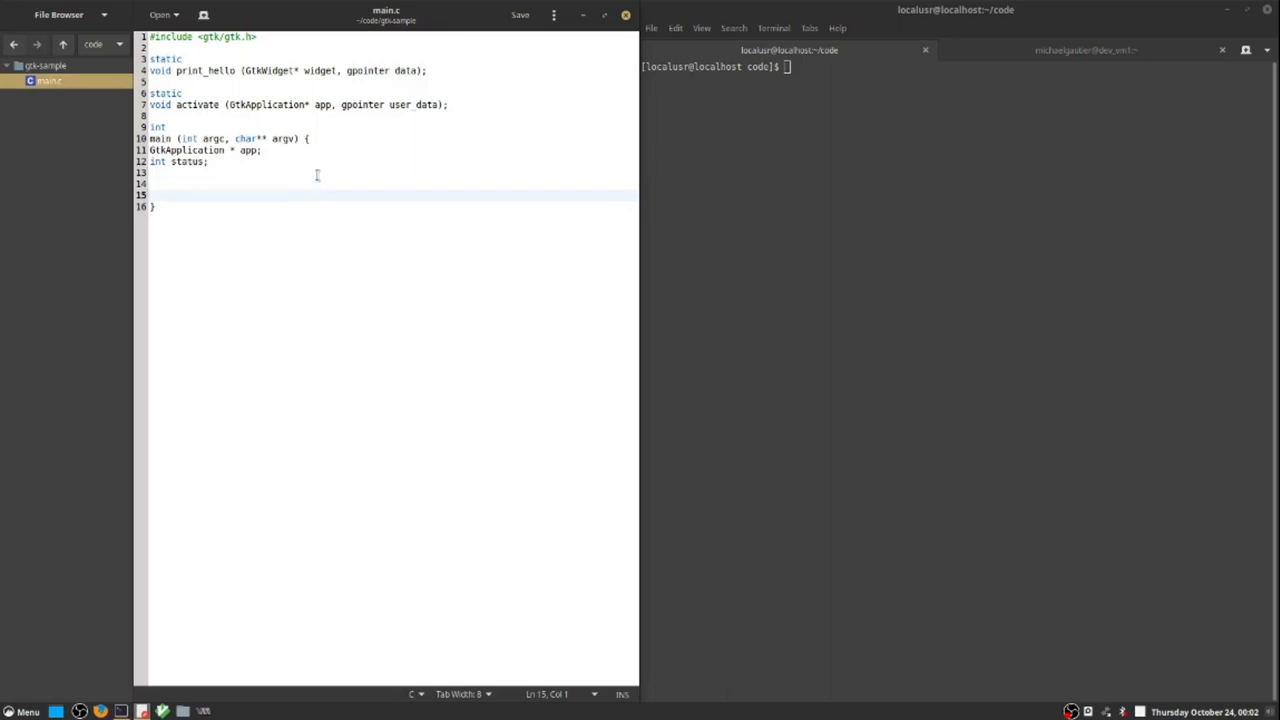
# End main with return status;.
pyautogui.write('return')
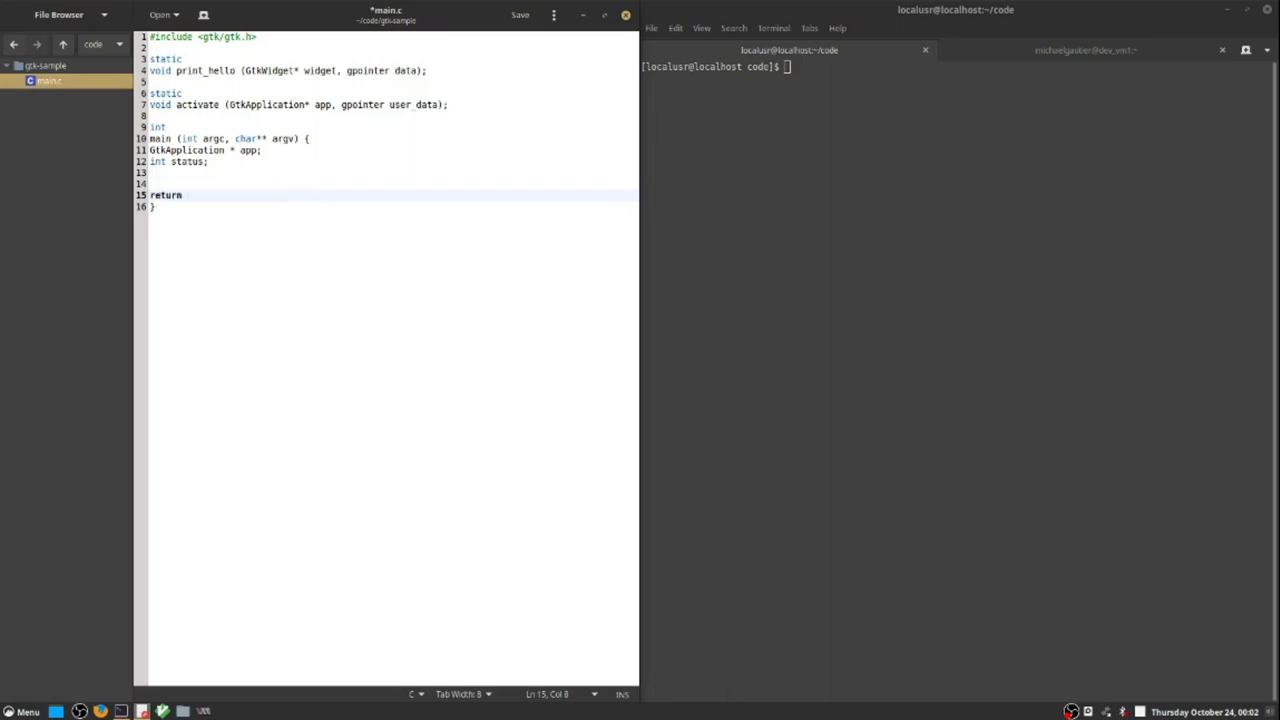
pyautogui.write('status;')
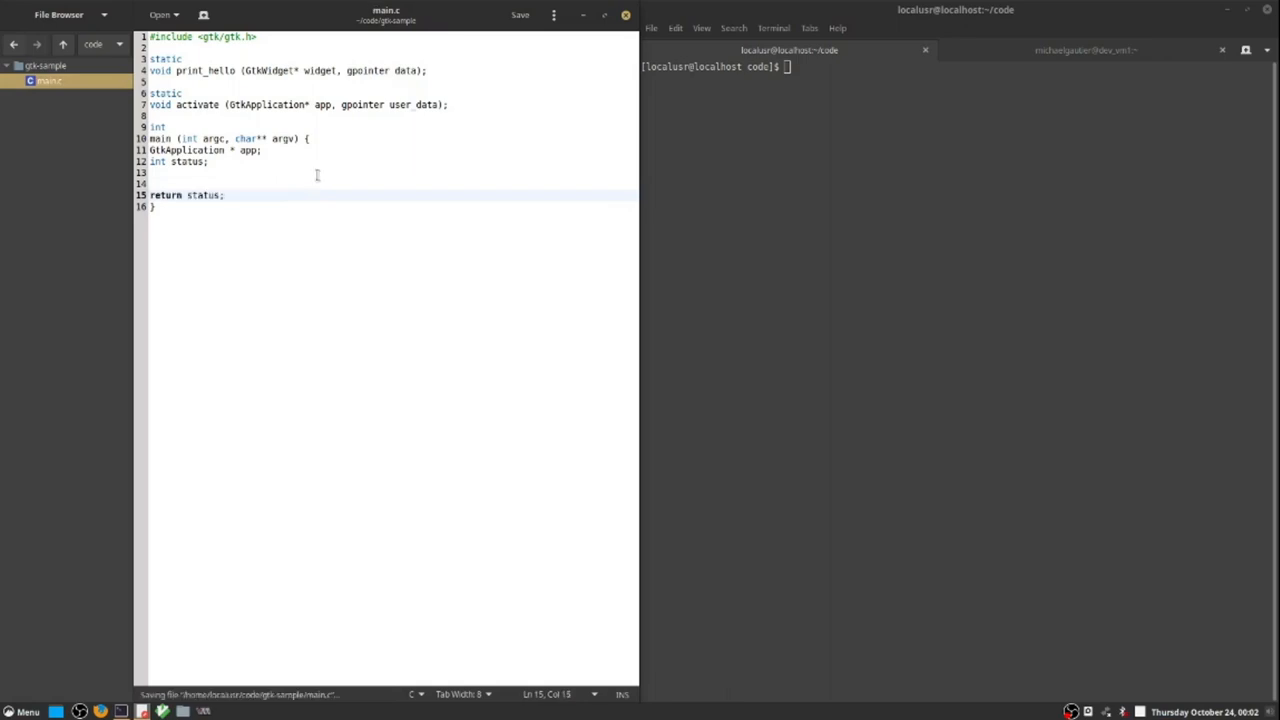
pyautogui.click(317, 172)
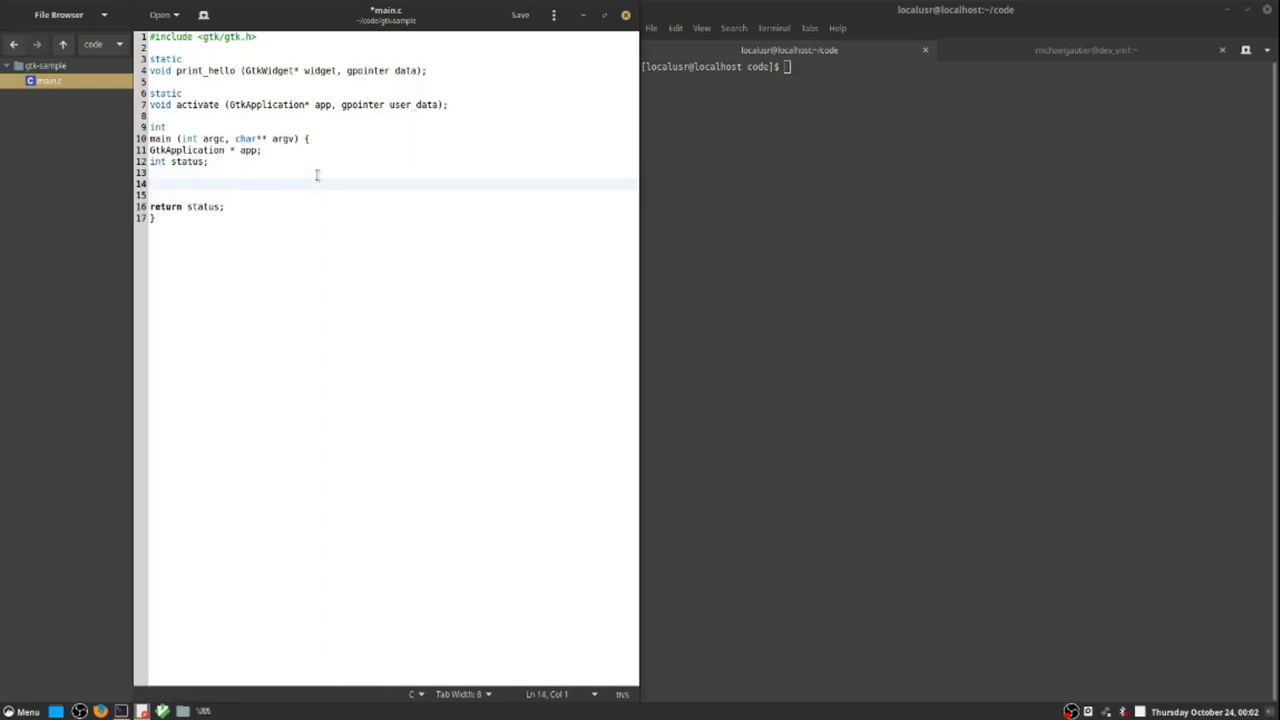
# Add app = gtk_application_new("gtk.hello.world", G_APPLICATION_FLAGS_NONE); above the return.
pyautogui.write('app')
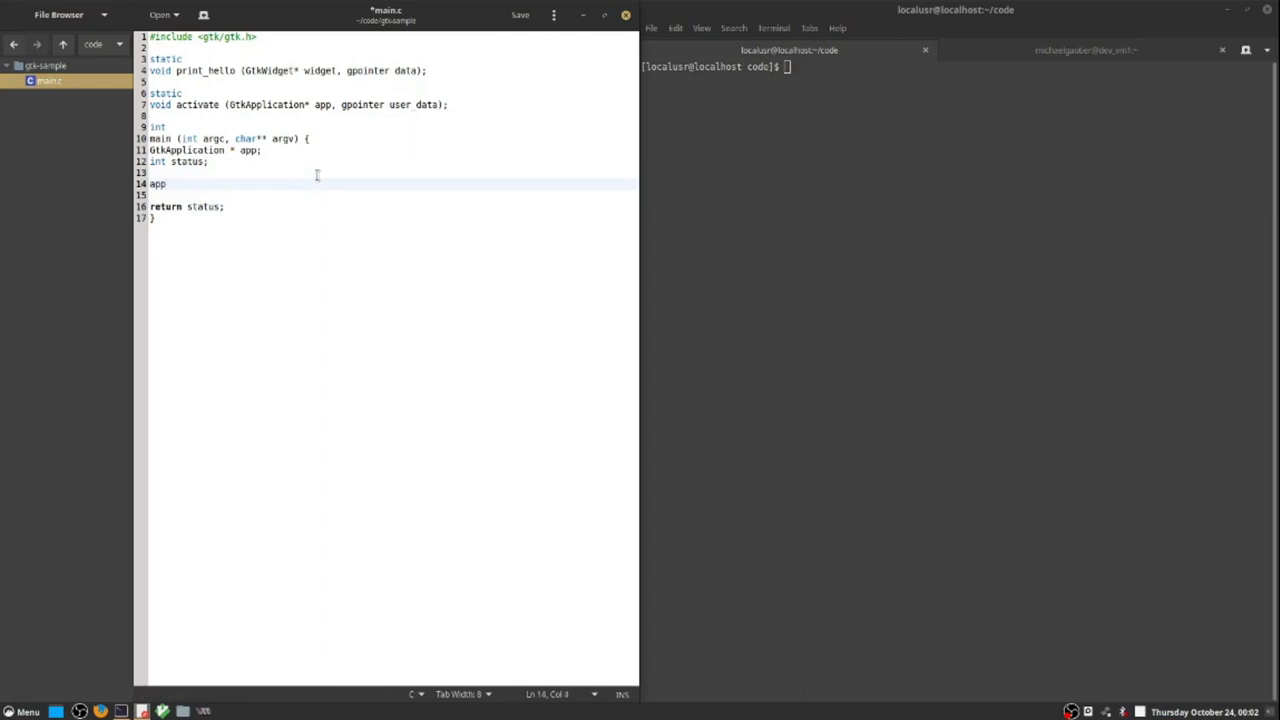
pyautogui.write('= gtk_')
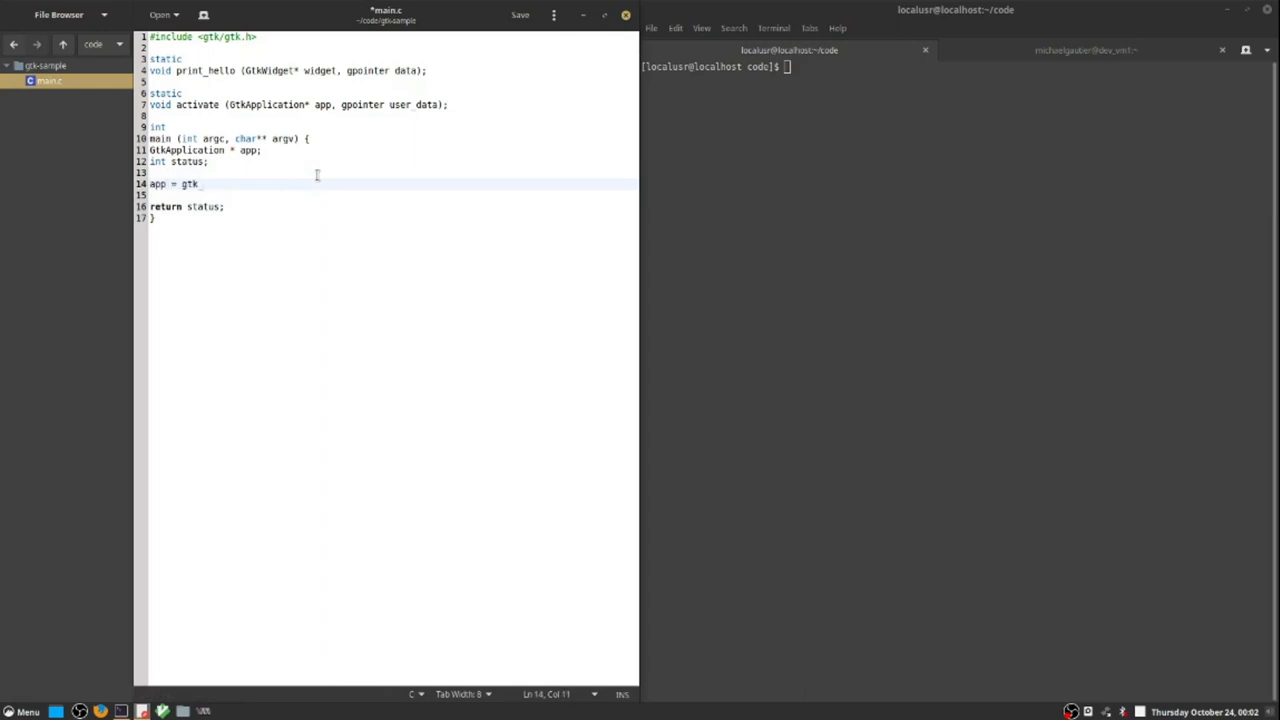
pyautogui.write('application_n')
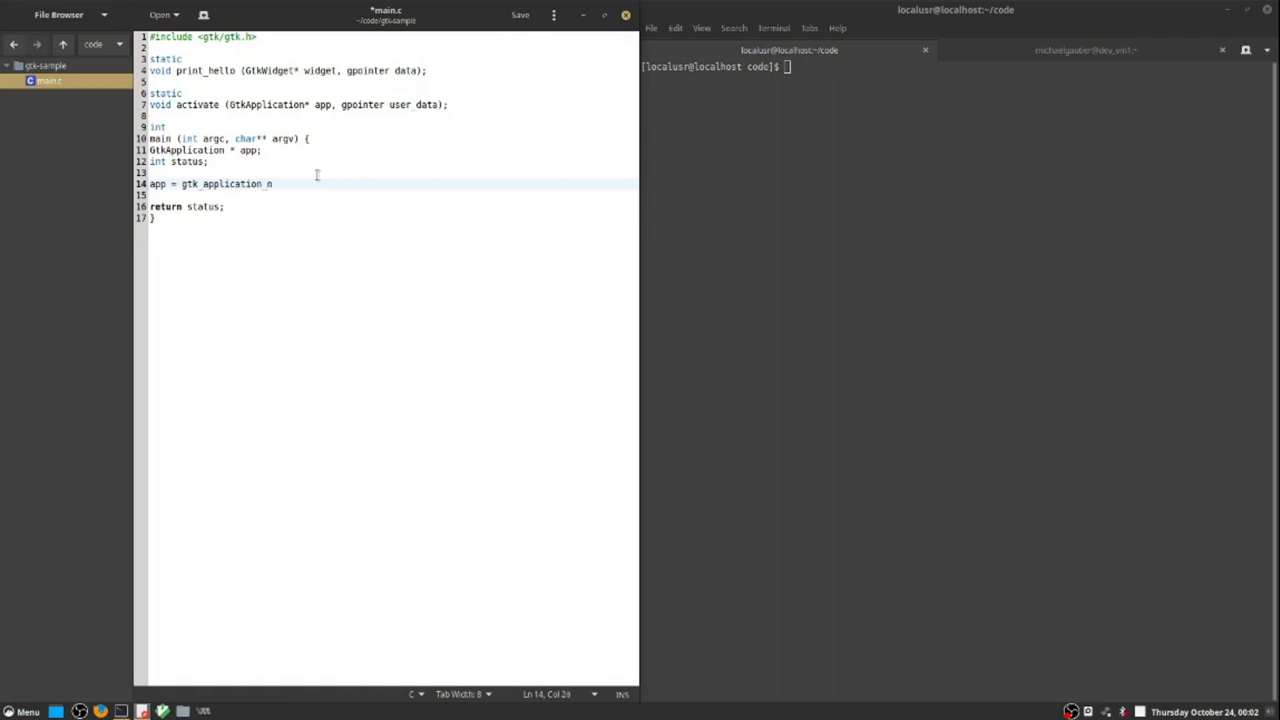
pyautogui.write('ew("')
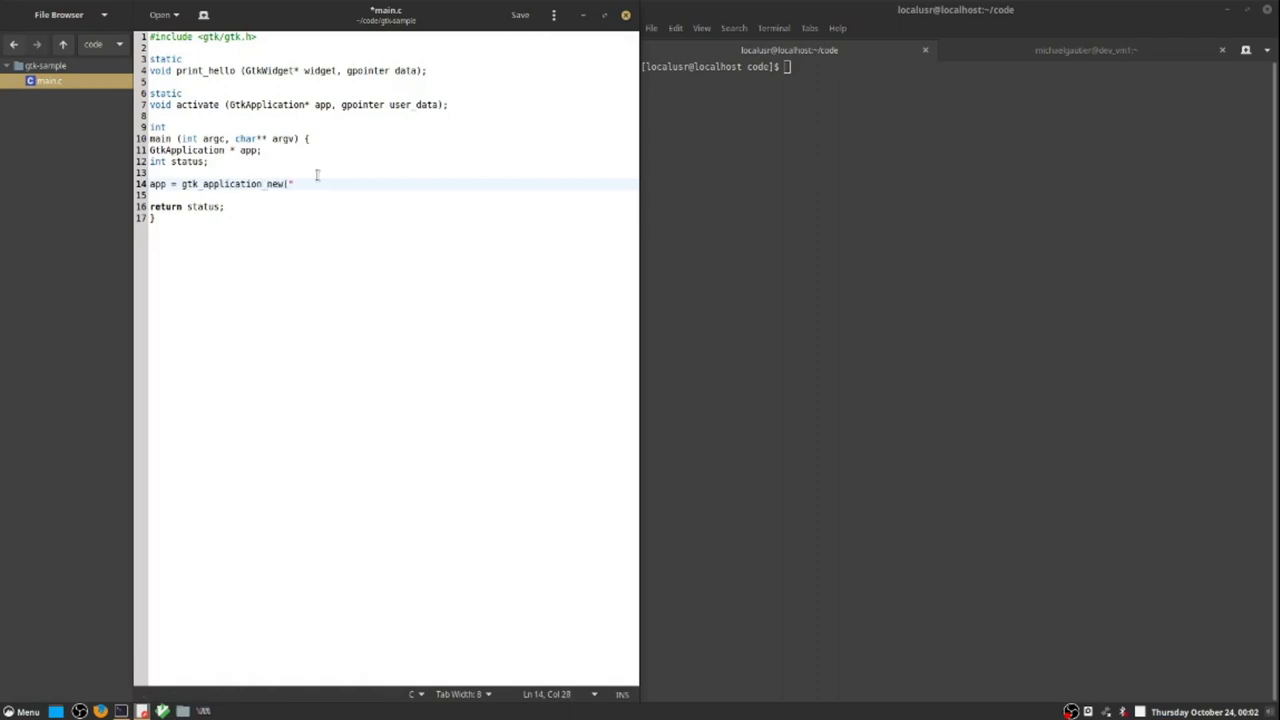
pyautogui.write('gtk.hello')
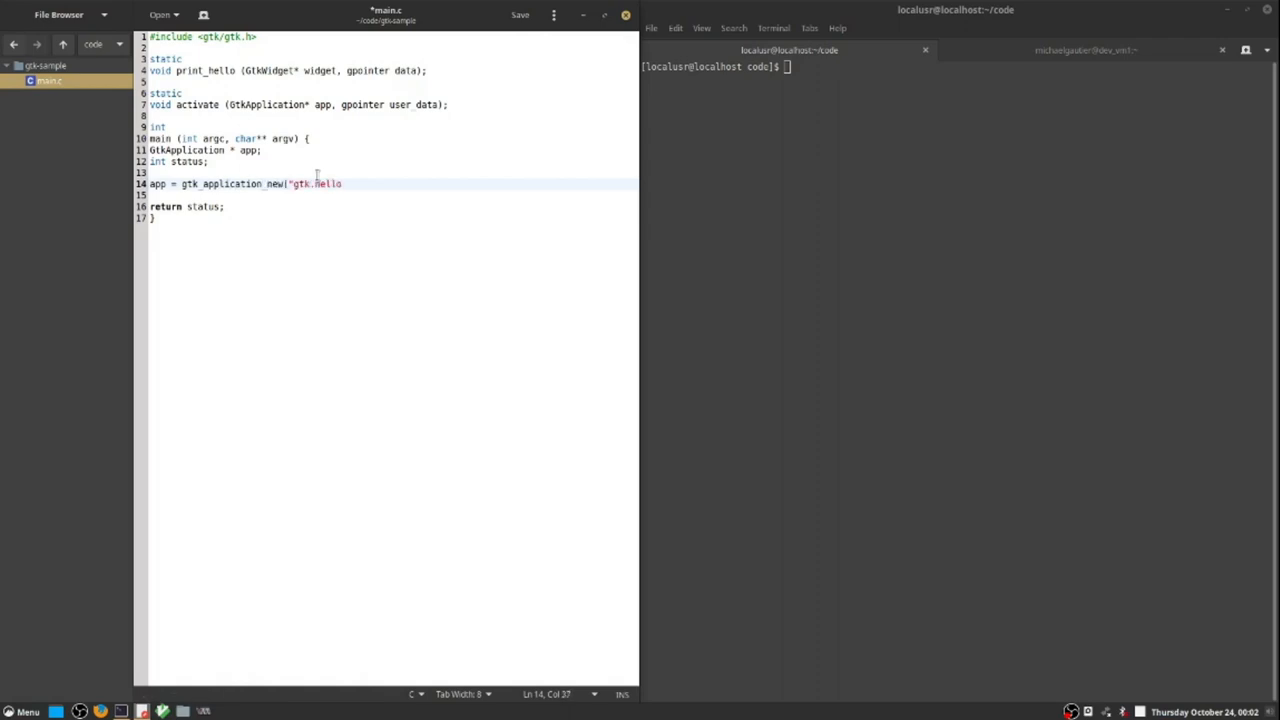
pyautogui.write('.world')
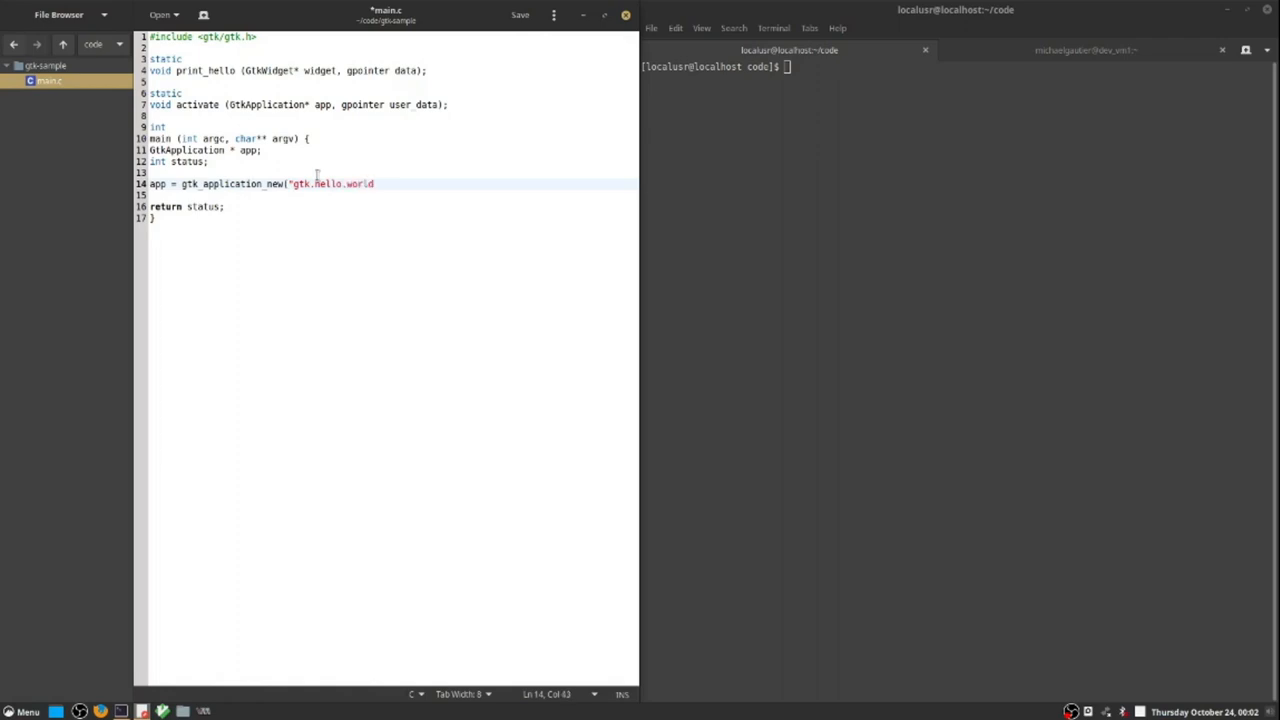
pyautogui.write('", G')
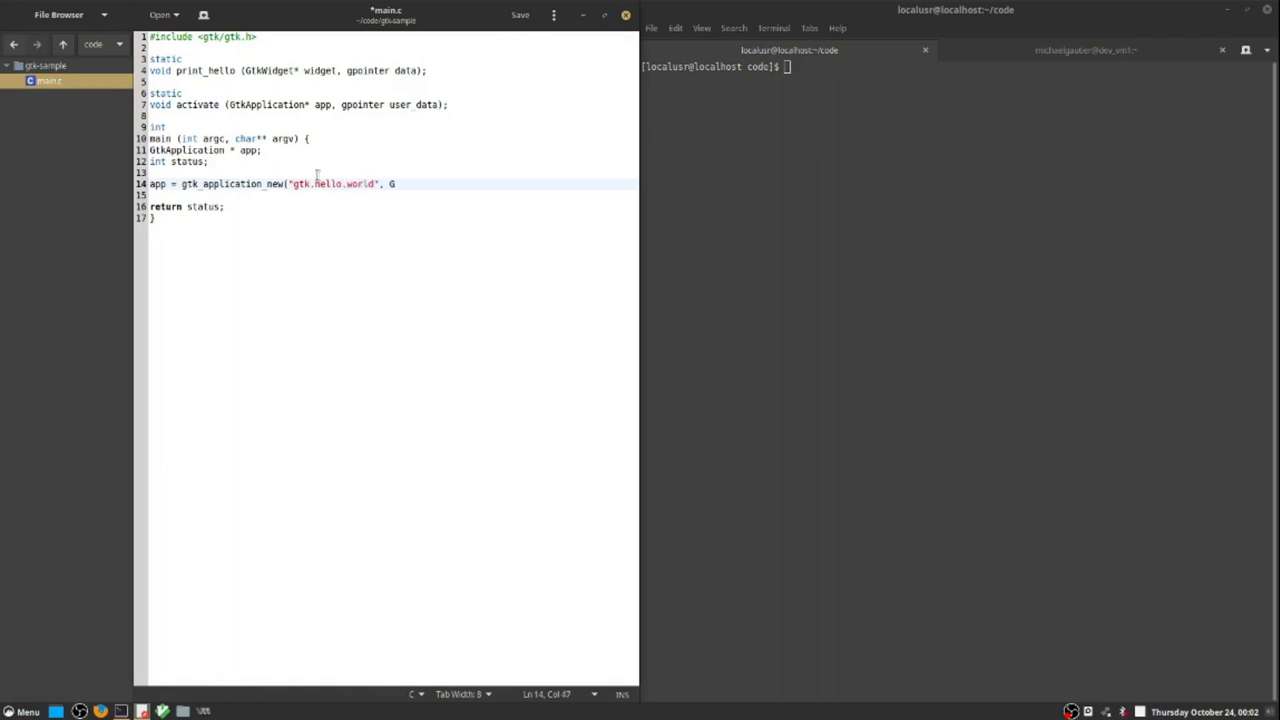
pyautogui.write('_APPLICATION')
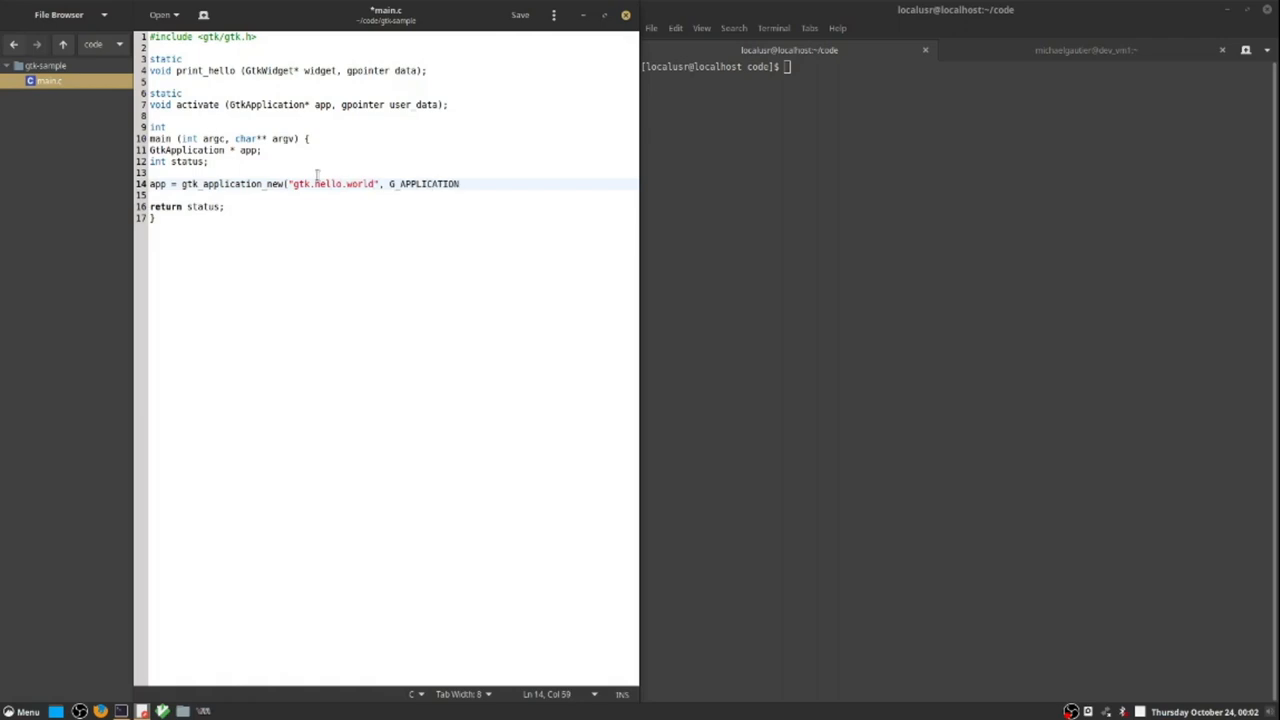
pyautogui.write('_FLAGS_')
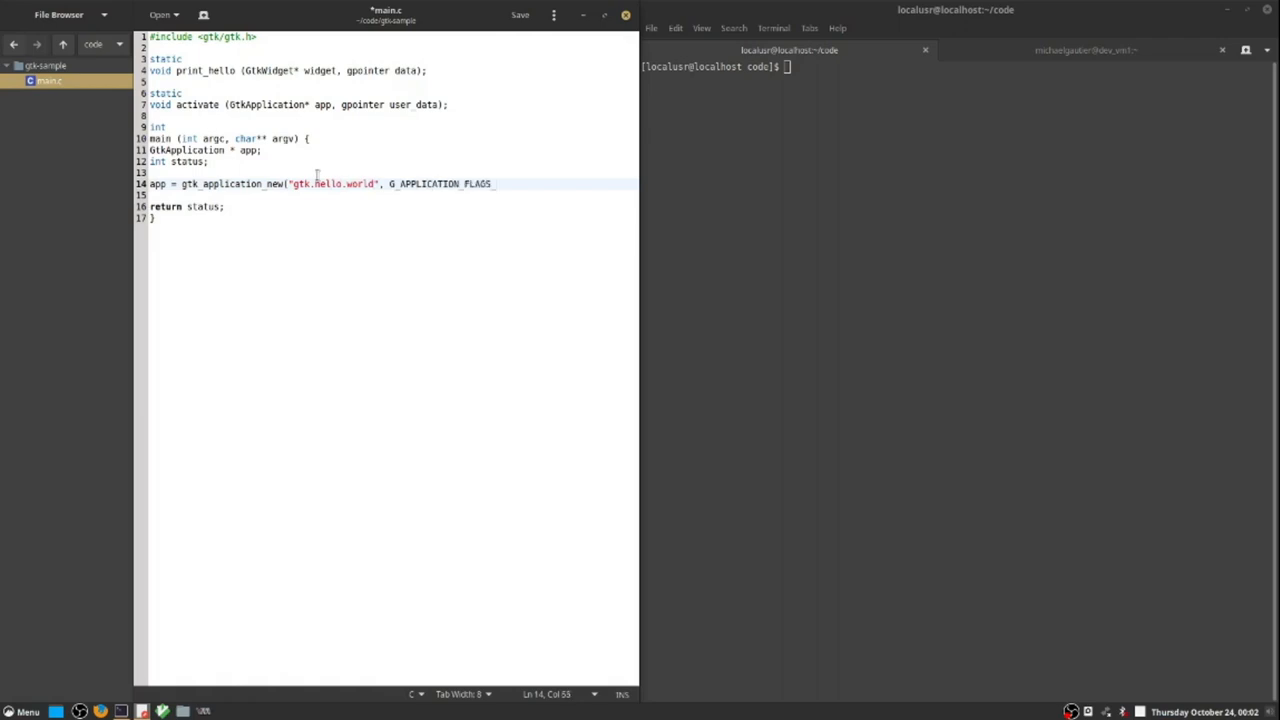
pyautogui.write('NONE')
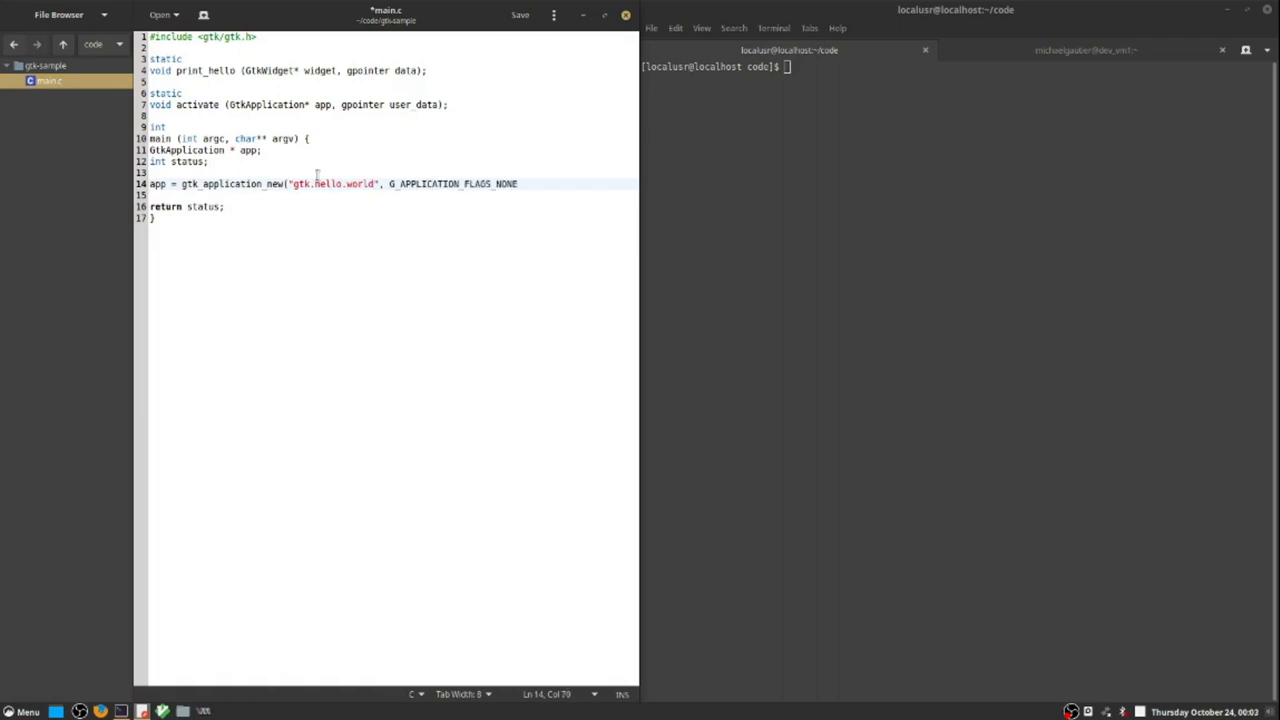
pyautogui.write(');')
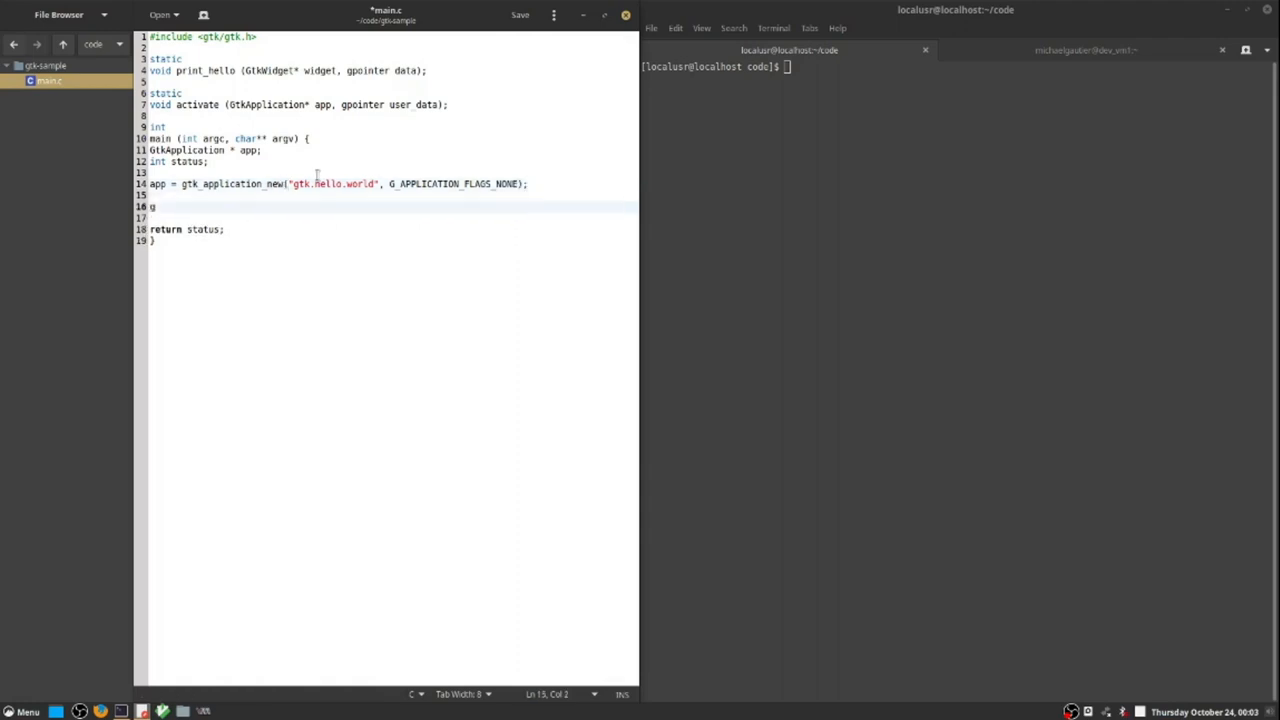
# Connect the activate signal with g_signal_connect(app, "activate", G_CALLBACK(activate), NULL).
pyautogui.write('_signal_')
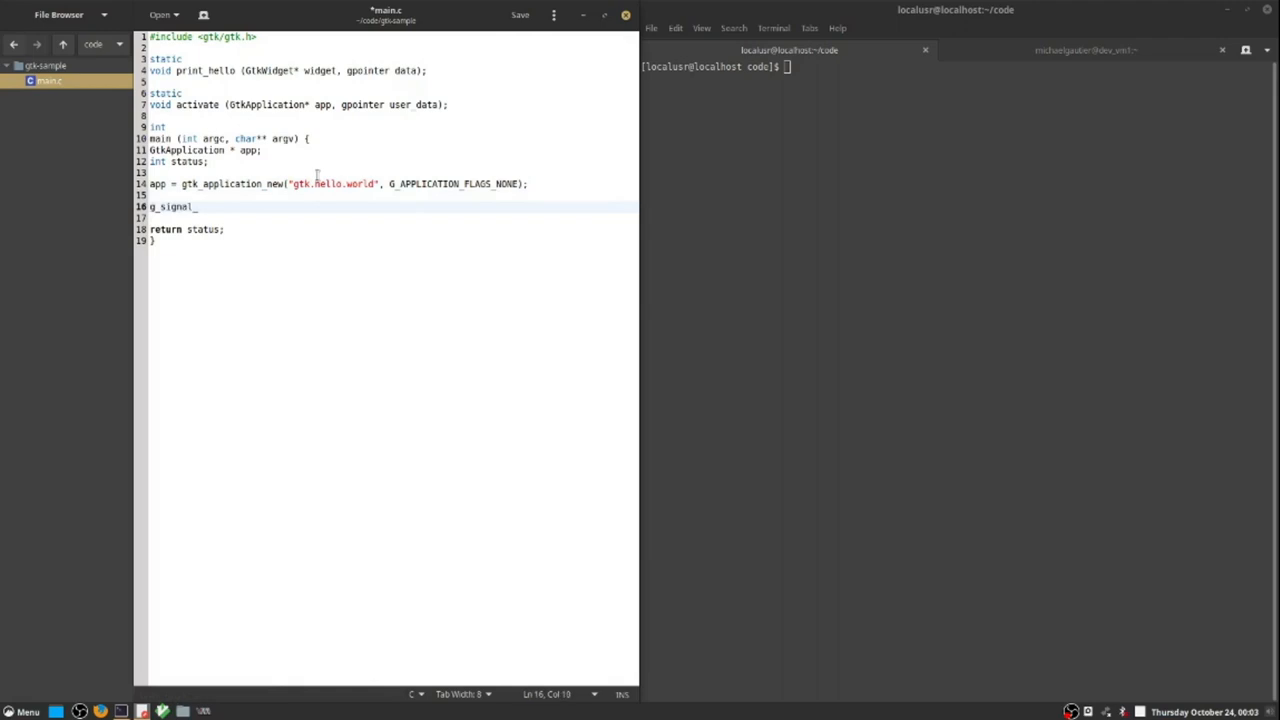
pyautogui.write('connect(')
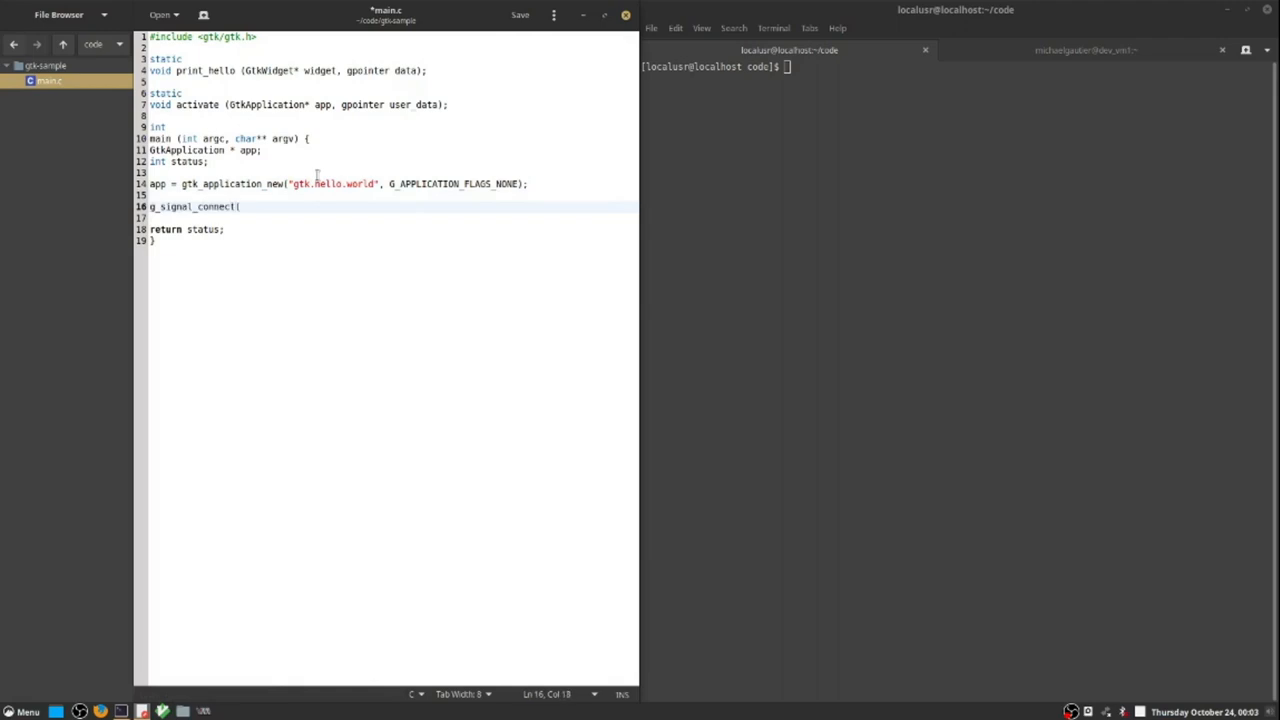
pyautogui.write('app, "')
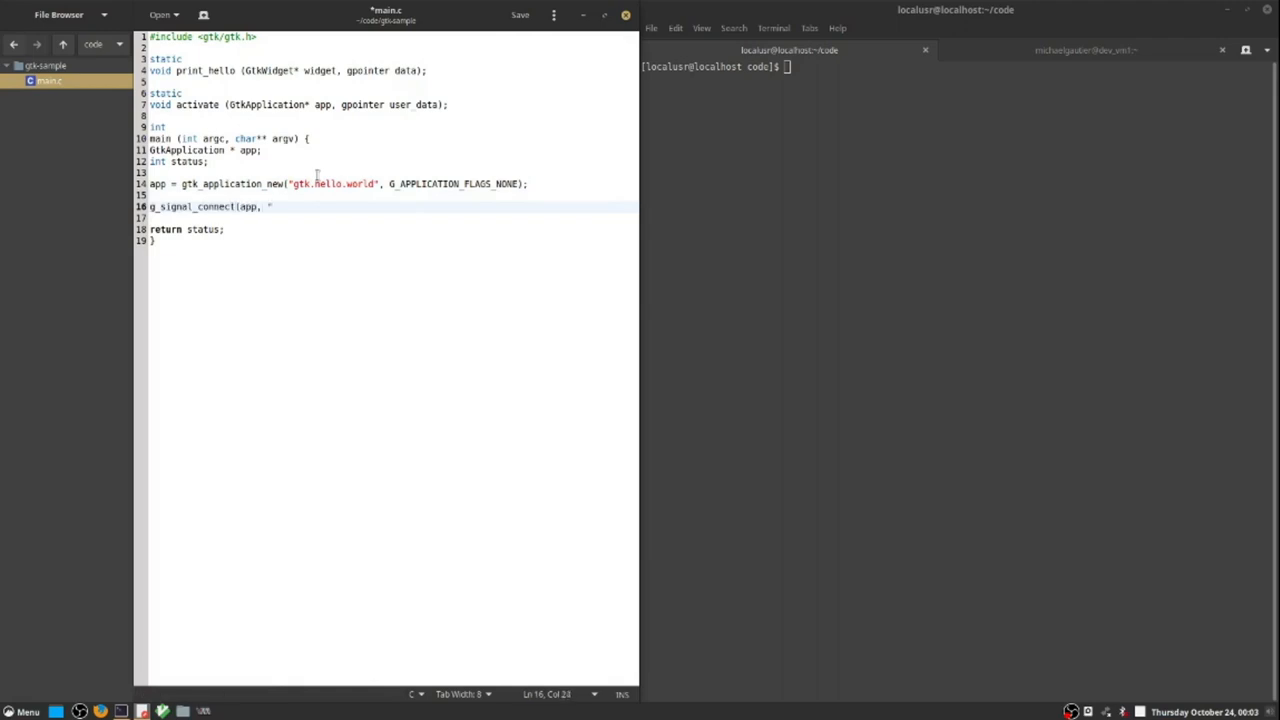
pyautogui.write('activate",')
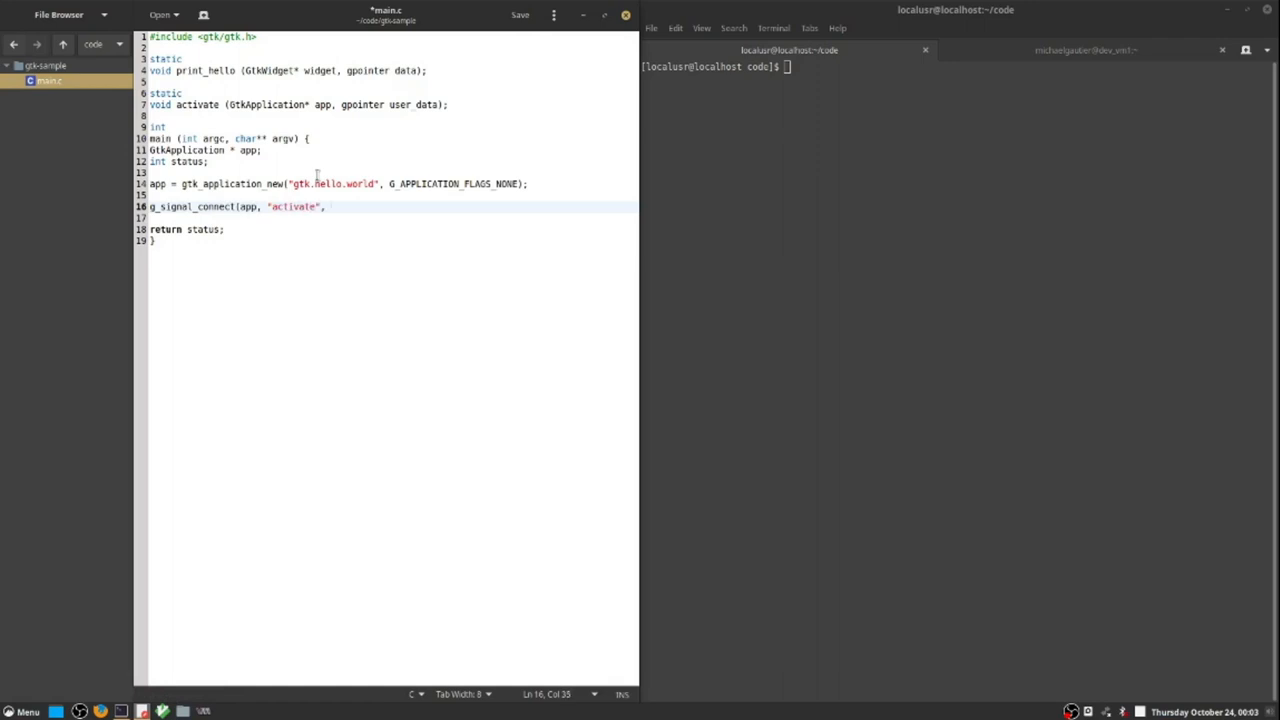
pyautogui.write('G_CA')
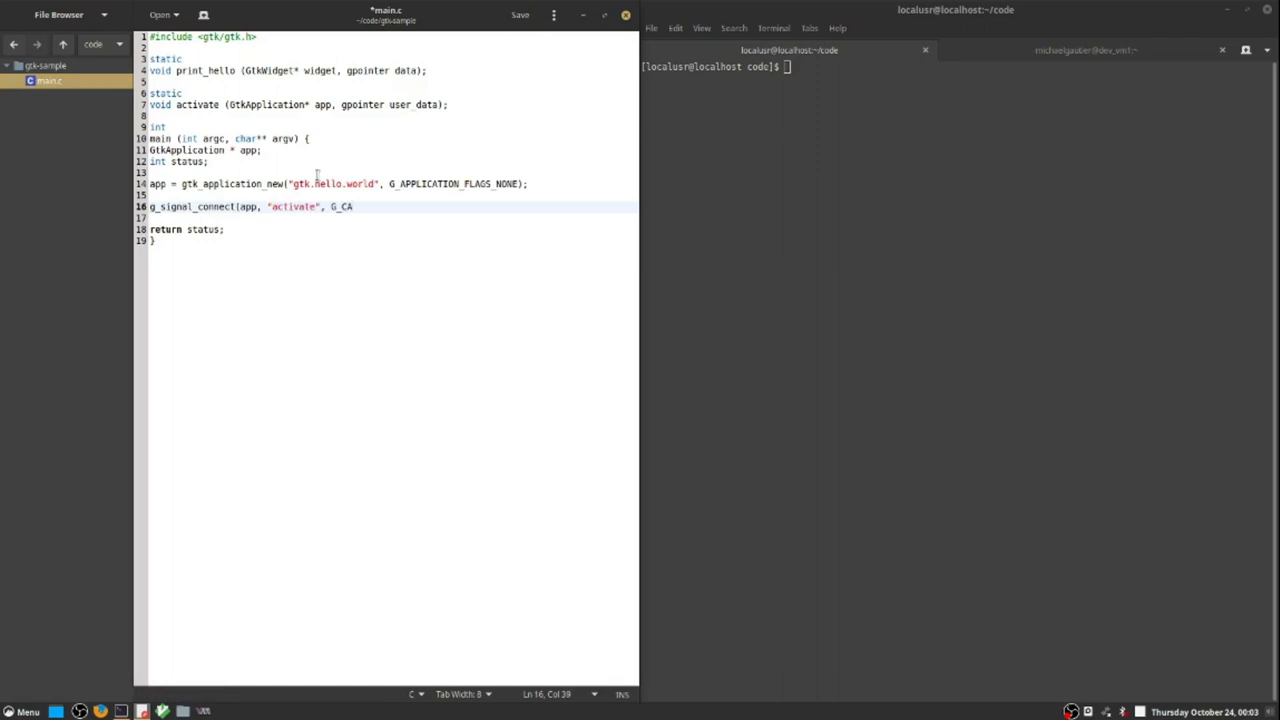
pyautogui.write('LLBACK')
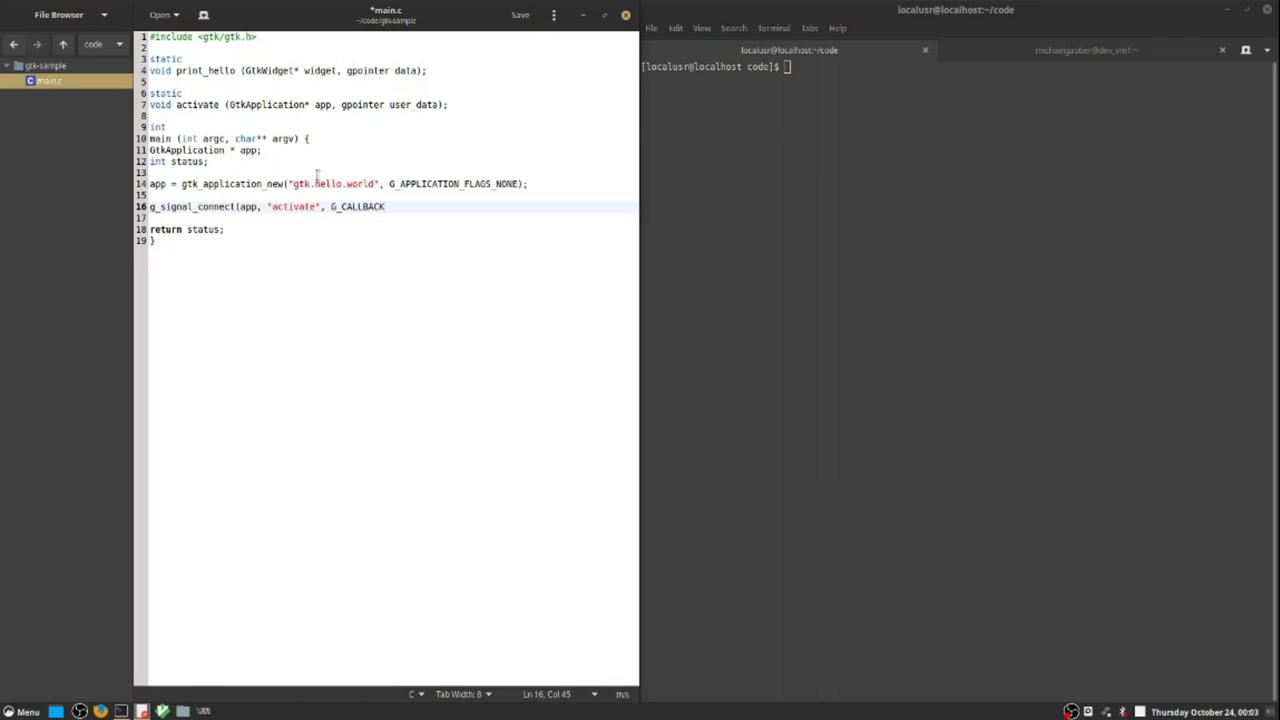
pyautogui.write('(activate')
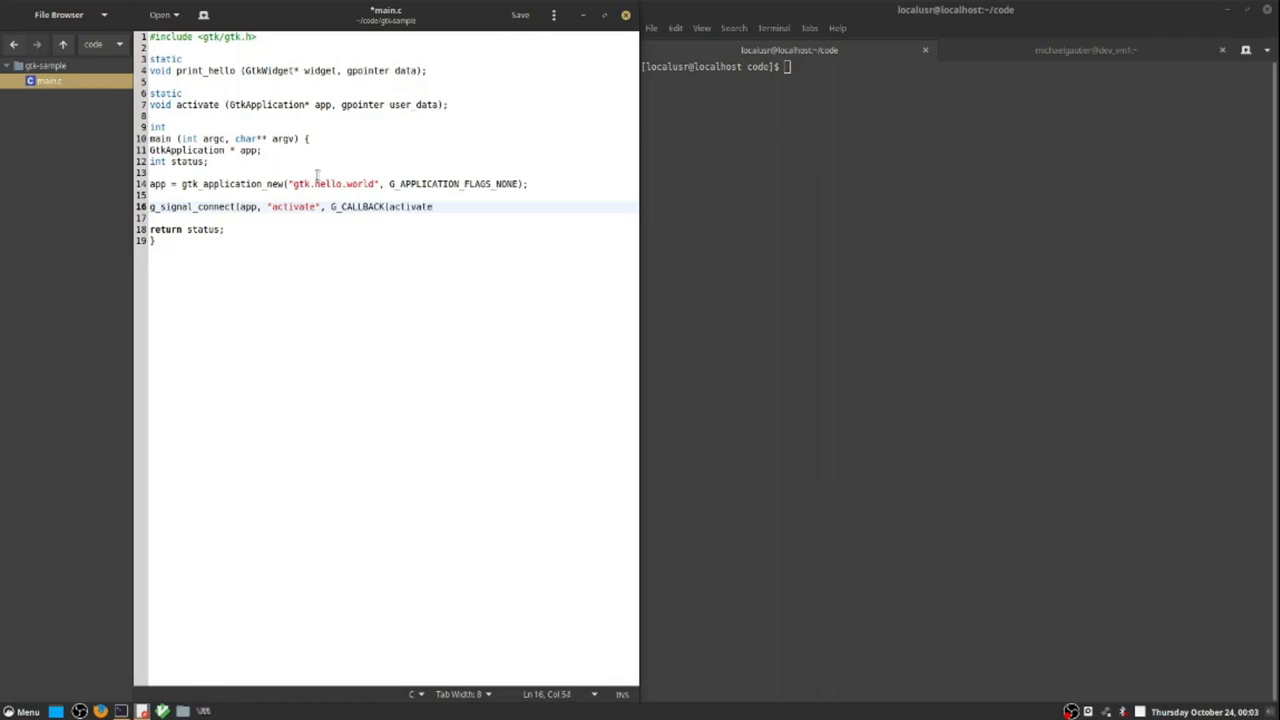
pyautogui.write('), NULL);')
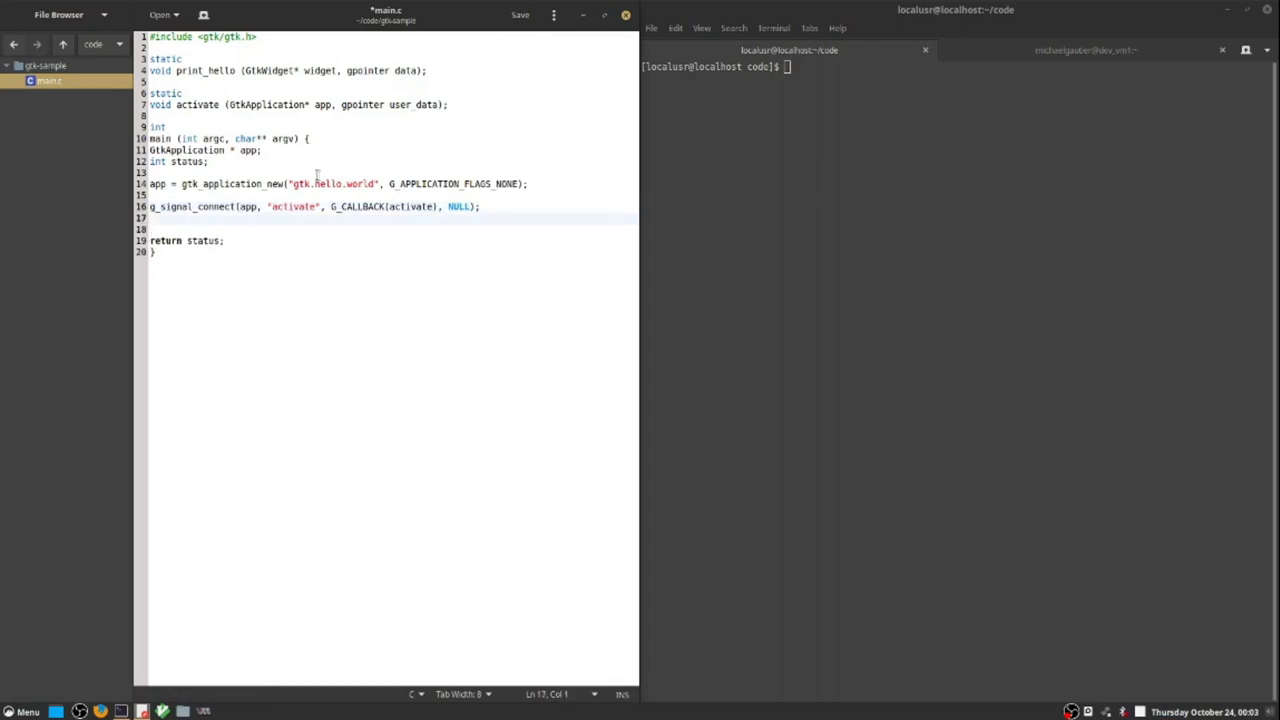
# Run the application with g_application_run(G_APPLICATION(app), argc, argv).
pyautogui.write('STATUS')
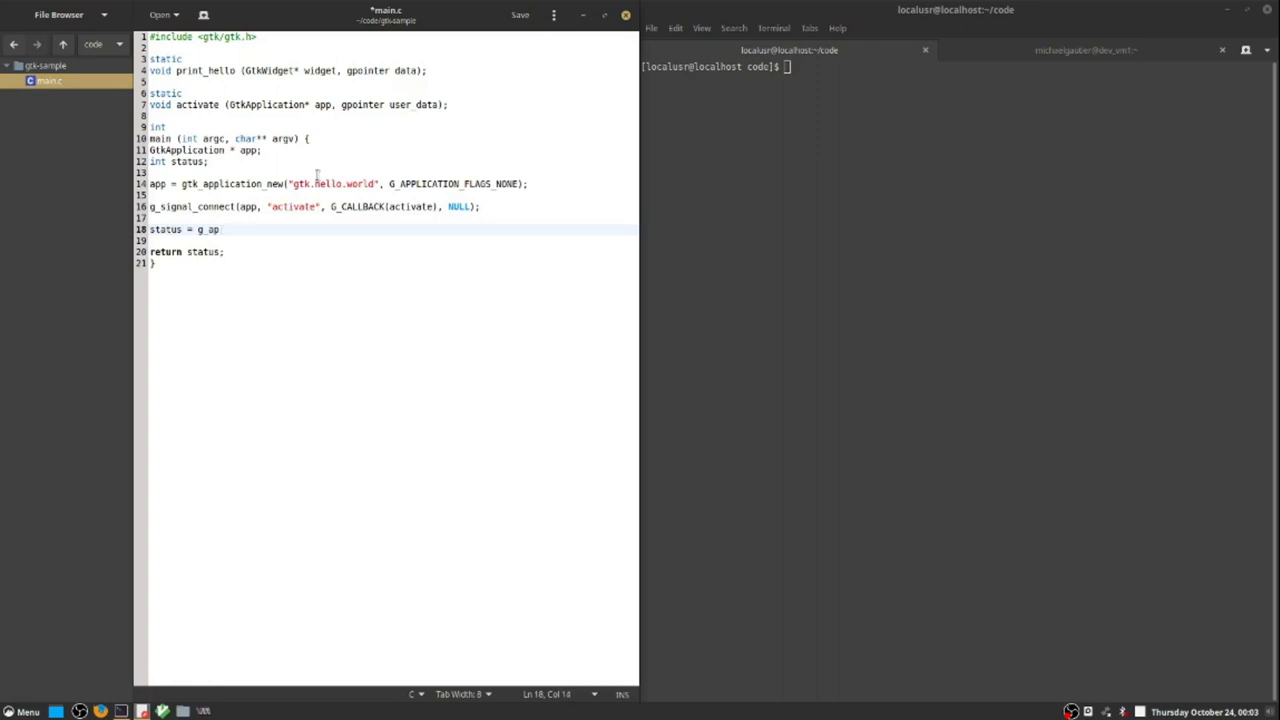
pyautogui.write('plication')
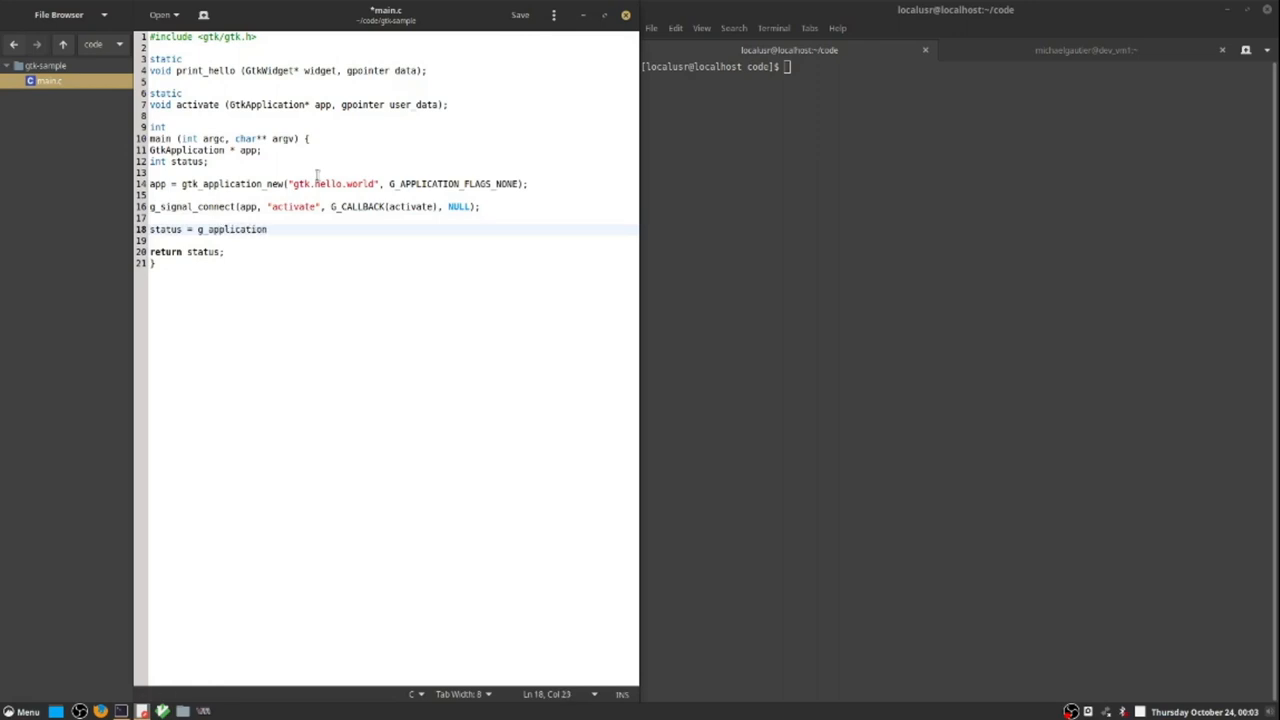
pyautogui.write('_run(')
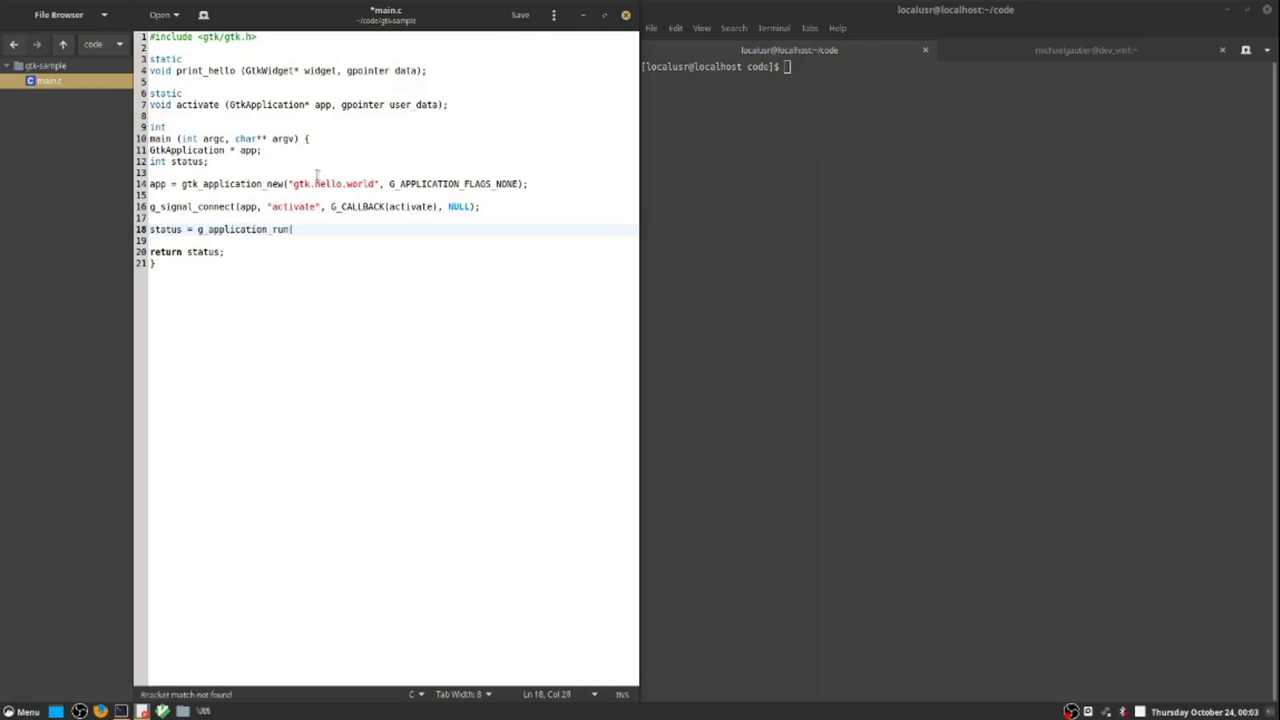
pyautogui.write('G_APPLICATION(app')
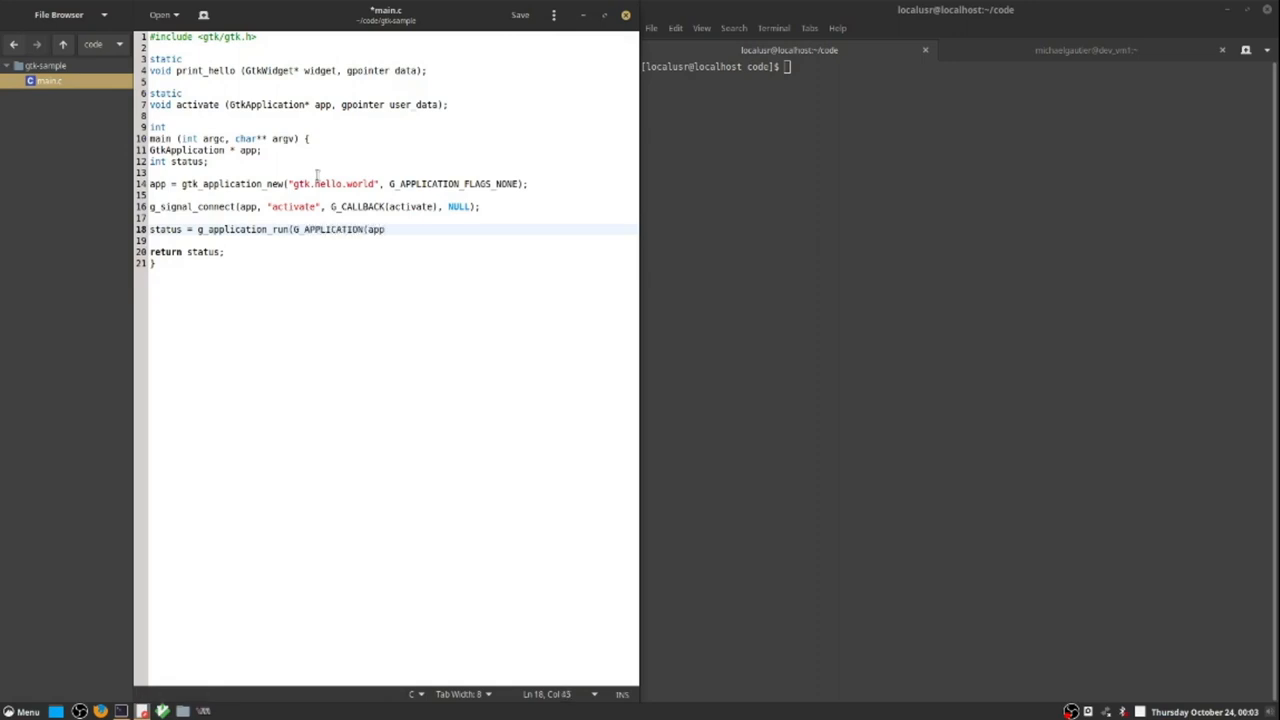
pyautogui.write(', argc')
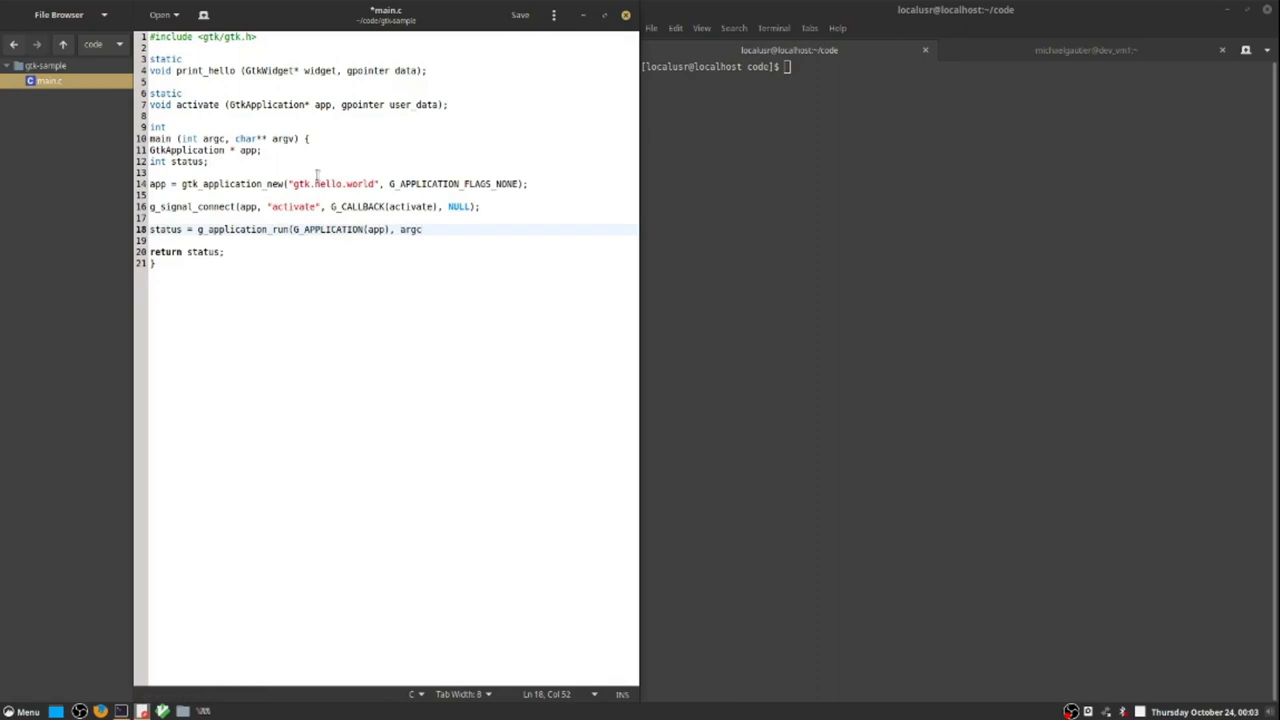
pyautogui.write(', argv);')
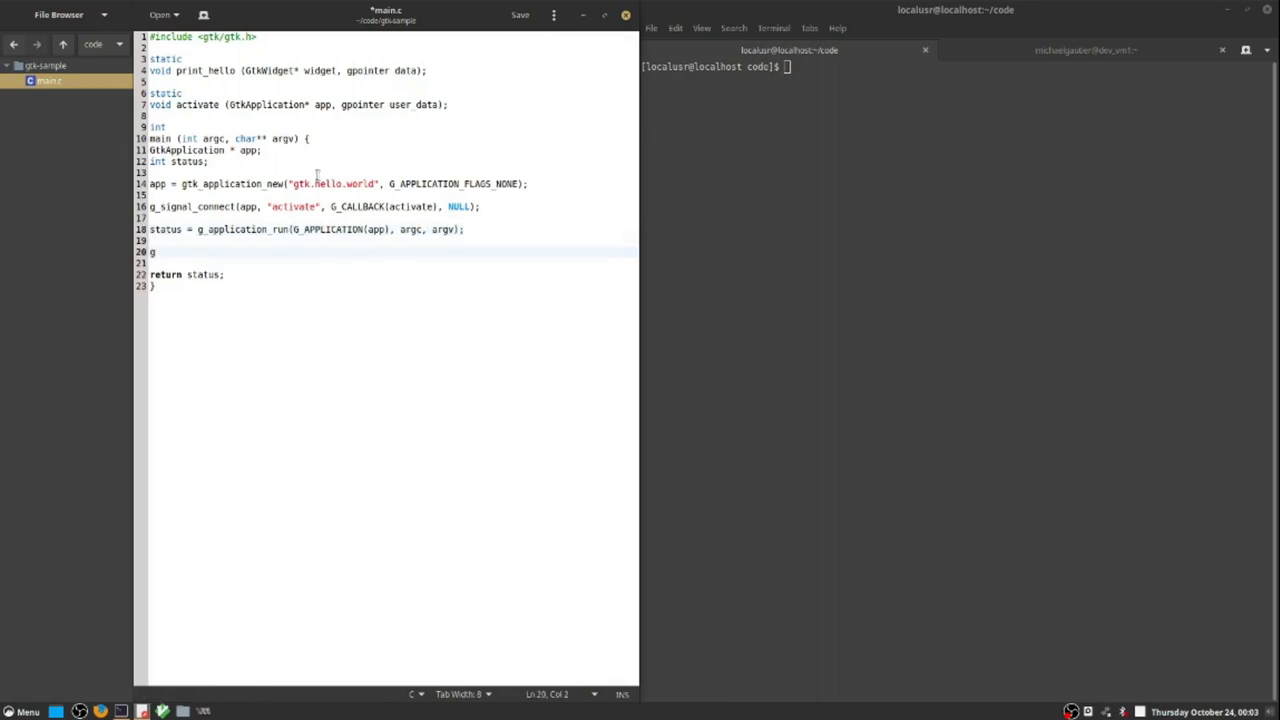
# Free the app with g_object_unref(app); and save main.c.
pyautogui.write('_object')
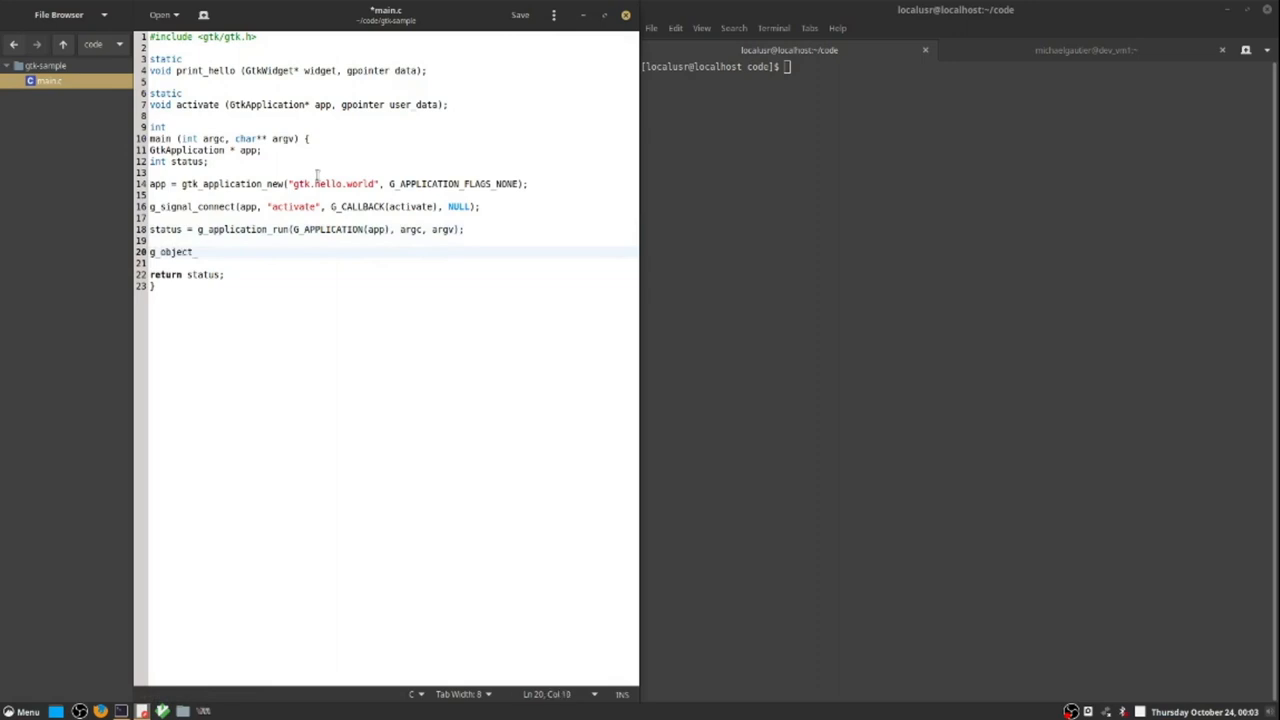
pyautogui.write('_unref(a')
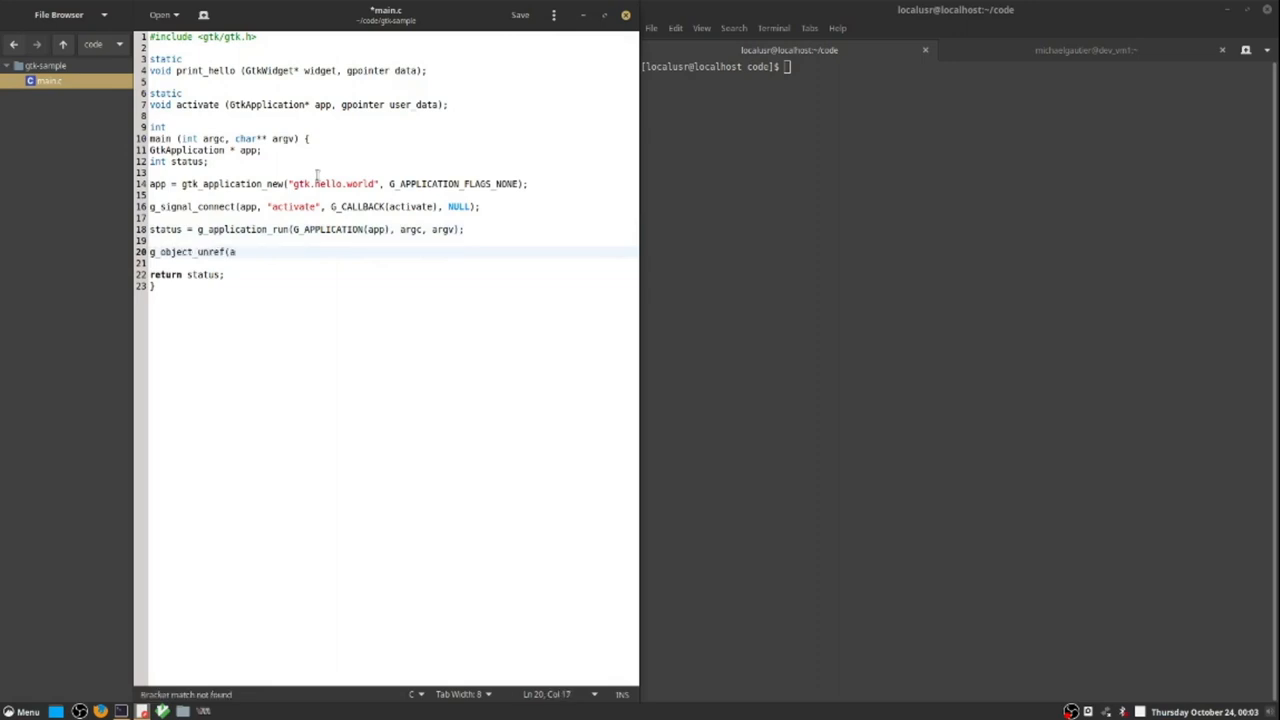
pyautogui.write('pp);')
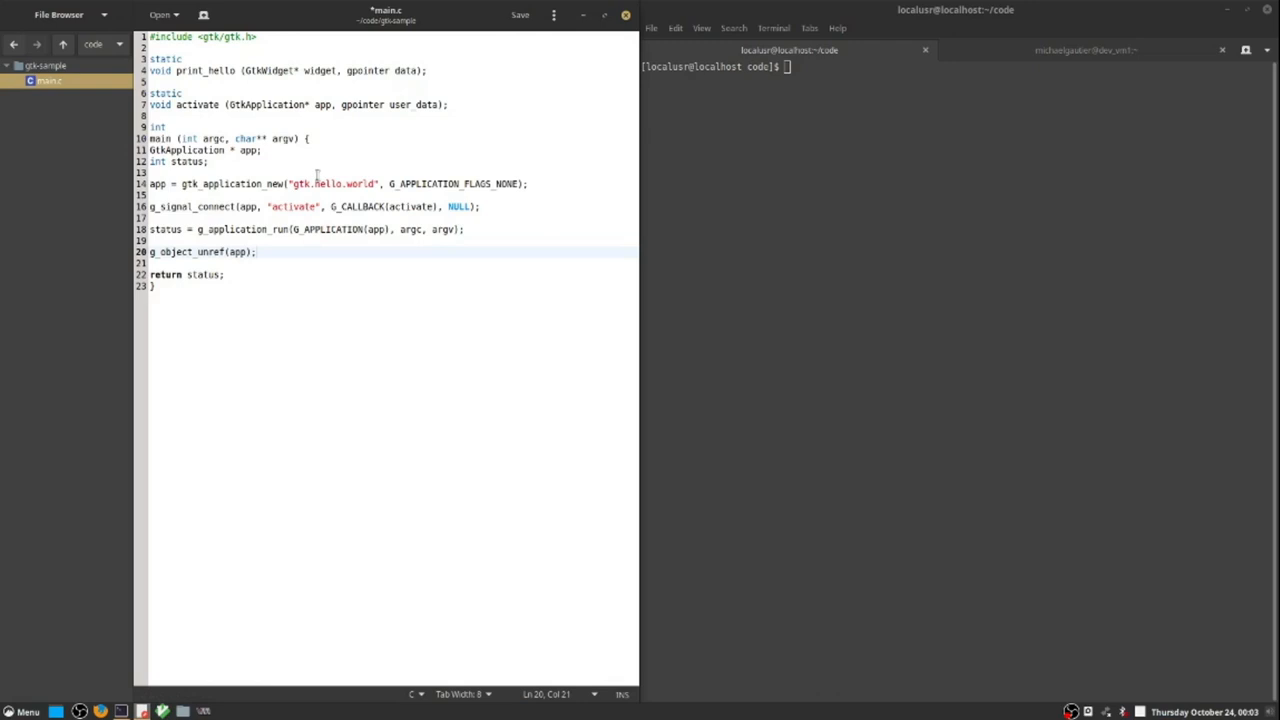
pyautogui.press('ctrl+s')
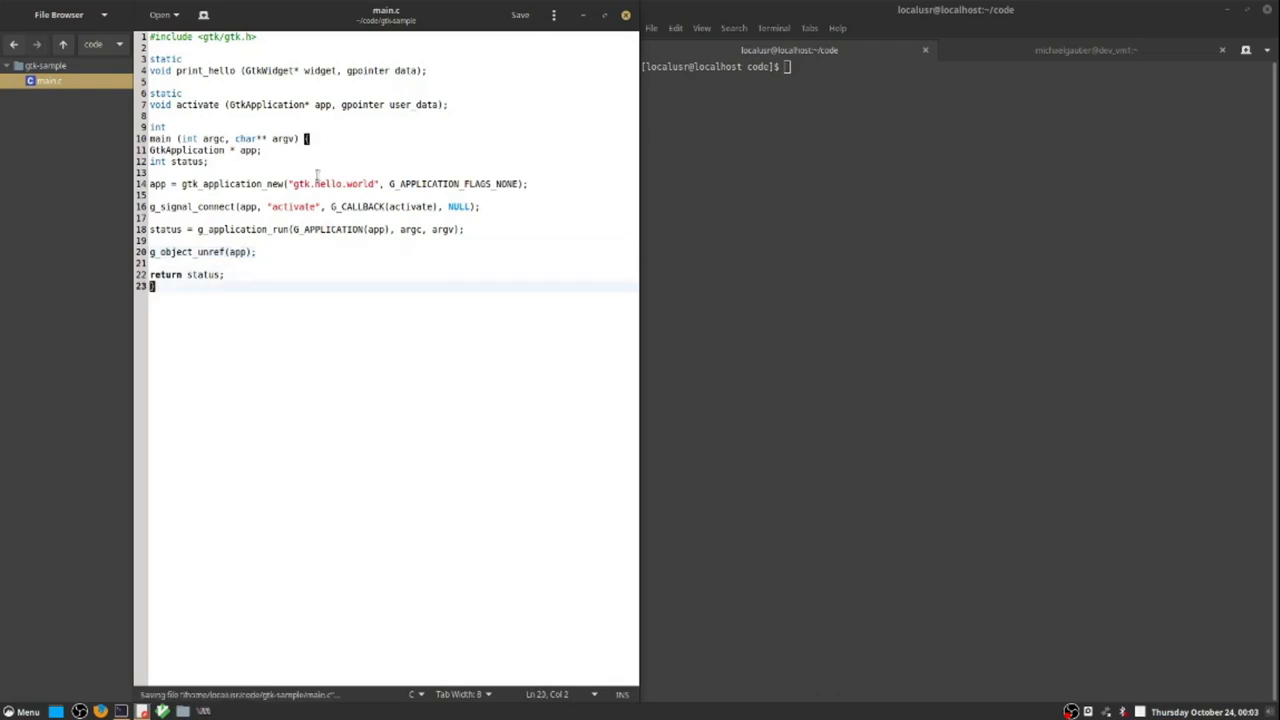
pyautogui.moveTo(100, 711)
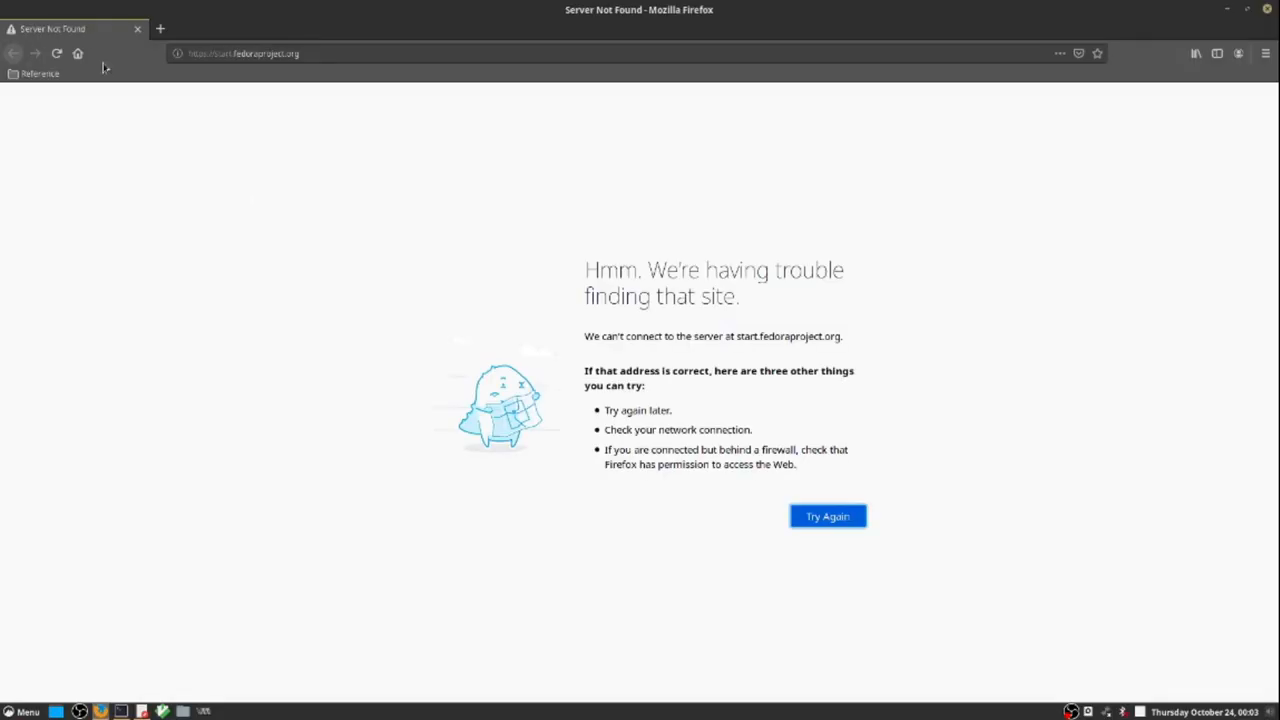
# Open the Building applications chapter of the local GTK+ 3.24 manual from Reference bookmarks.
pyautogui.click(33, 90)
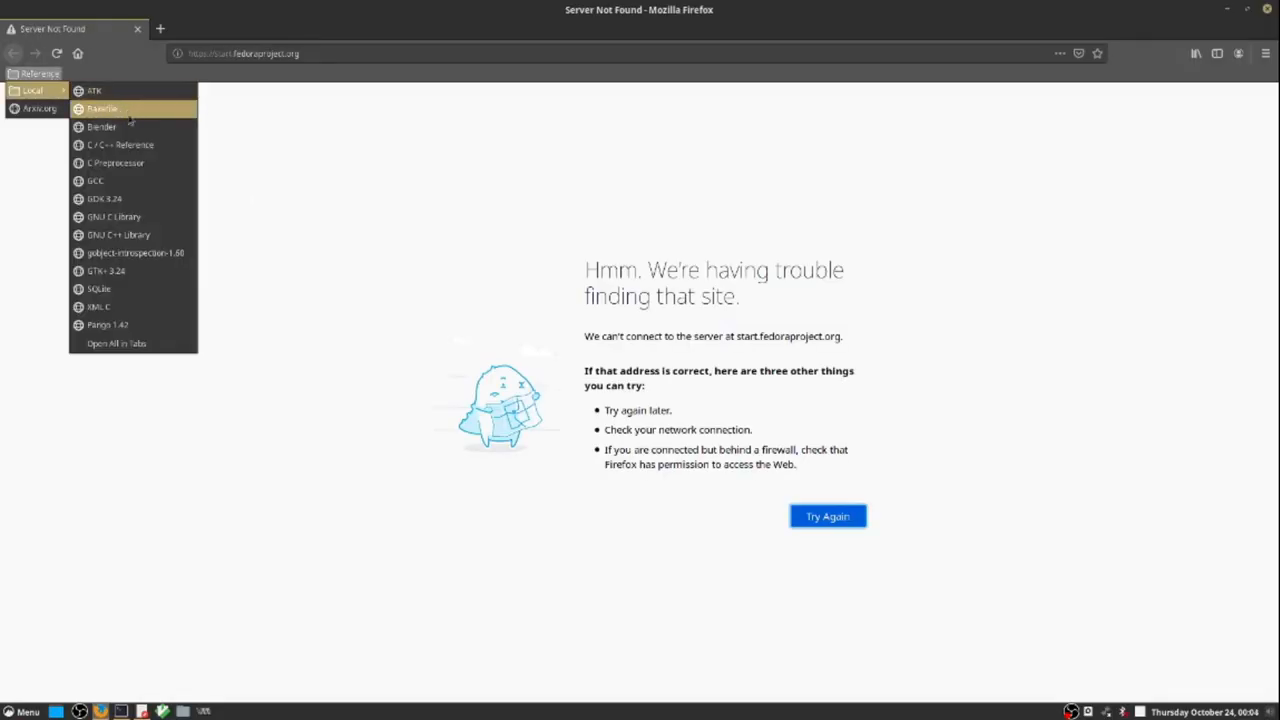
pyautogui.moveTo(106, 270)
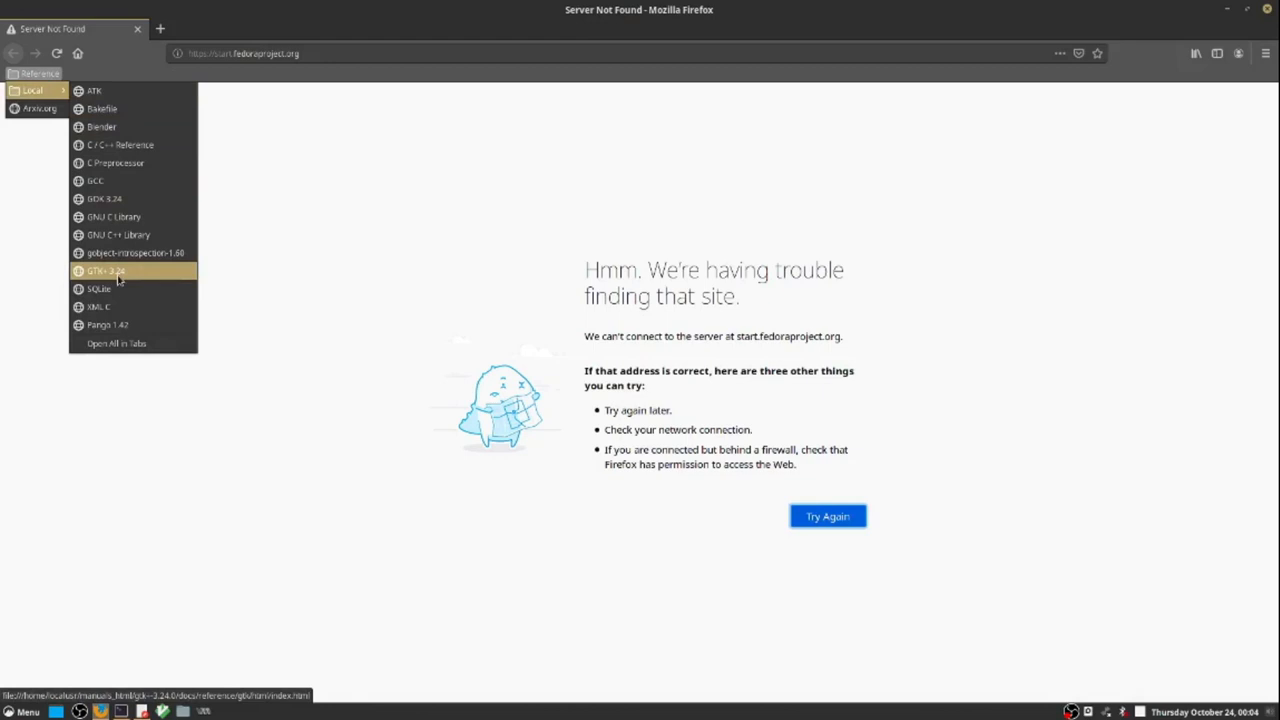
pyautogui.click(105, 271)
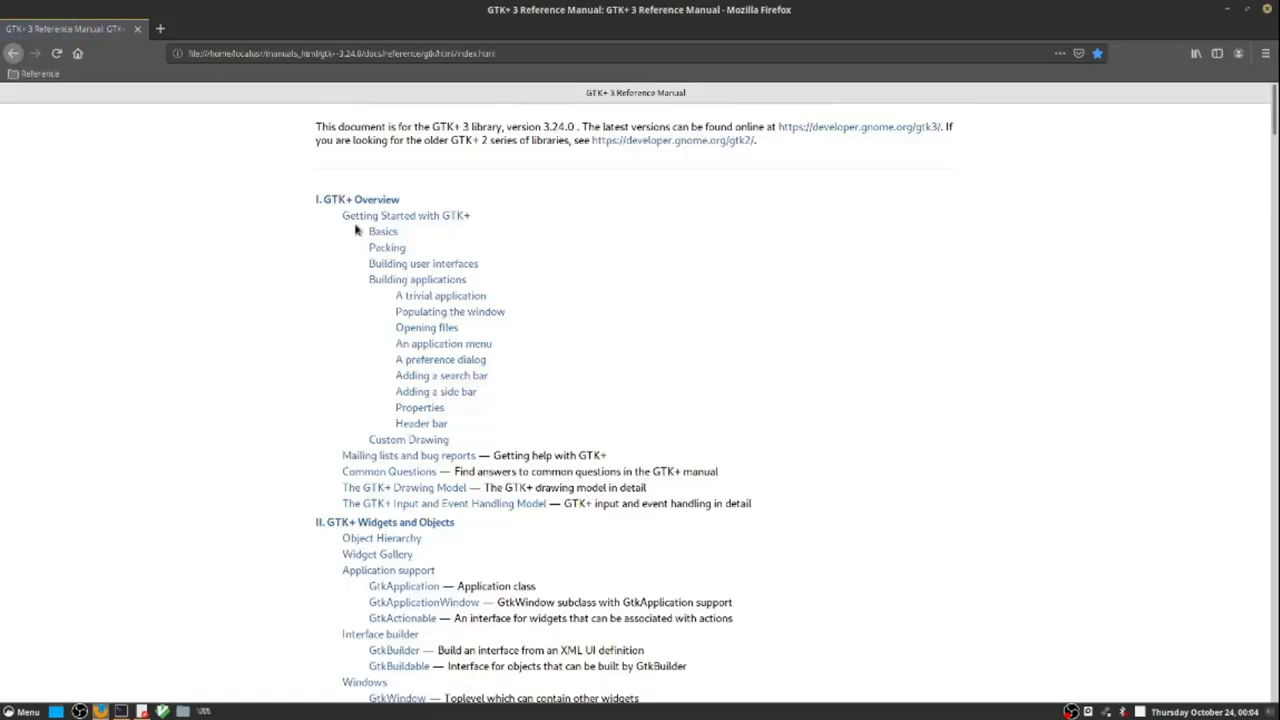
pyautogui.moveTo(417, 279)
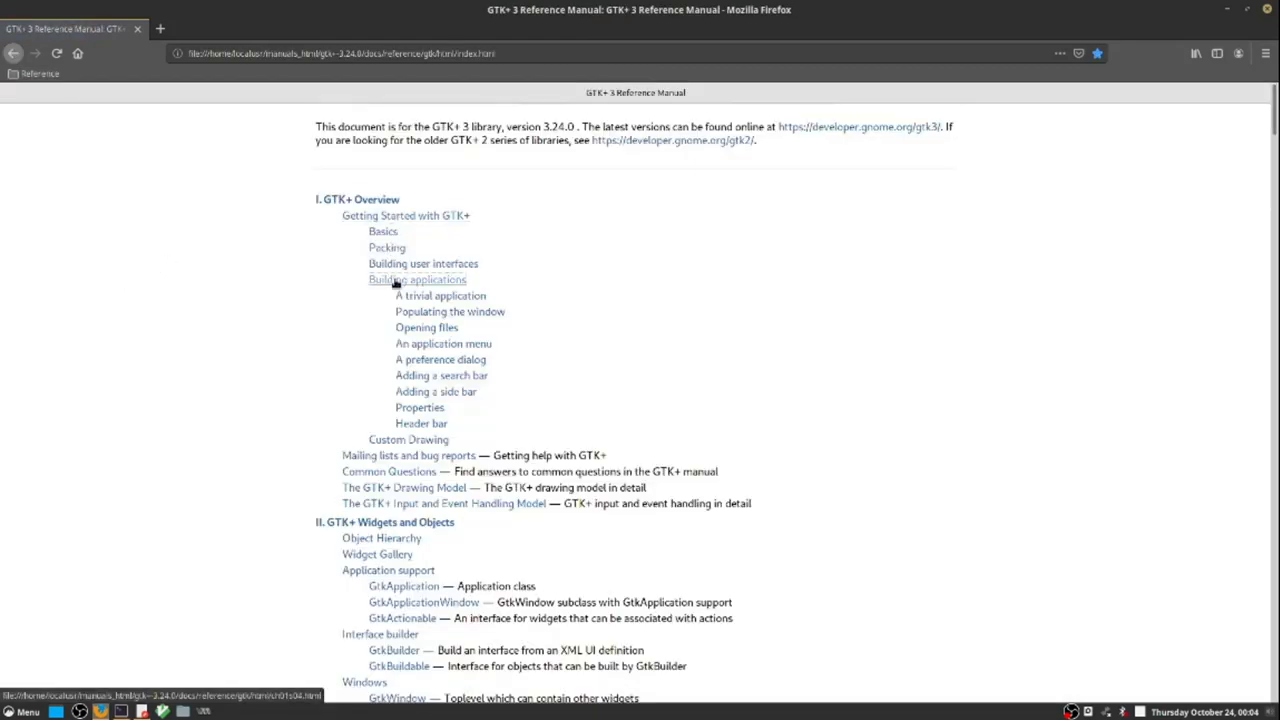
pyautogui.click(417, 279)
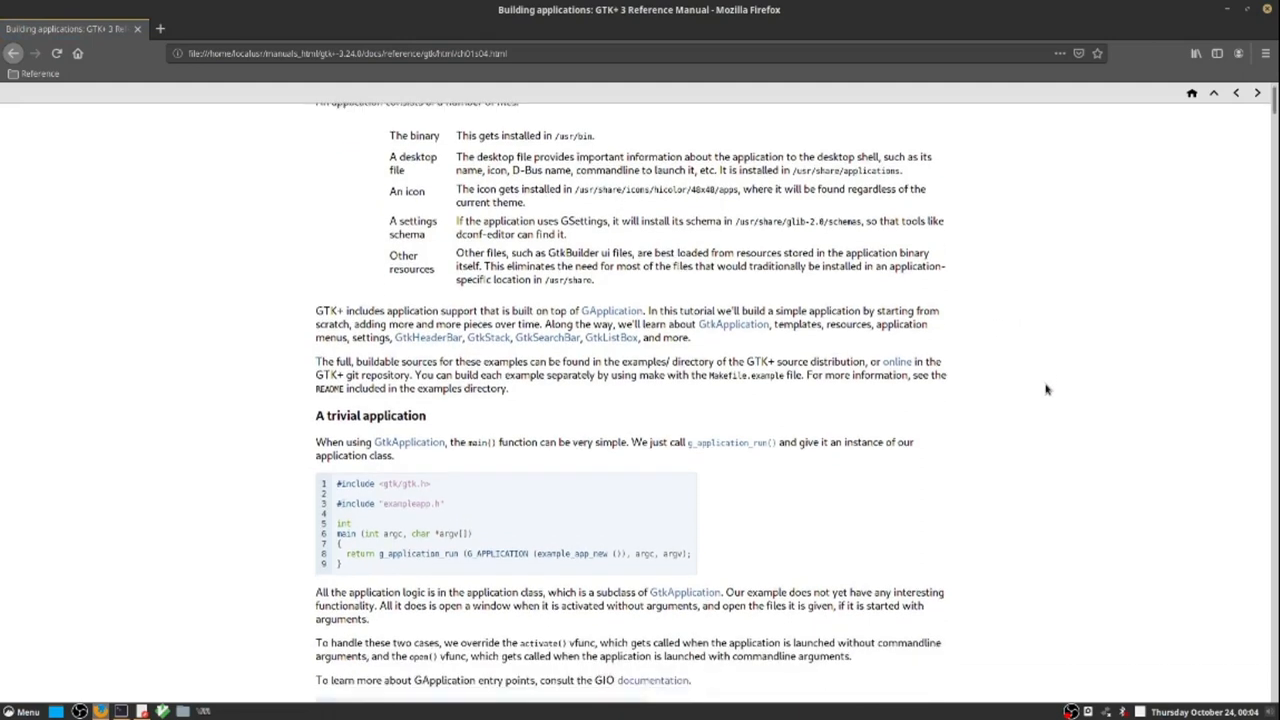
# Scroll through the Getting Started page to the example-0.c hello world code.
pyautogui.scroll(-3)
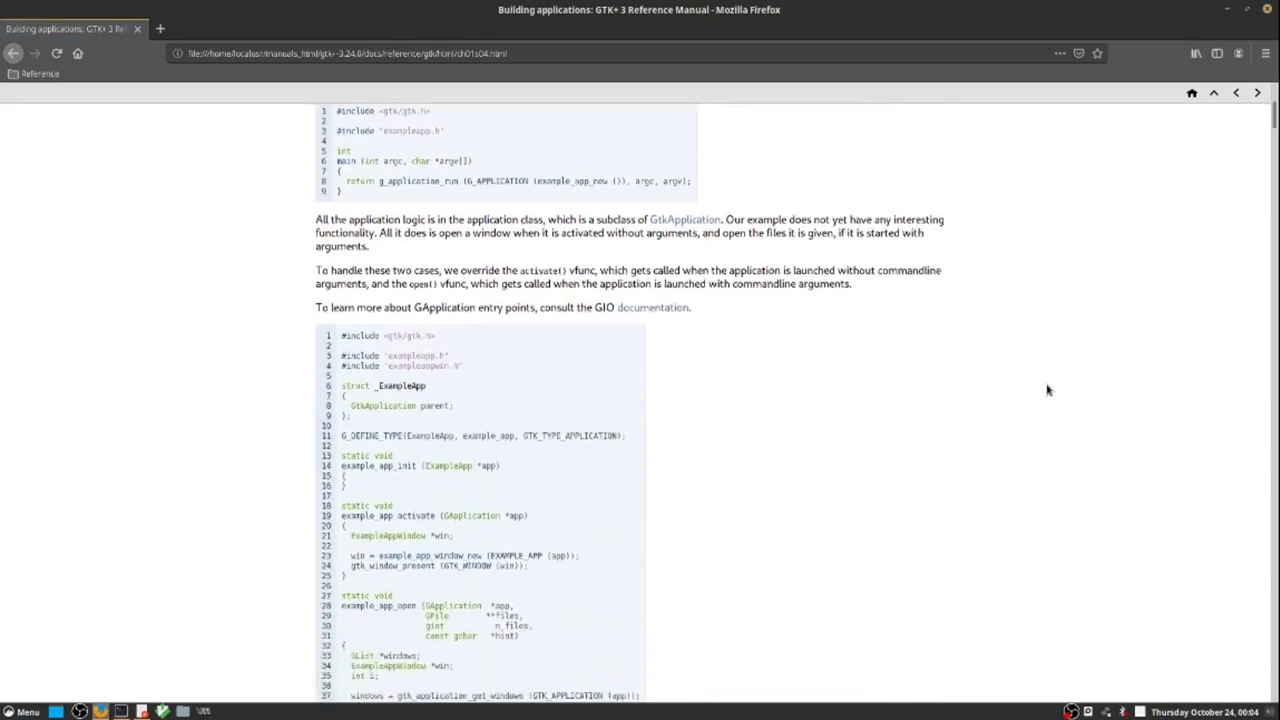
pyautogui.scroll(-3)
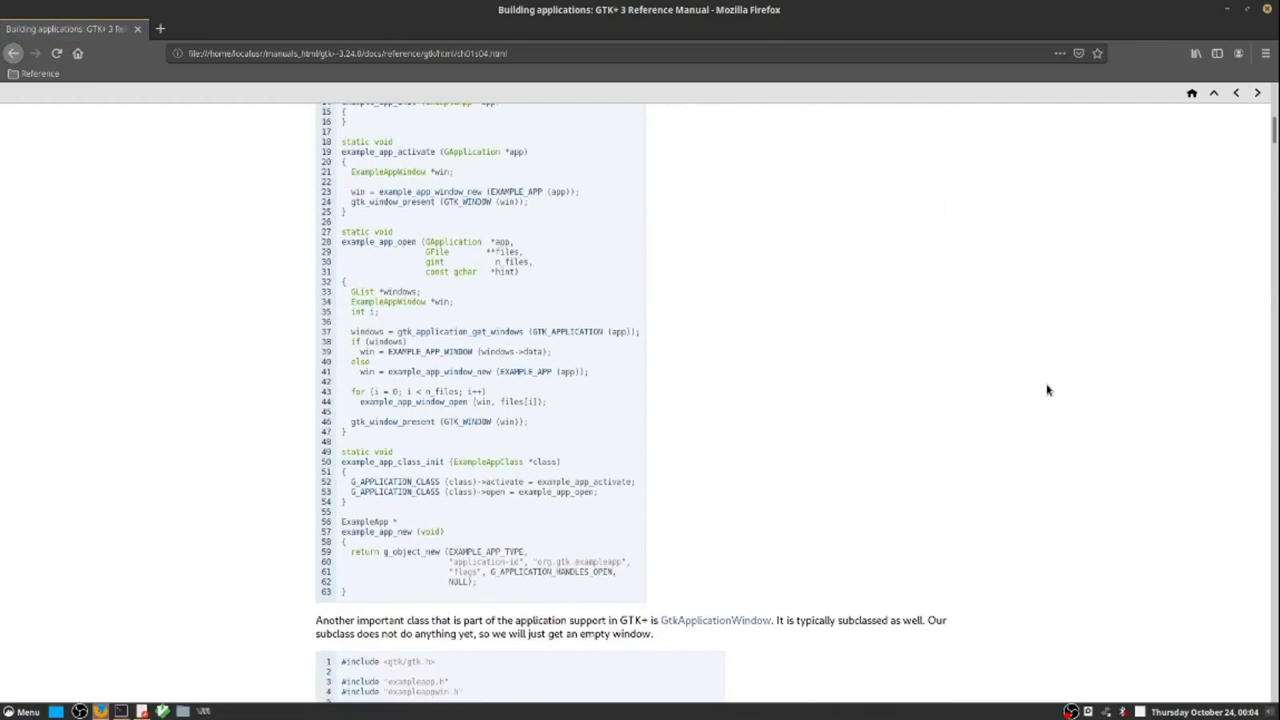
pyautogui.scroll(3)
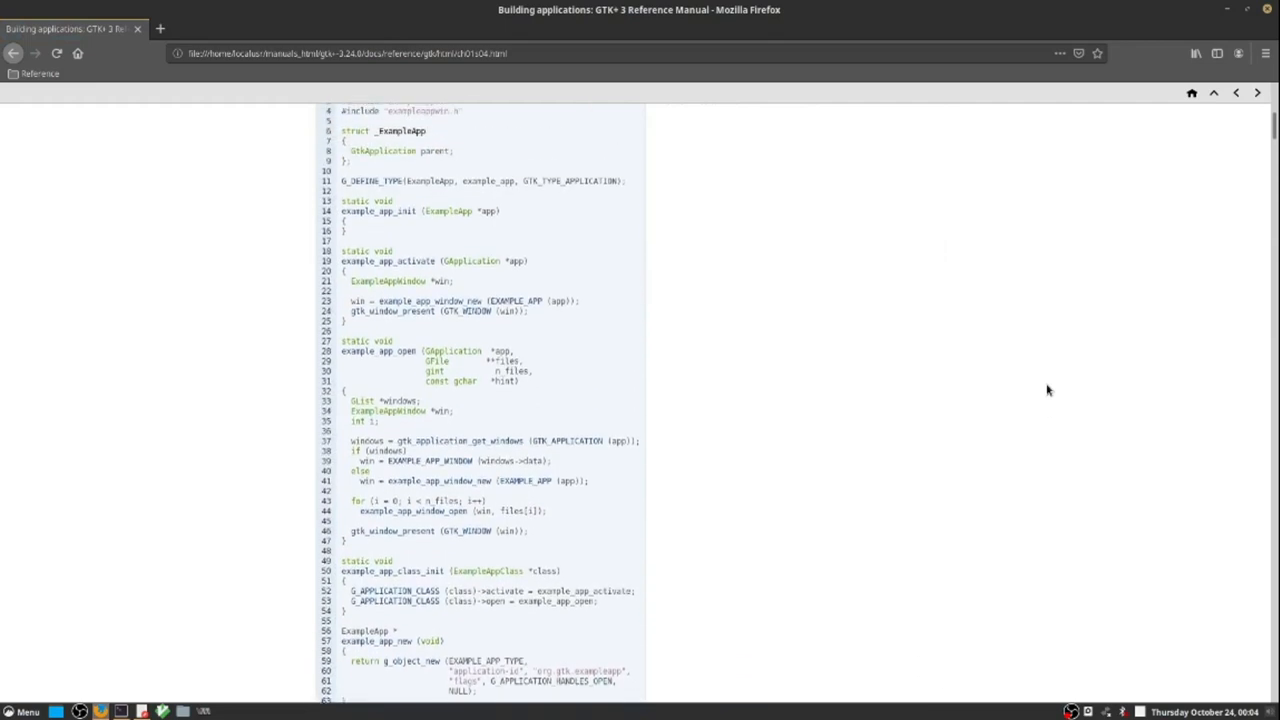
pyautogui.scroll(-3)
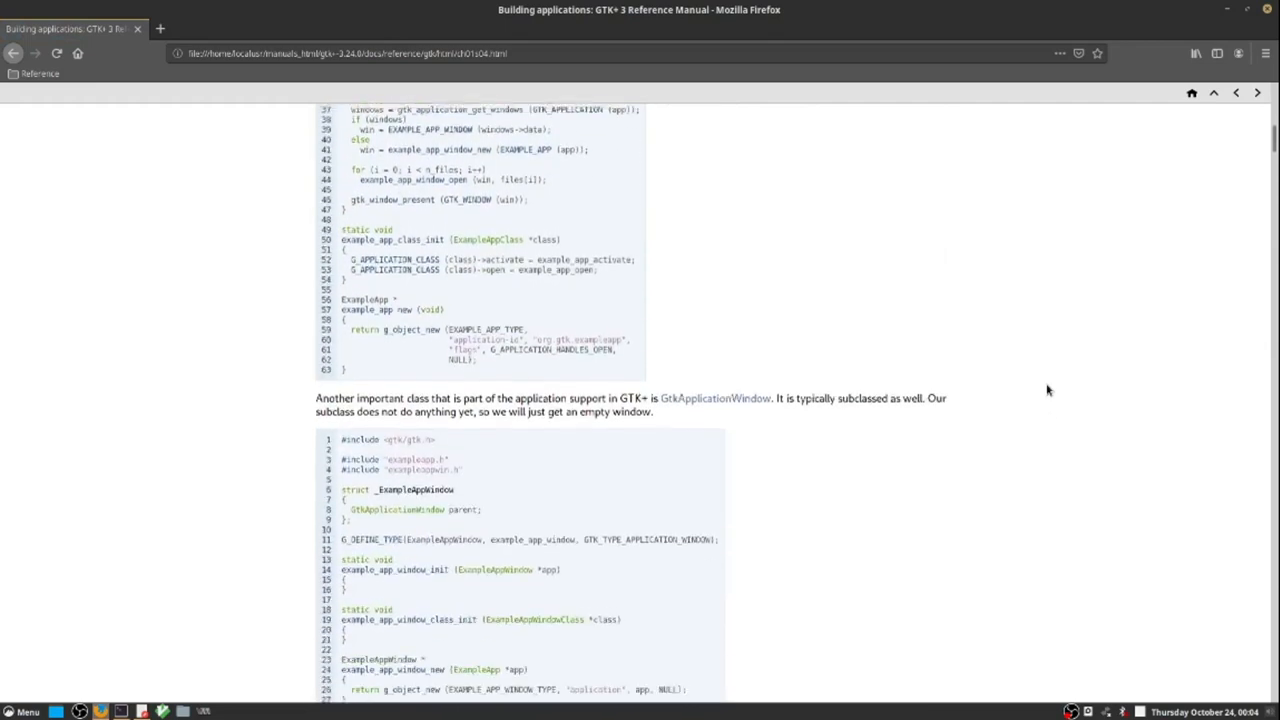
pyautogui.scroll(-3)
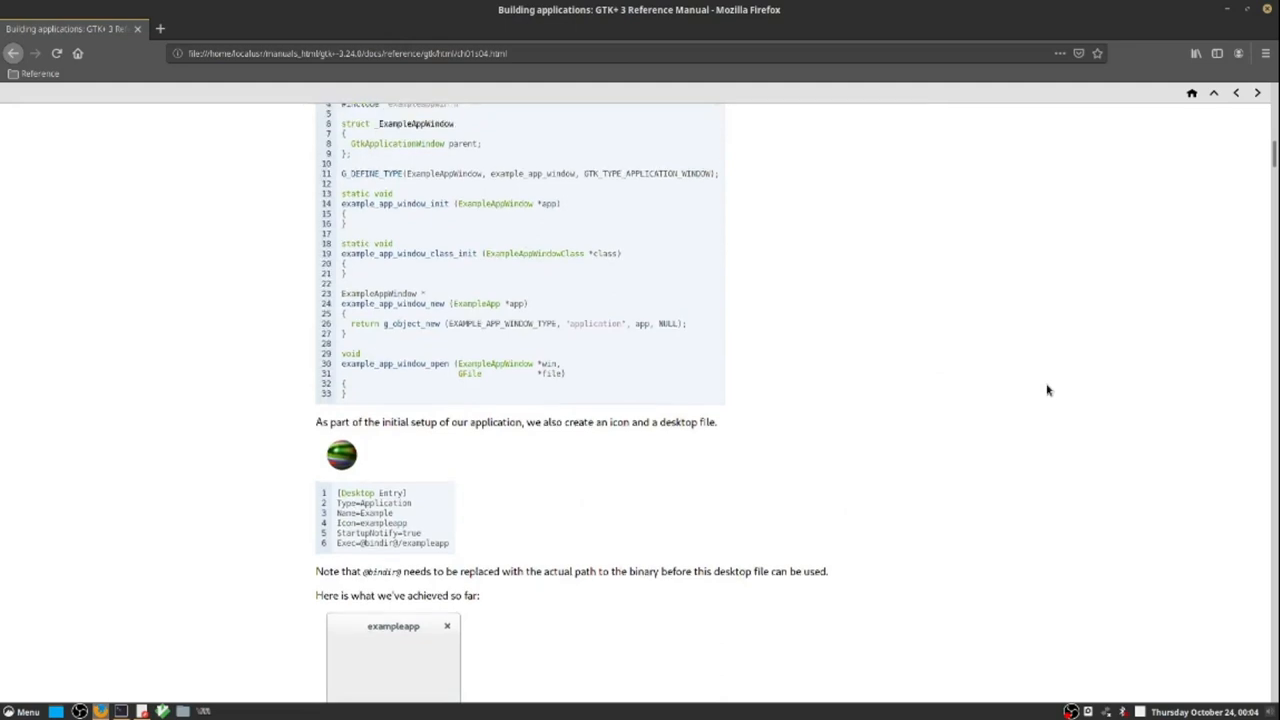
pyautogui.scroll(3)
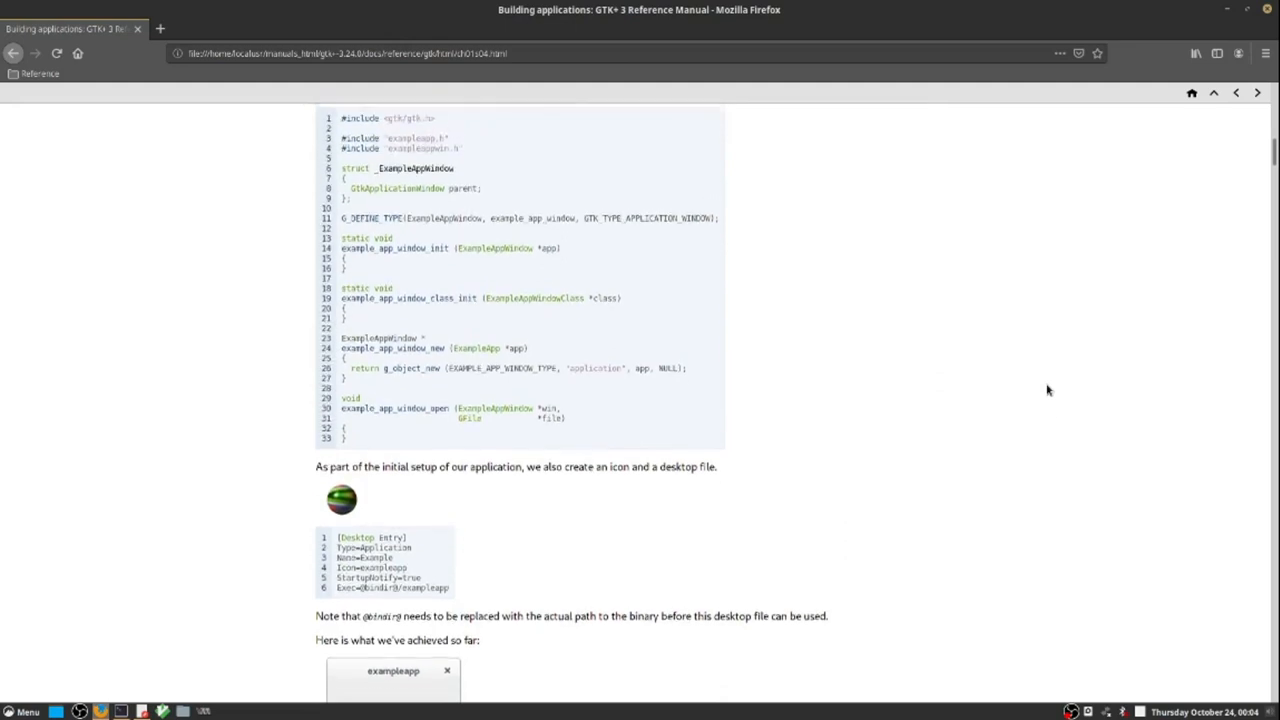
pyautogui.scroll(-3)
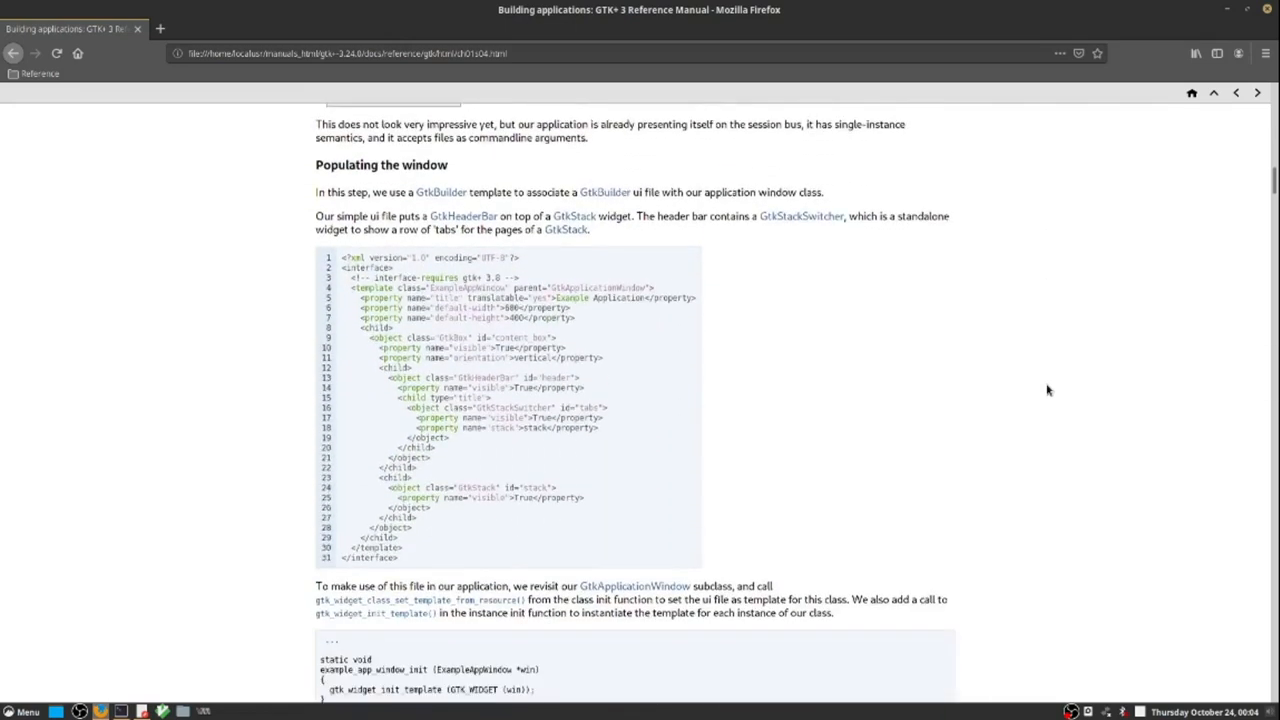
pyautogui.scroll(-3)
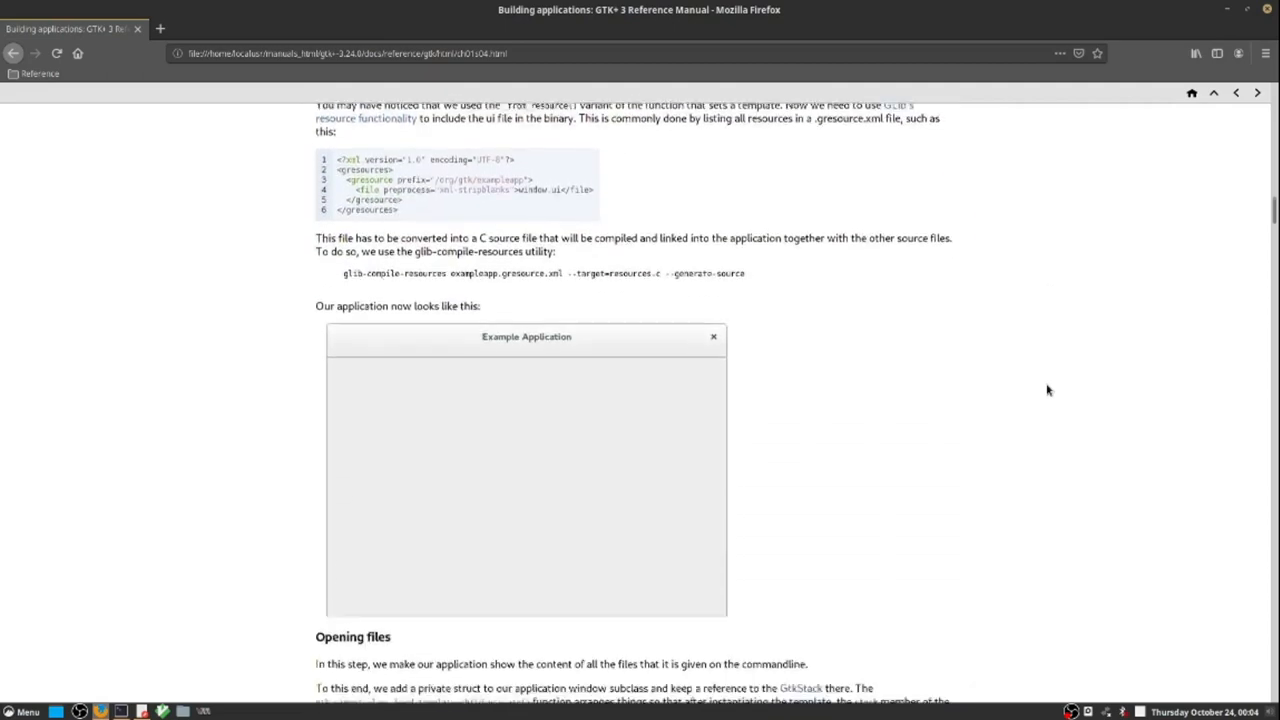
pyautogui.scroll(-3)
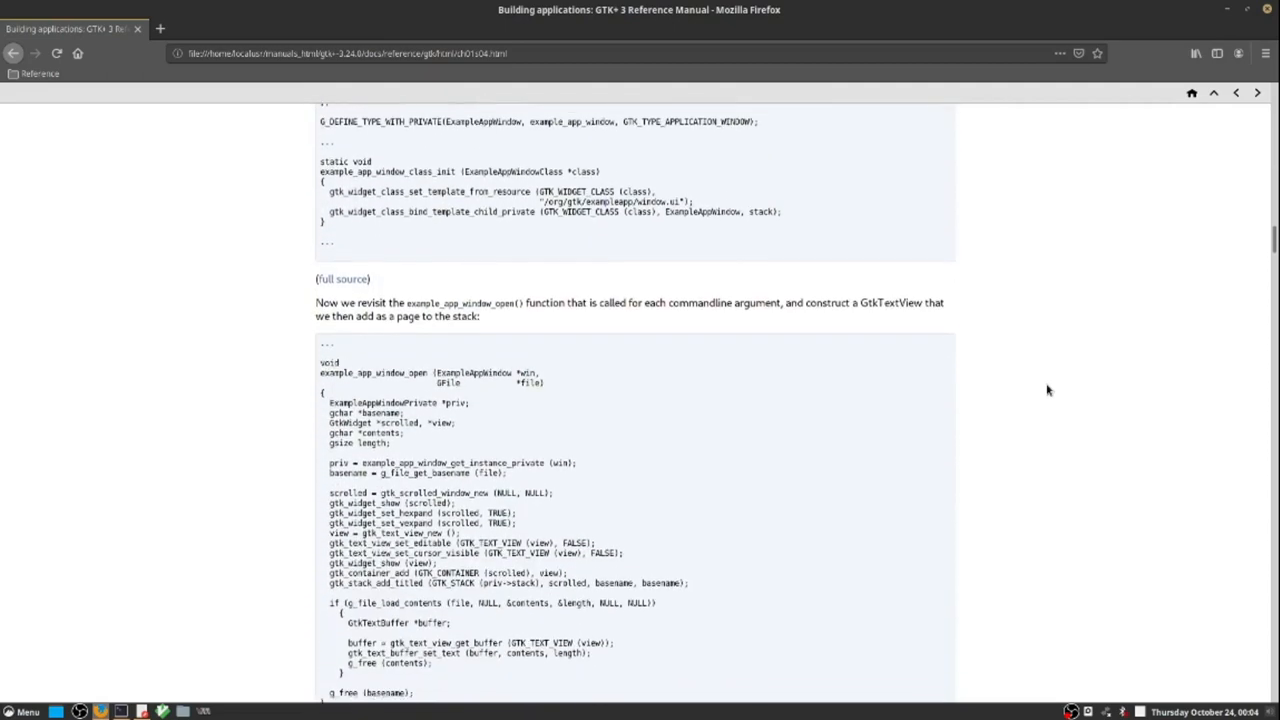
pyautogui.scroll(3)
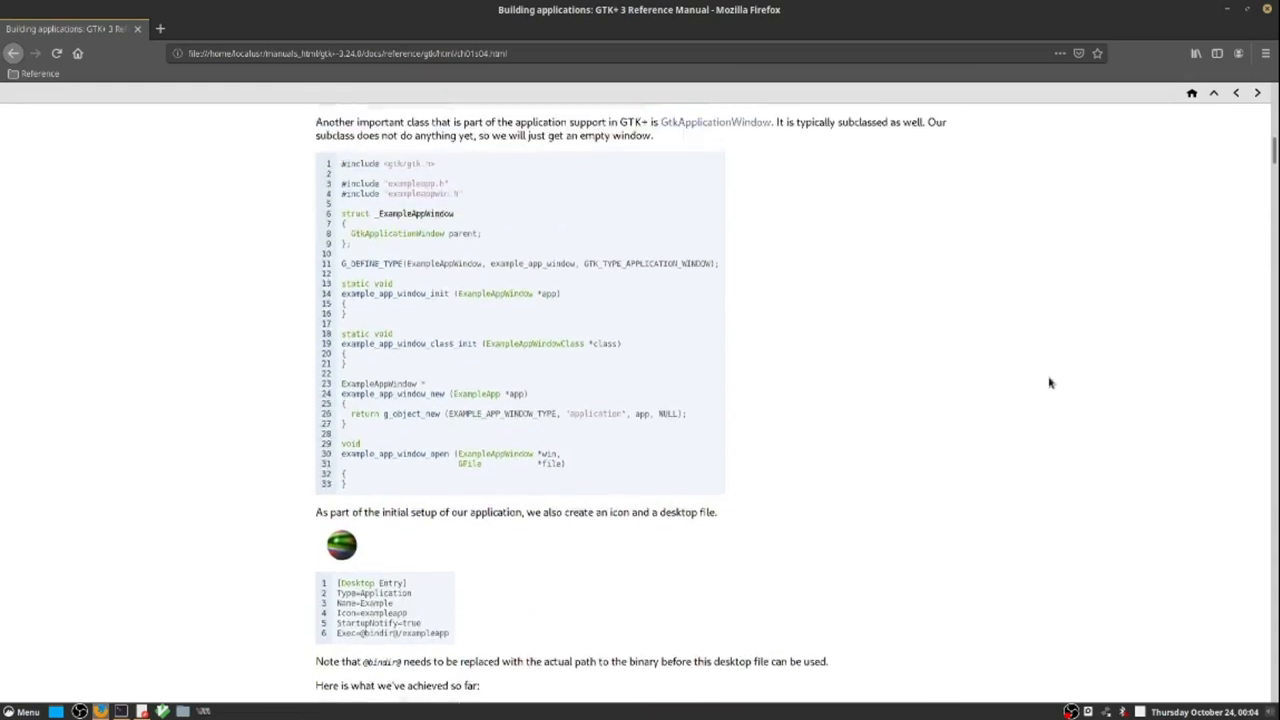
pyautogui.scroll(3)
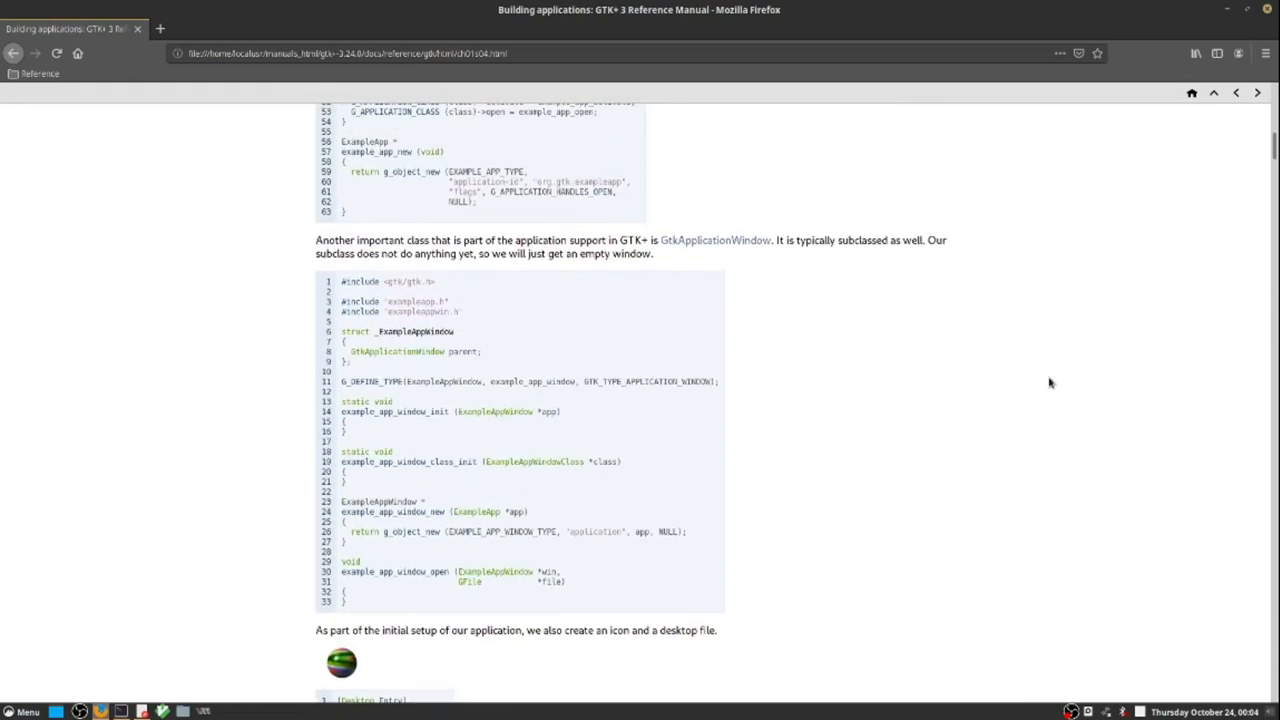
pyautogui.scroll(3)
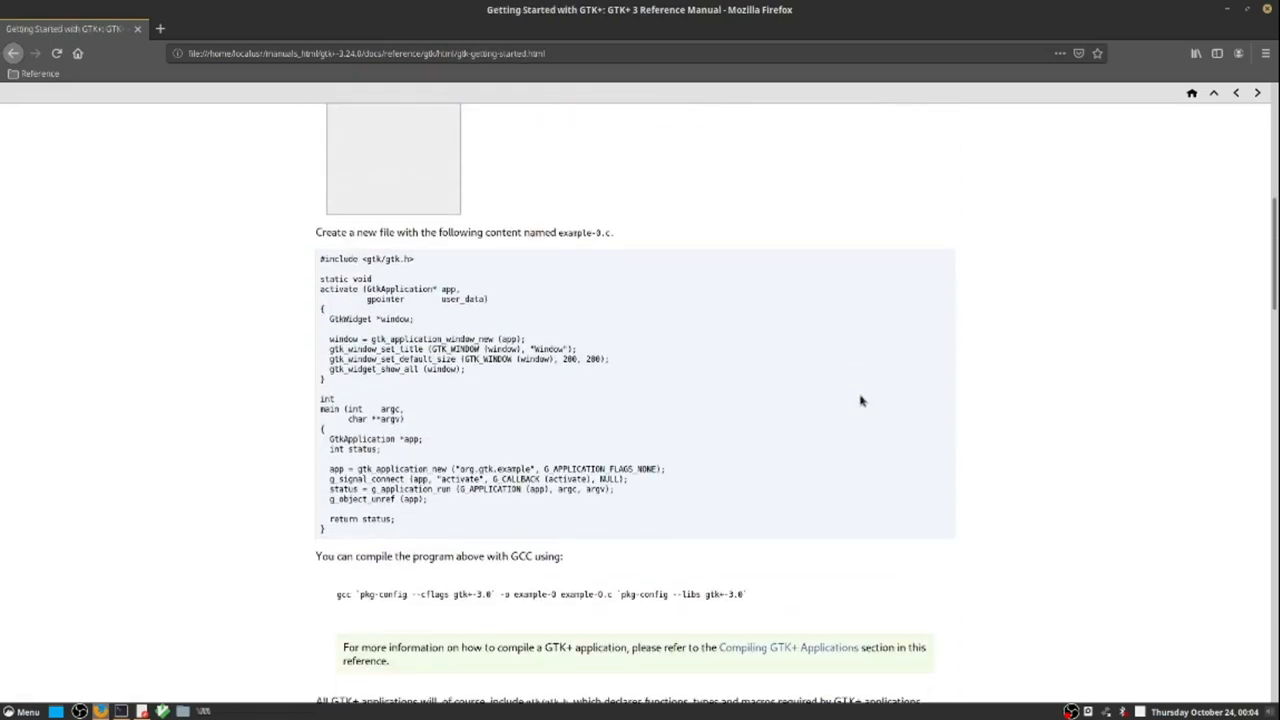
pyautogui.scroll(-3)
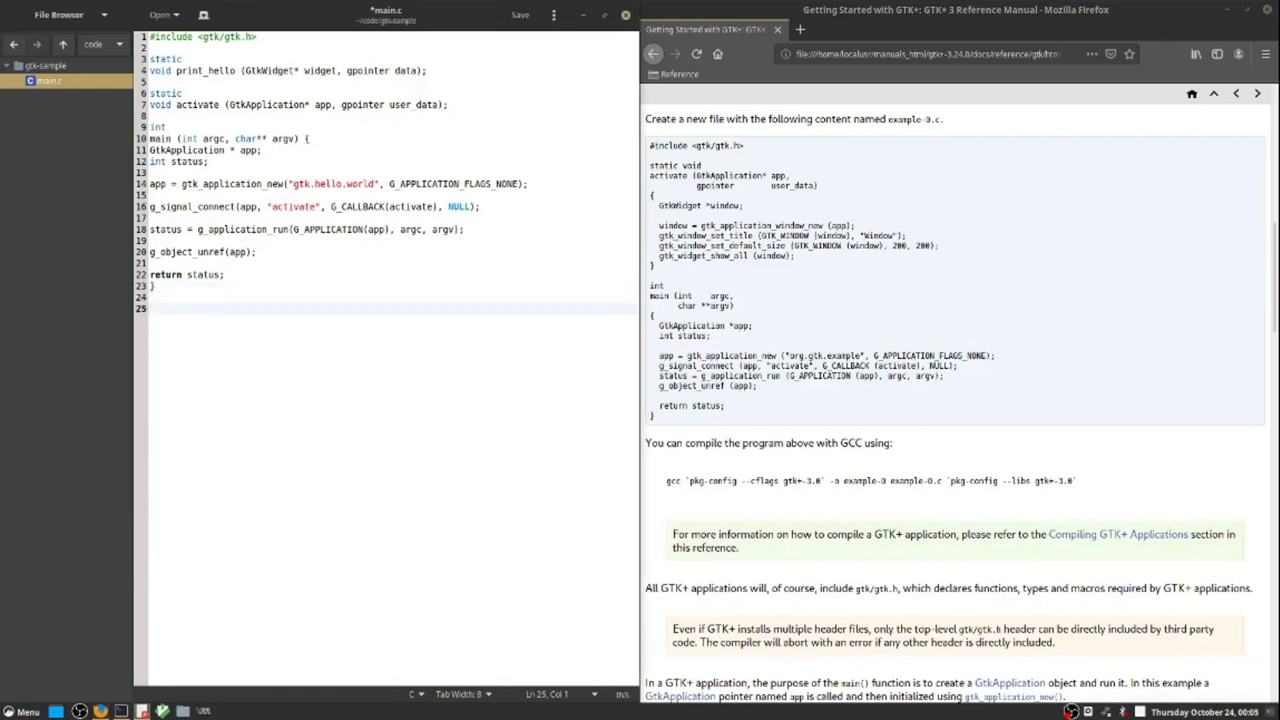
# Write static void print_hello(GtkWidget* widget, gpointer data) that g_prints "Hello World" and returns.
pyautogui.write('s')
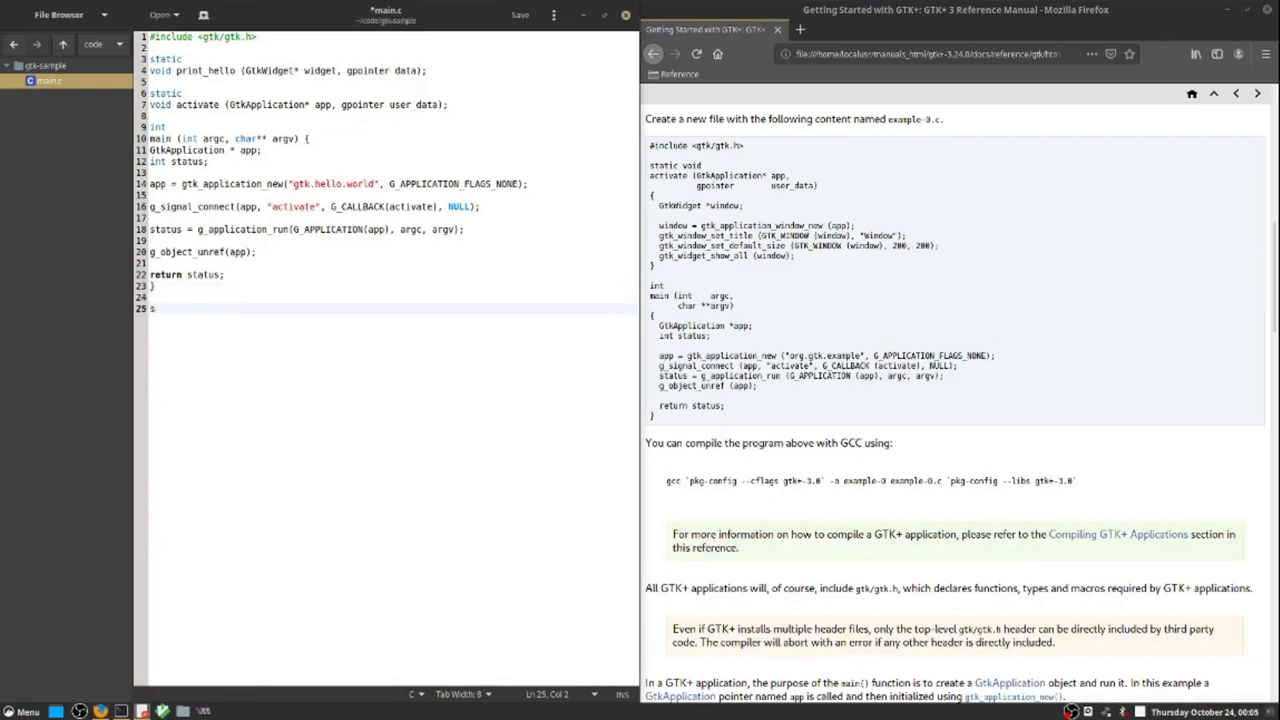
pyautogui.write('tatic')
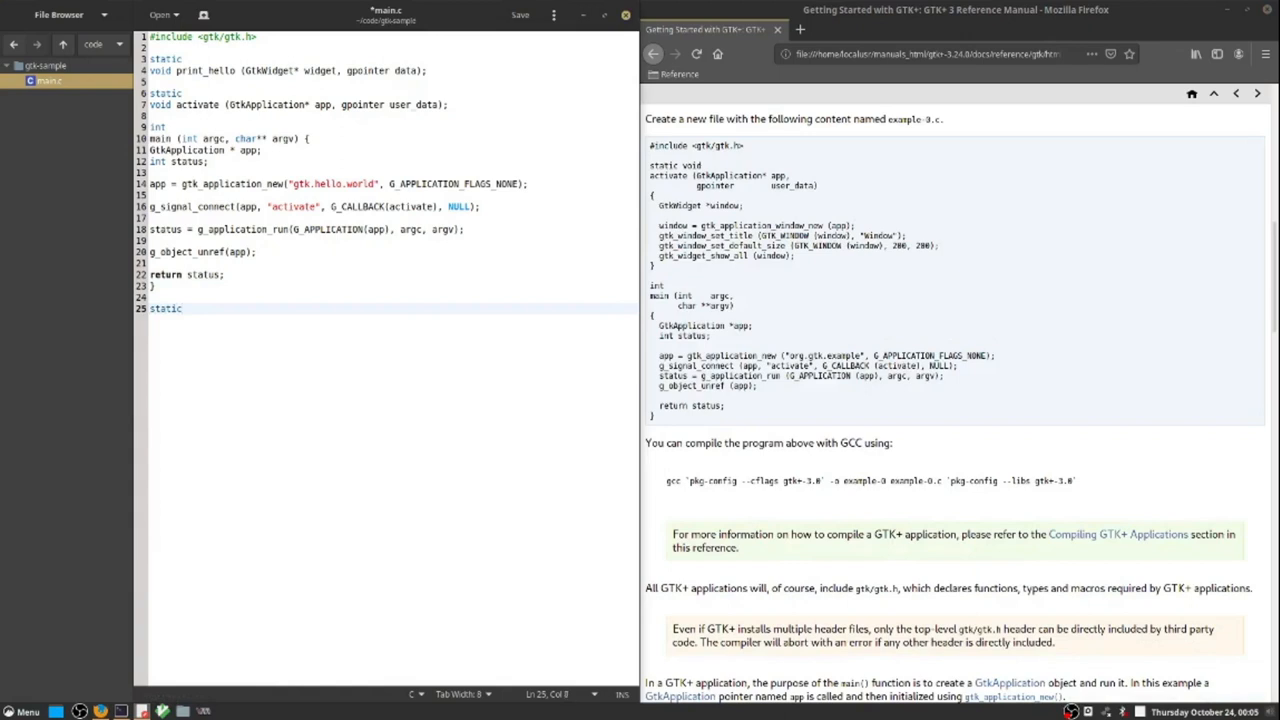
pyautogui.write('void')
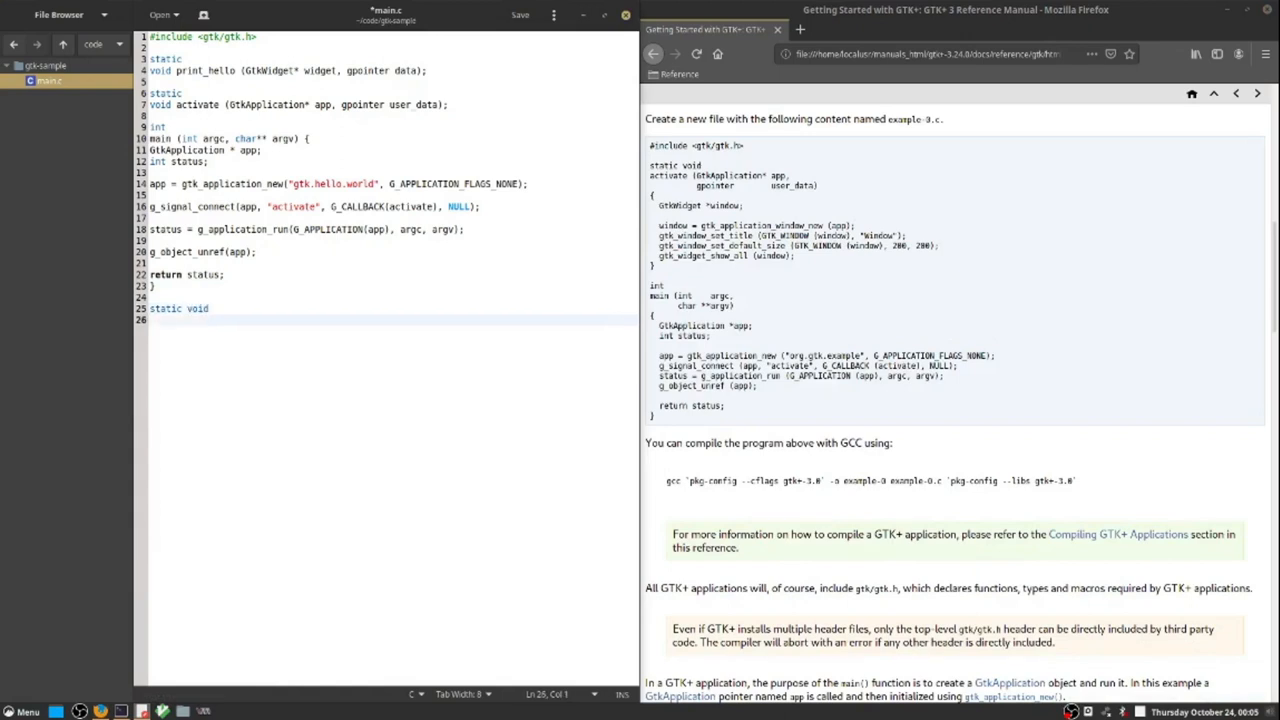
pyautogui.write('print_helo')
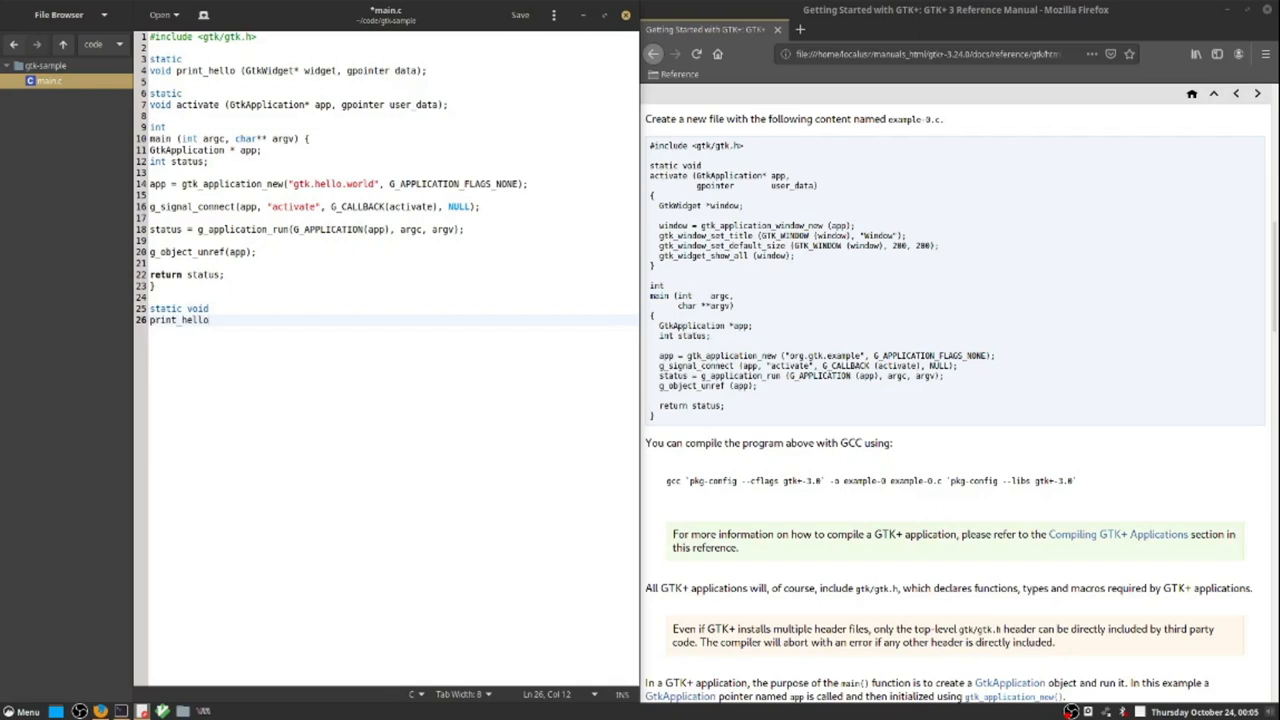
pyautogui.write('(G')
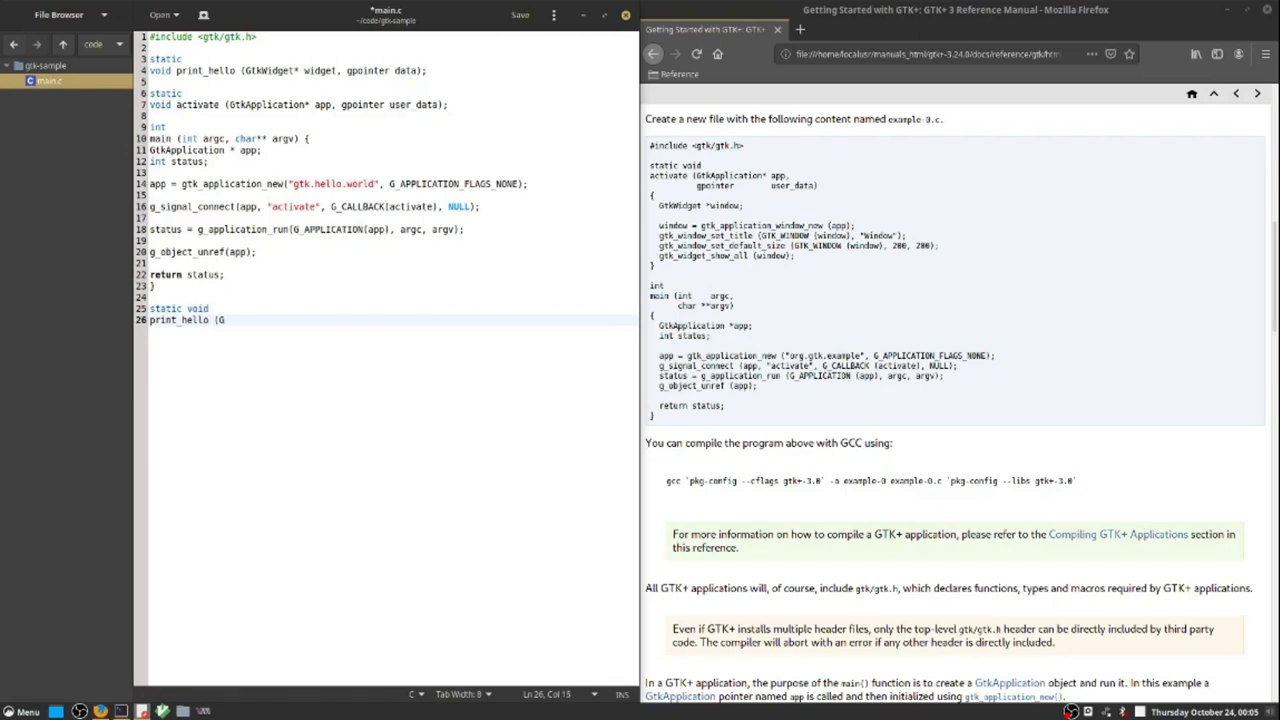
pyautogui.write('GtkWidget*')
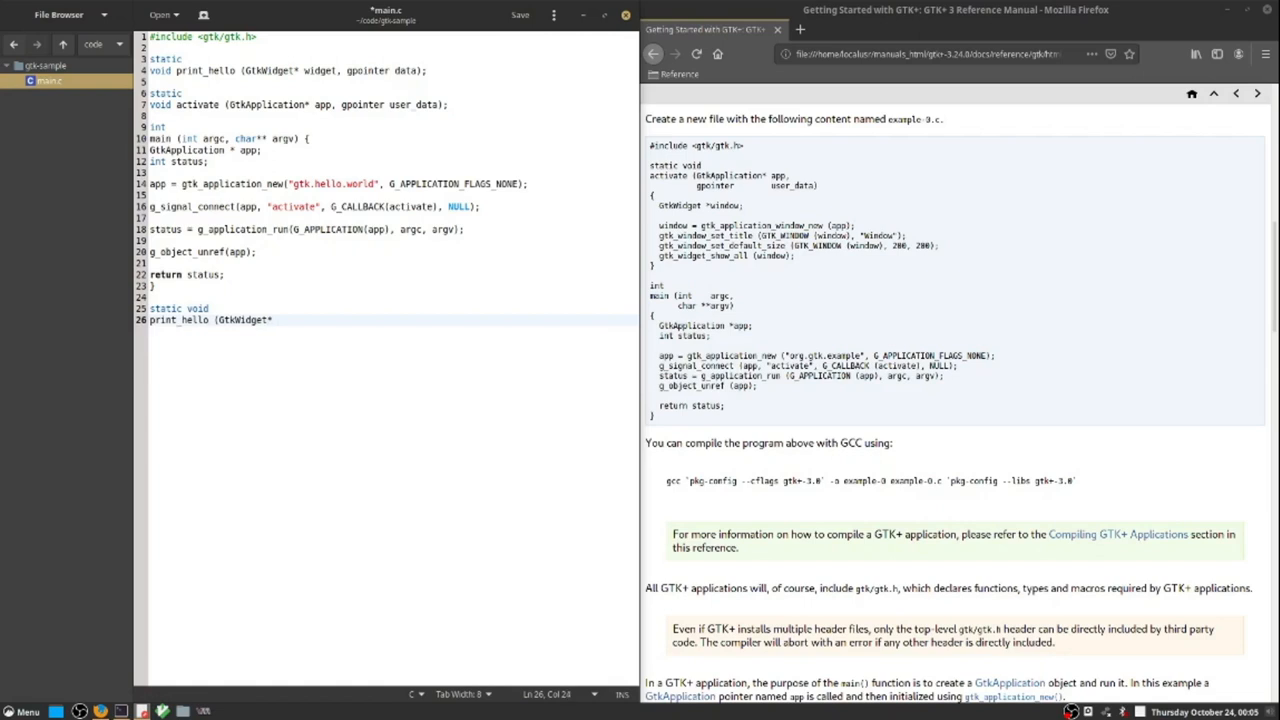
pyautogui.write('widget')
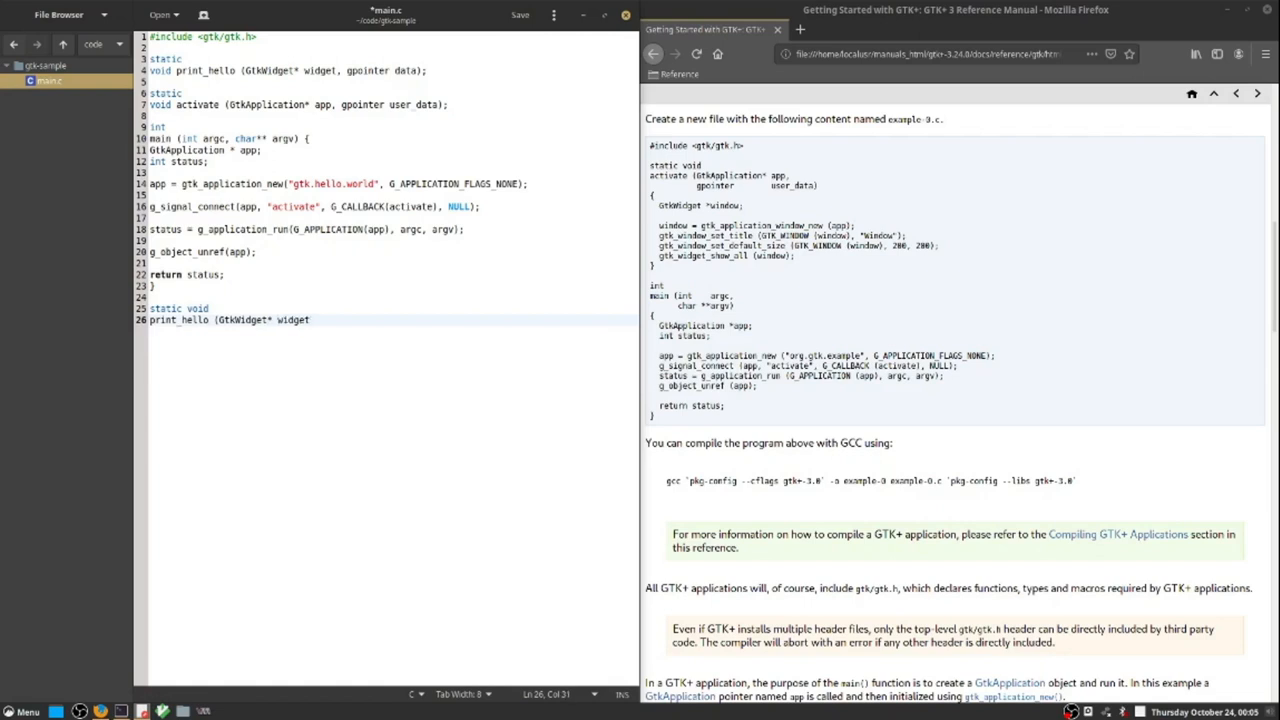
pyautogui.write(',')
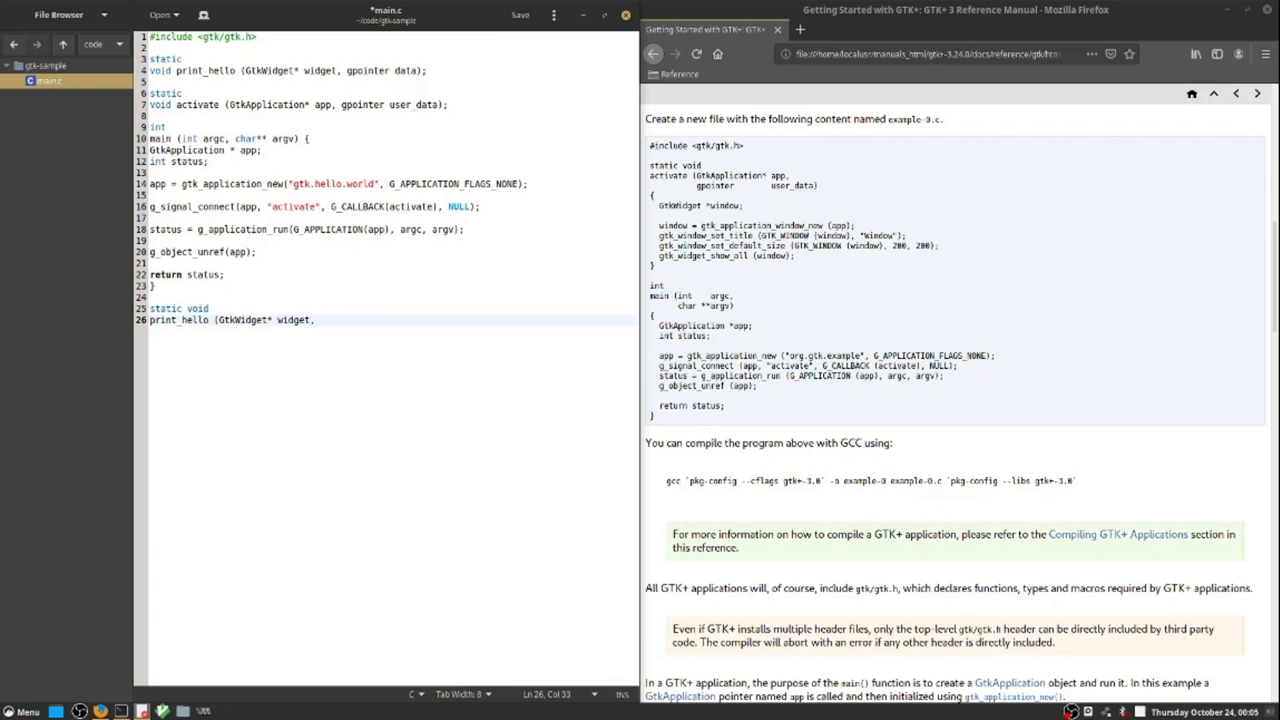
pyautogui.write(', gpointer data){')
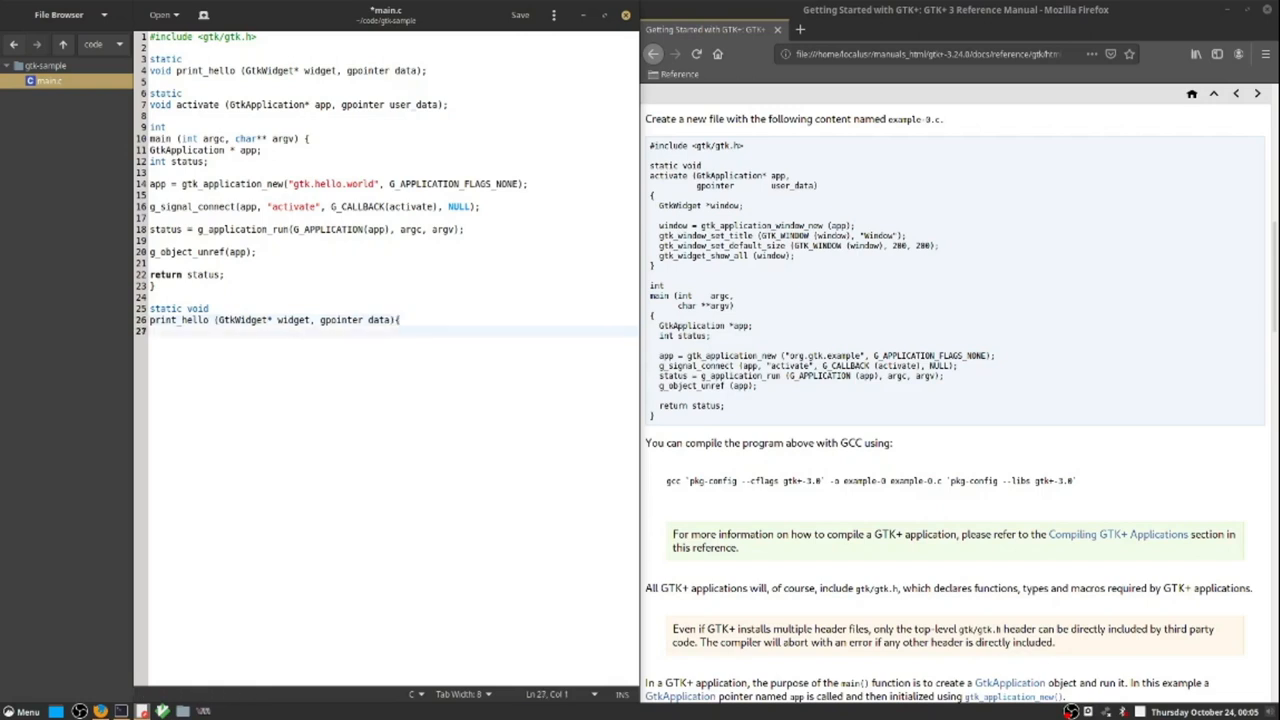
pyautogui.write('g_p')
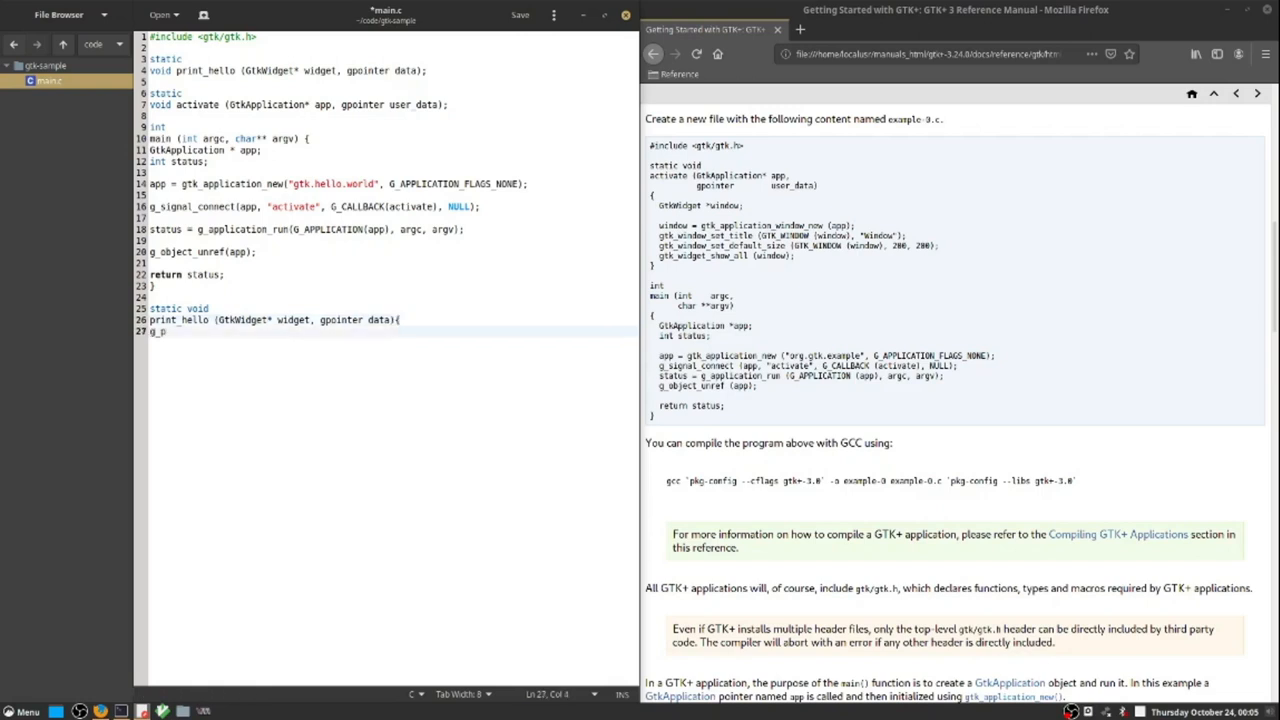
pyautogui.write('rint("Hello World')
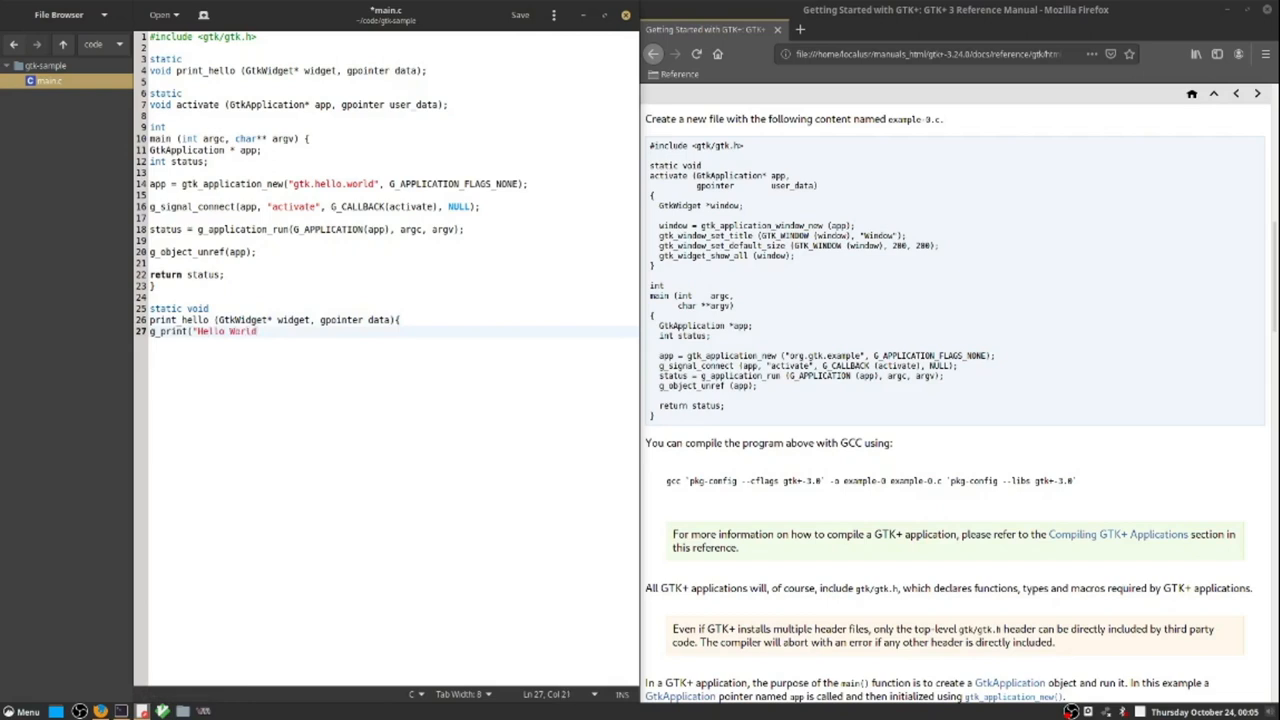
pyautogui.write('\\n");')
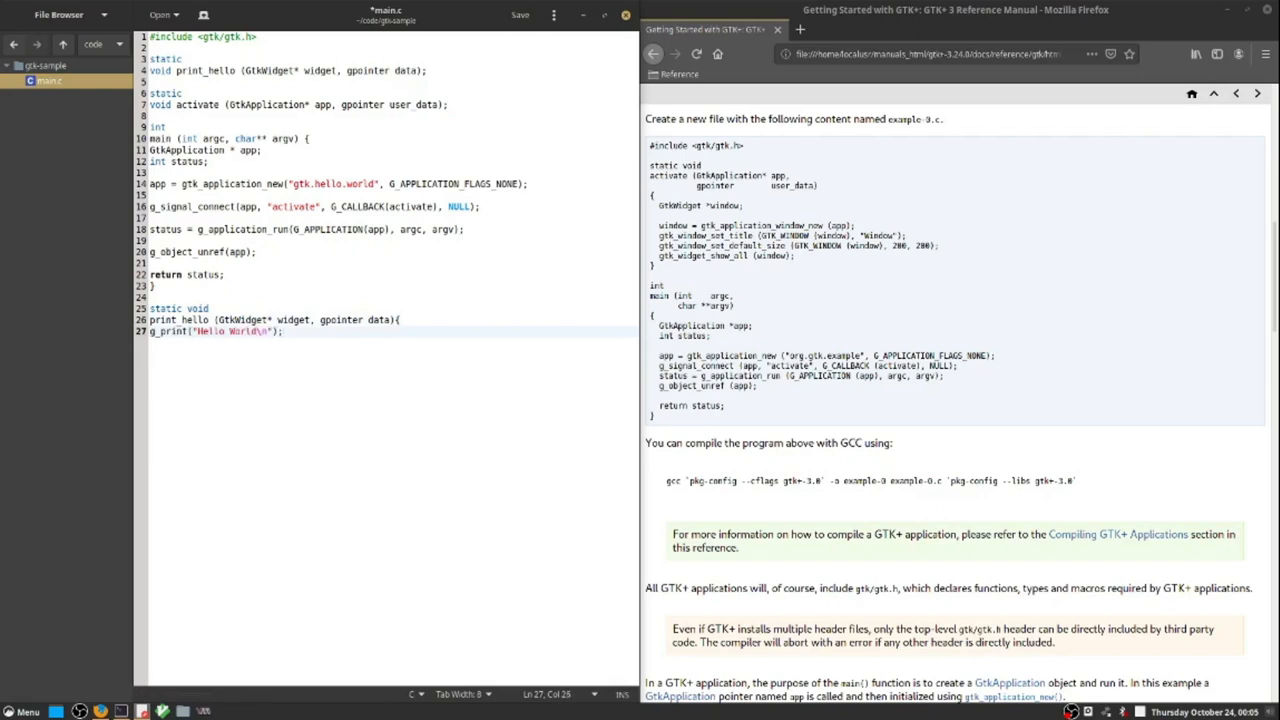
pyautogui.write('return;')
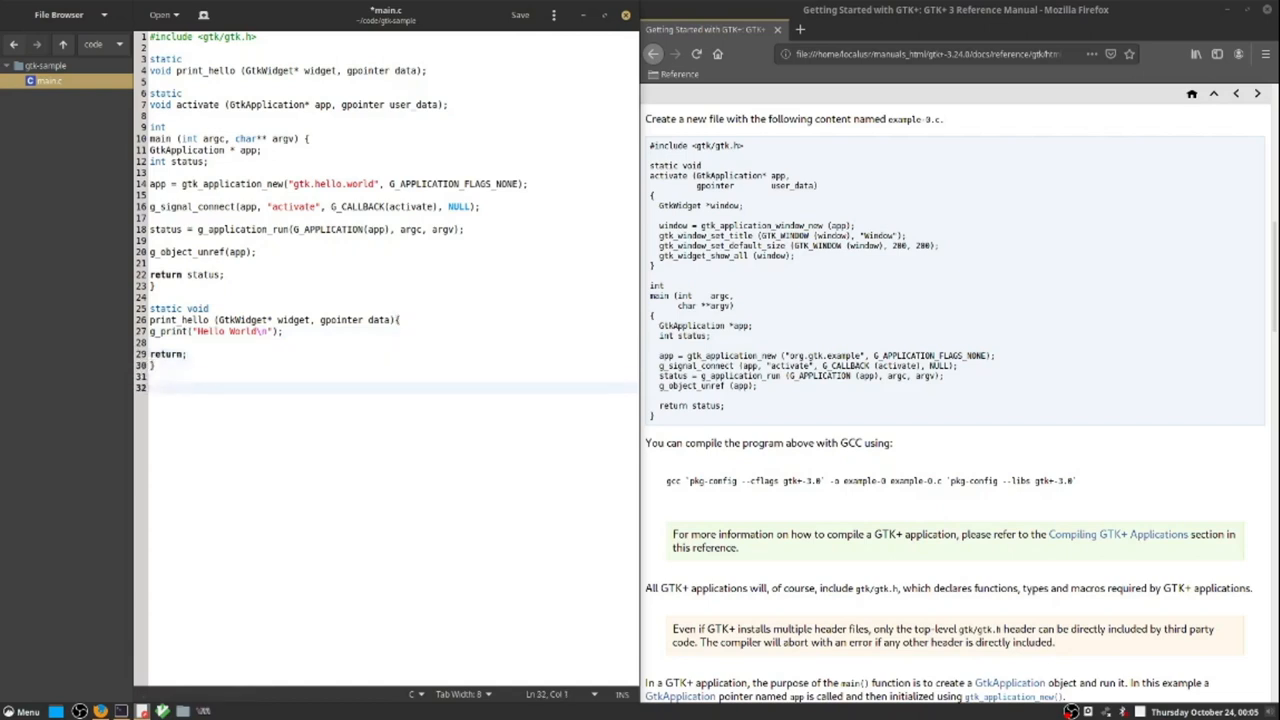
# Start static activate(GtkApplication* app, gpointer) declaring GtkWidget* window, button and button_box.
pyautogui.write('static void')
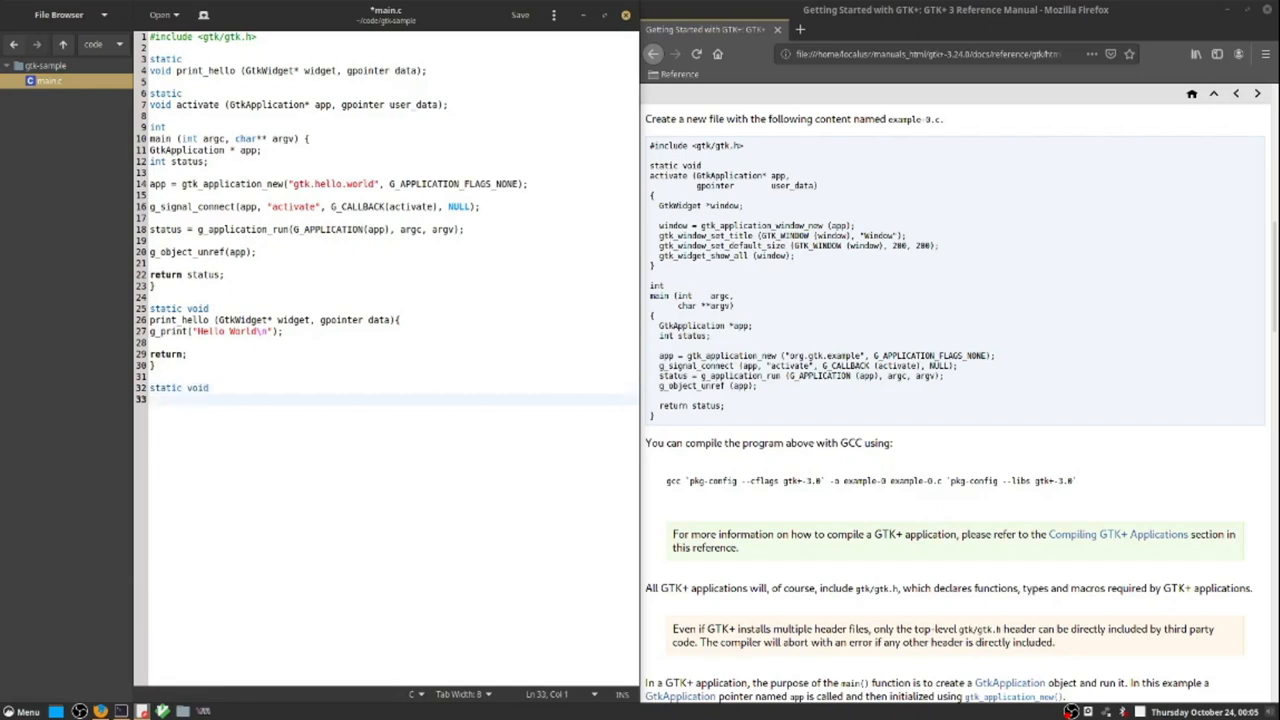
pyautogui.write('activa')
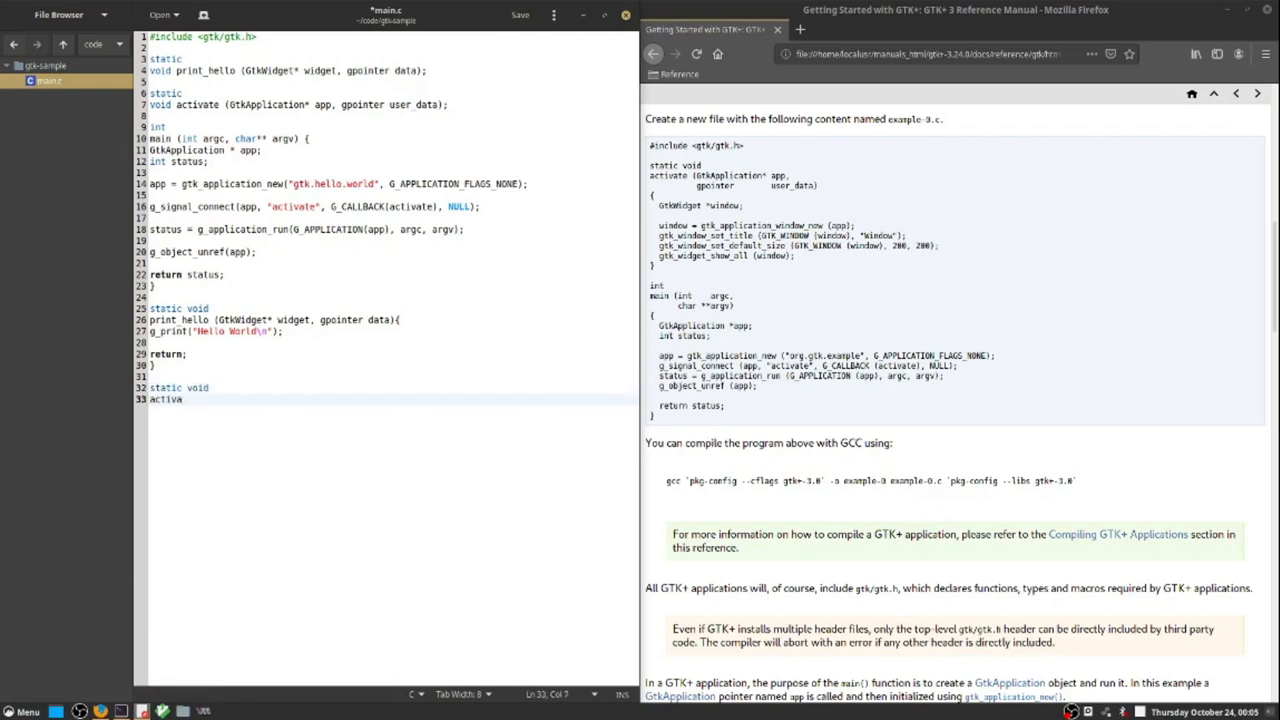
pyautogui.write('te (Gtk')
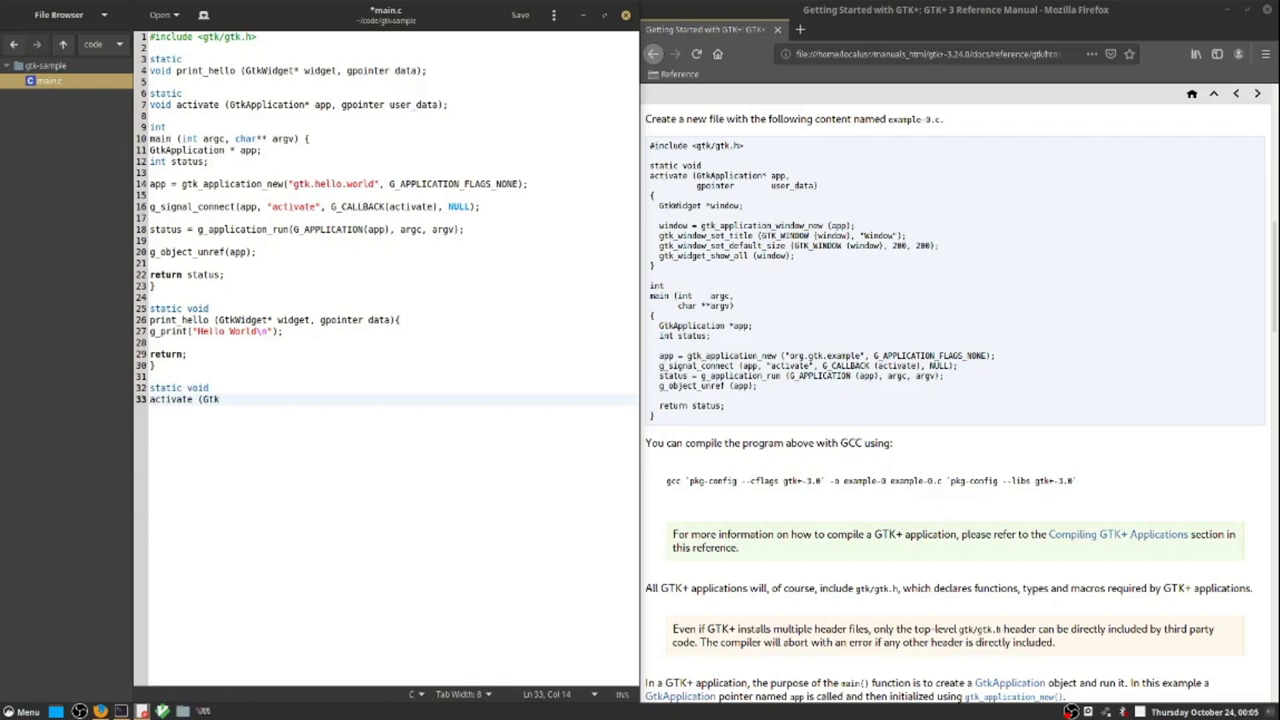
pyautogui.write('Application*')
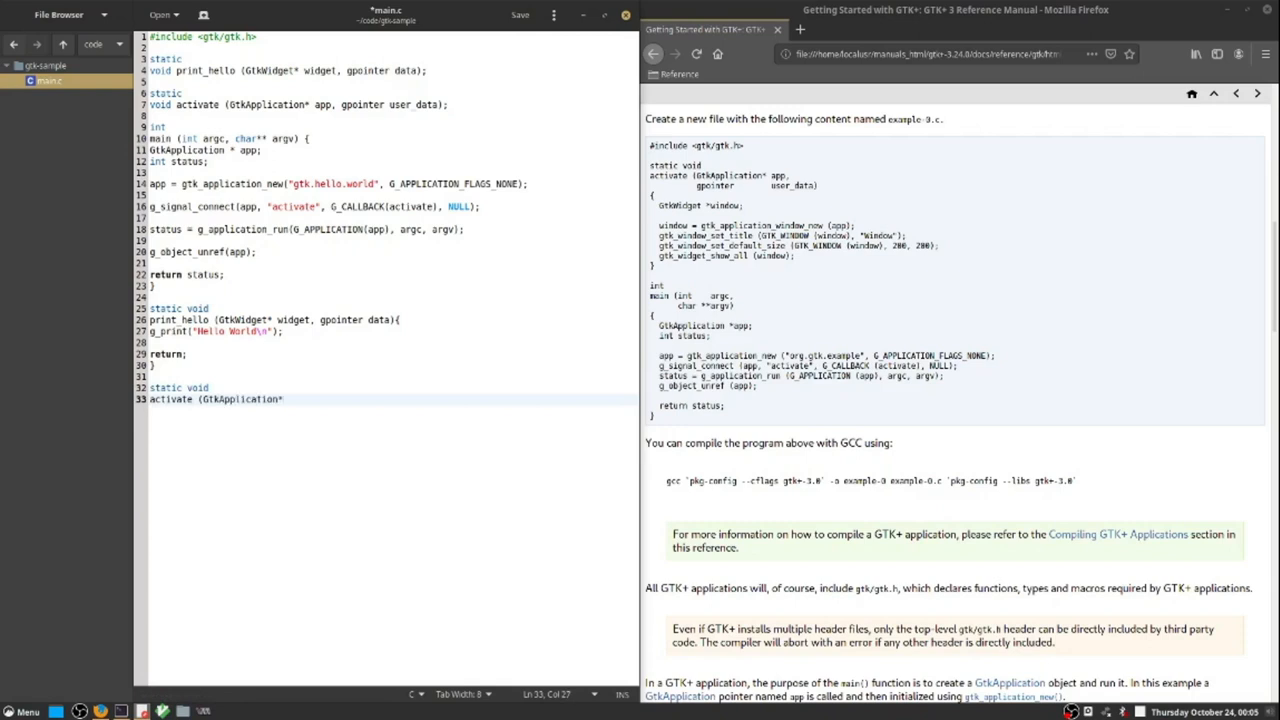
pyautogui.write('app, gpointer user_data){')
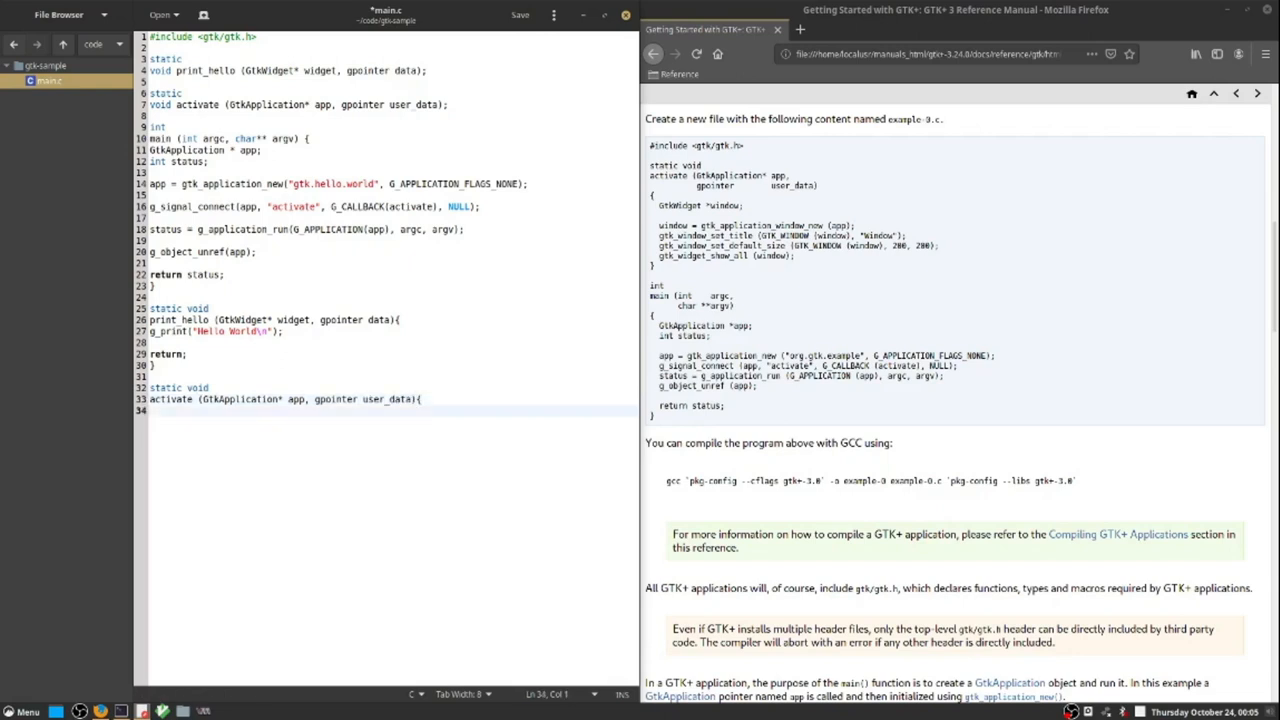
pyautogui.write('GtkWidget')
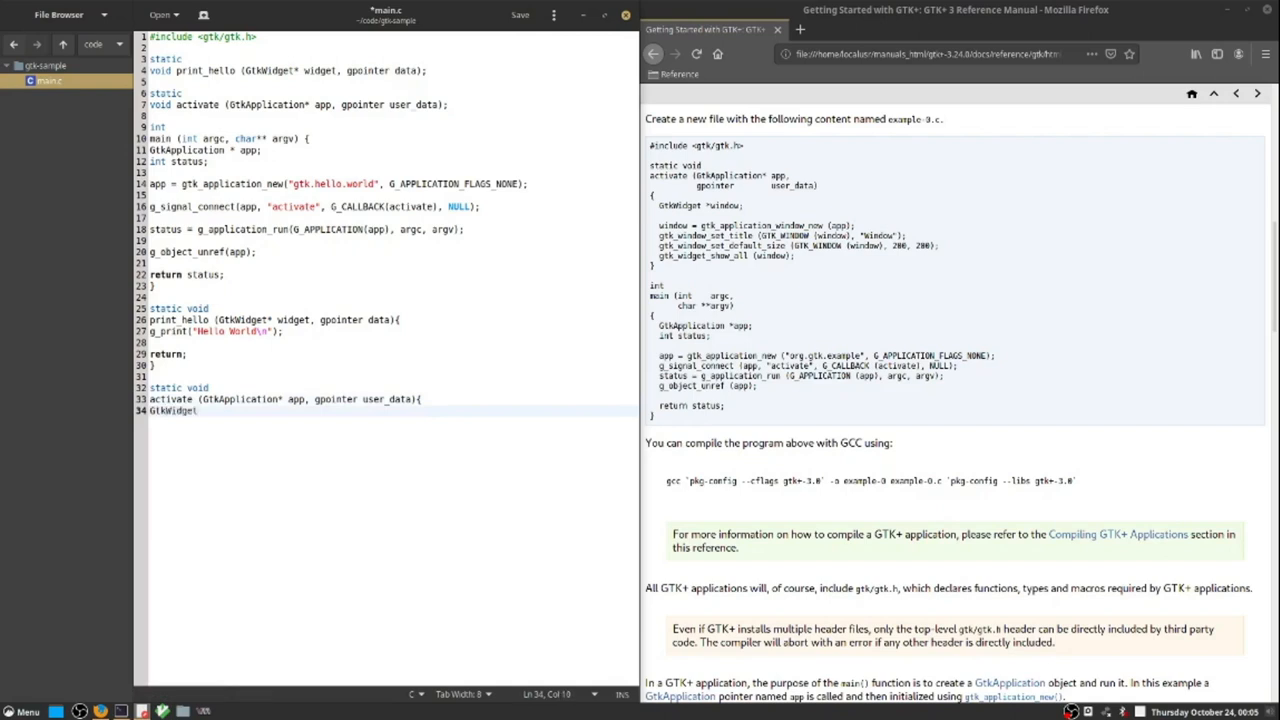
pyautogui.write('*')
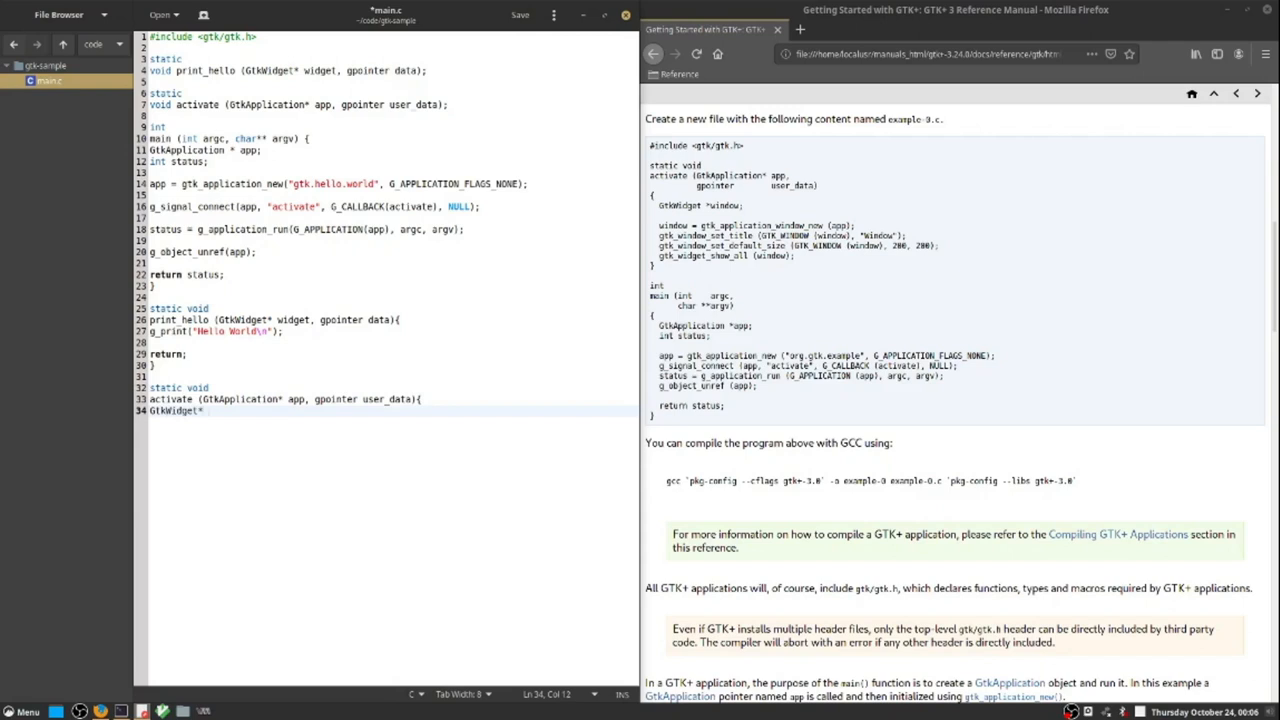
pyautogui.write('Window')
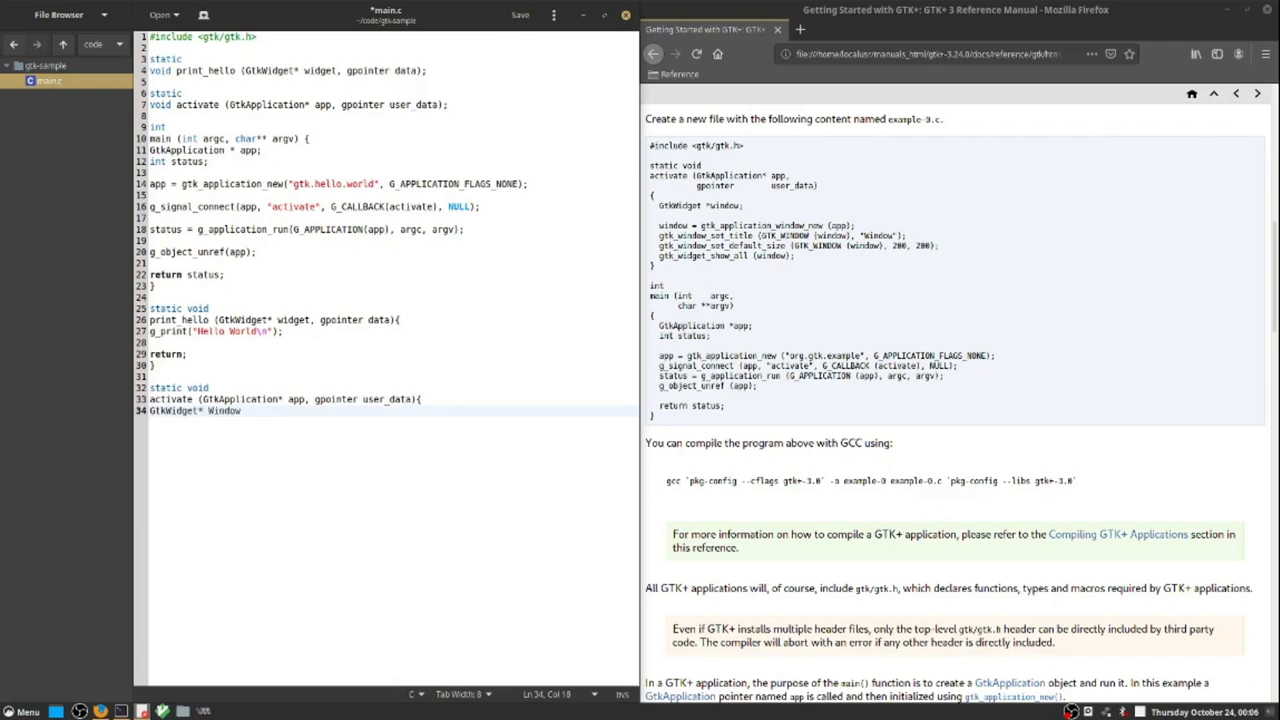
pyautogui.press('BackSpace')
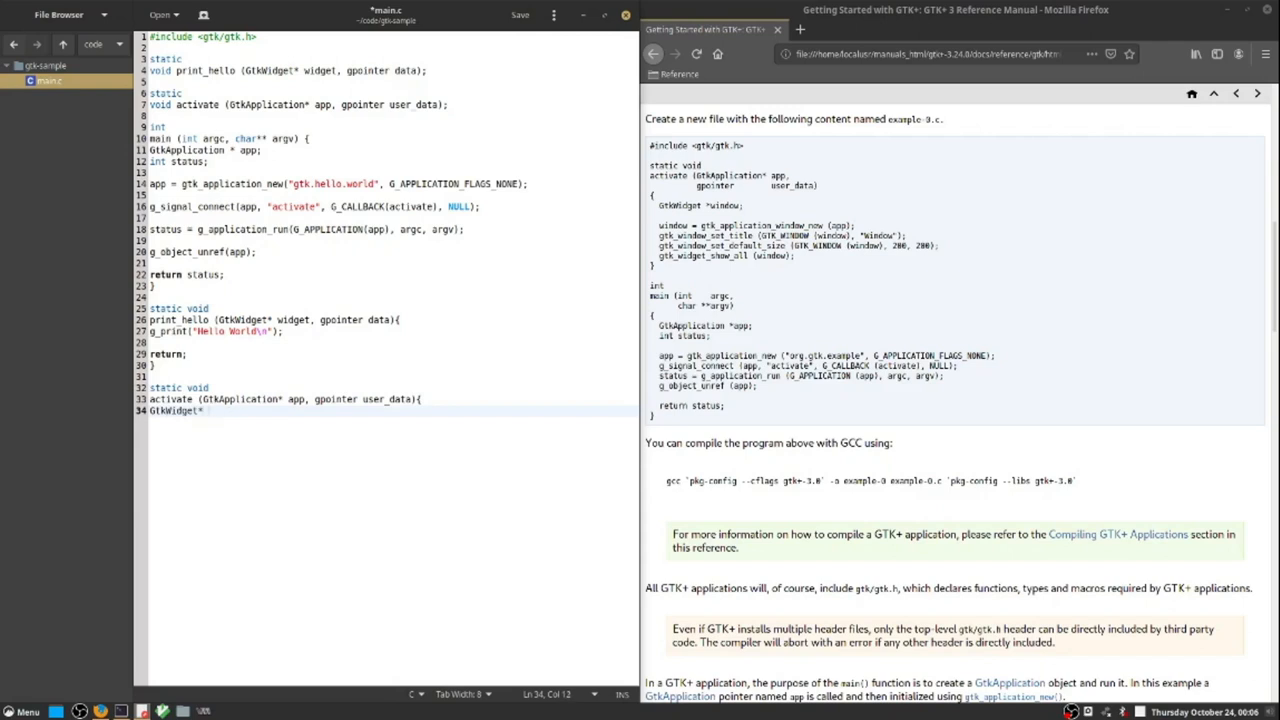
pyautogui.write('window;')
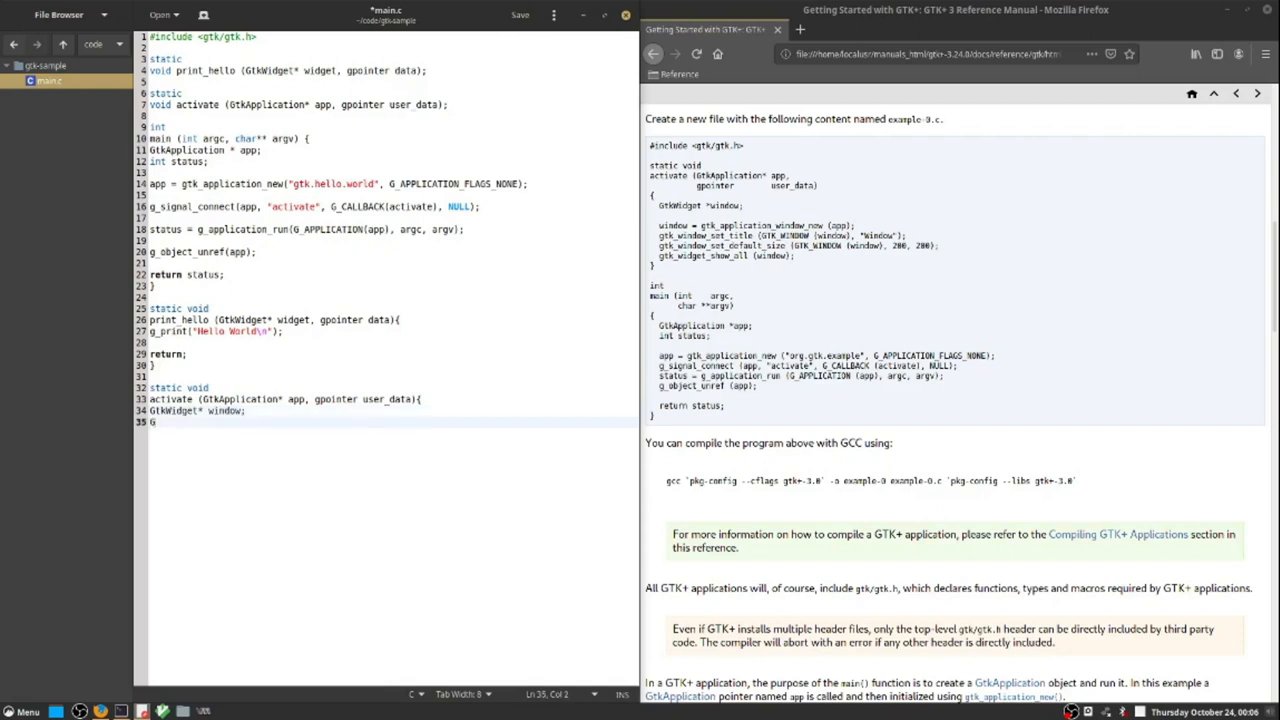
pyautogui.write('tkWidget*')
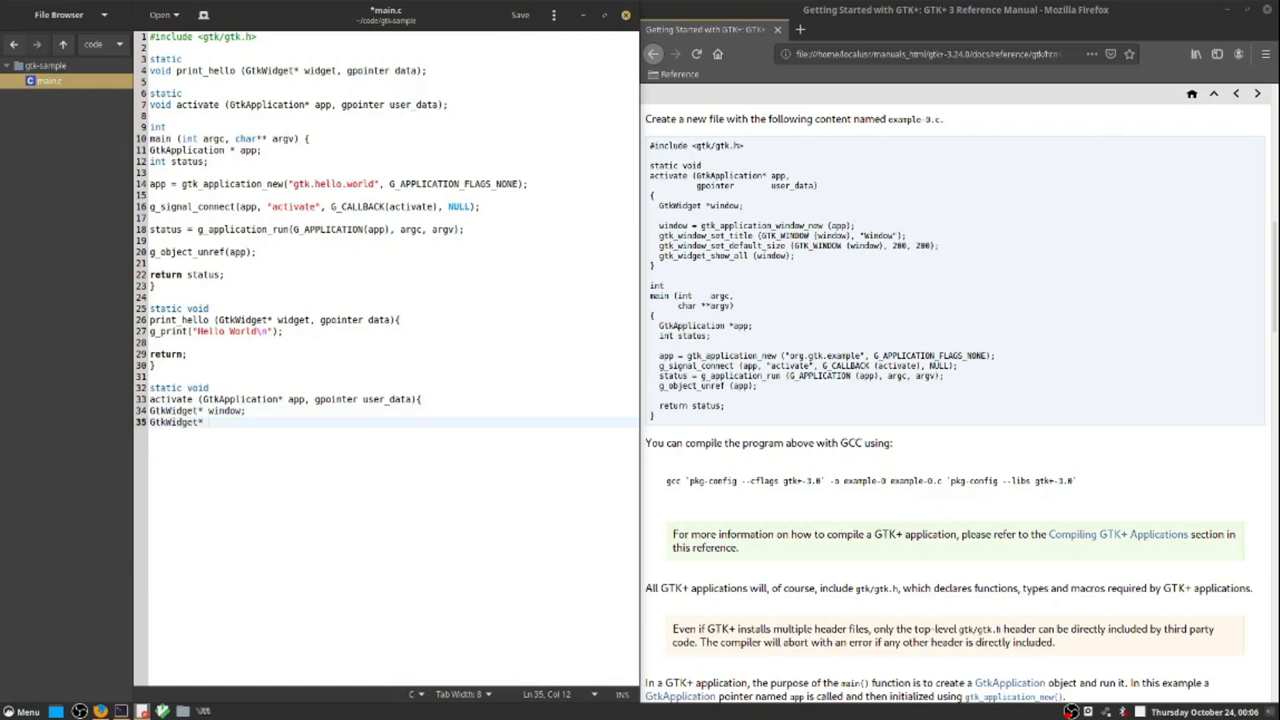
pyautogui.write('button;')
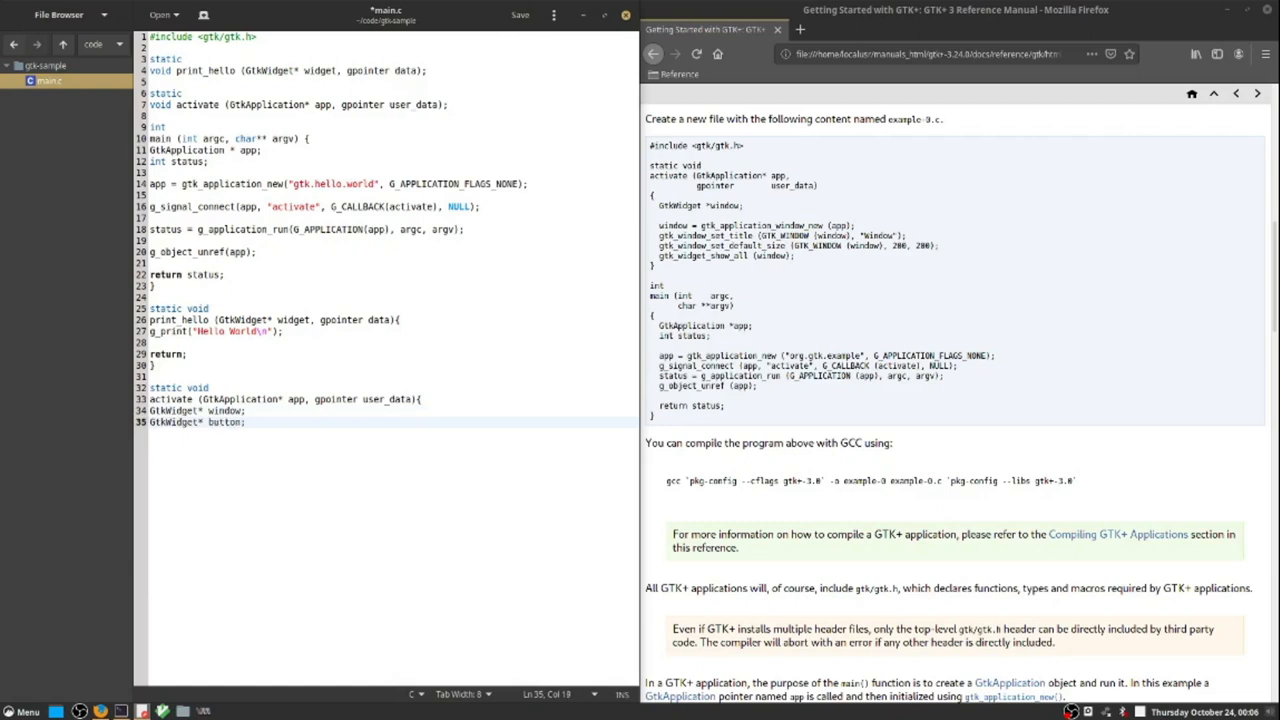
pyautogui.write('GtkWidget*')
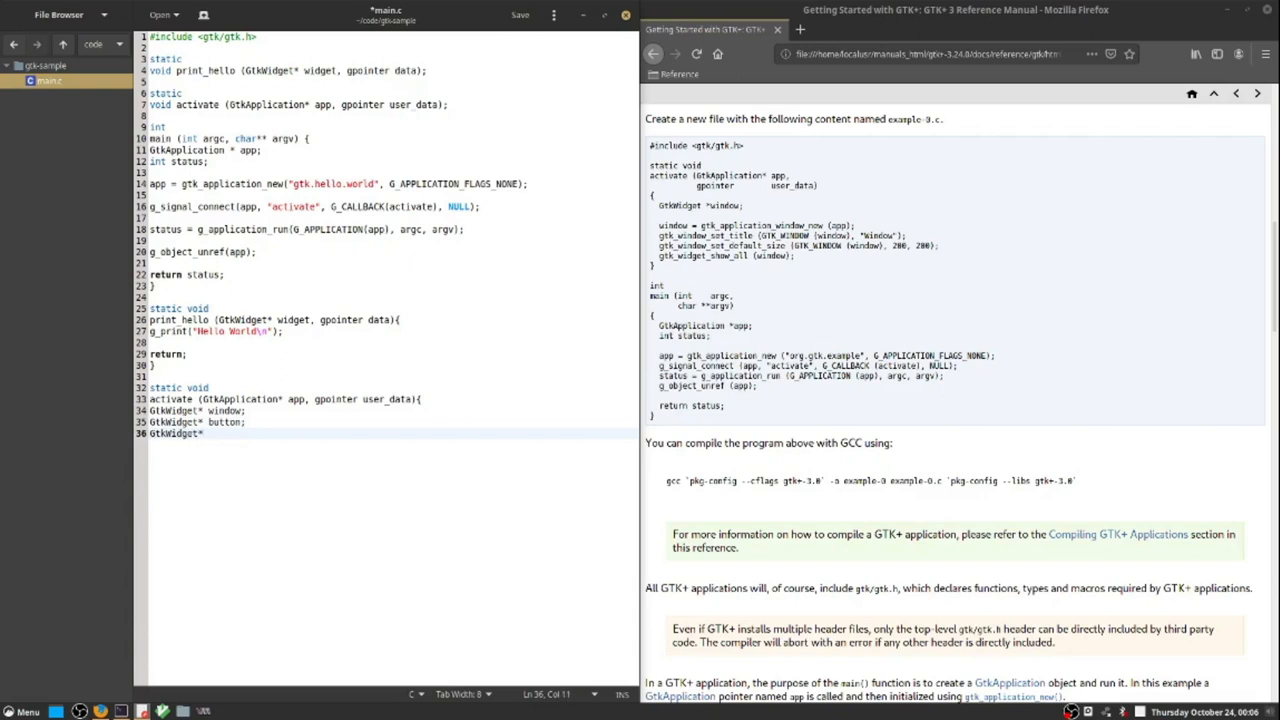
pyautogui.write('button_box;')
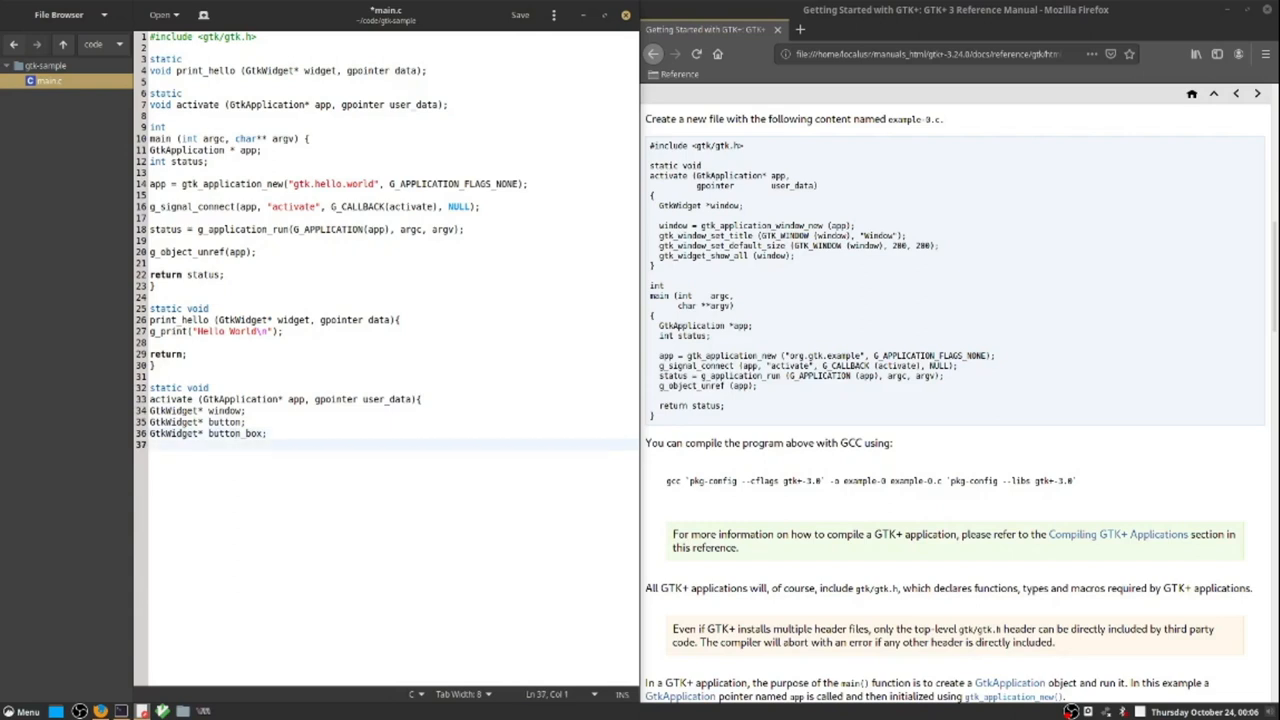
pyautogui.press('Return')
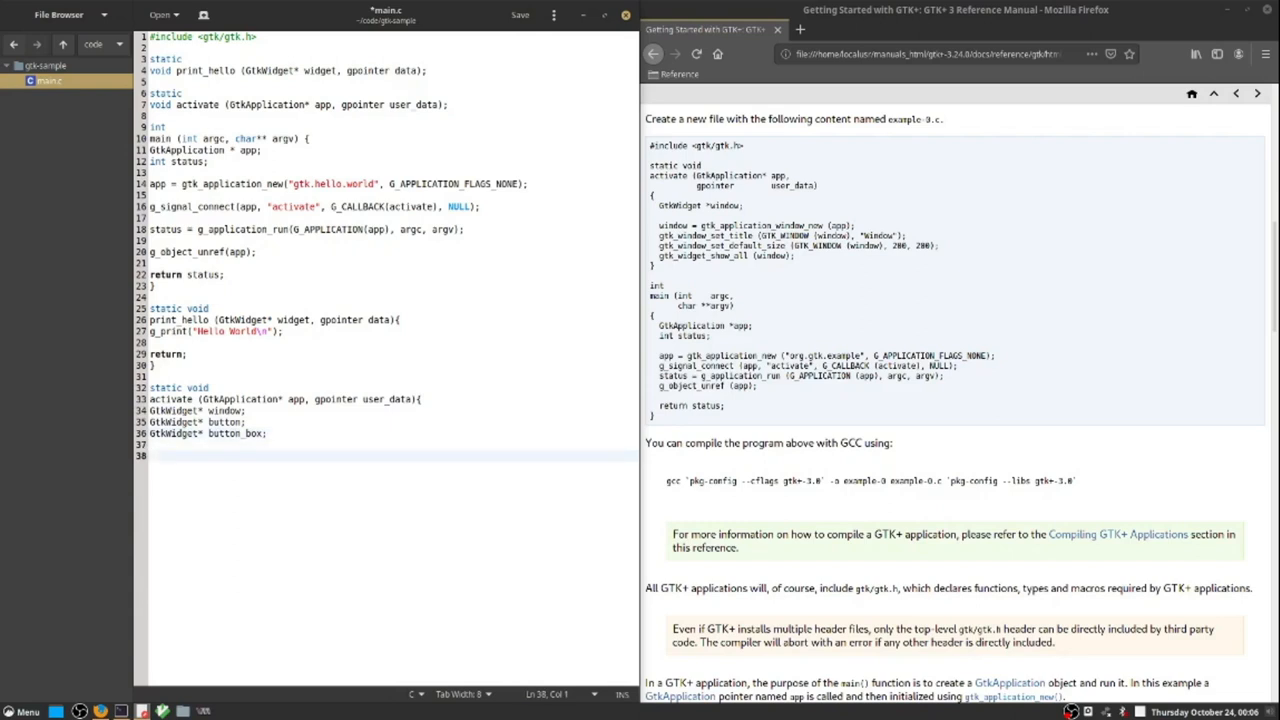
# Create the window with window = gtk_application_window_new(app);.
pyautogui.write('window = -')
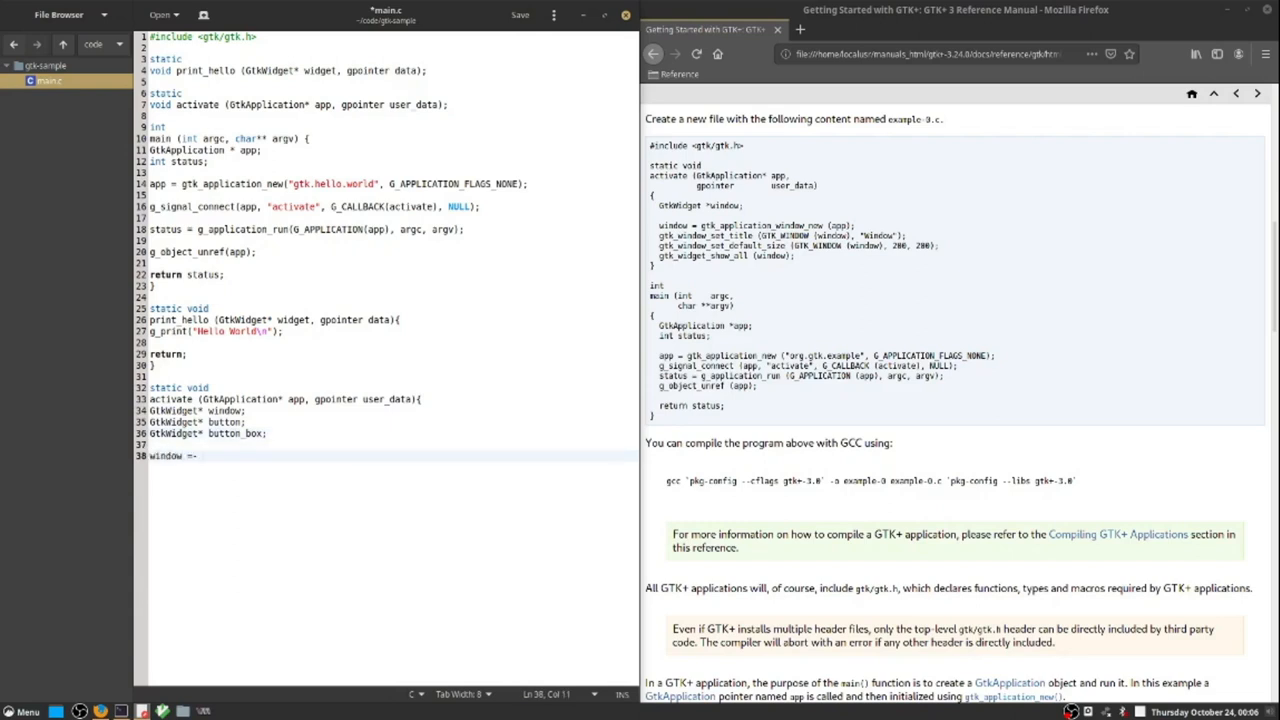
pyautogui.write('app')
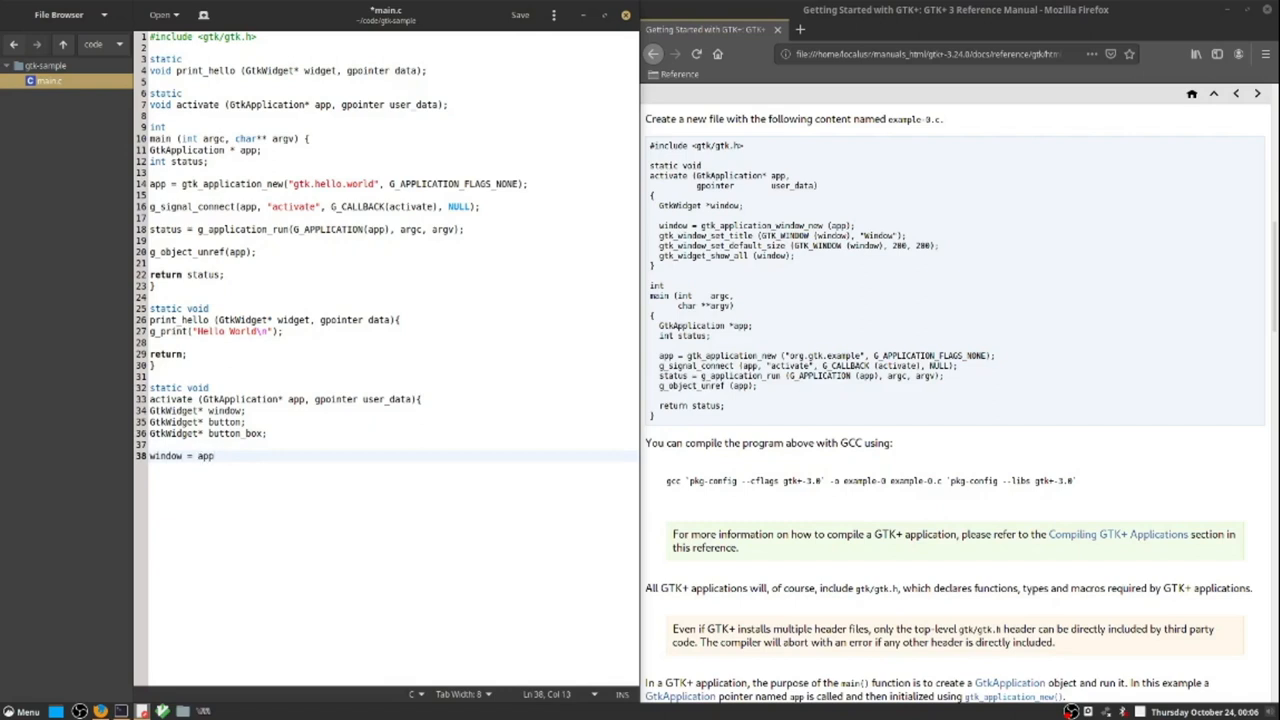
pyautogui.write('lication(')
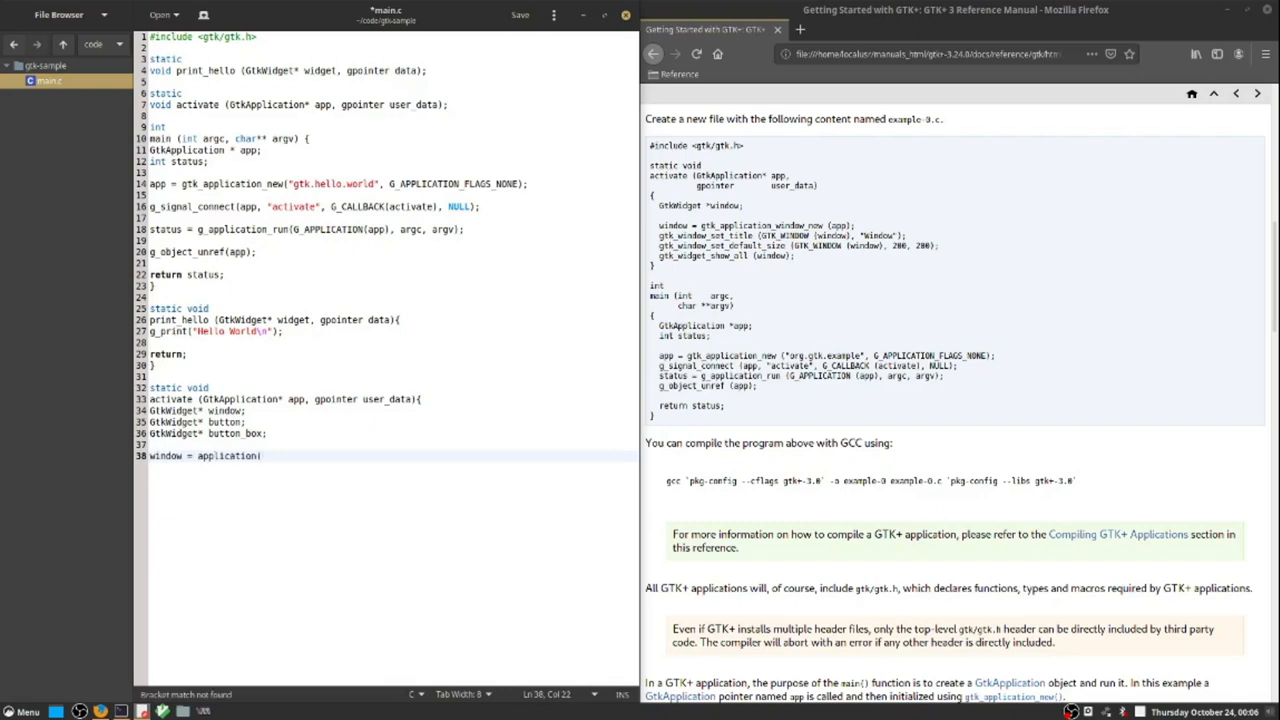
pyautogui.write('_window = gtk_')
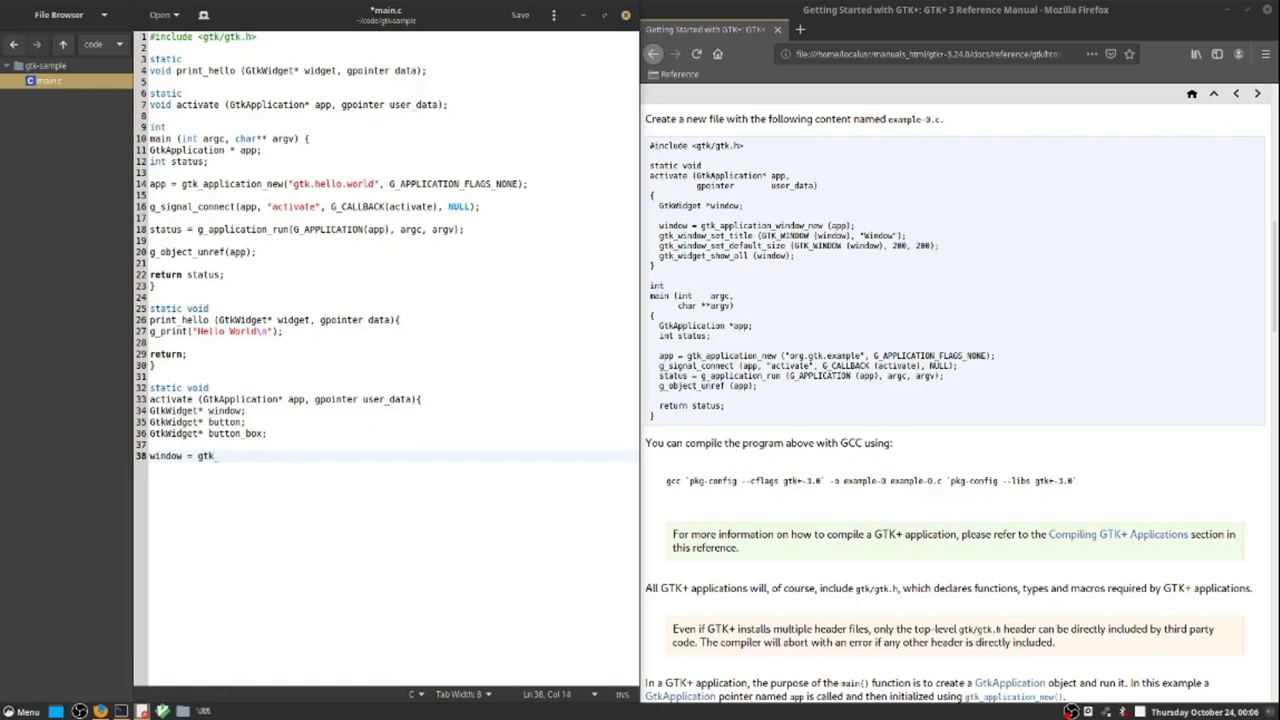
pyautogui.write('application')
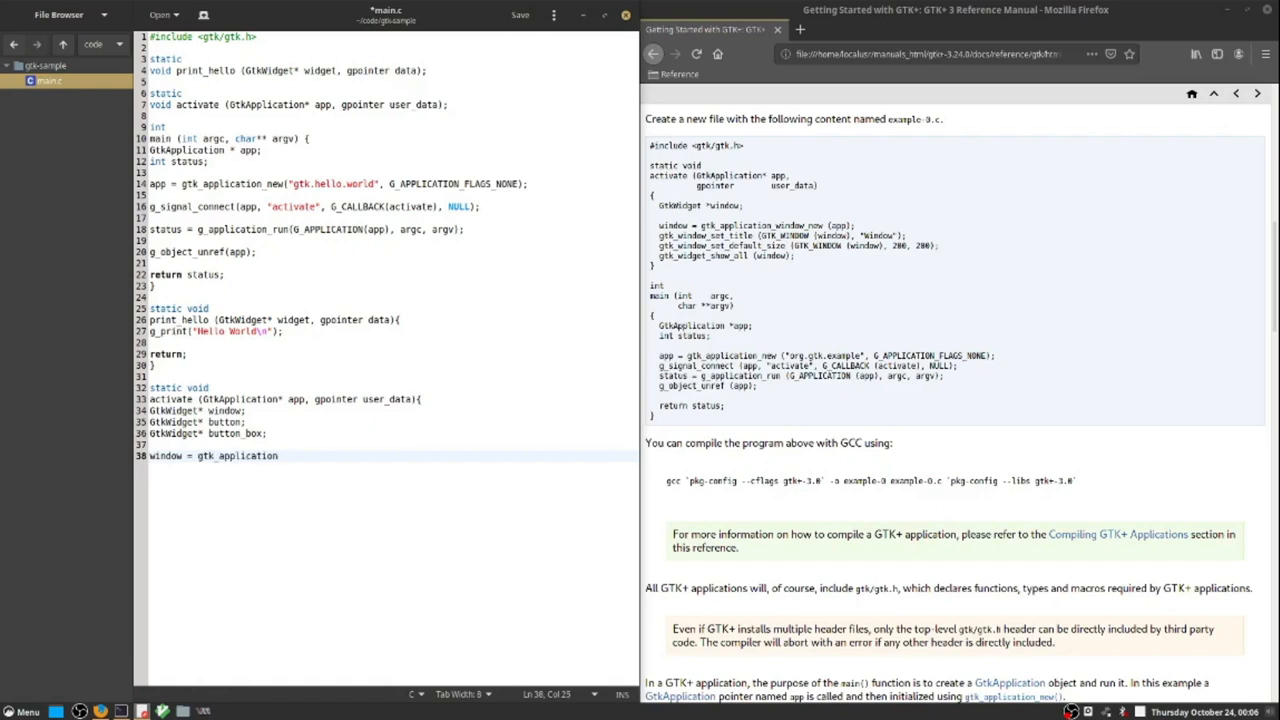
pyautogui.write('_window{')
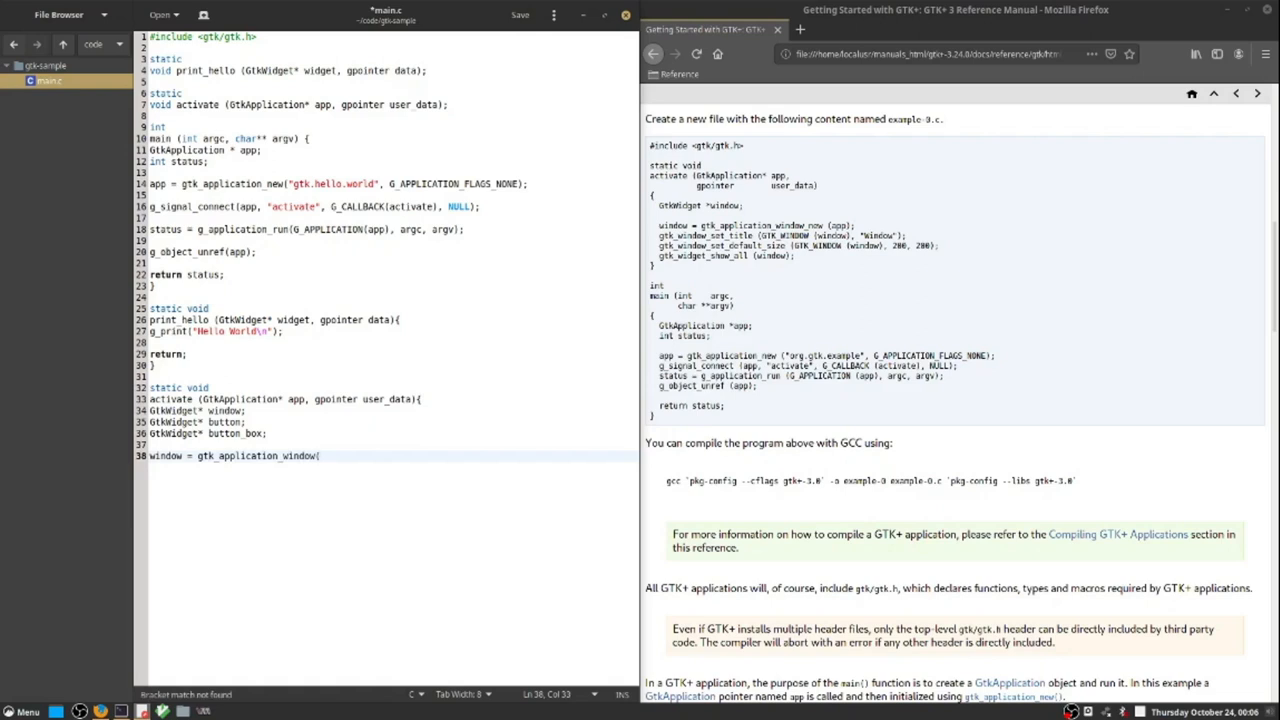
pyautogui.write('_new')
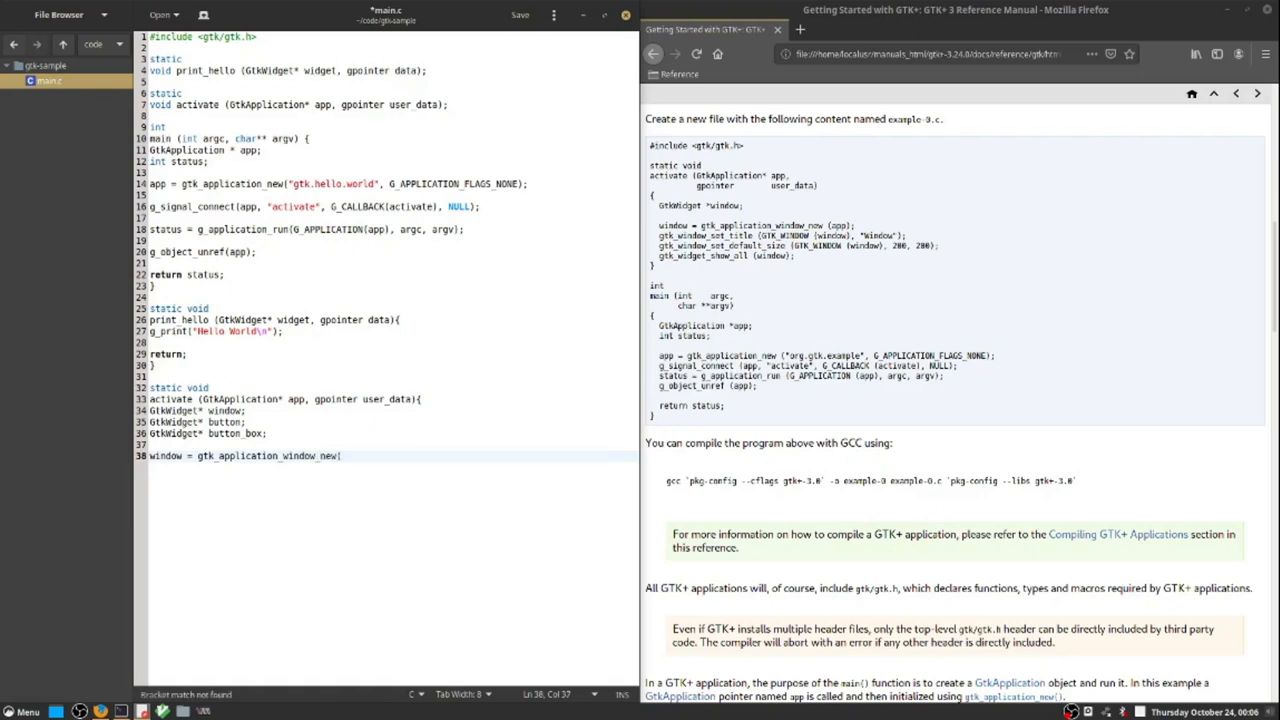
pyautogui.write('app);')
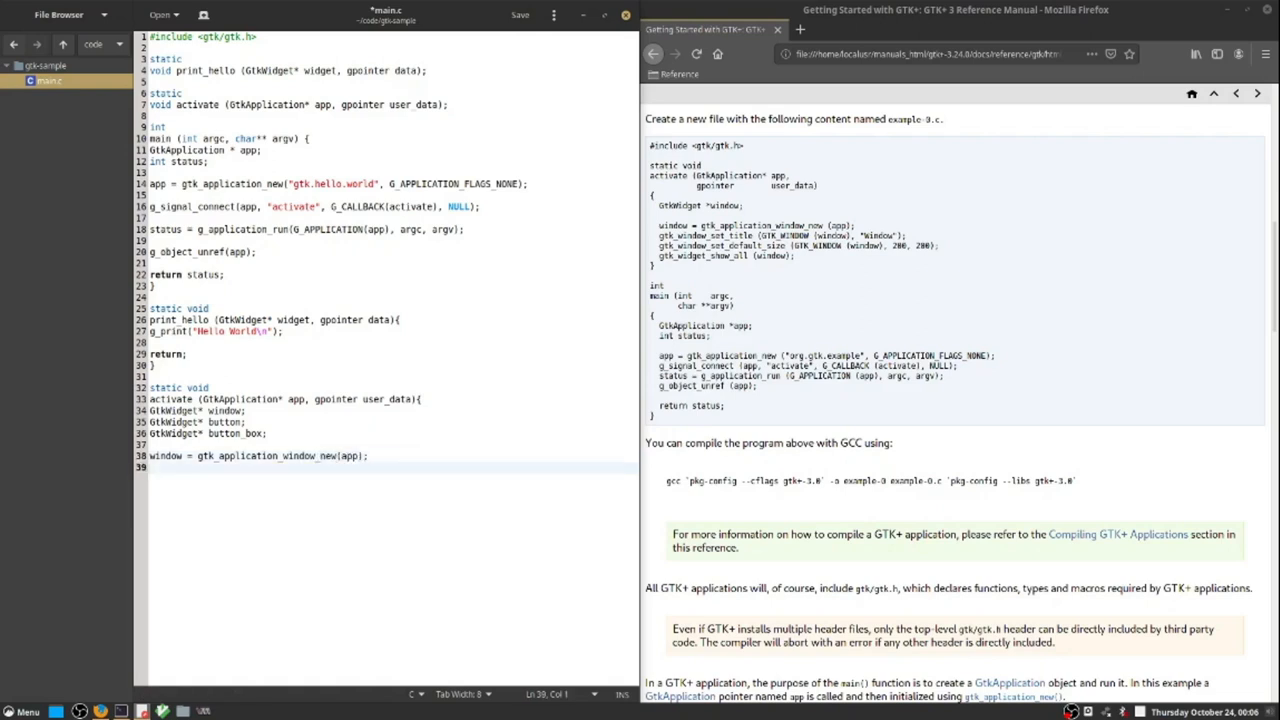
# Title the window "hello world window" and set its default size to 640 by 480.
pyautogui.write('gtk_window_set')
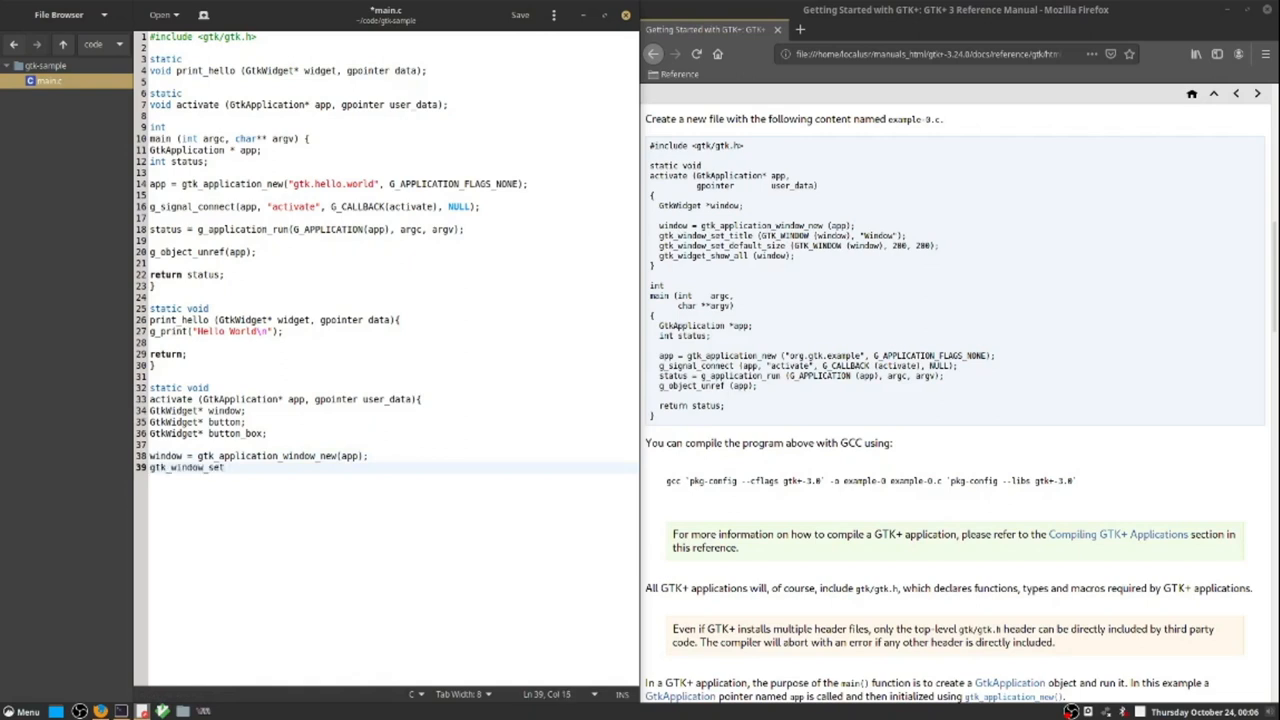
pyautogui.write('_title(')
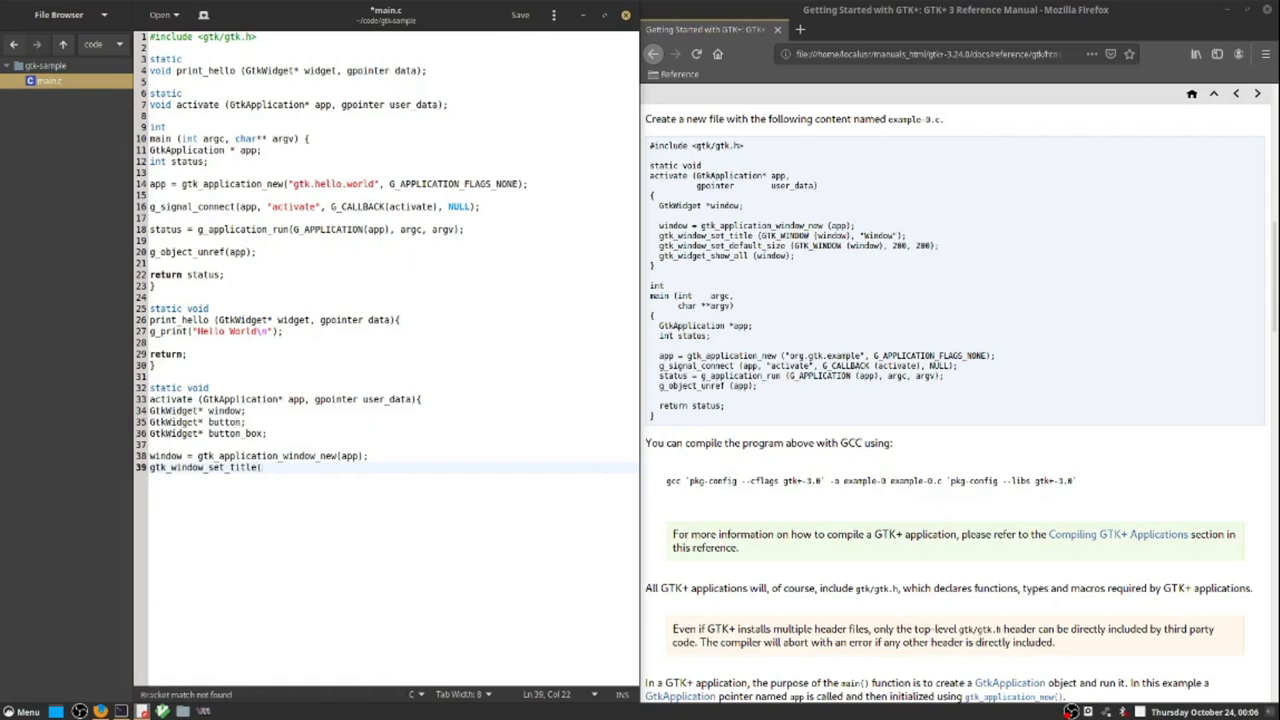
pyautogui.write('GTK_WINDOW')
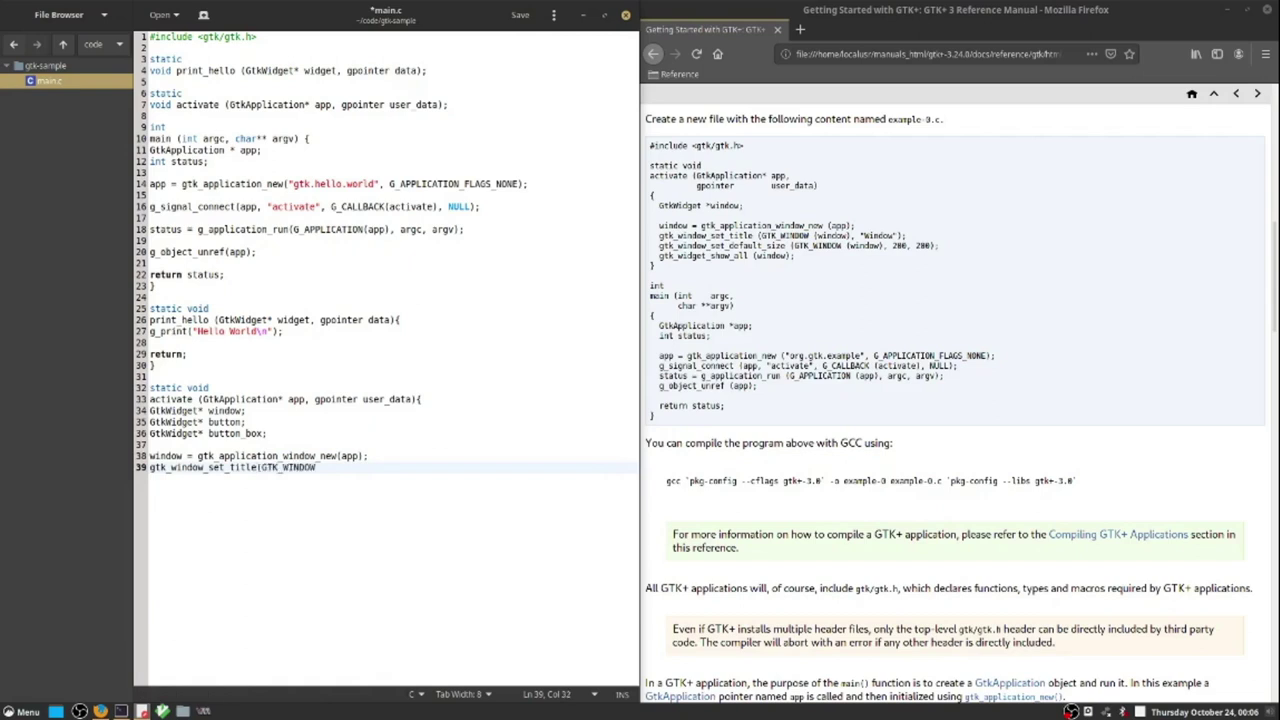
pyautogui.write('(window), "')
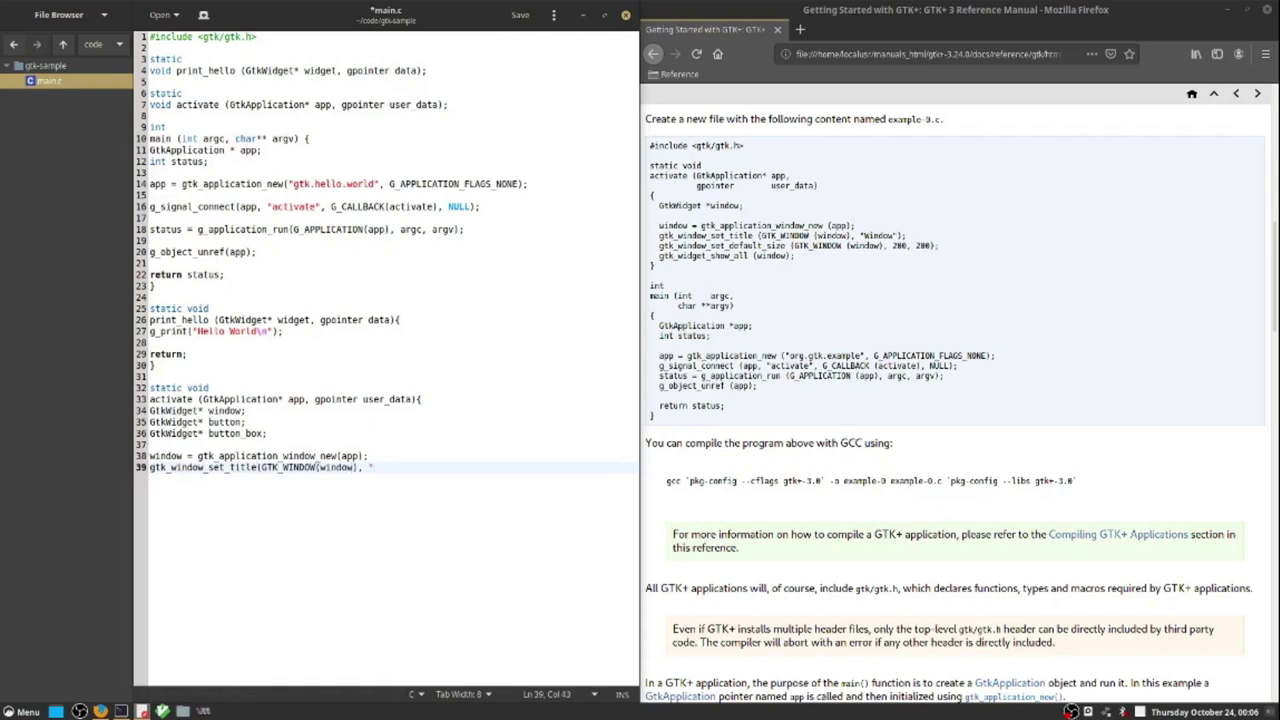
pyautogui.write('hello world window");')
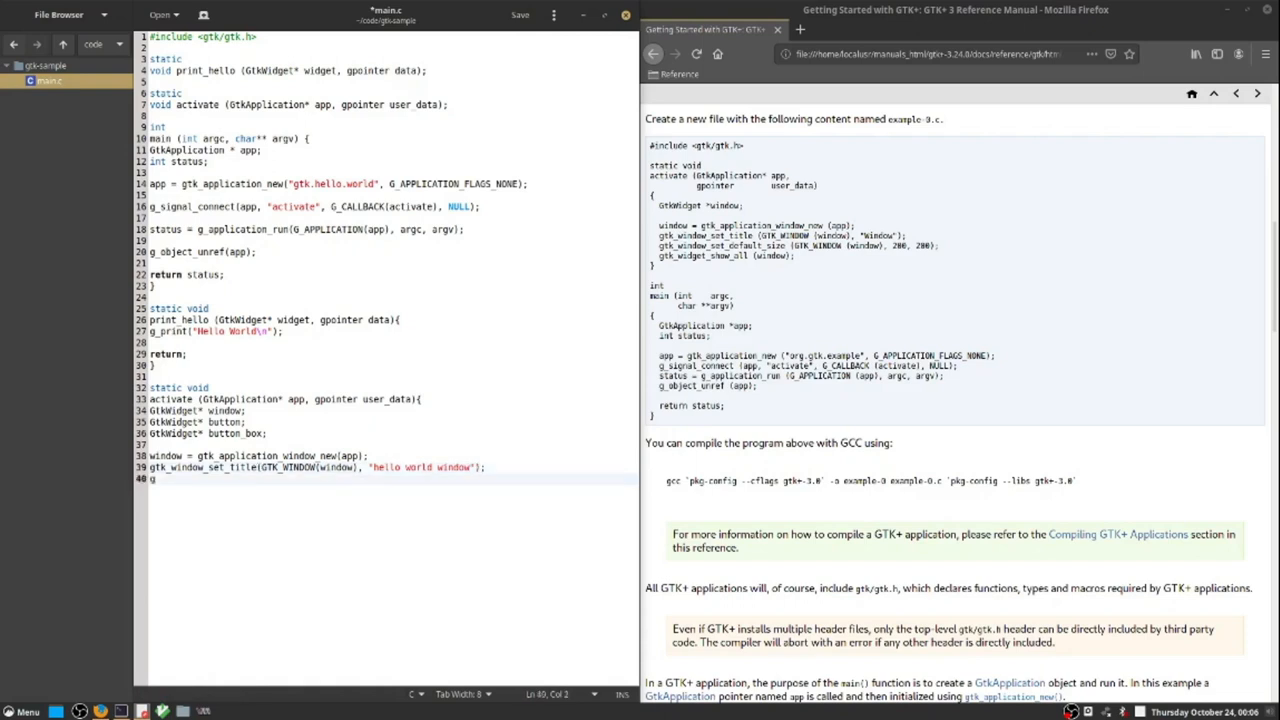
pyautogui.write('tk_window_')
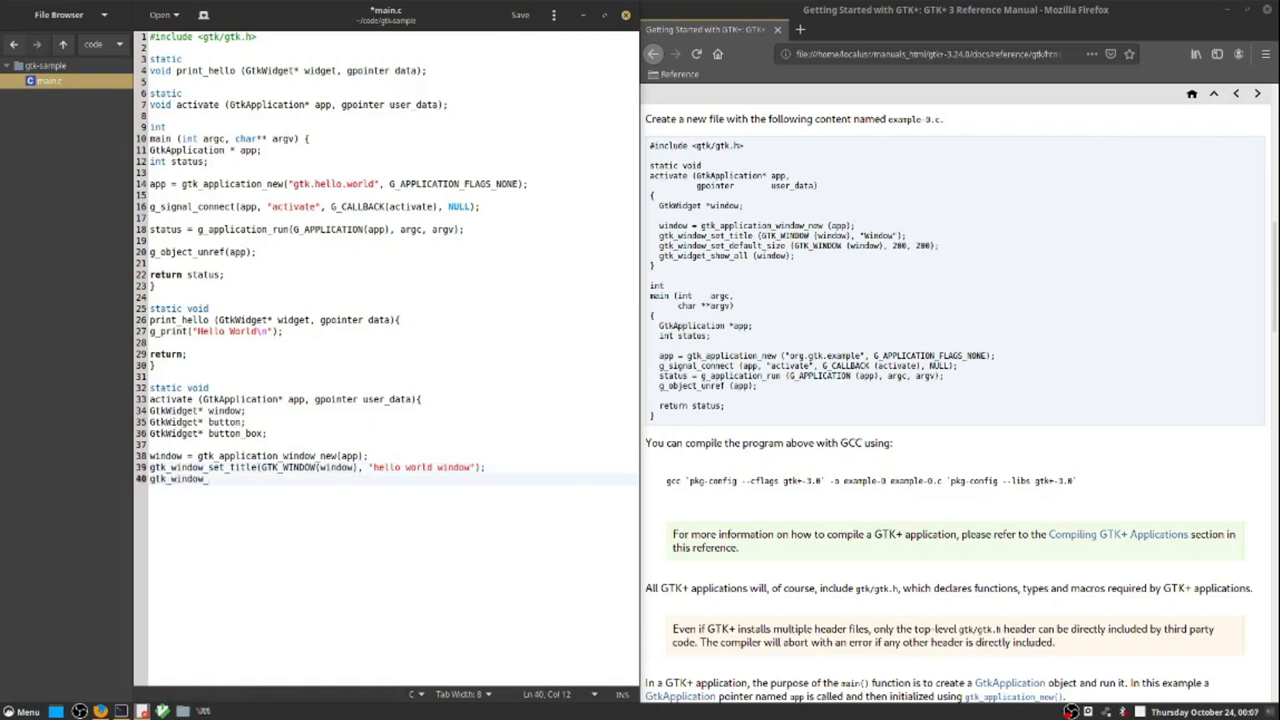
pyautogui.write('_set_default')
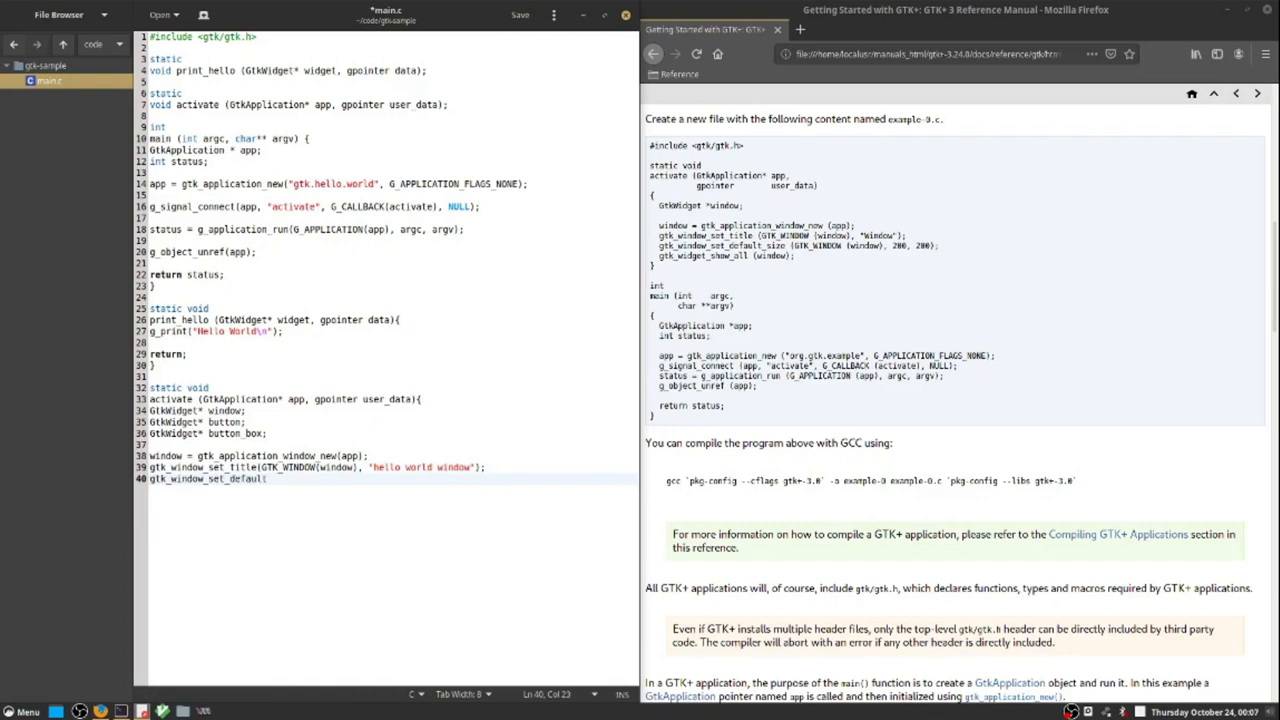
pyautogui.write('_size')
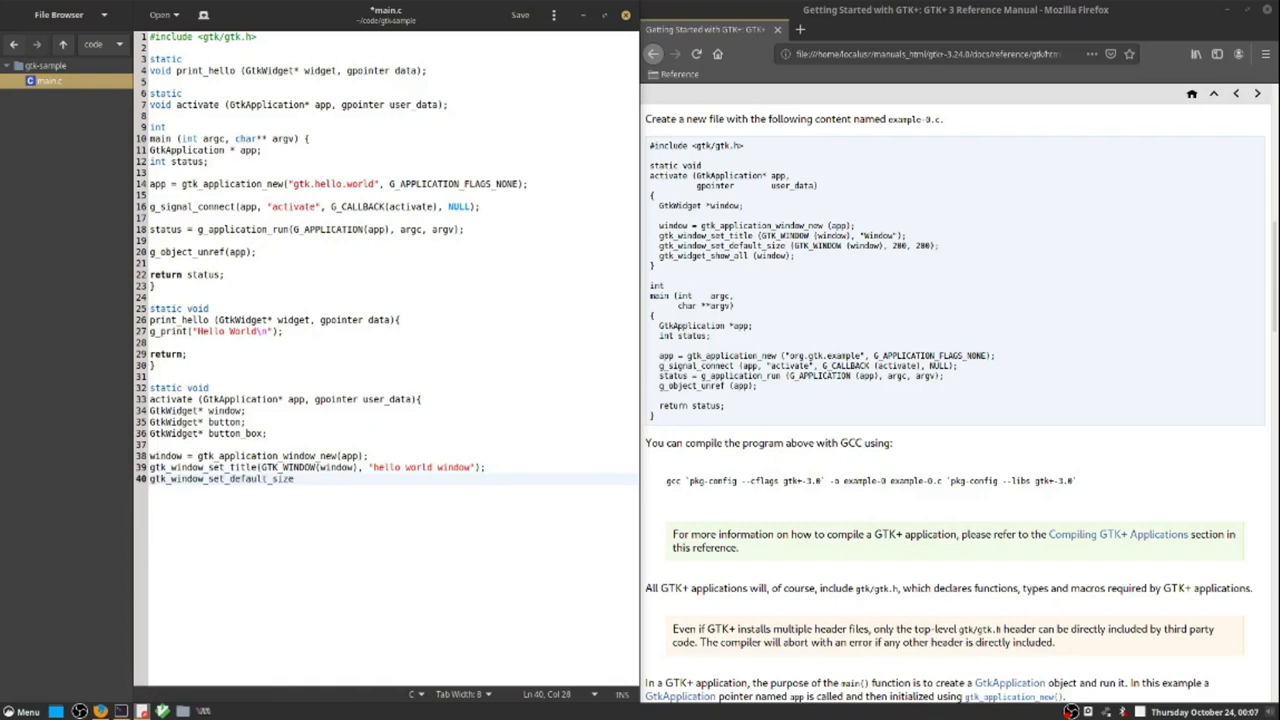
pyautogui.write('(GTK')
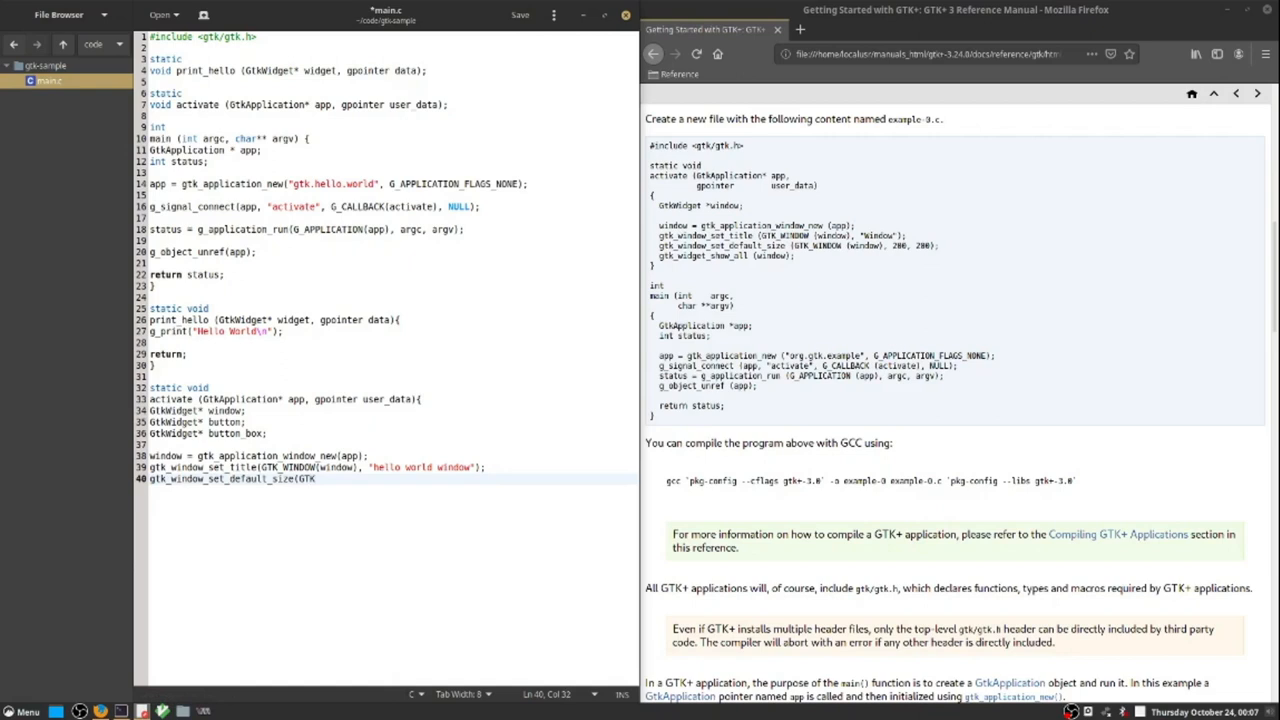
pyautogui.write('_WINDOW(window), 640')
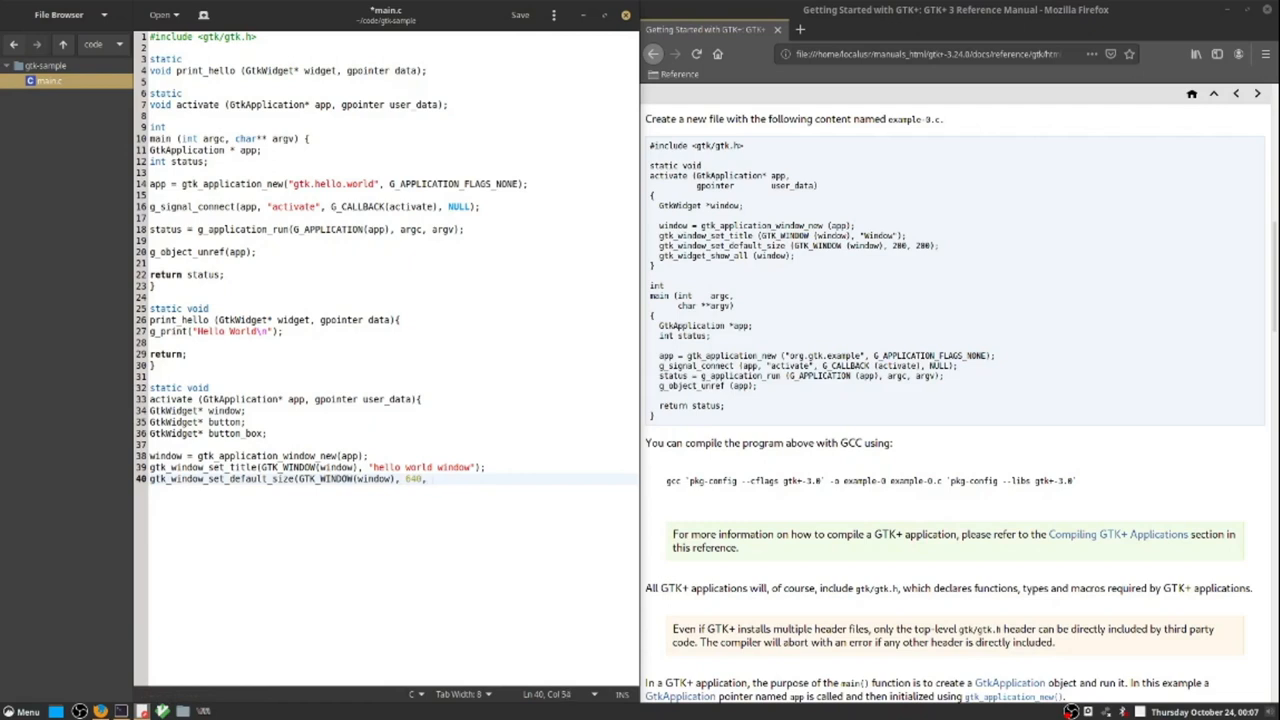
pyautogui.write(', 480);')
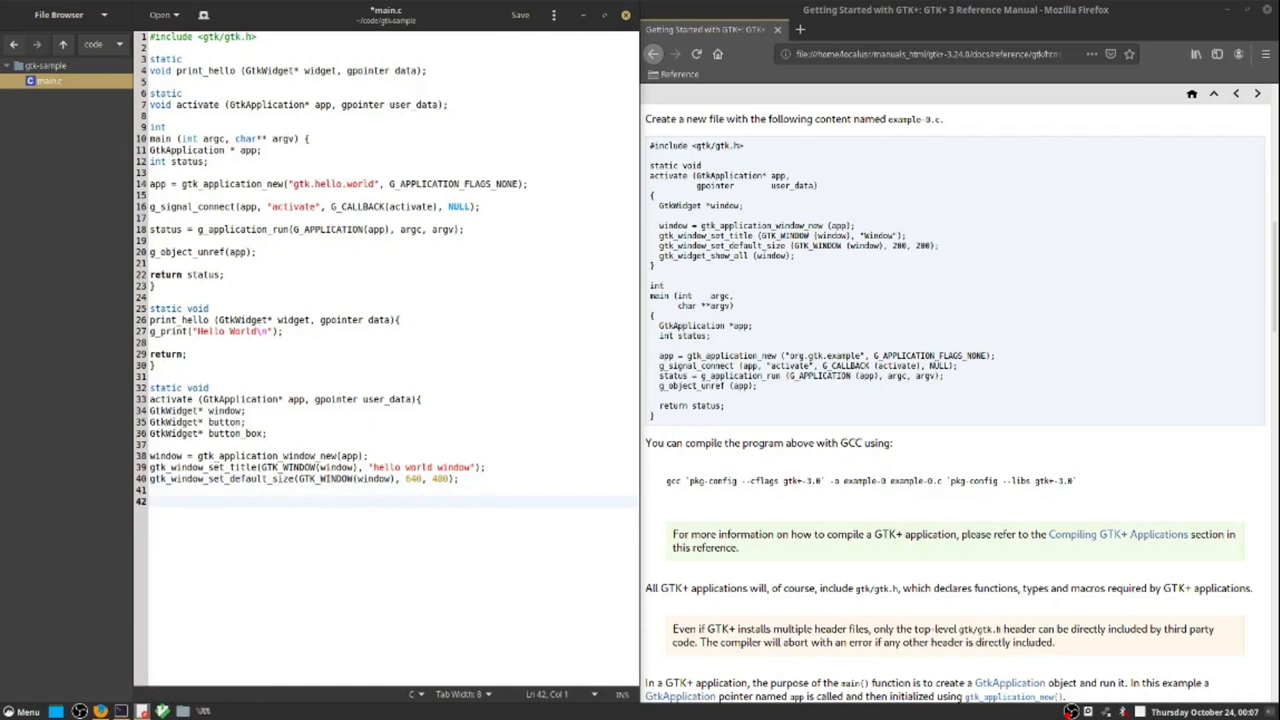
# Save main.c and begin the line button_box = gtk_button_box_new(GTK.
pyautogui.press('ctrl+s')
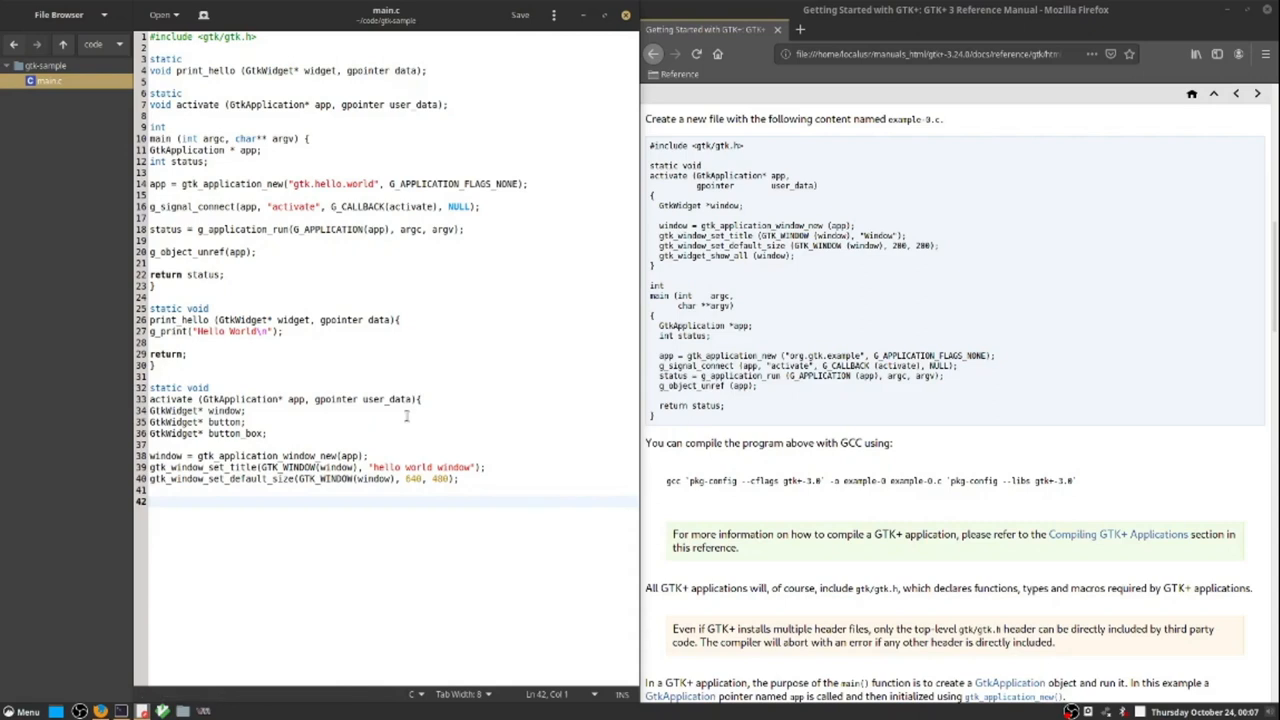
pyautogui.write('button_b')
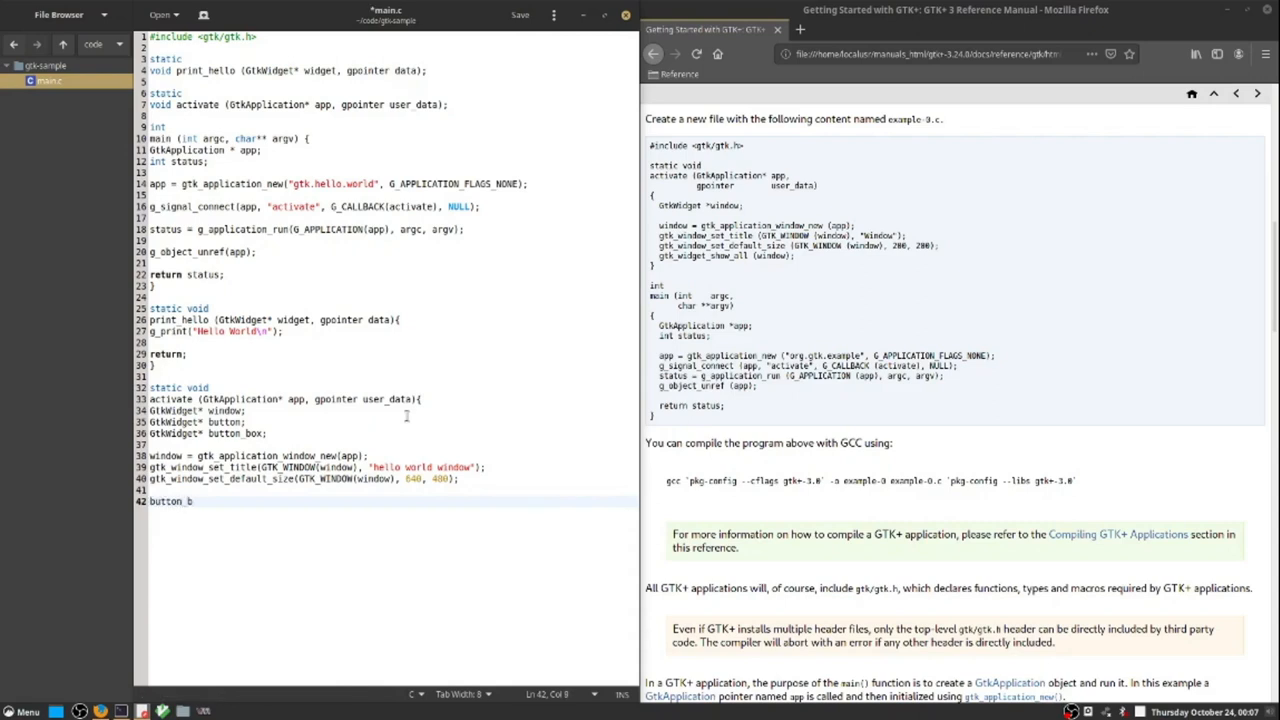
pyautogui.write('ox =')
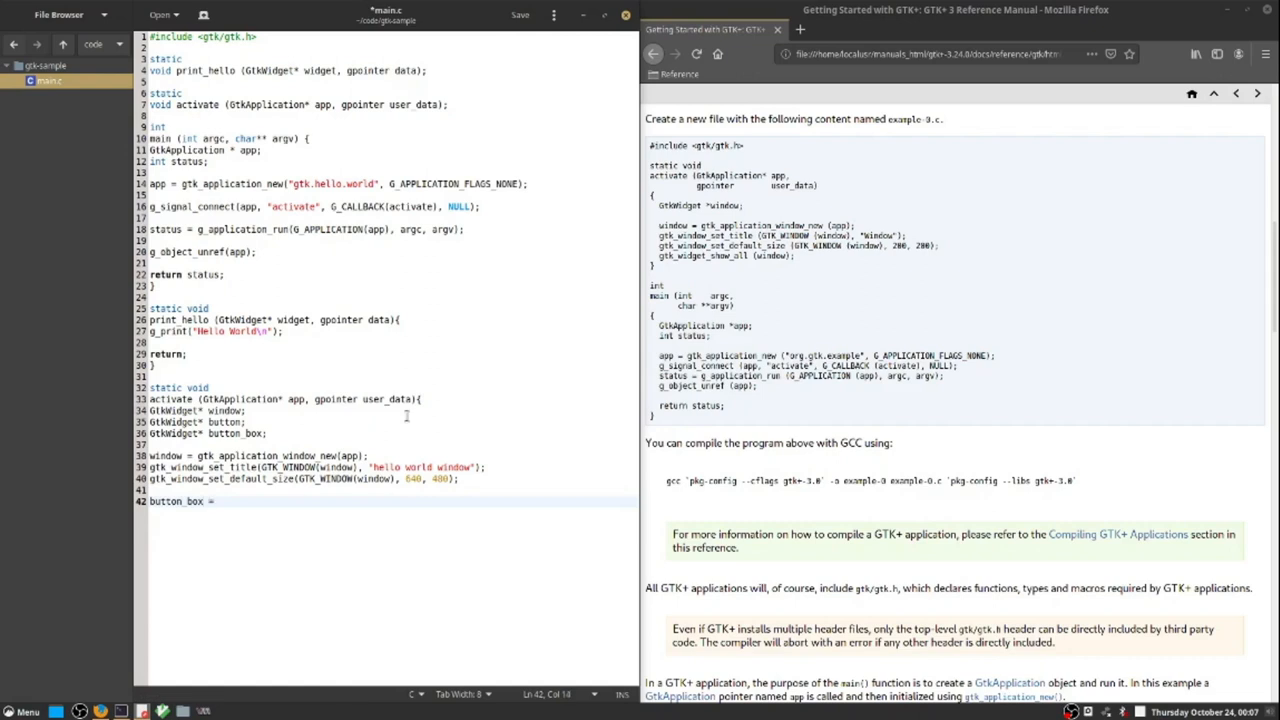
pyautogui.write('gtk_button_box_new')
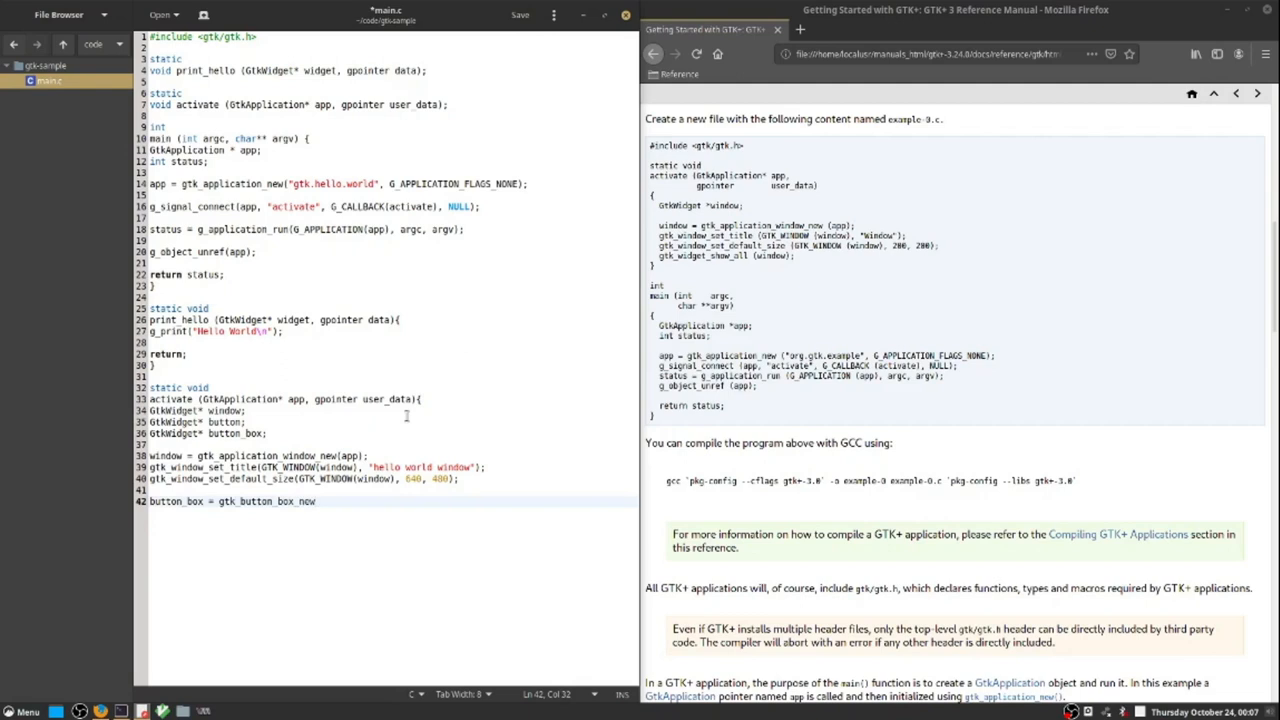
pyautogui.write('(GTK')
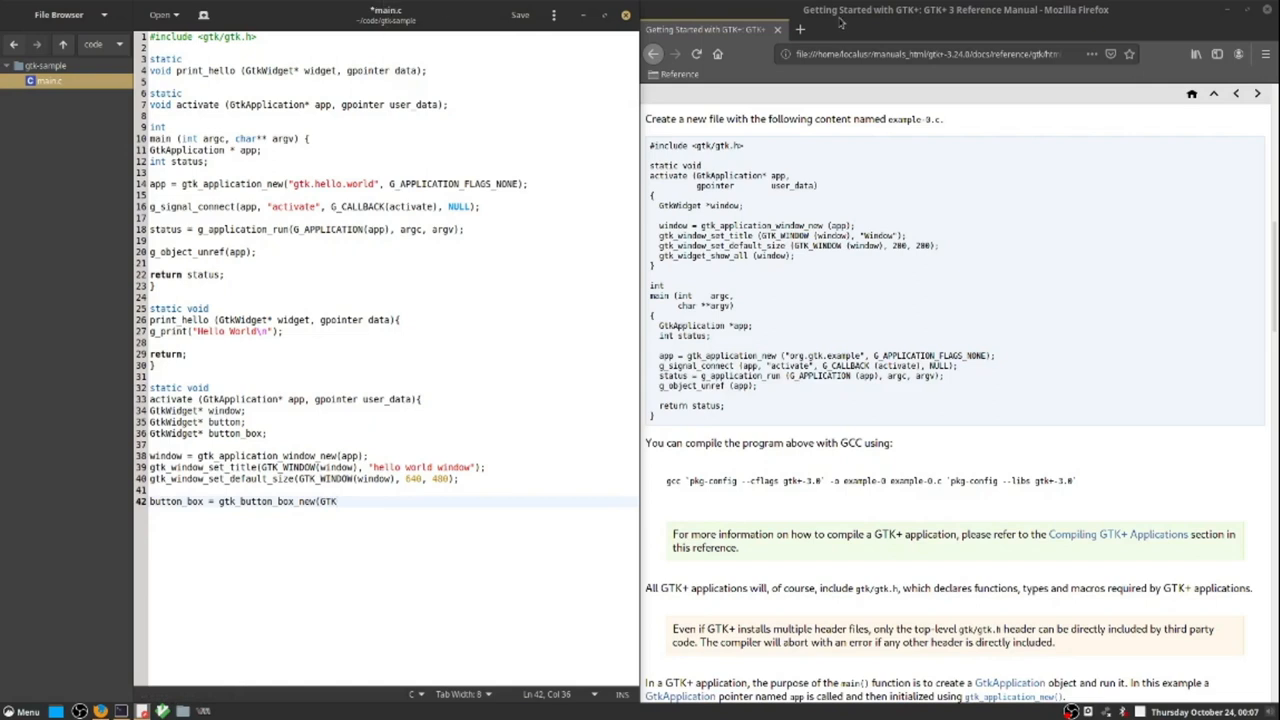
# Open the local GTK+ 3.24 Reference Manual in a new Firefox tab.
pyautogui.click(678, 74)
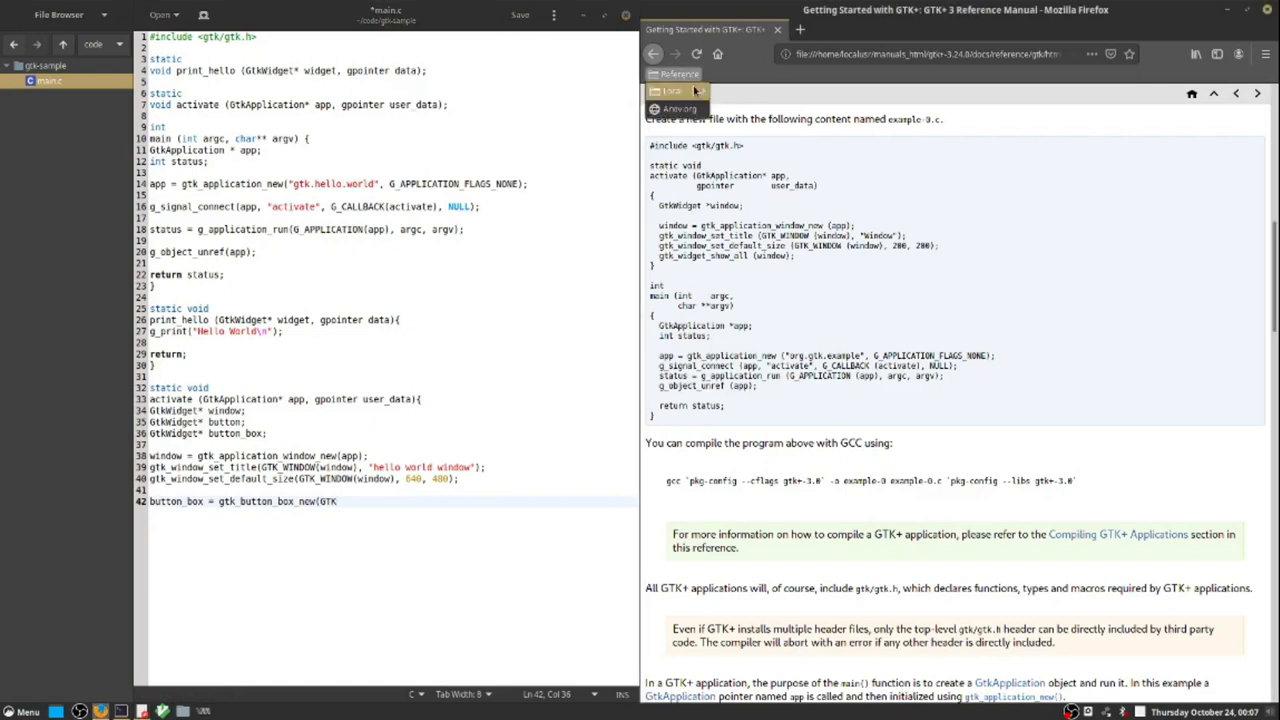
pyautogui.click(670, 91)
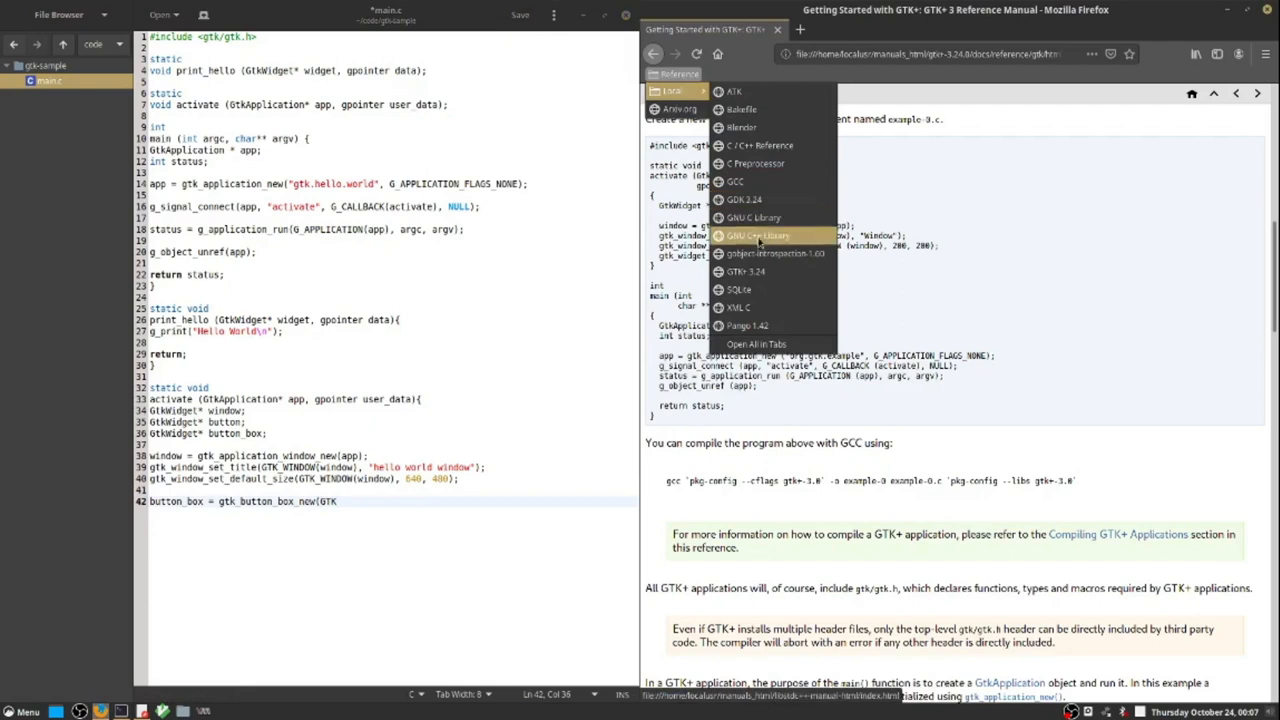
pyautogui.rightClick(745, 271)
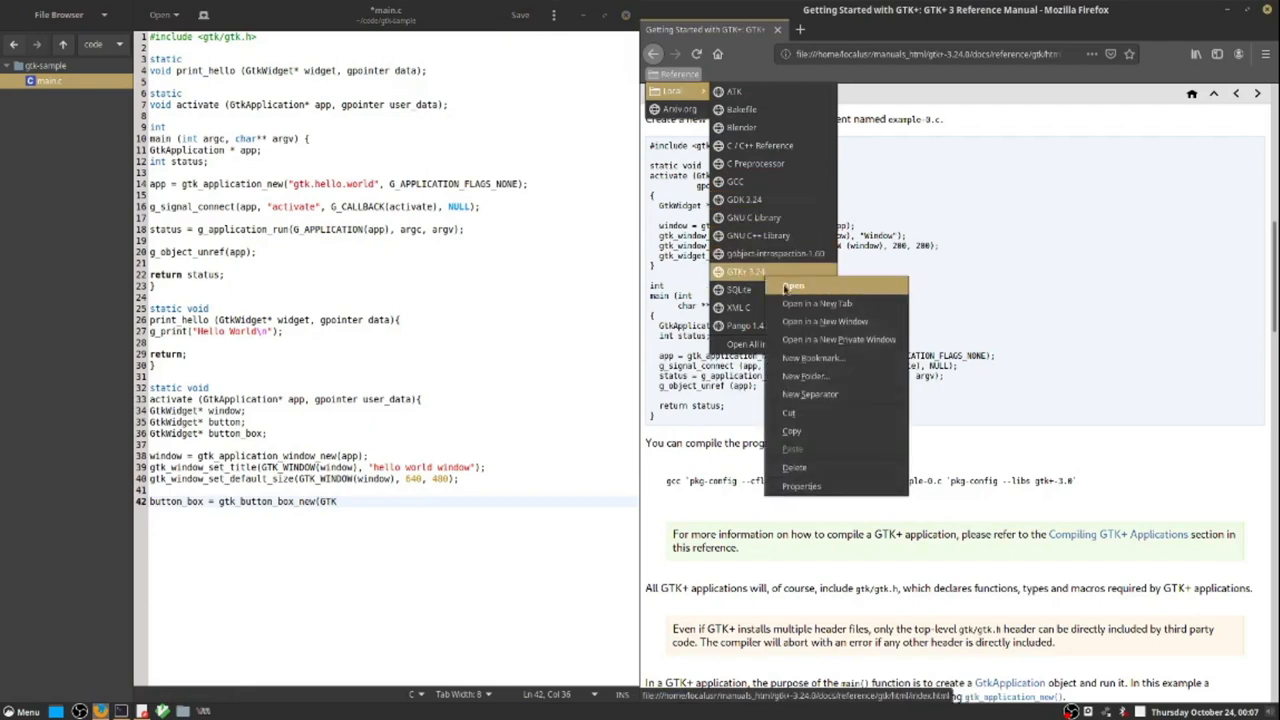
pyautogui.click(817, 303)
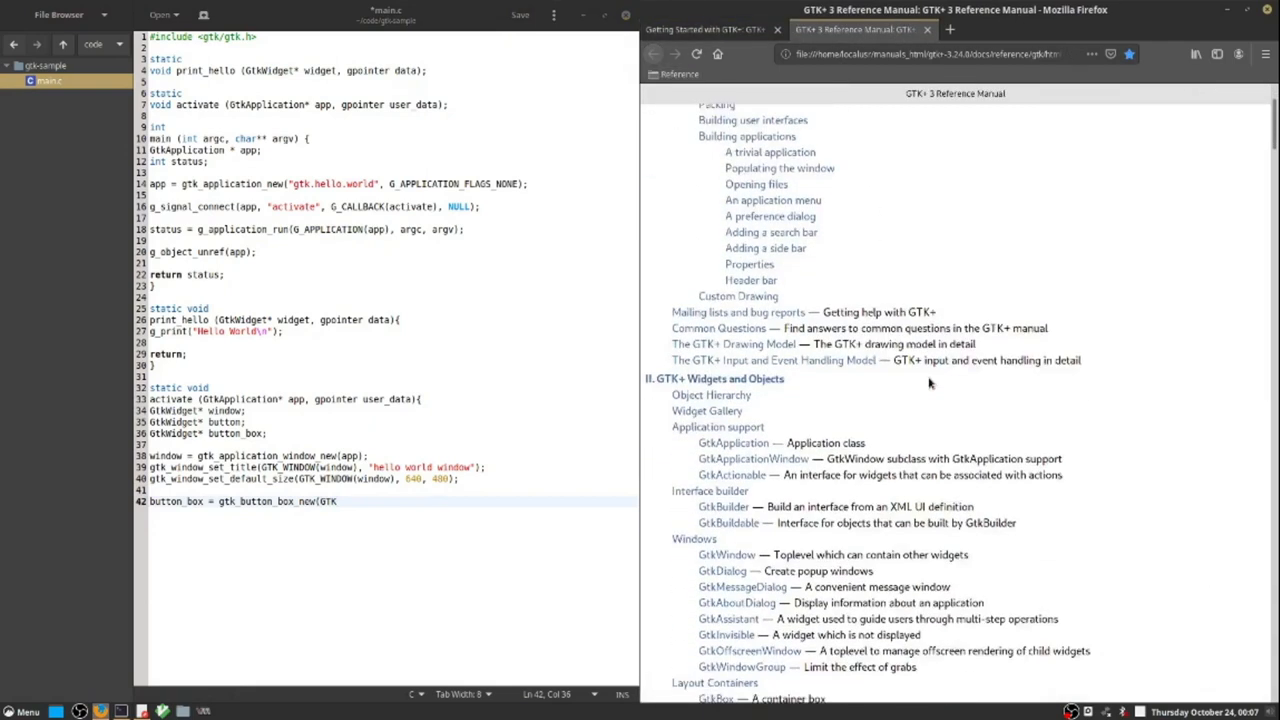
pyautogui.scroll(-3)
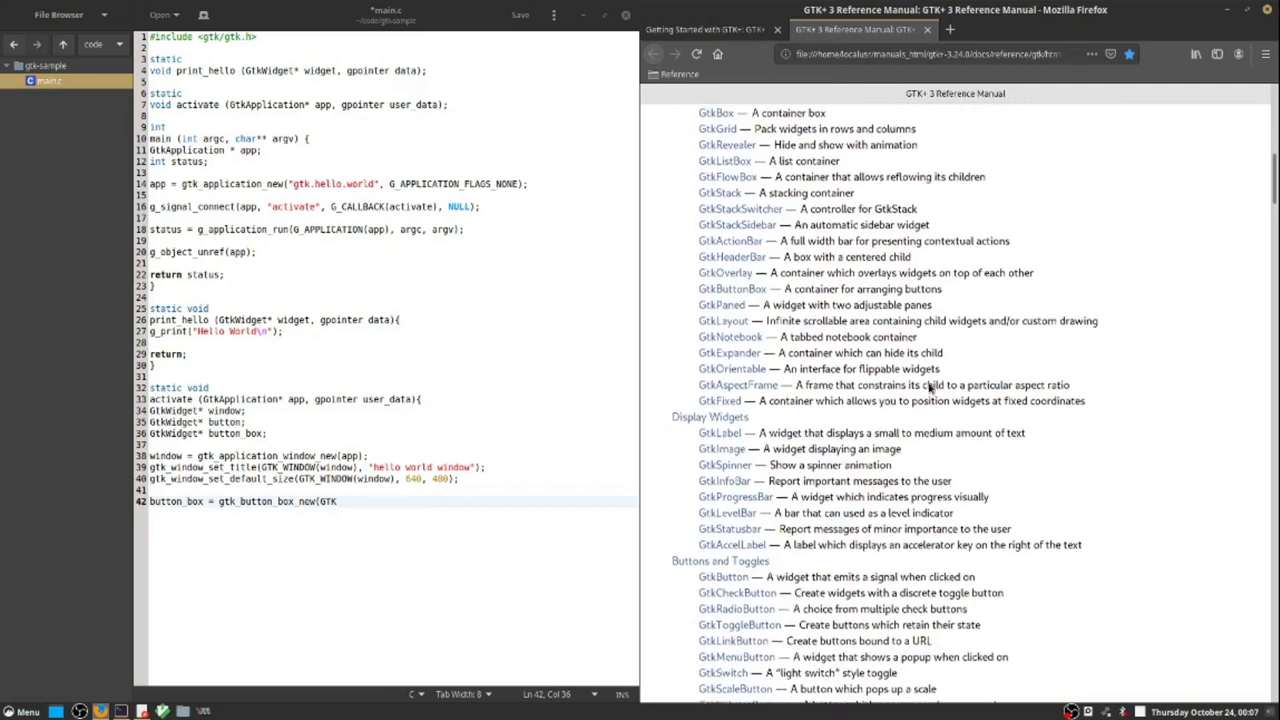
pyautogui.scroll(-3)
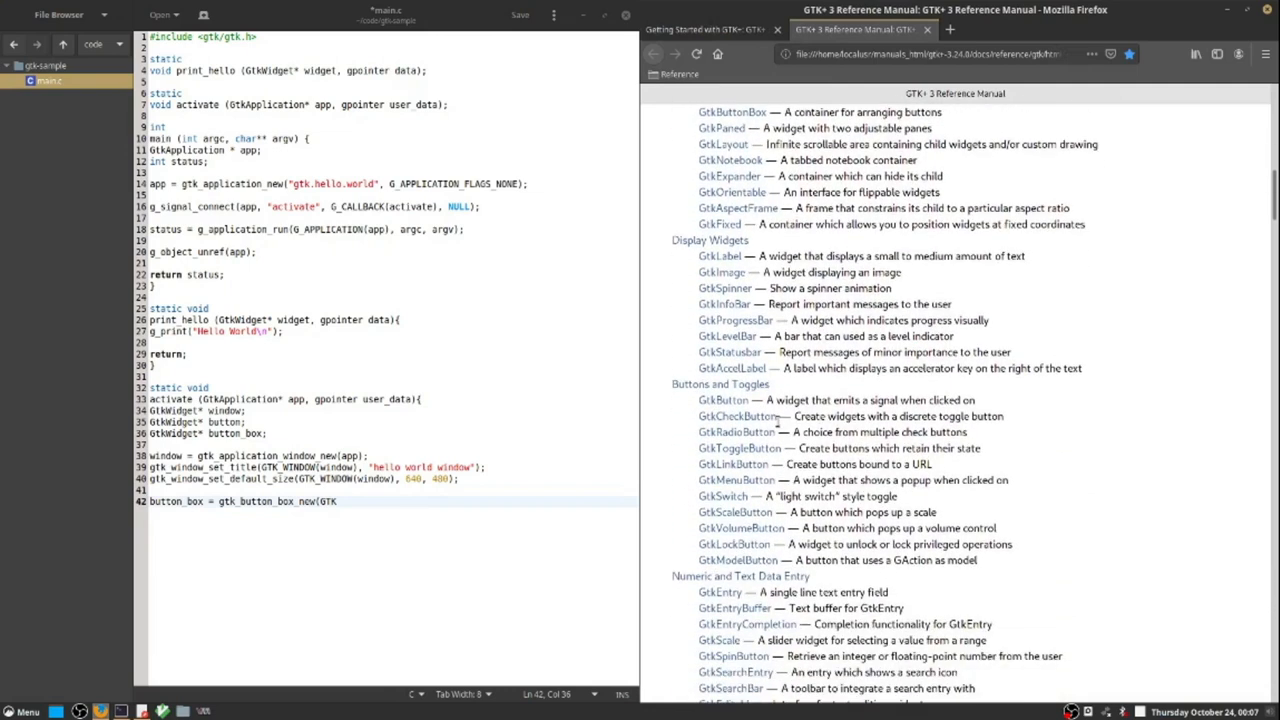
# Read the GtkButton, GtkButtonBox and GtkOrientation pages, then return to the widget index.
pyautogui.click(723, 399)
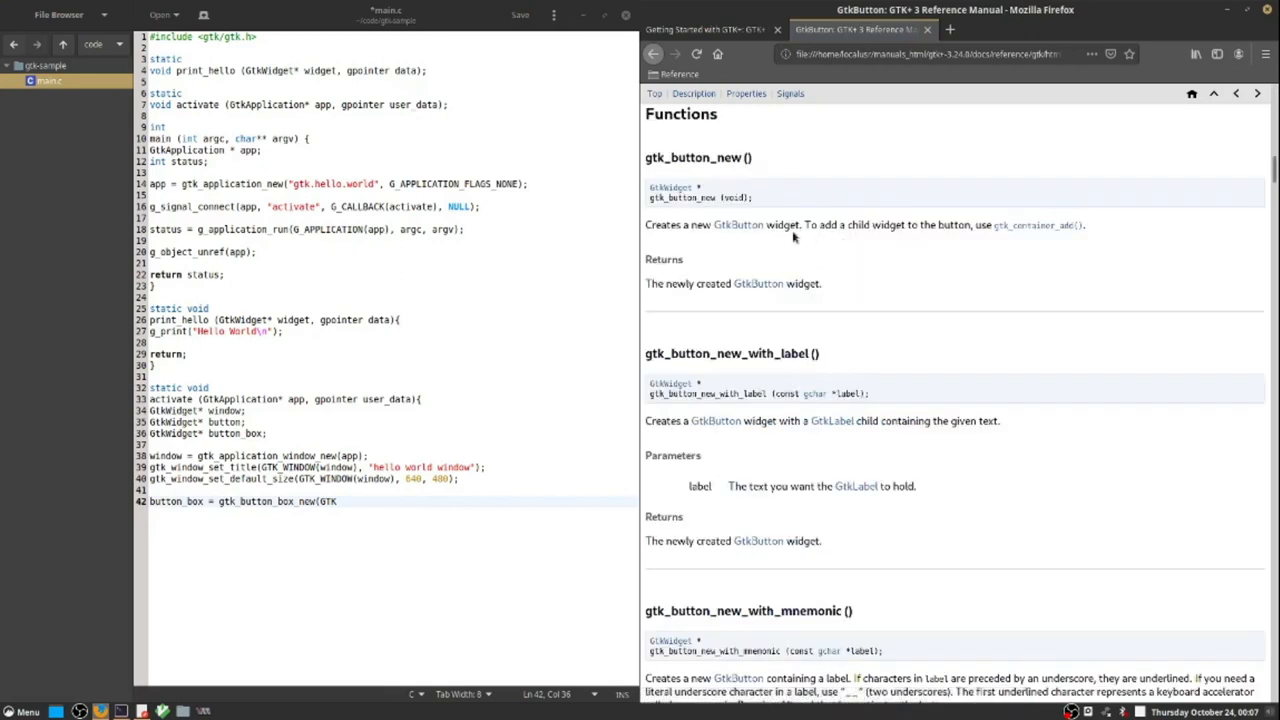
pyautogui.moveTo(922, 226)
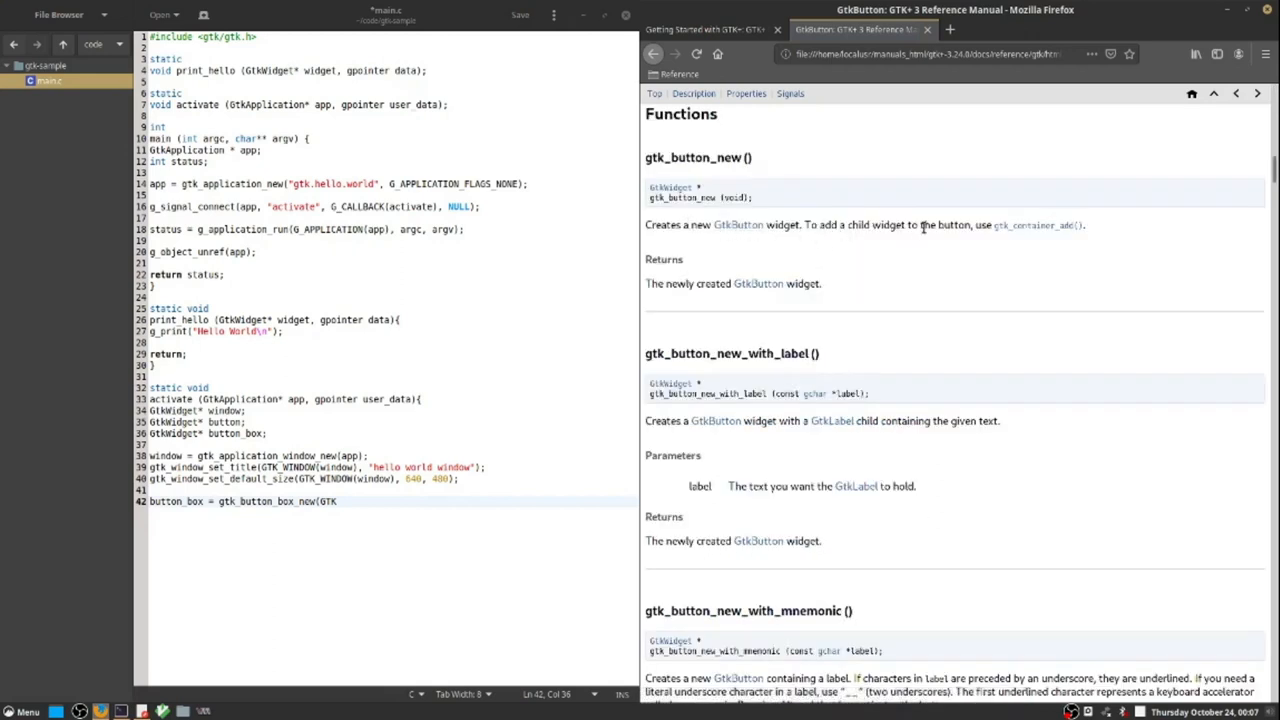
pyautogui.moveTo(1005, 260)
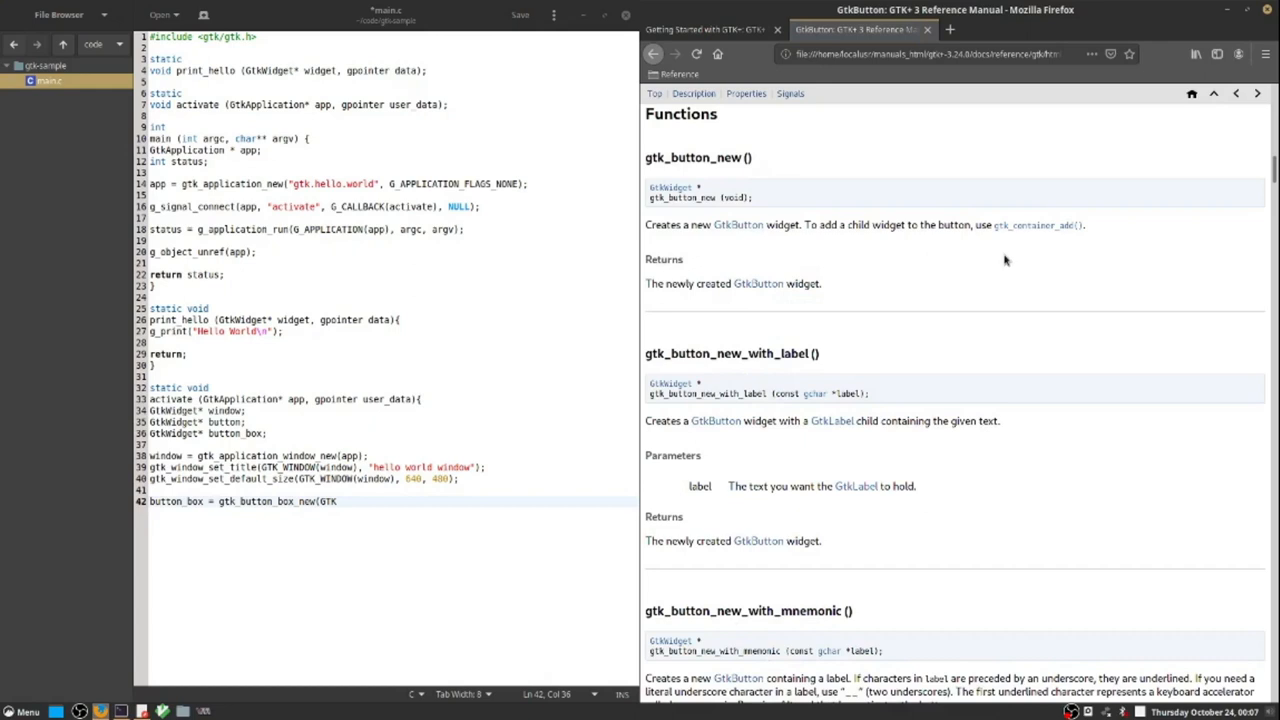
pyautogui.moveTo(1035, 225)
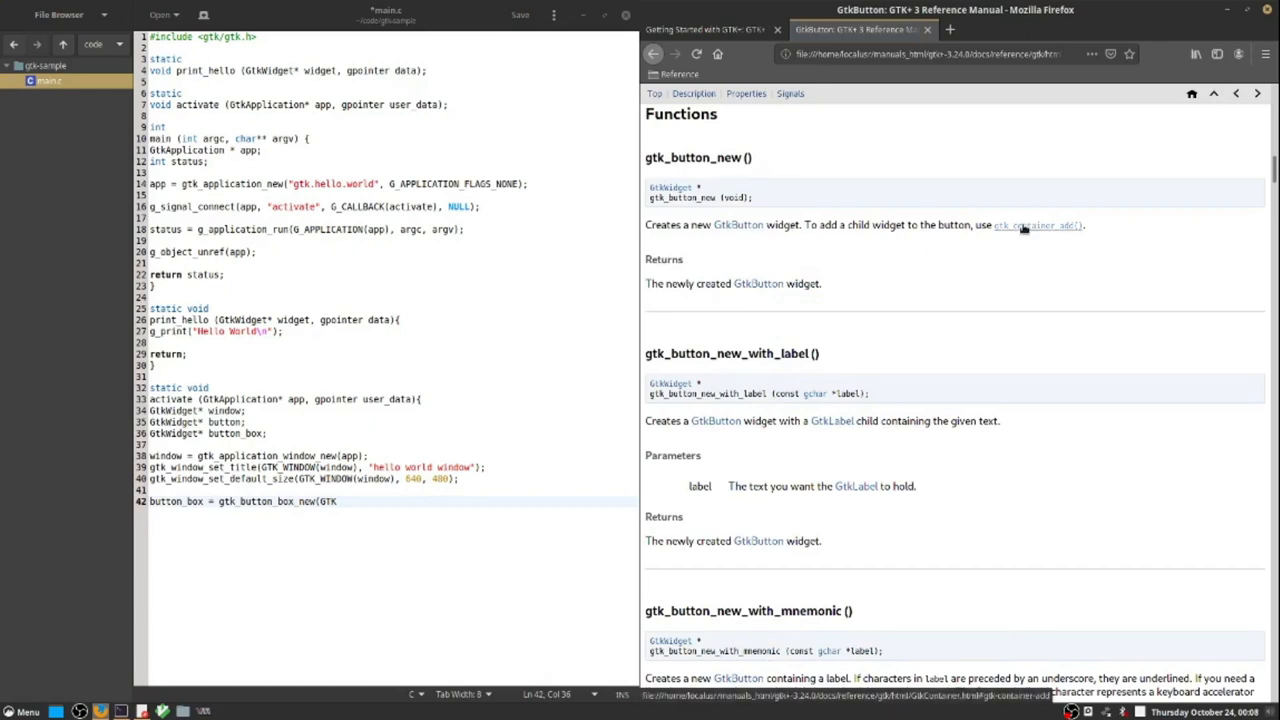
pyautogui.click(1035, 224)
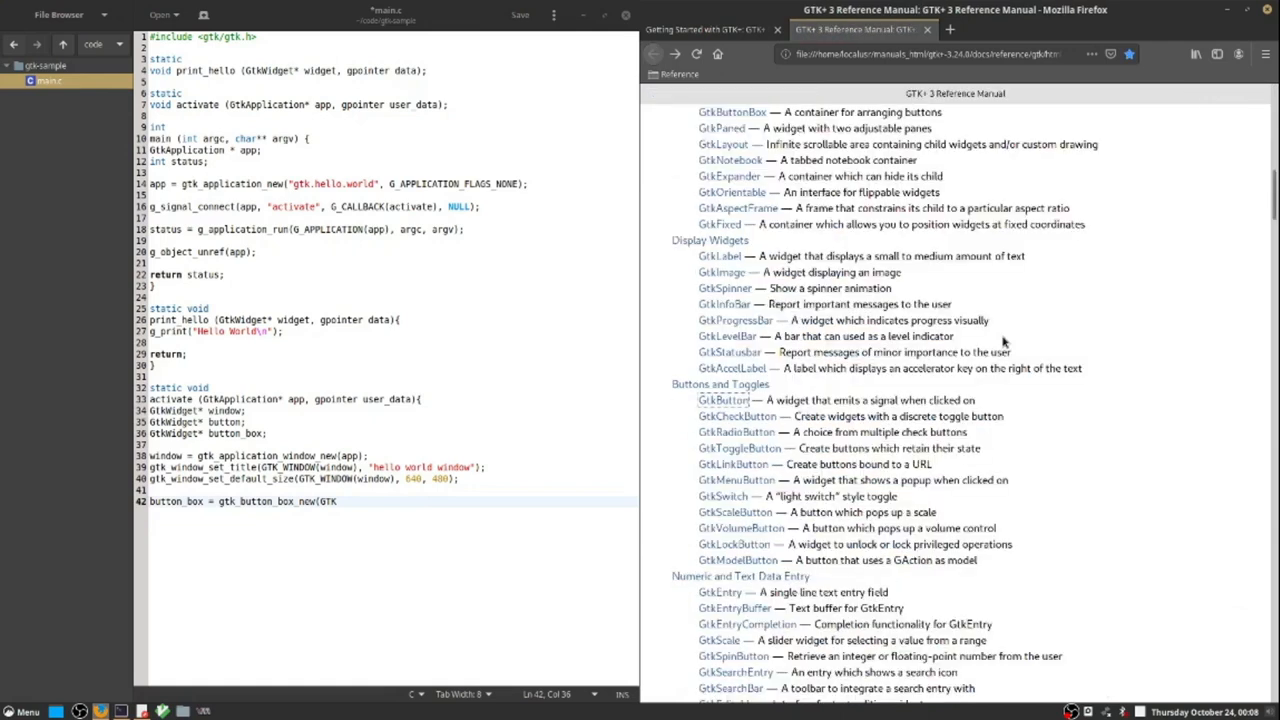
pyautogui.scroll(3)
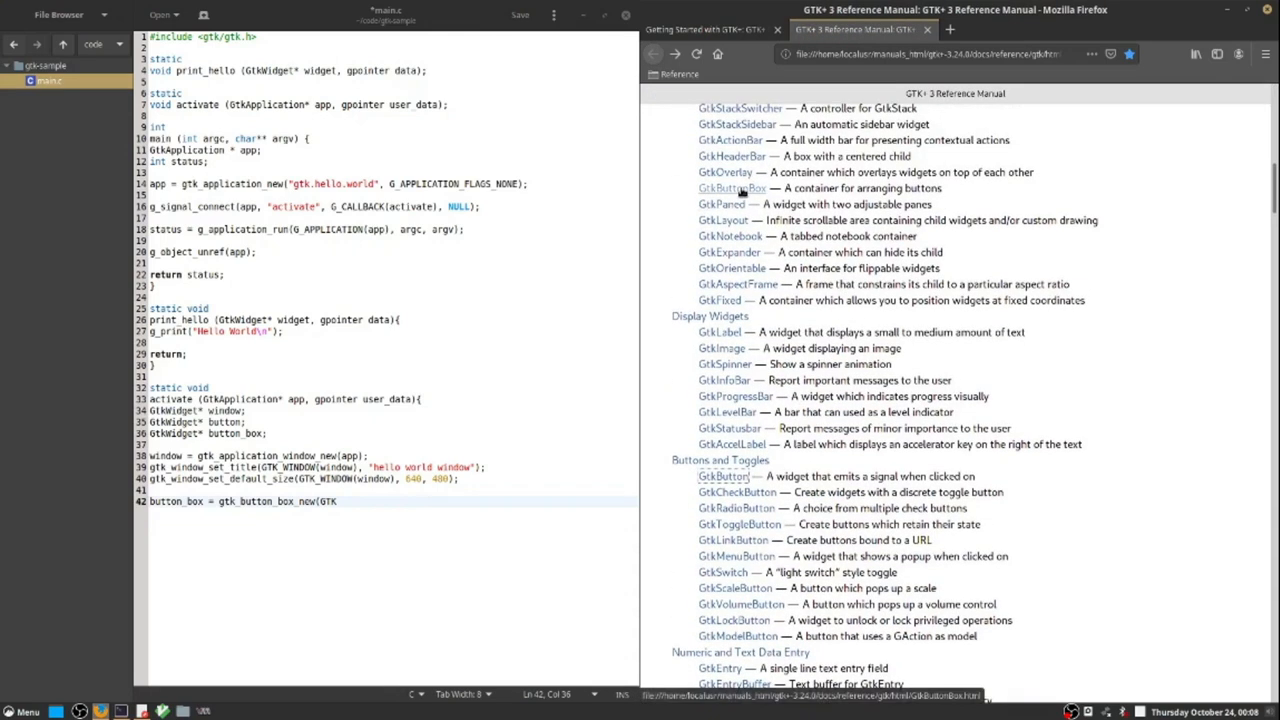
pyautogui.click(731, 188)
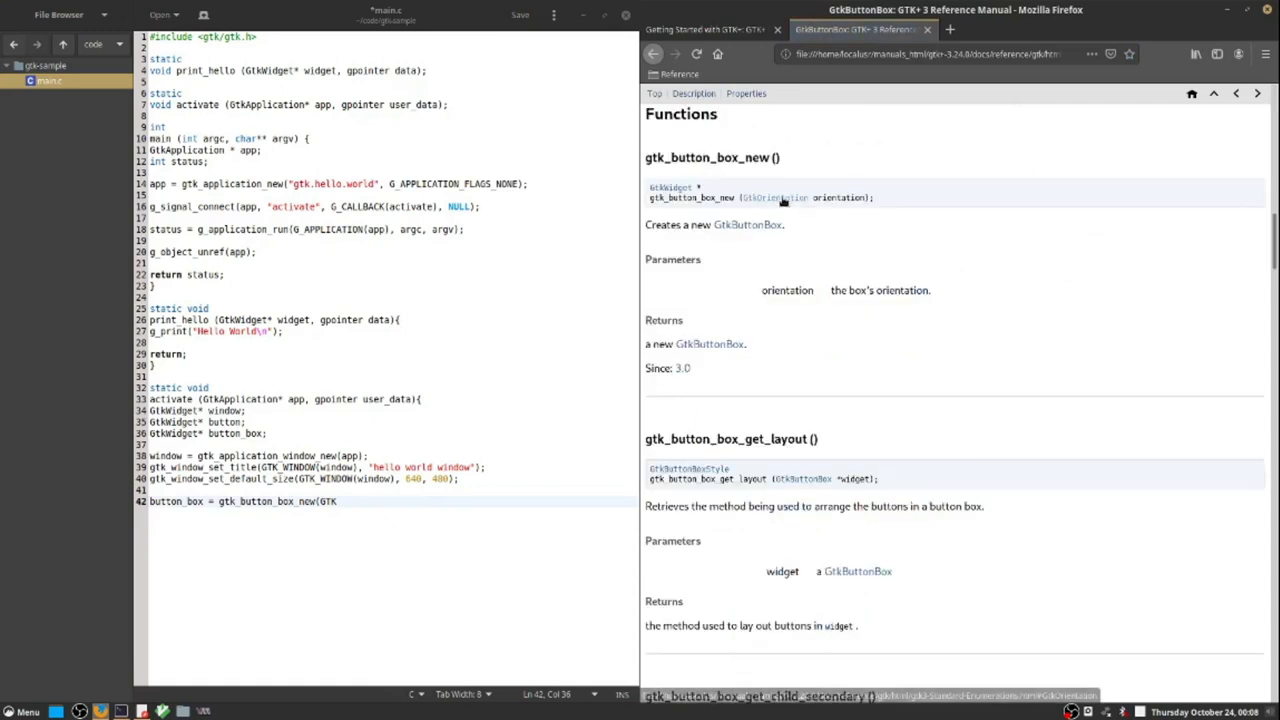
pyautogui.click(774, 197)
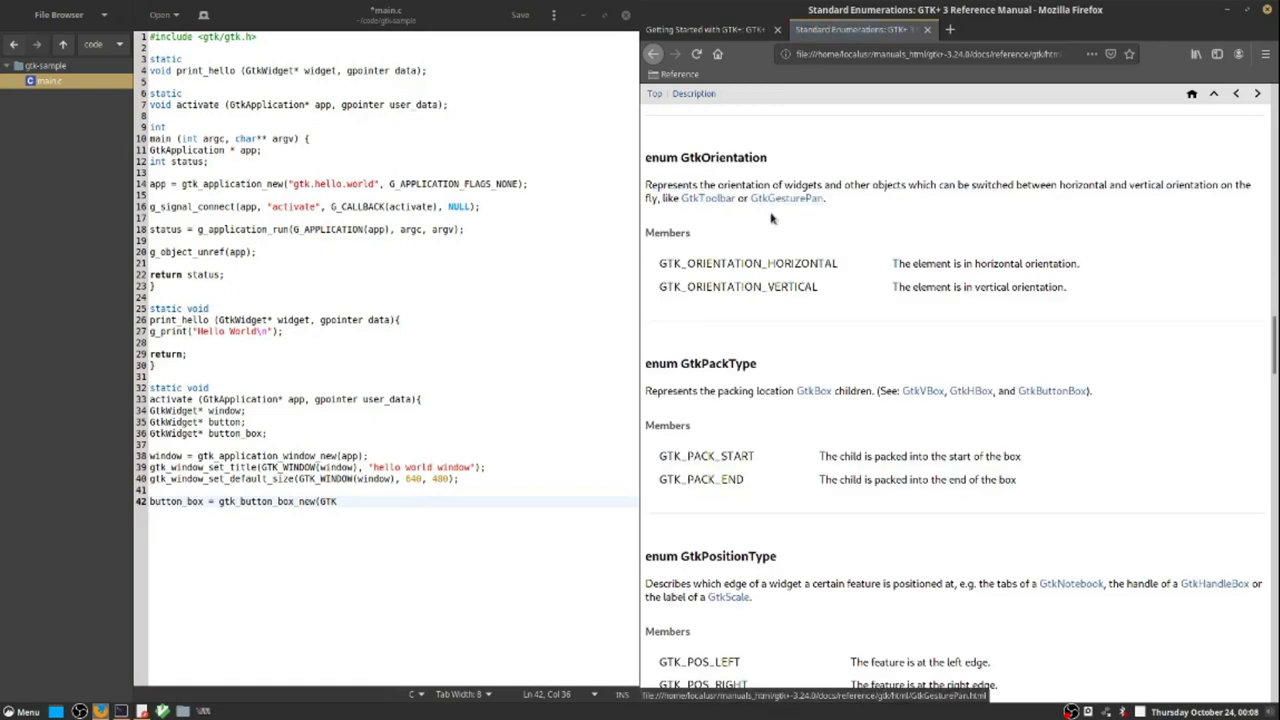
pyautogui.doubleClick(747, 263)
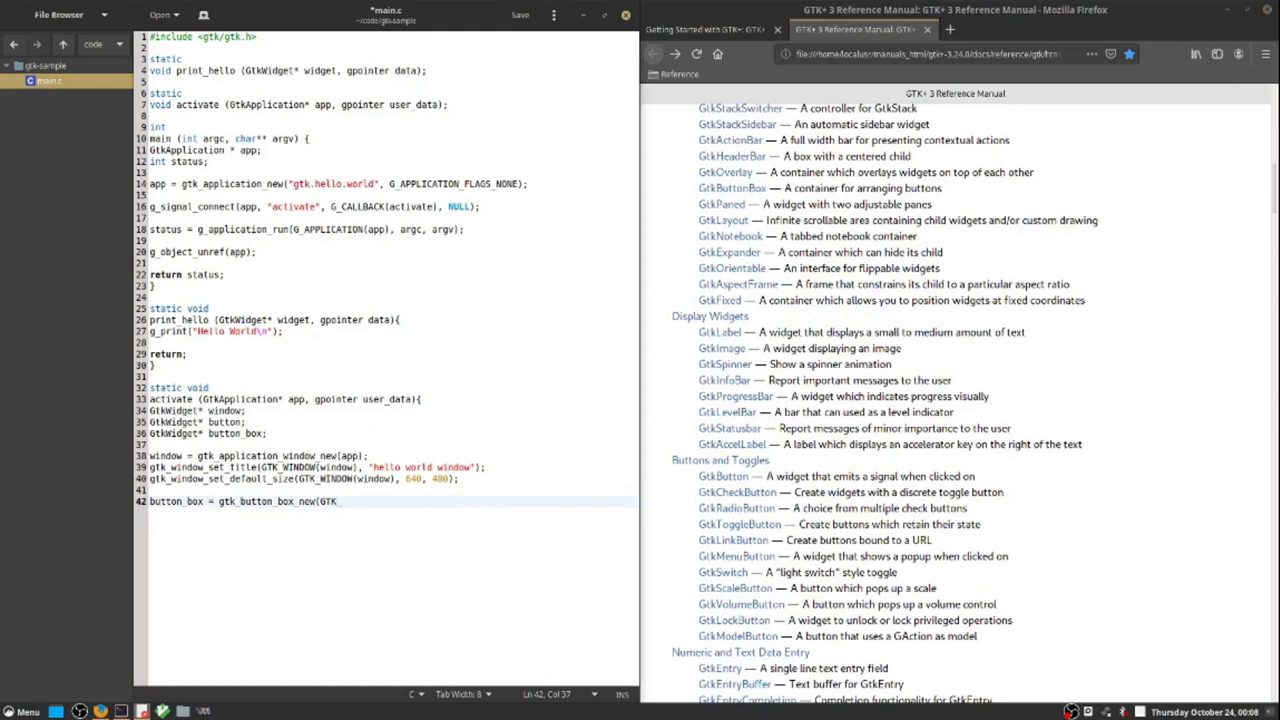
# Finish the button box line with GTK_ORIENTATION_HORIZONTAL);.
pyautogui.write('_ORIENT')
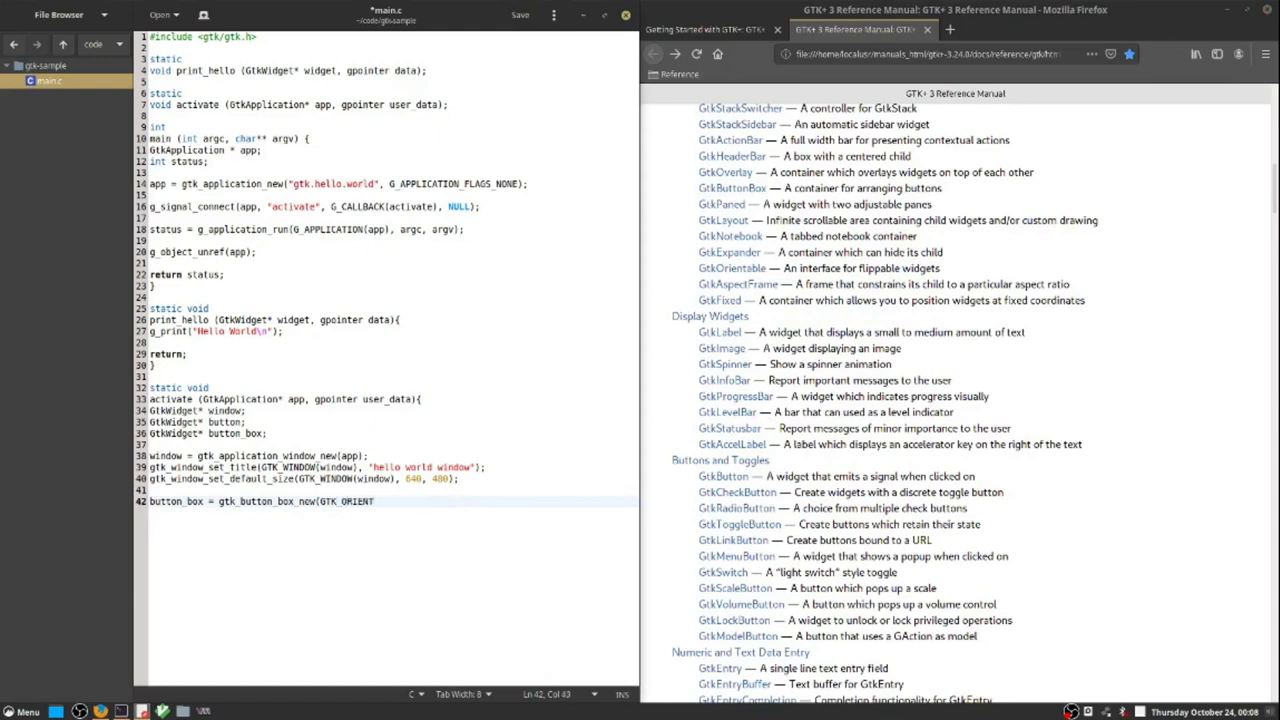
pyautogui.write('ATION_')
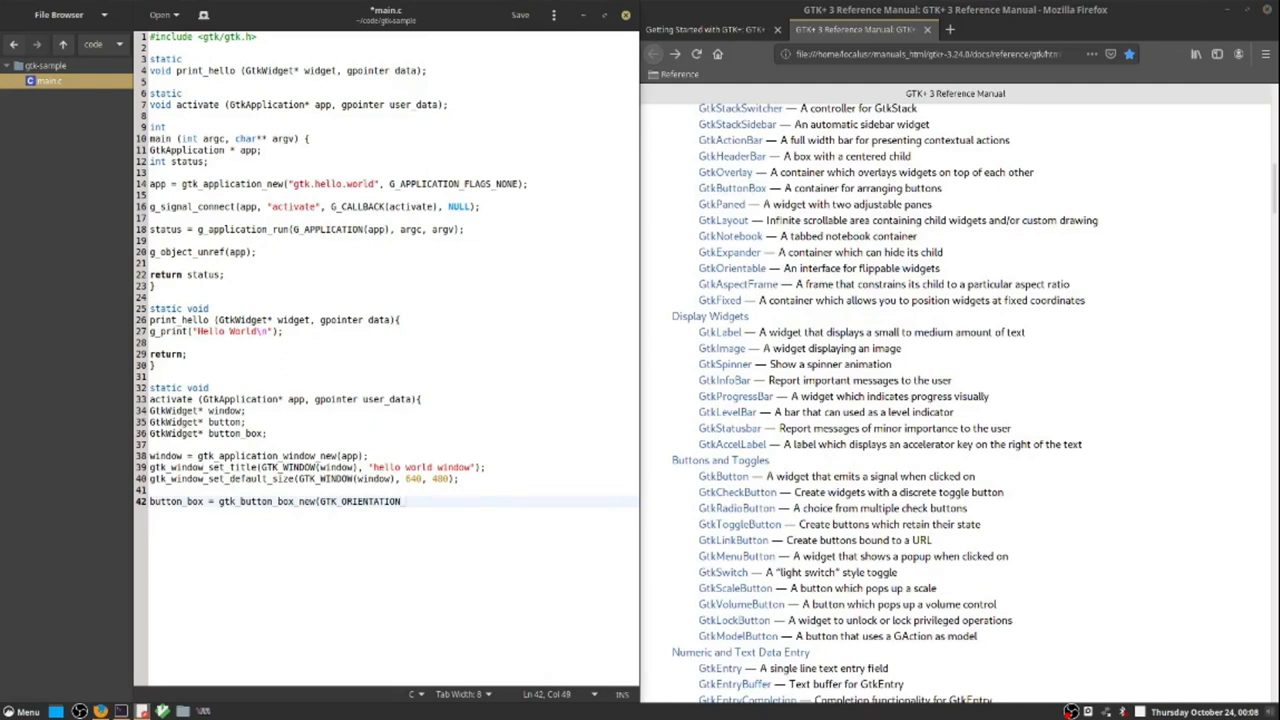
pyautogui.write('HORIZONTAL')
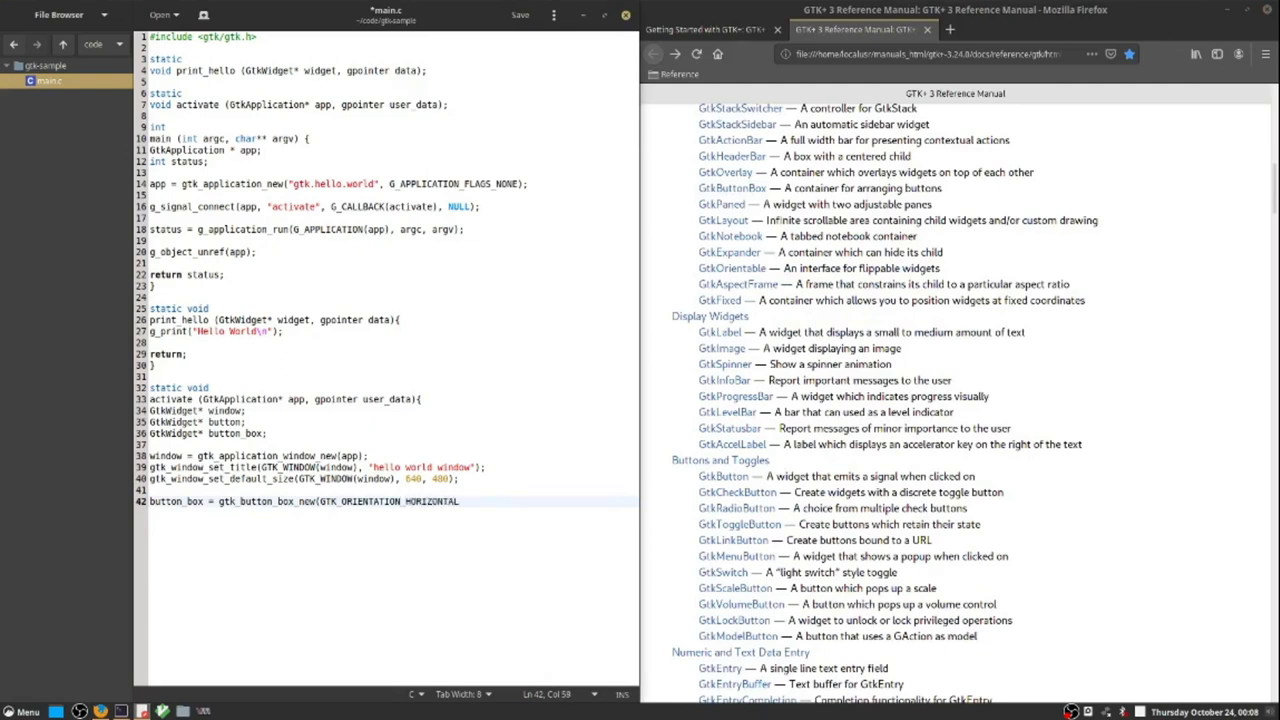
pyautogui.write(');')
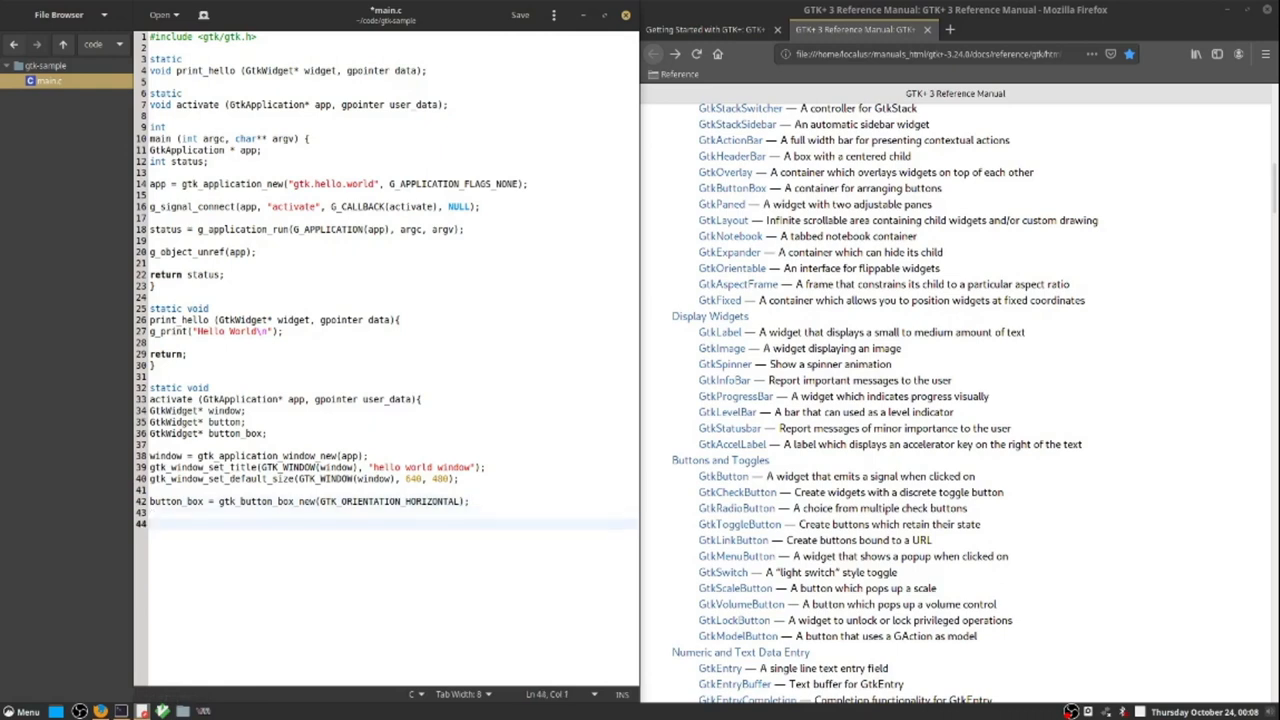
# Add the button box to the window with gtk_container_add(GTK_CONTAINER(window), button_box);.
pyautogui.write('gtk')
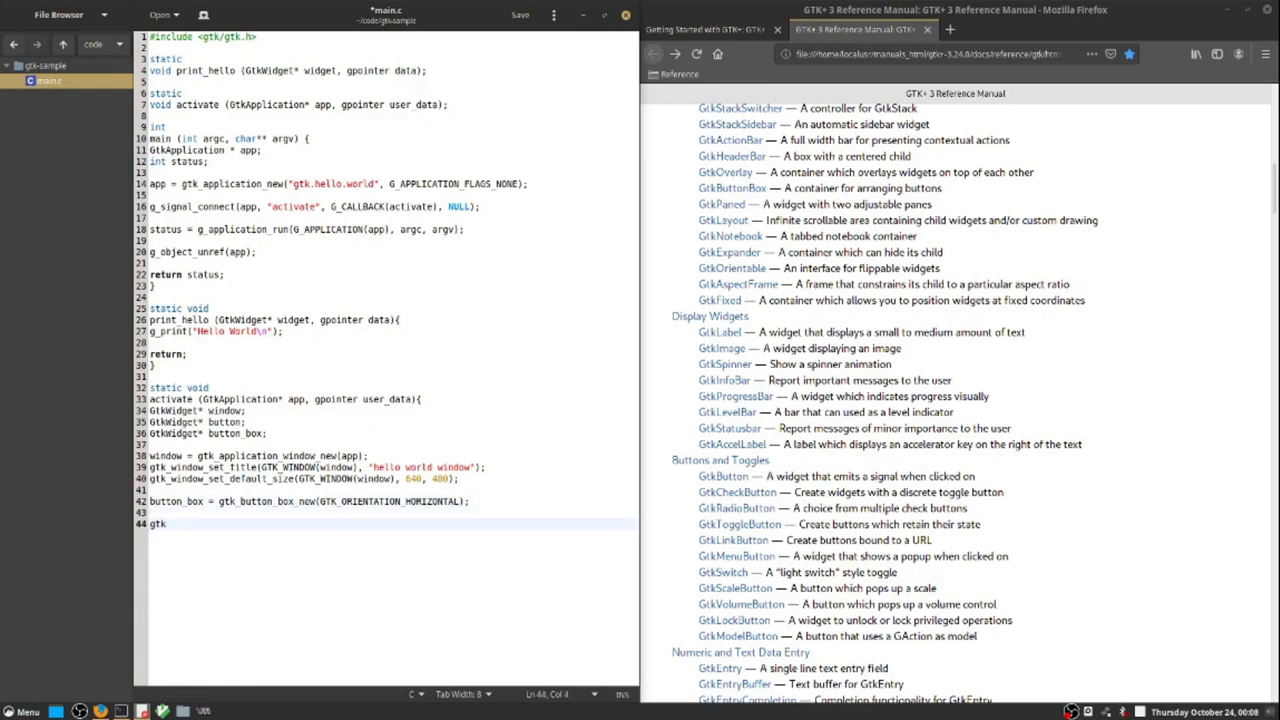
pyautogui.write('_container_add')
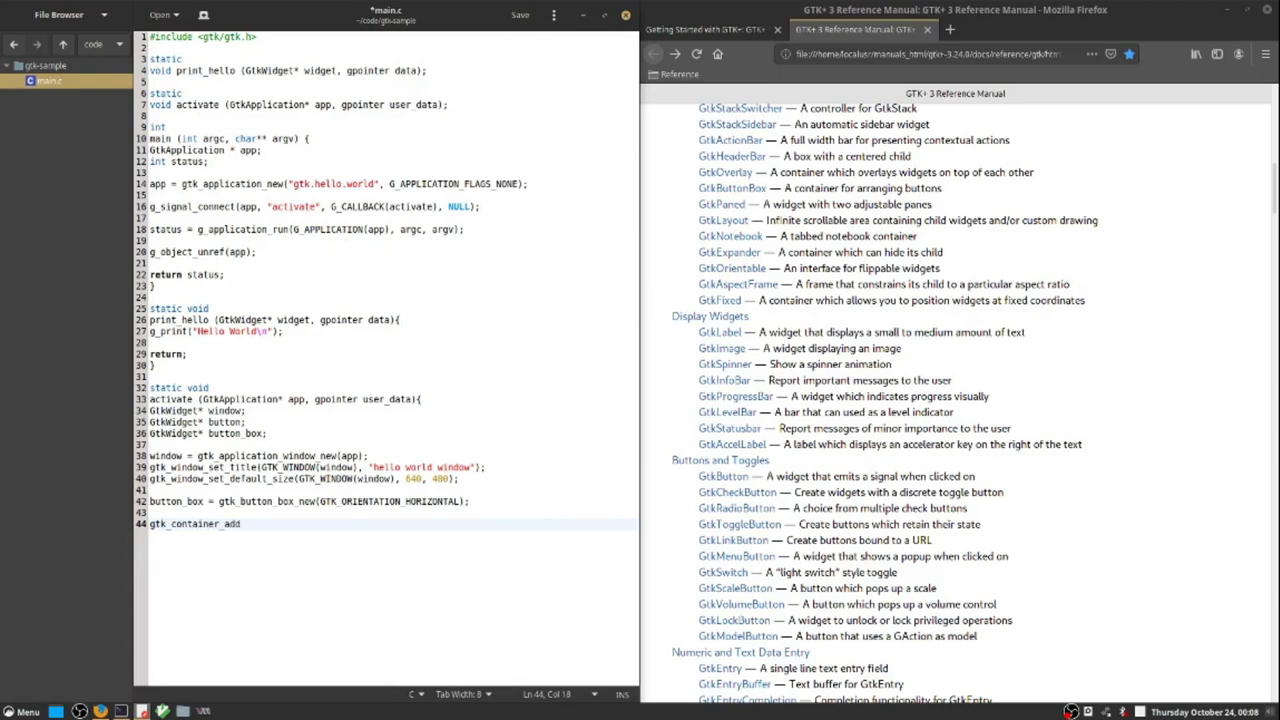
pyautogui.write('(')
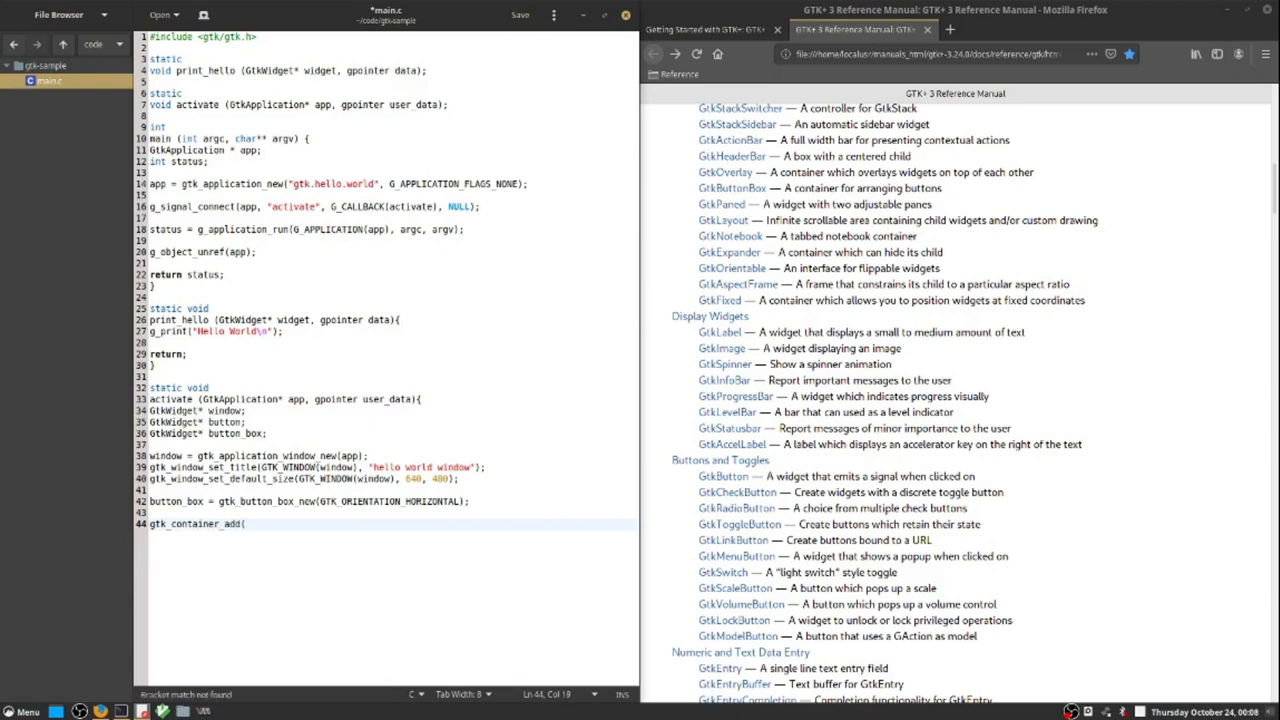
pyautogui.write('GTK_CONTAINER(window), button')
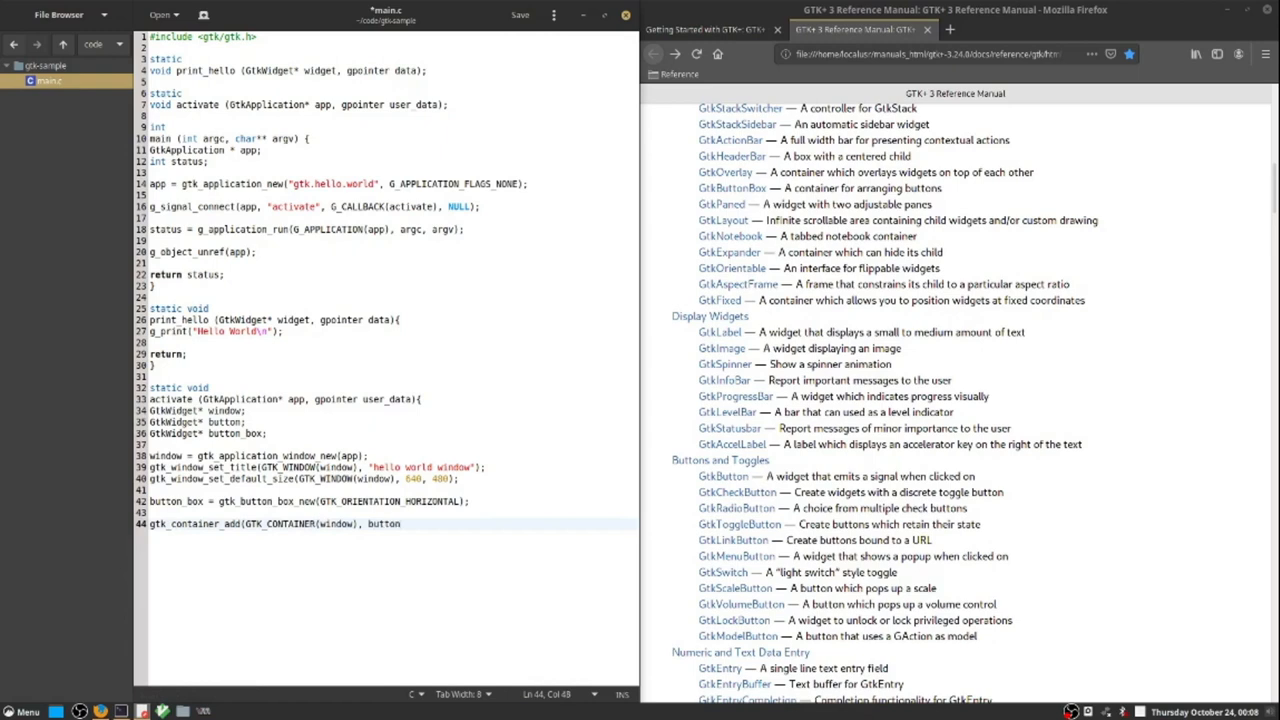
pyautogui.write('_box);')
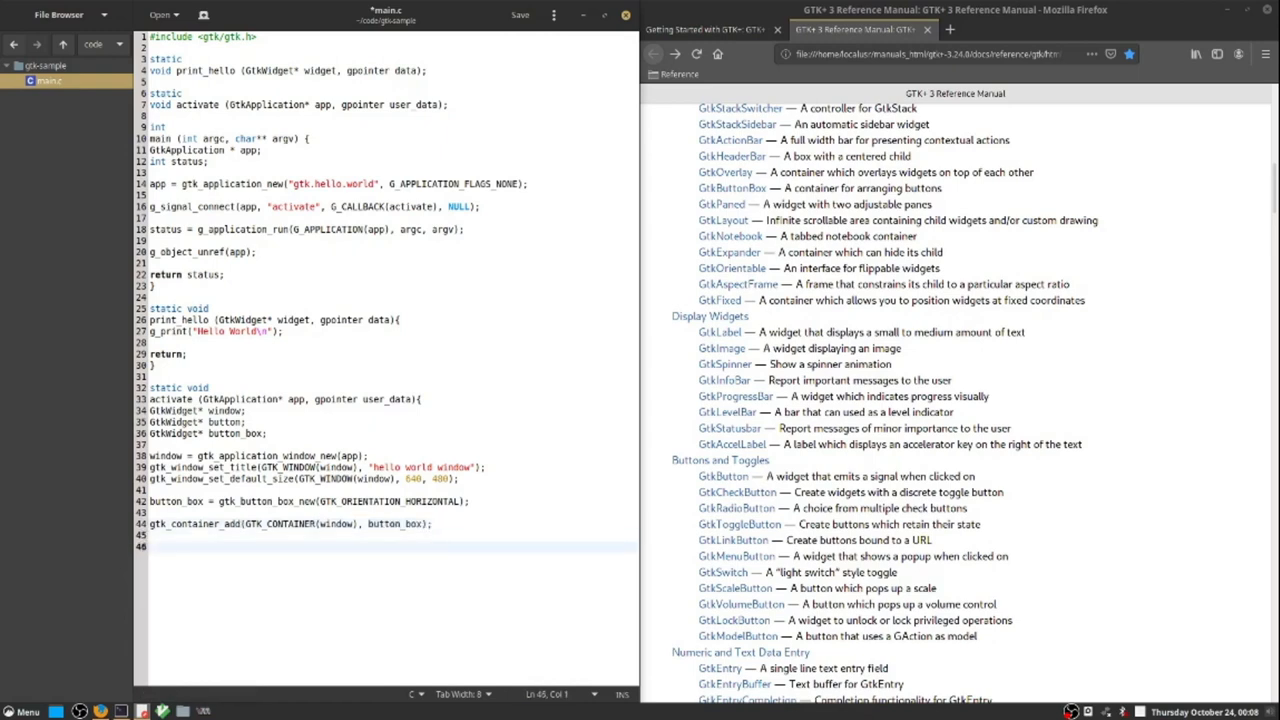
# Connect the button's "clicked" signal to G_CALLBACK(print_hello) with NULL data.
pyautogui.write('g')
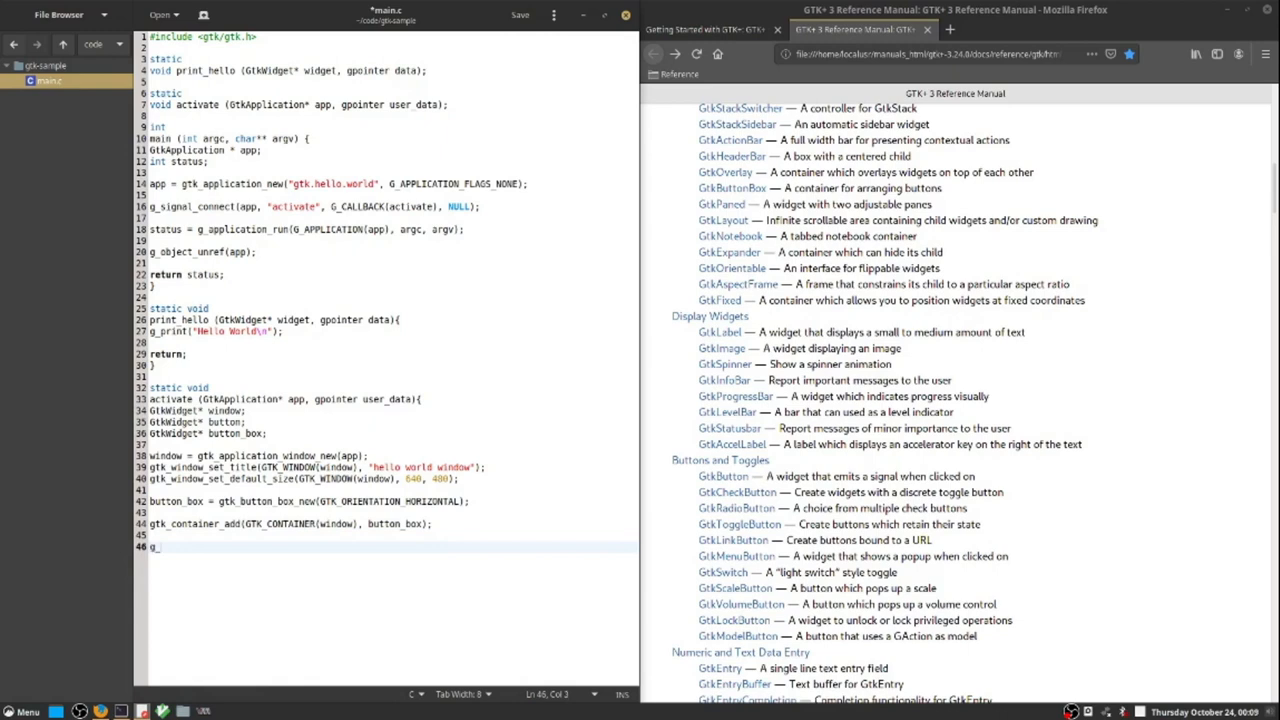
pyautogui.write('_signal_')
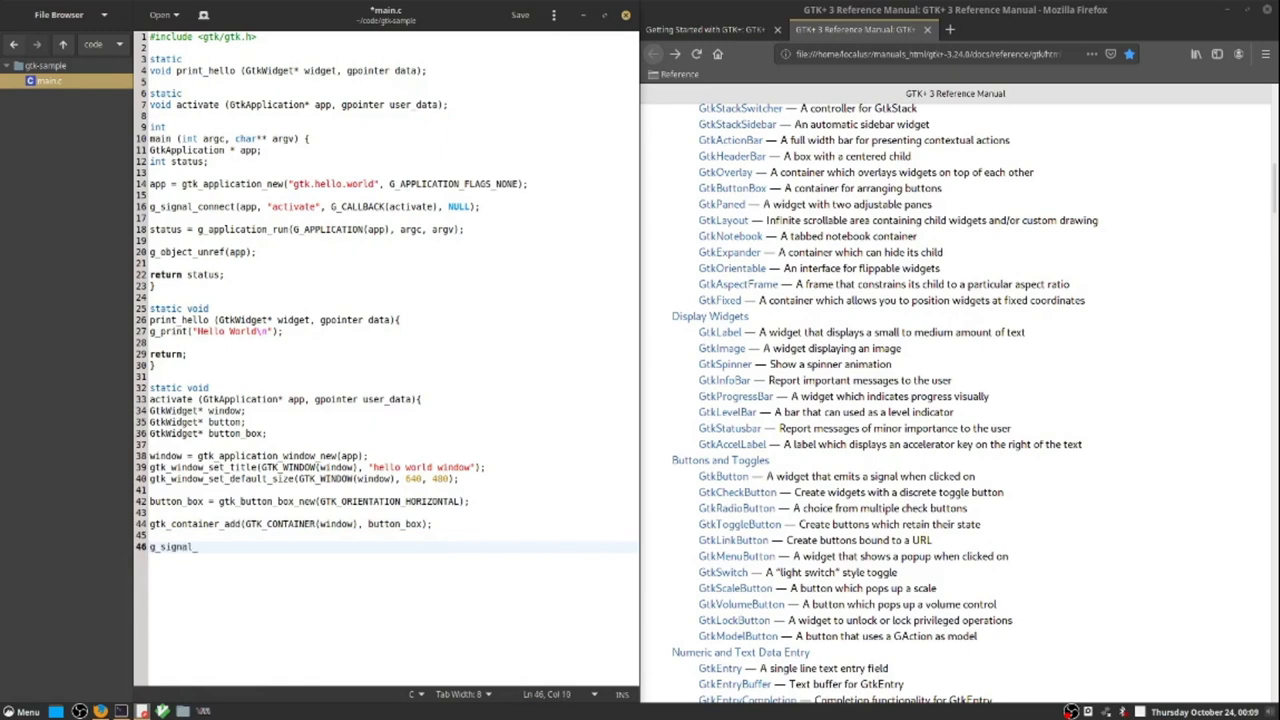
pyautogui.write('connect')
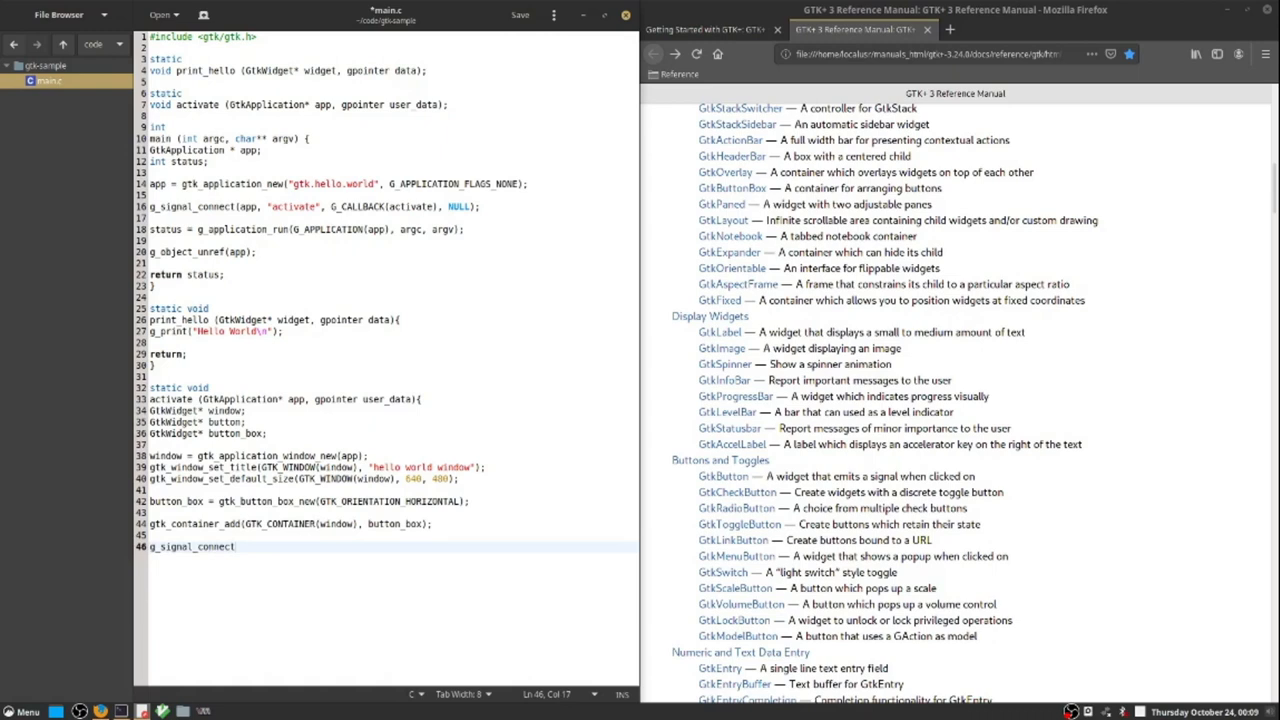
pyautogui.write('(button,')
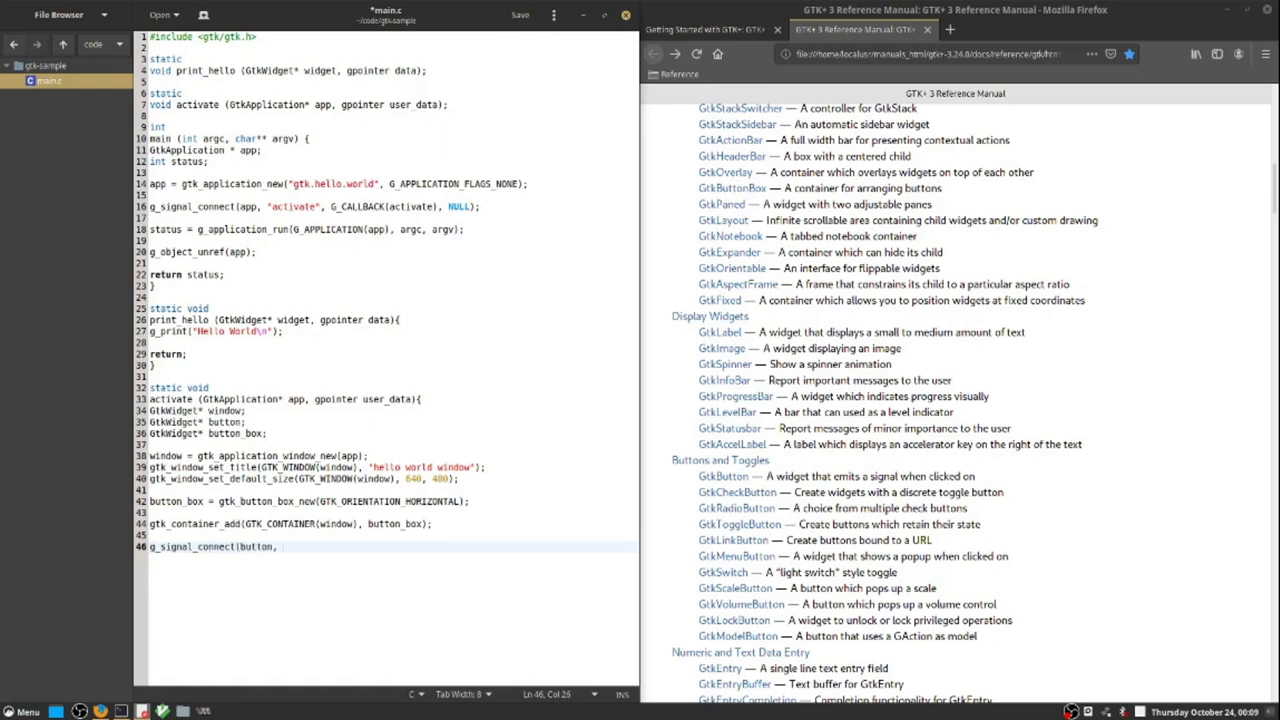
pyautogui.write('"clicked"')
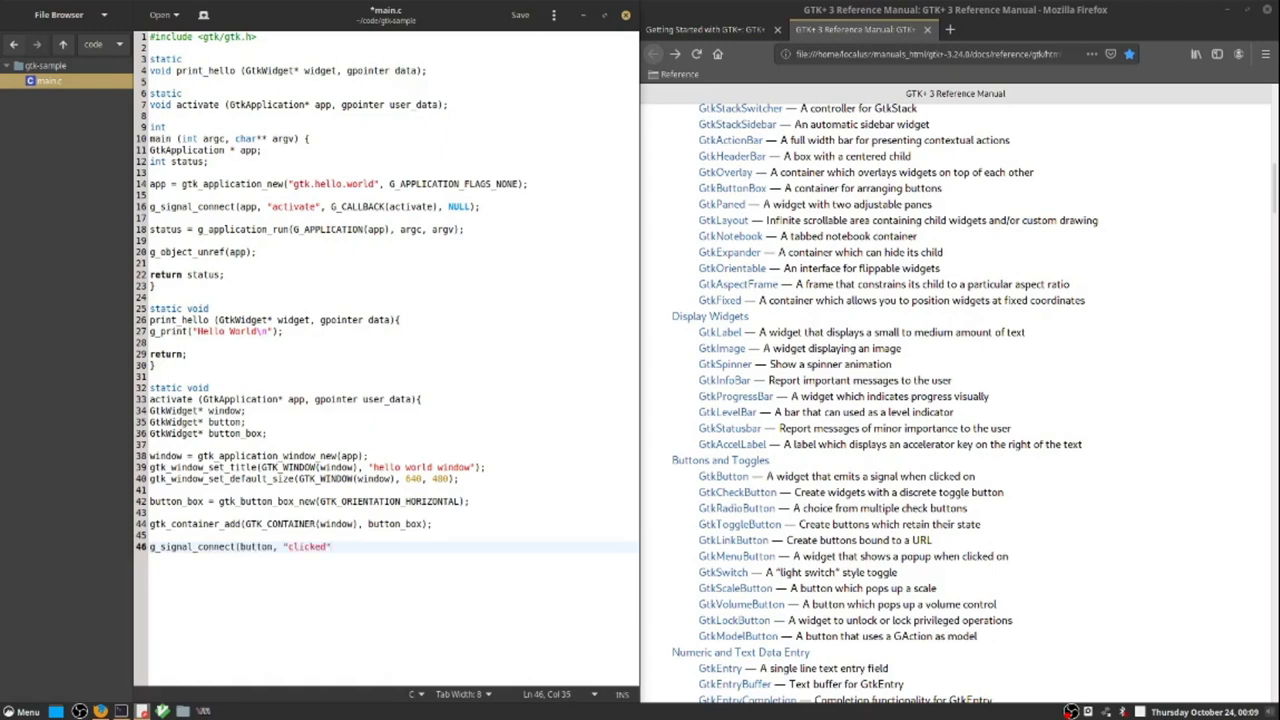
pyautogui.write(', G_CALLBACK')
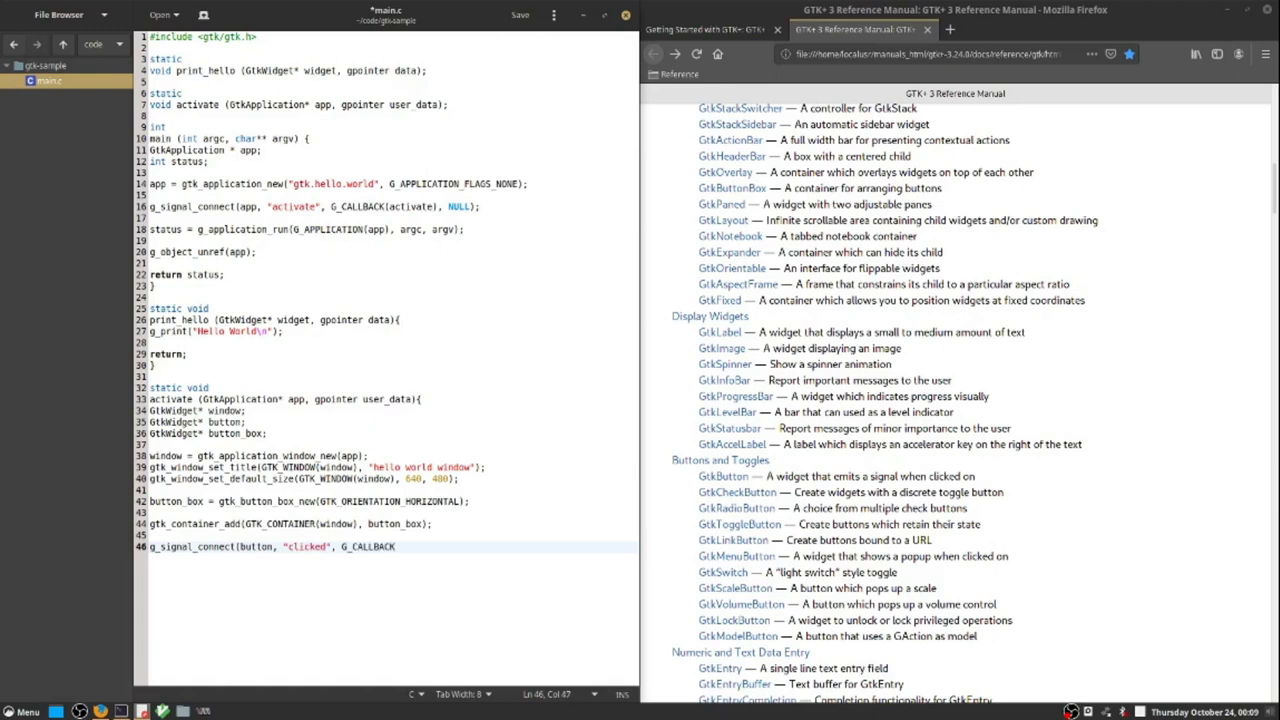
pyautogui.write('(print_he')
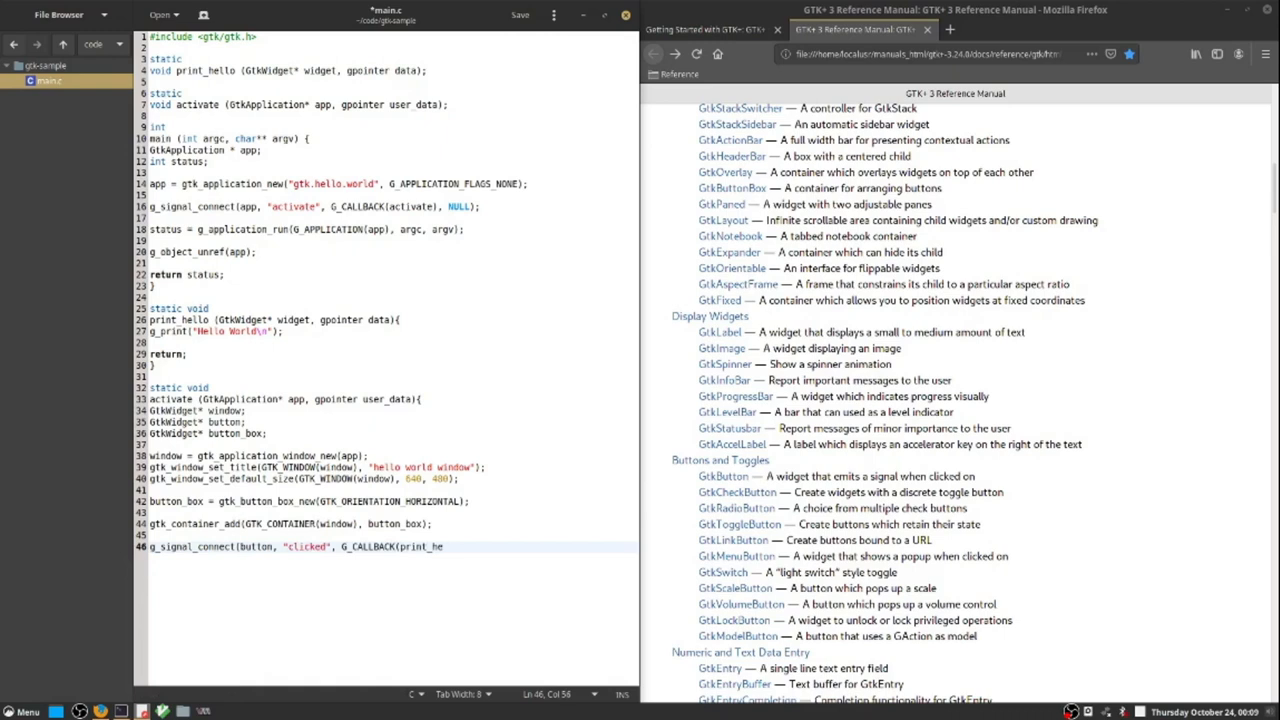
pyautogui.write('llo), NULL);')
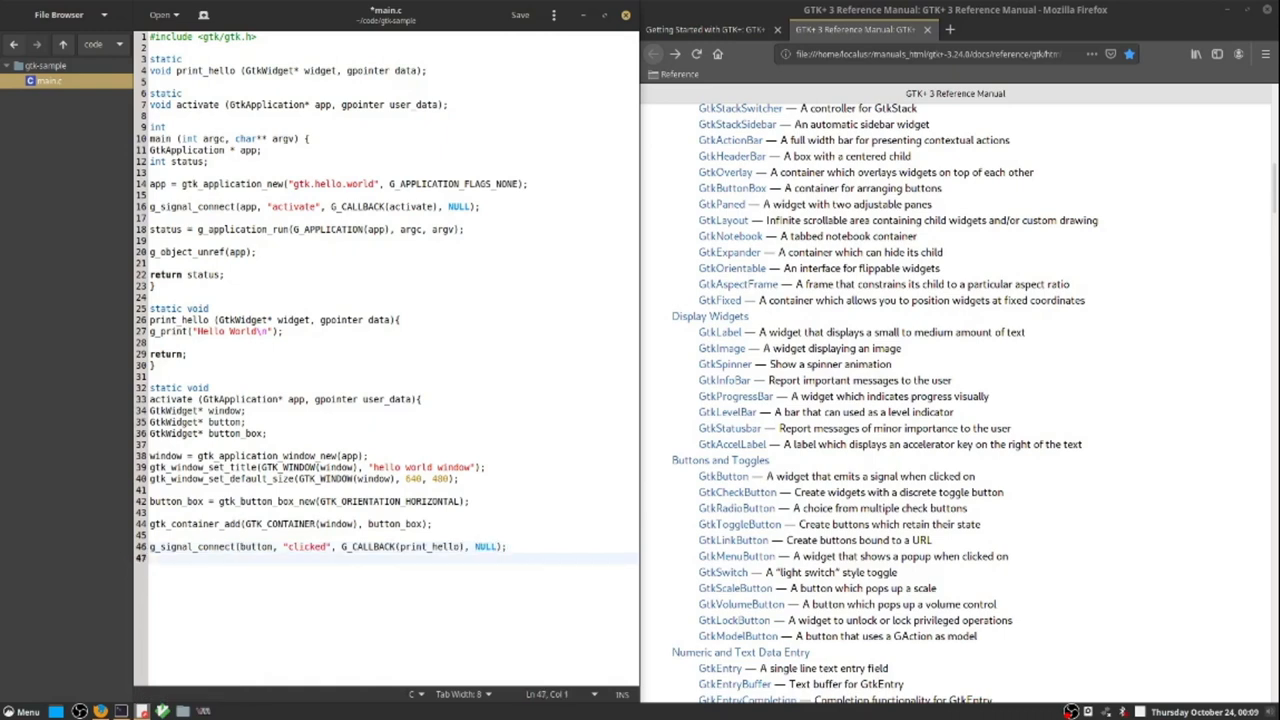
# Add a g_signal_connect_swapped "clicked" handler calling gtk_widget_destroy on window, and save.
pyautogui.write('g_signal_connect(button')
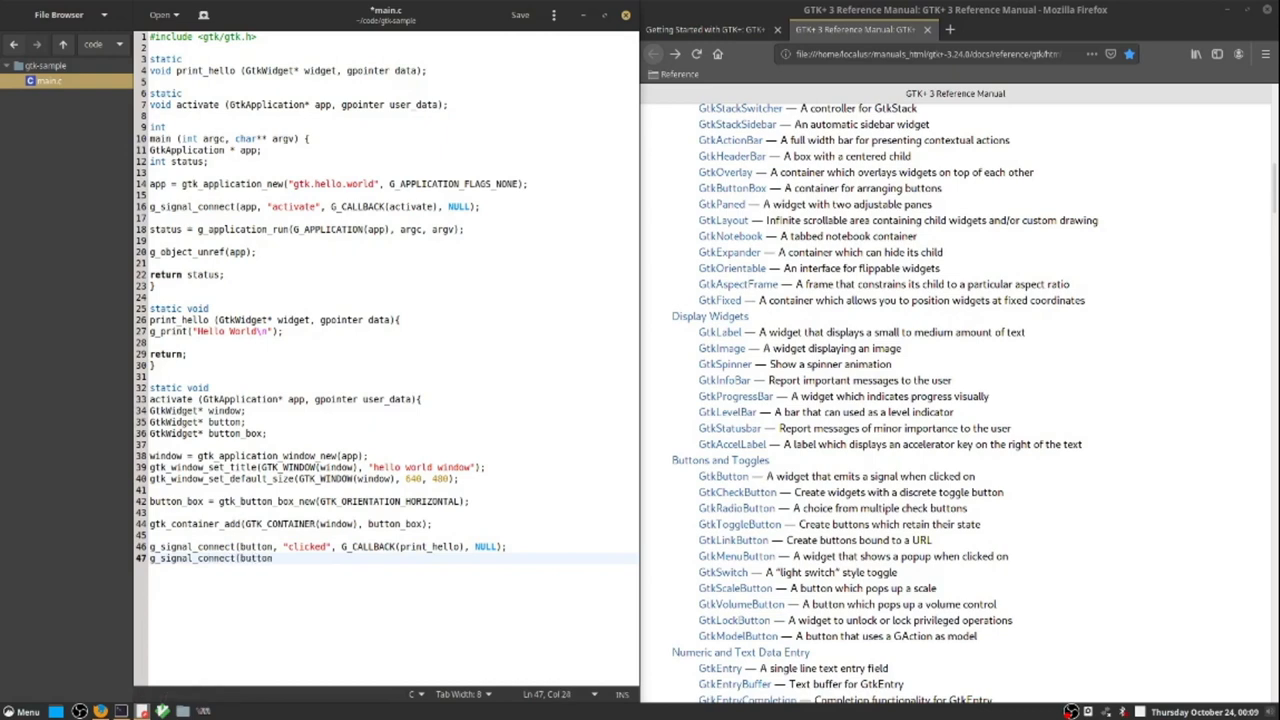
pyautogui.write(', "cl')
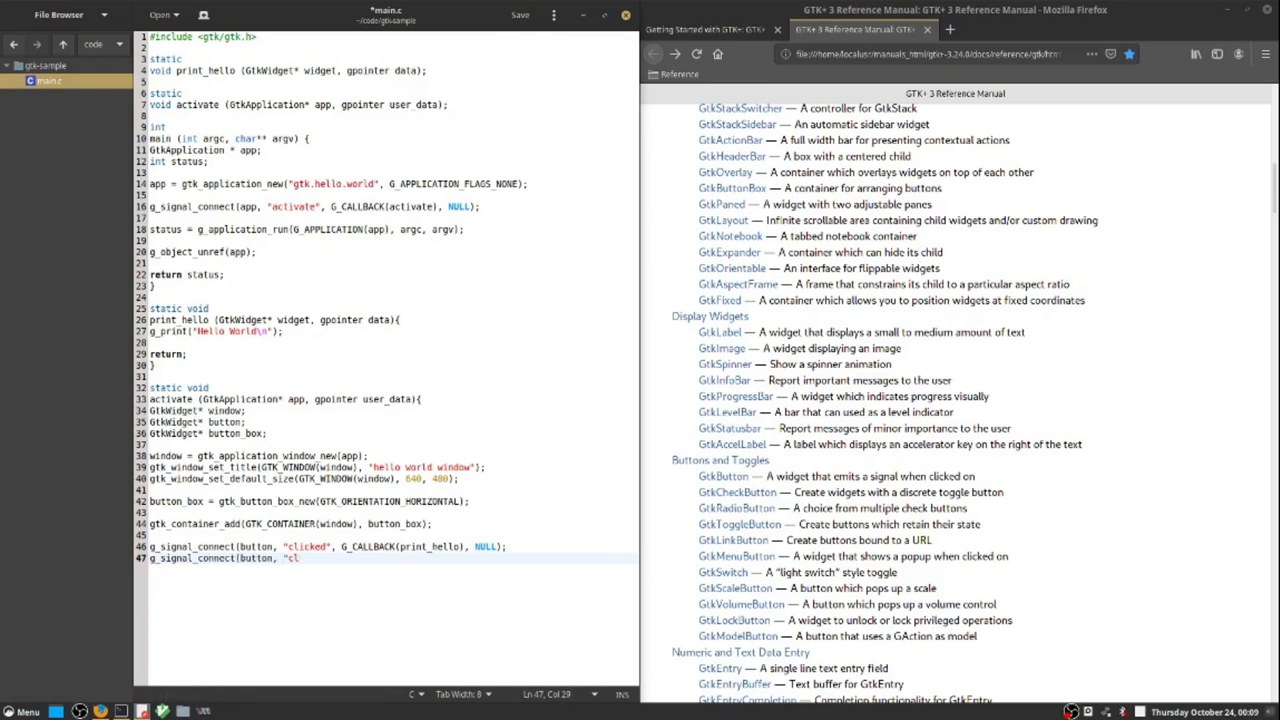
pyautogui.write('icked",')
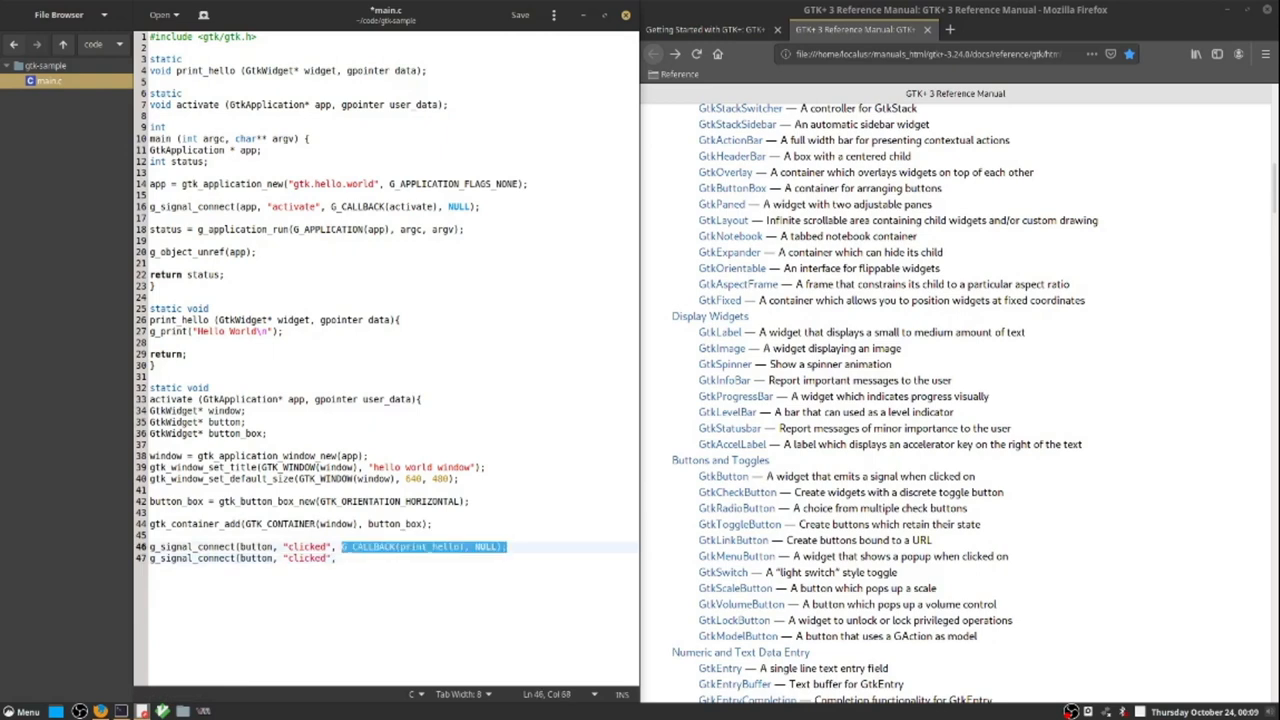
pyautogui.write('G_CALLBACK(print_hello), NULL);')
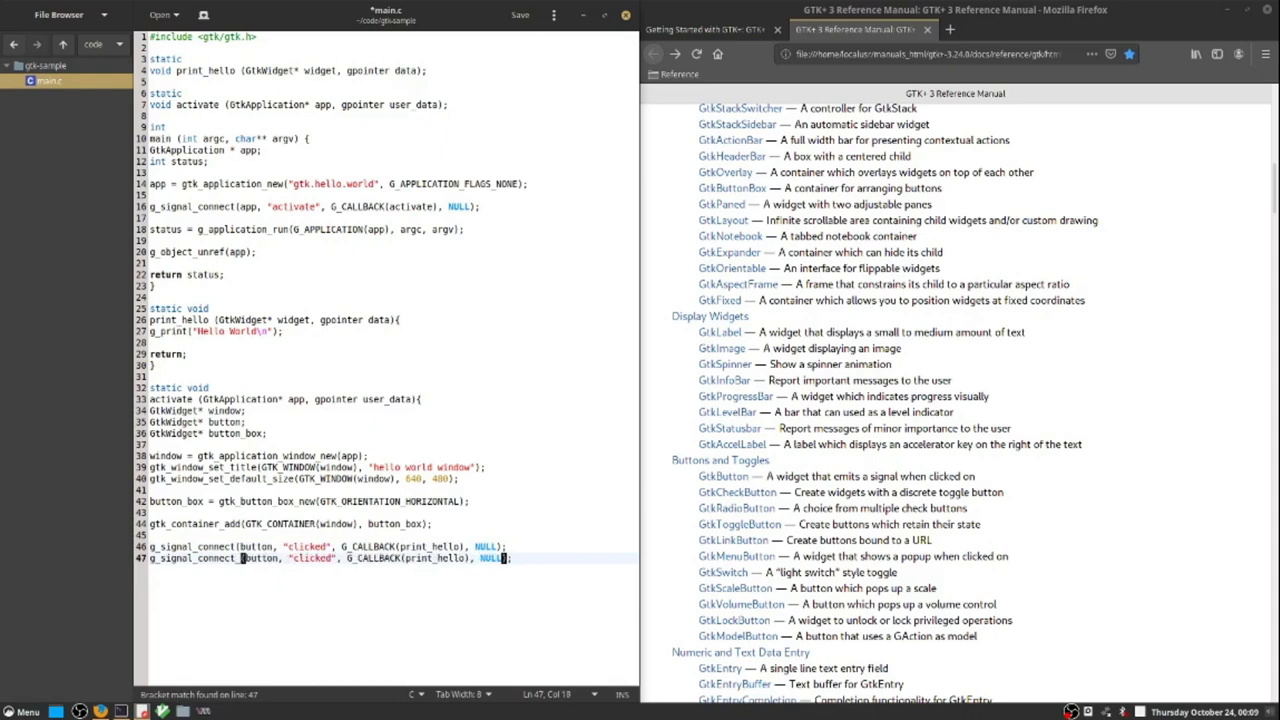
pyautogui.write('_swapped')
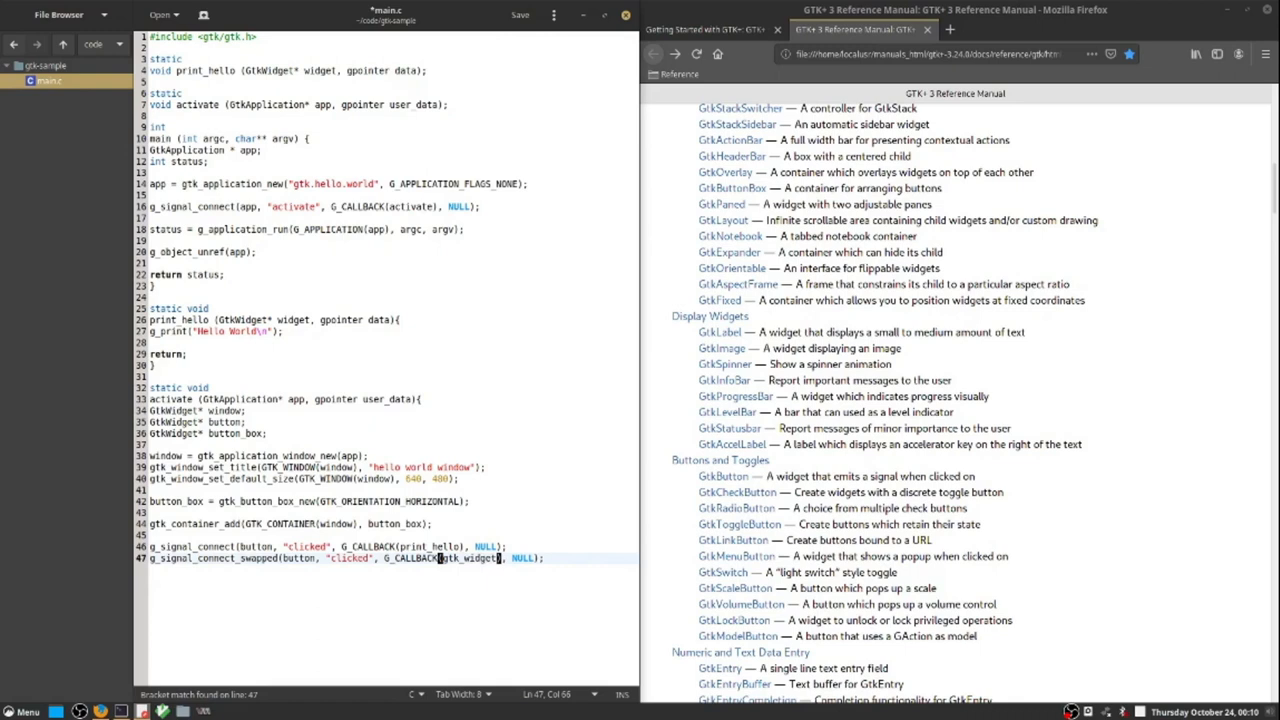
pyautogui.write('_destroy')
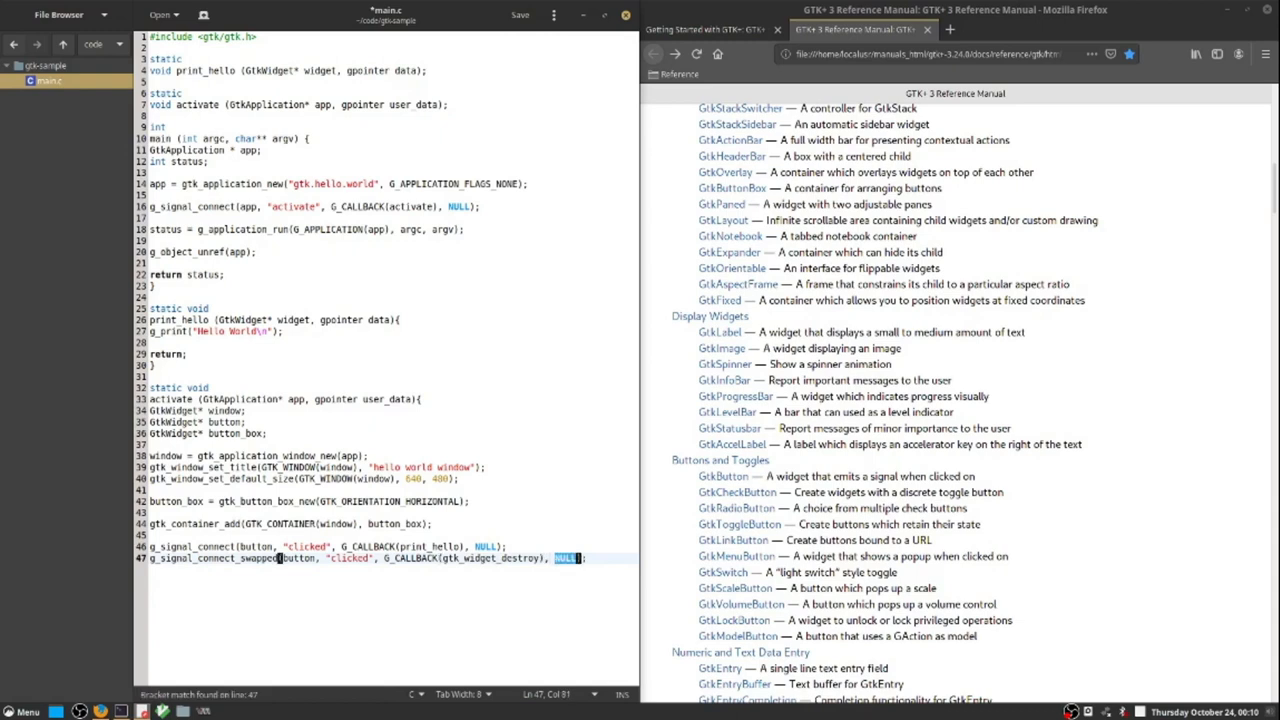
pyautogui.write('window')
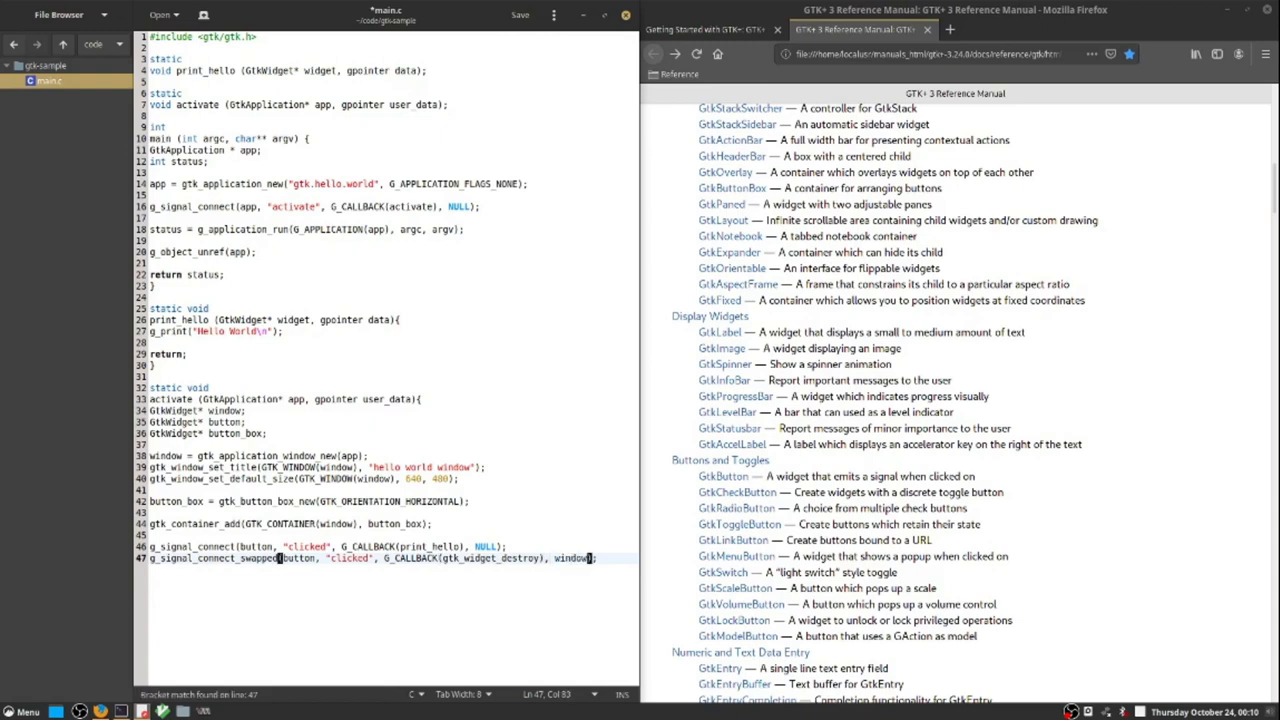
pyautogui.press('ctrl+s')
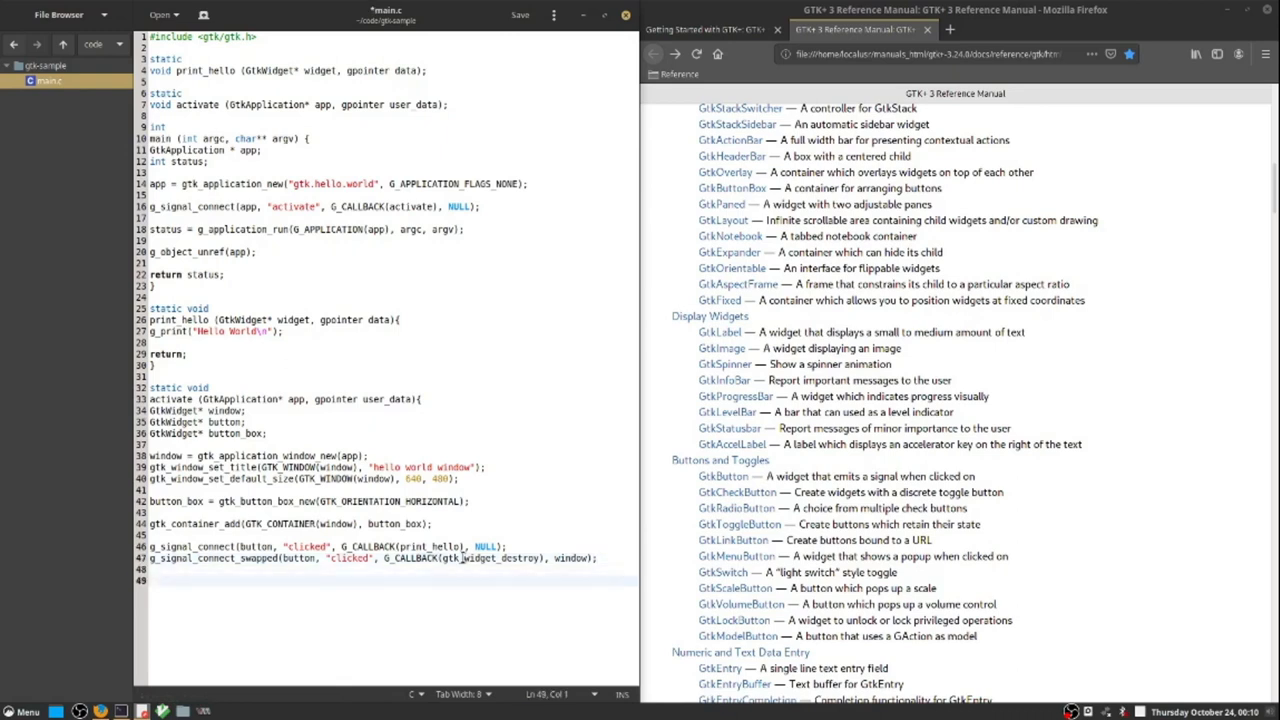
# Add the button to the box with gtk_container_add(GTK_CONTAINER(button_box), button);.
pyautogui.write('gtk container')
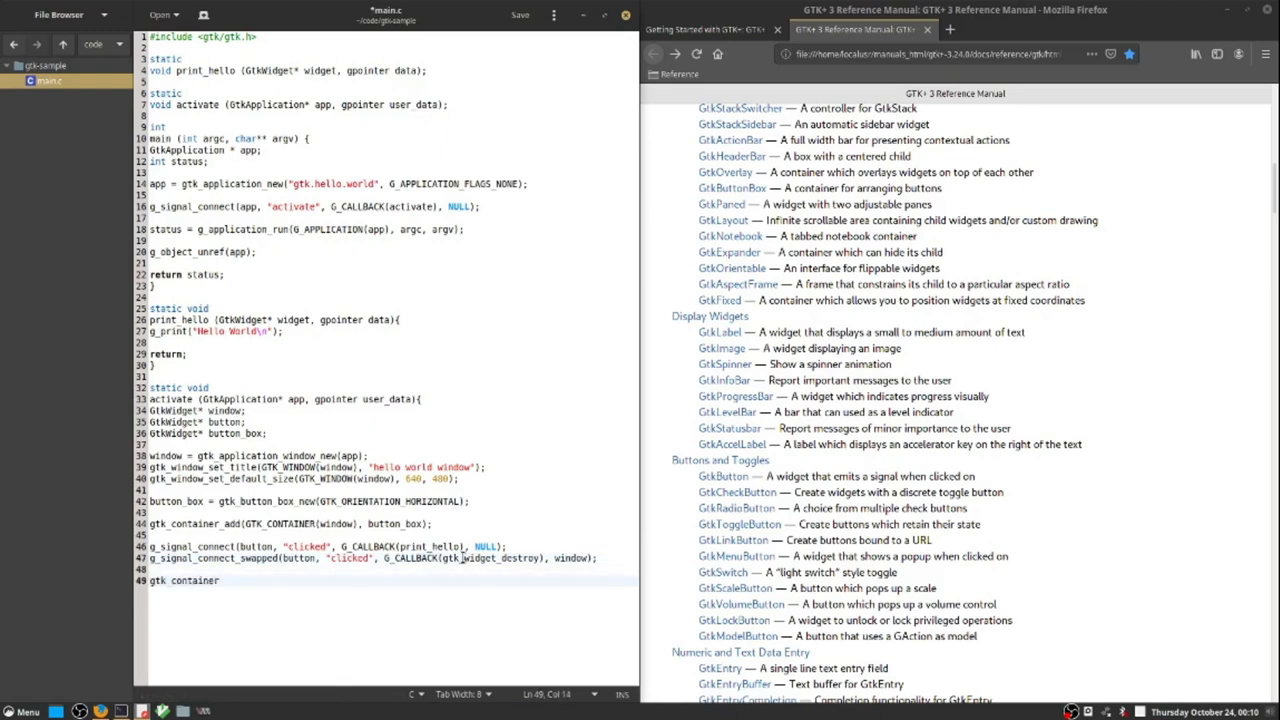
pyautogui.write('_add')
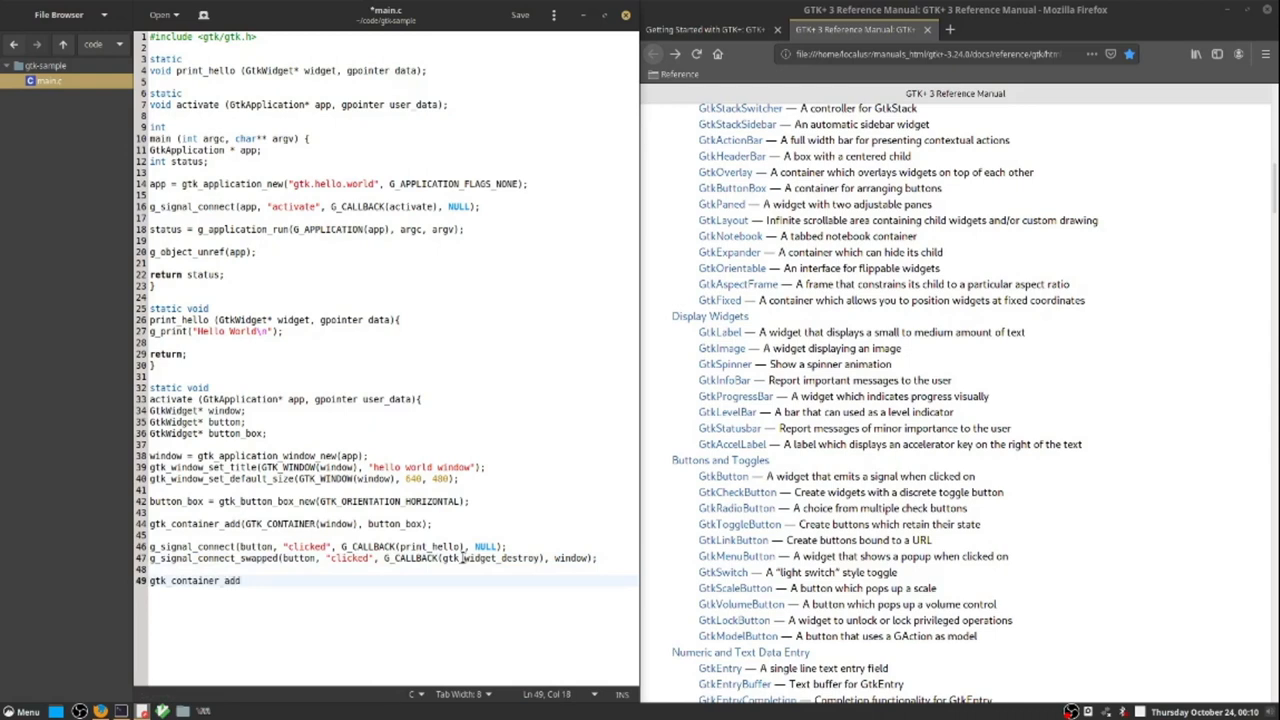
pyautogui.write('(')
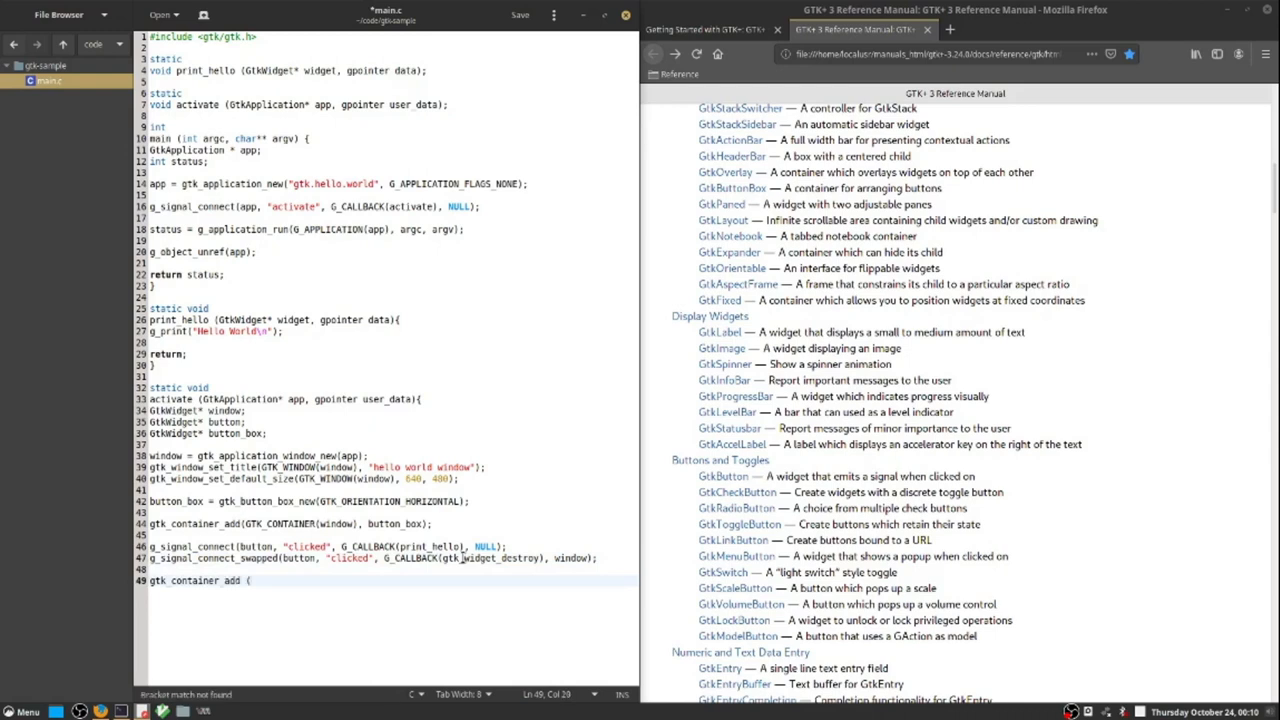
pyautogui.write('GTK_')
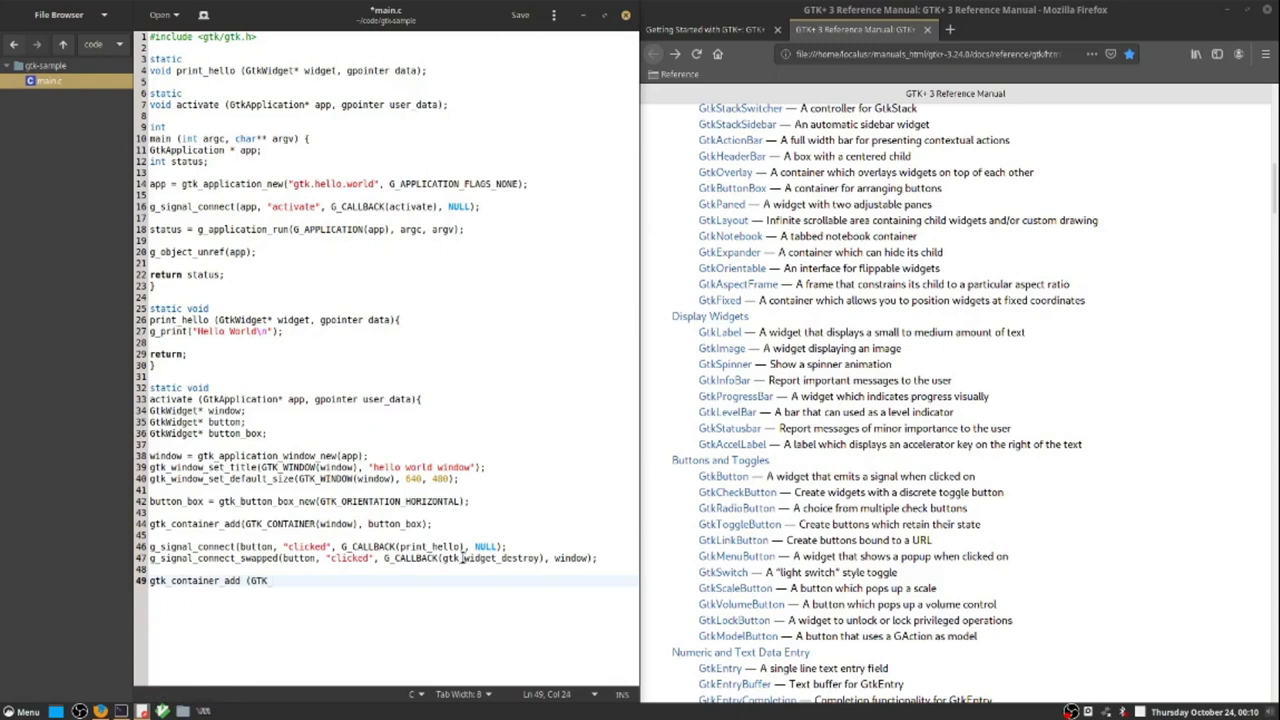
pyautogui.write('CONTAINER')
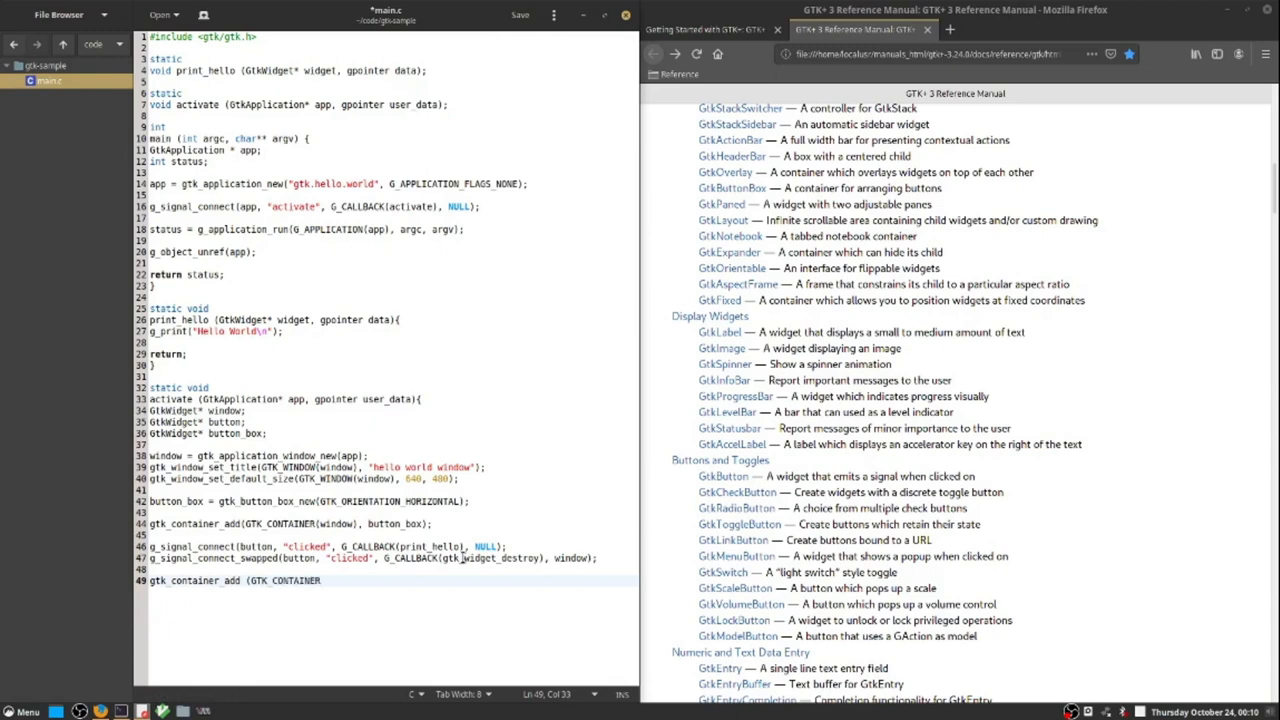
pyautogui.write('(BUTTON')
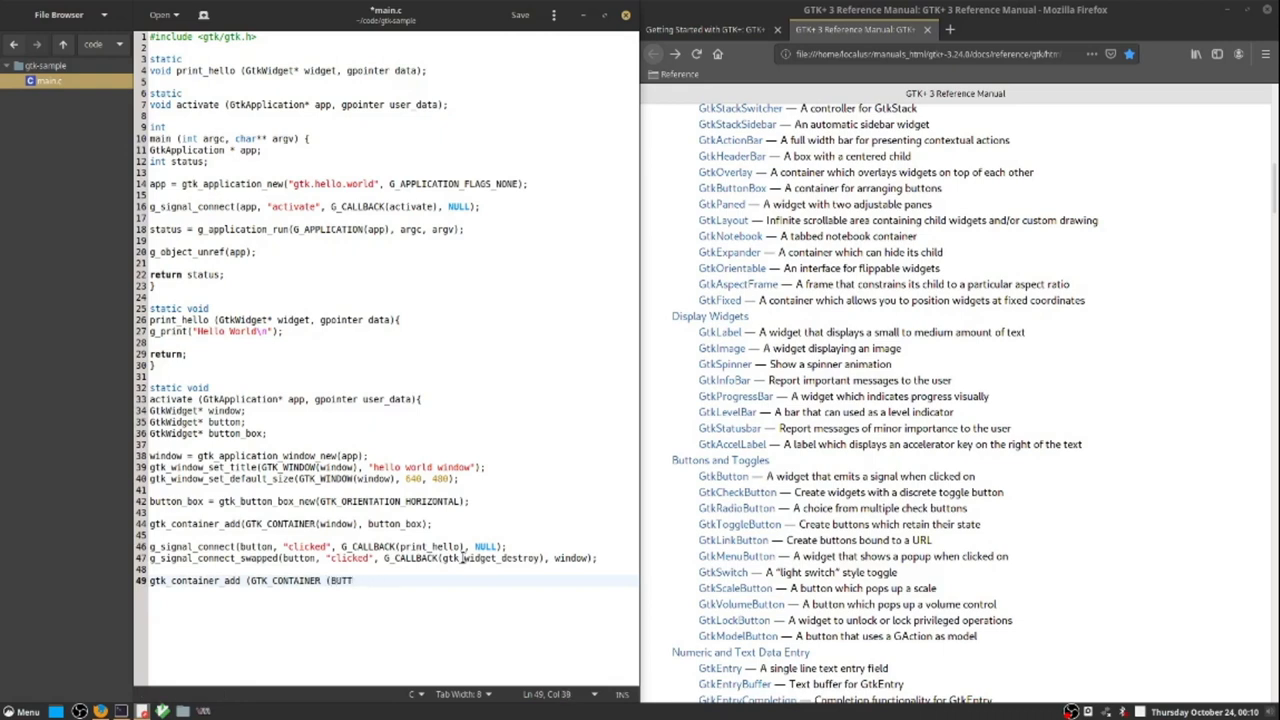
pyautogui.write('button bo')
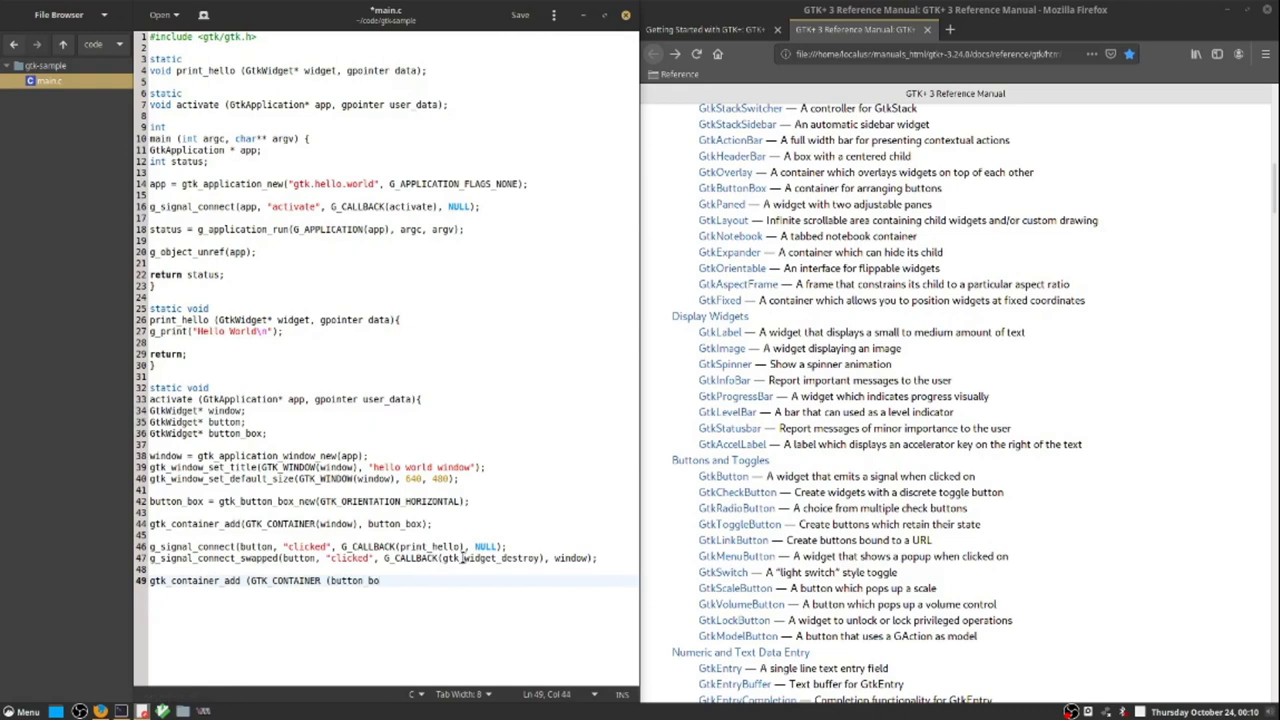
pyautogui.write('x),')
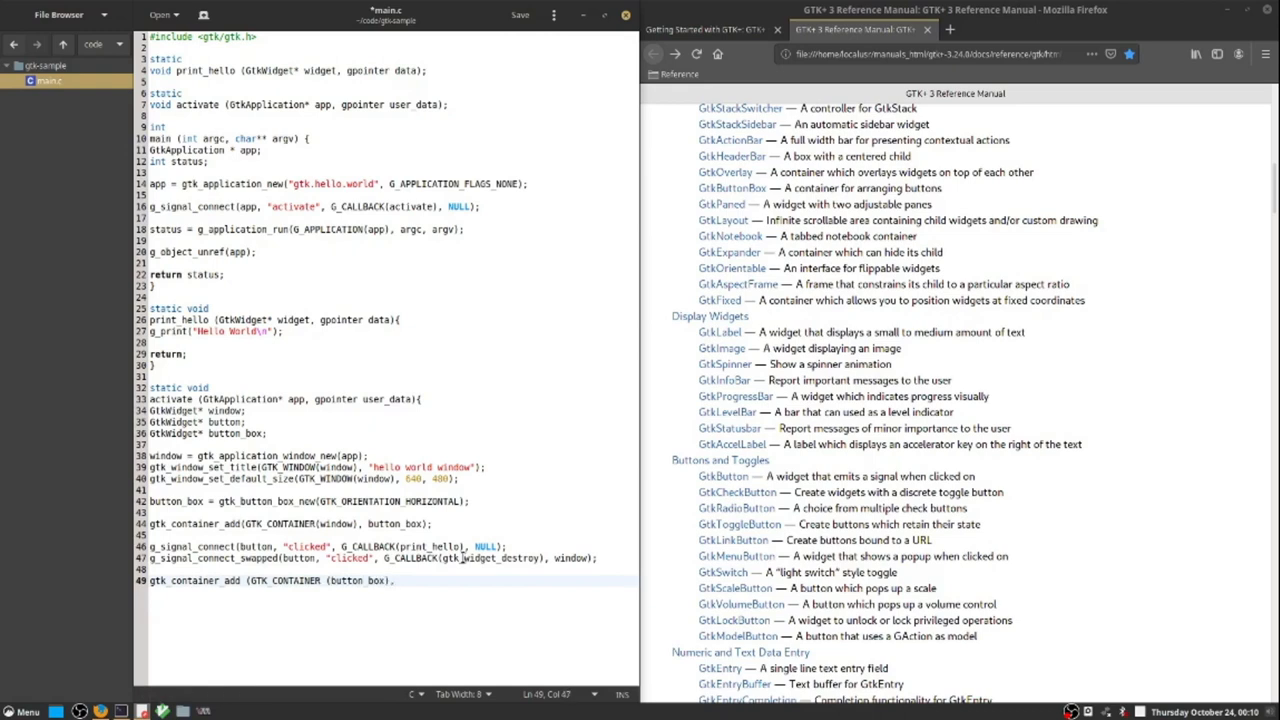
pyautogui.write('button);')
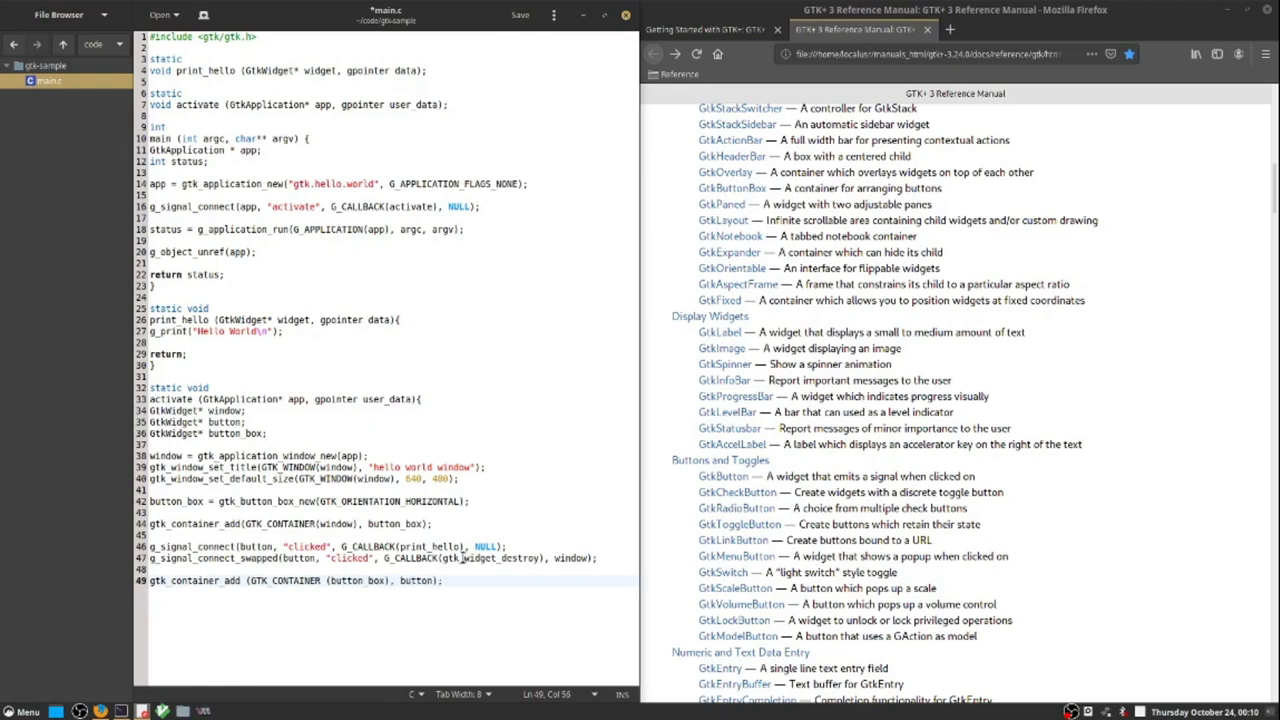
pyautogui.press('Return')
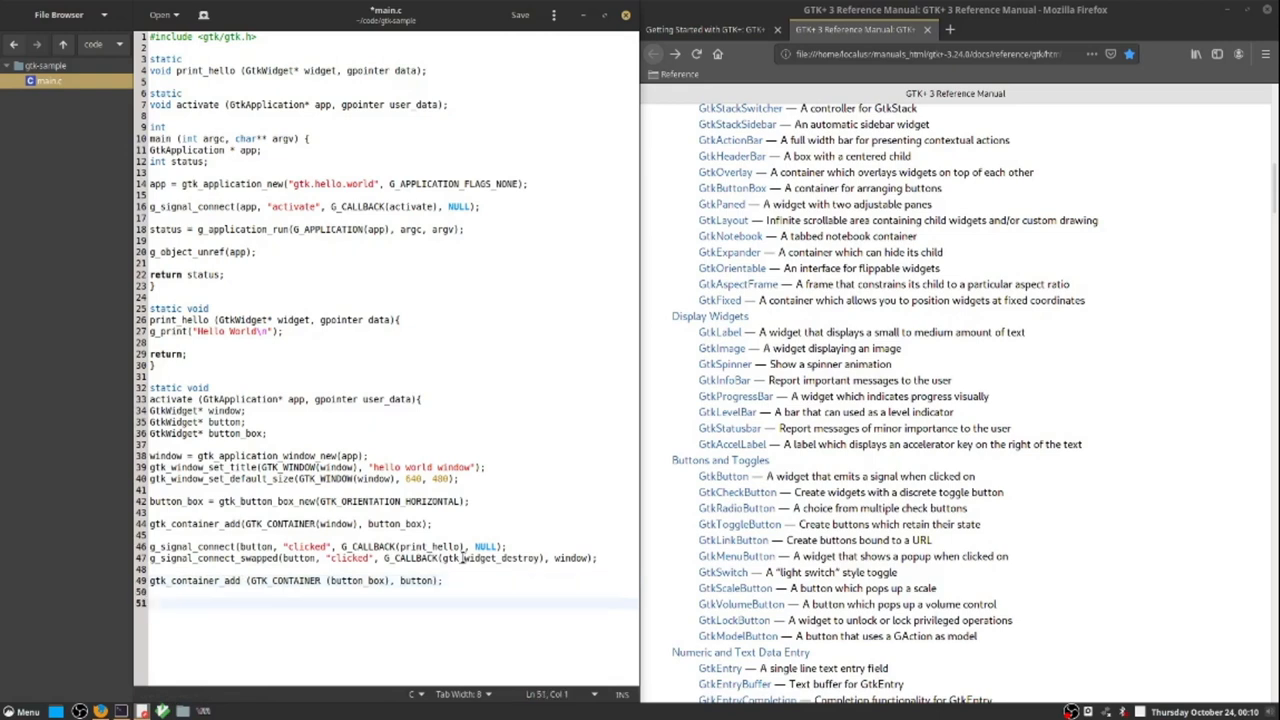
# Show all widgets with gtk_widget_show_all(window).
pyautogui.write('gtk_widget')
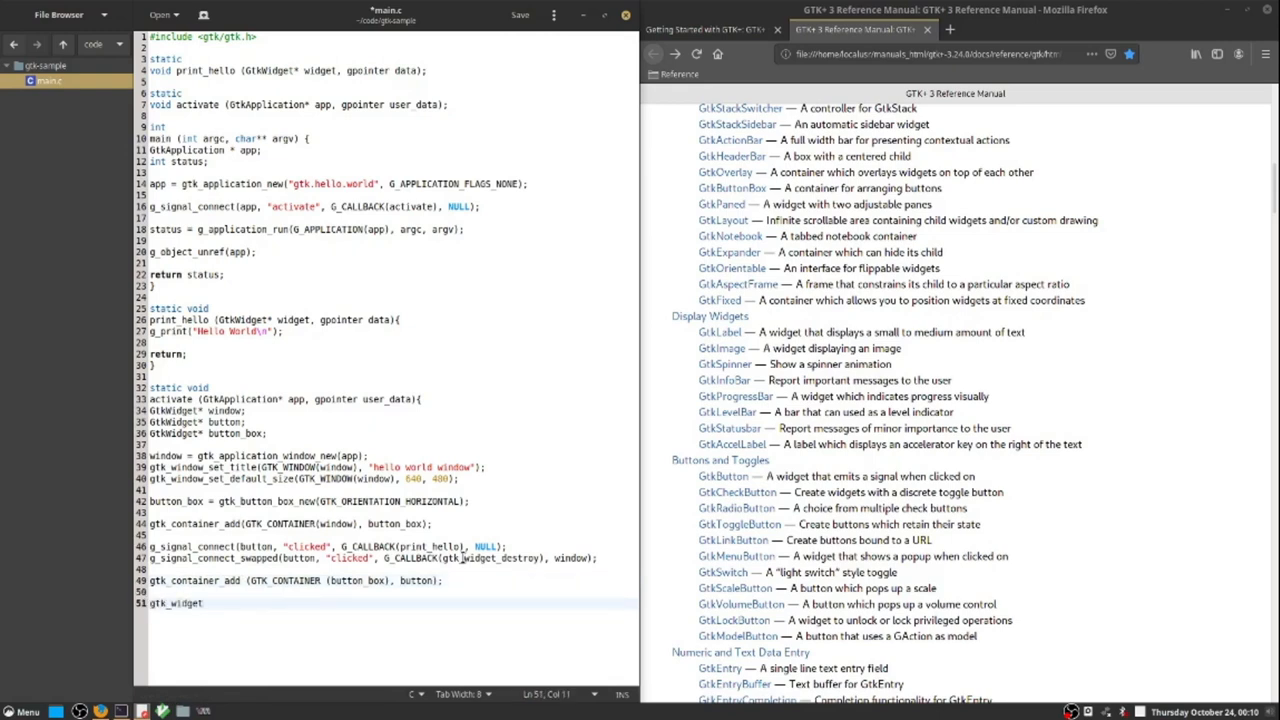
pyautogui.write('_show_all')
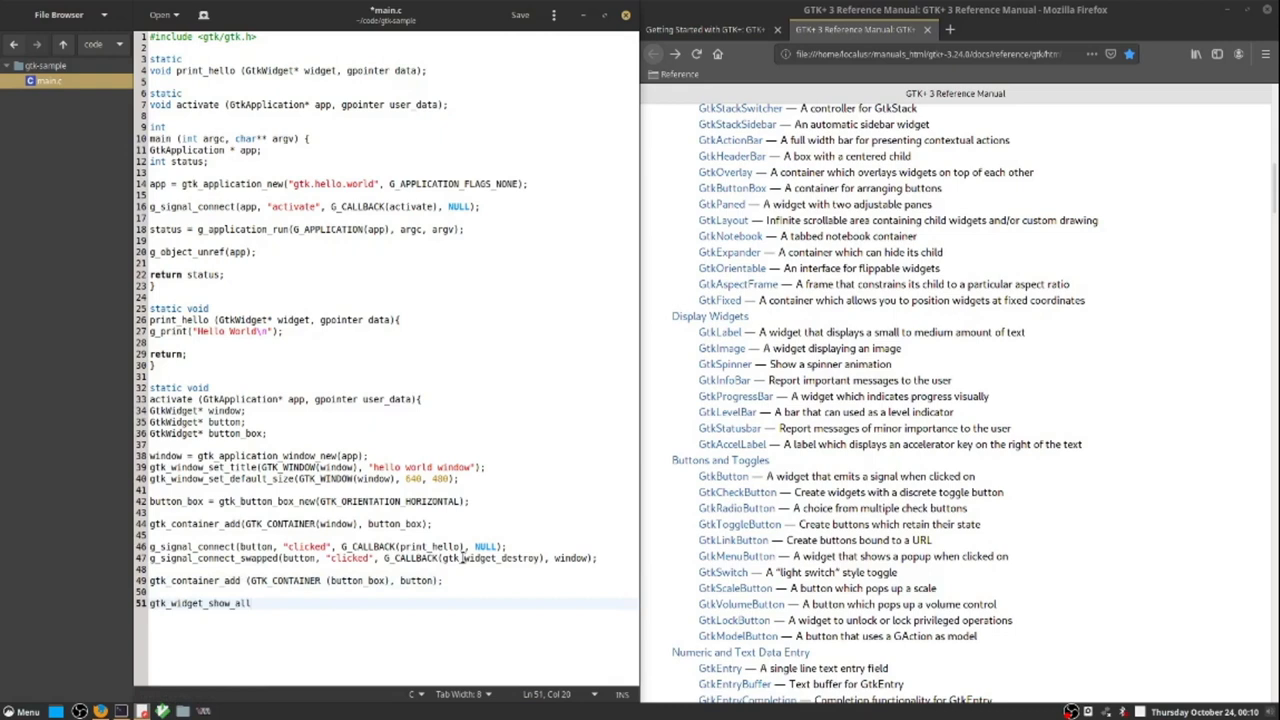
pyautogui.write('(window);')
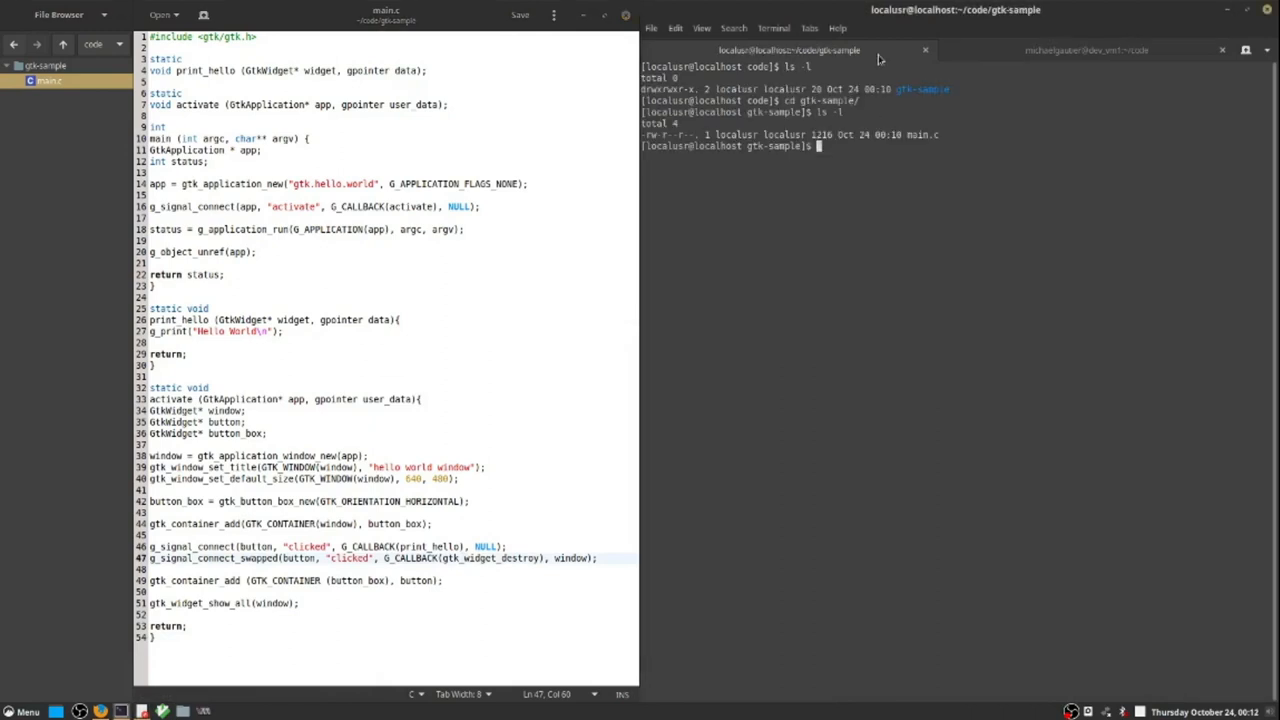
# Copy gtk-sample/ with scp -4pr to michaelgautierdev_vm1.localhost:~/code/.
pyautogui.write('cd ..')
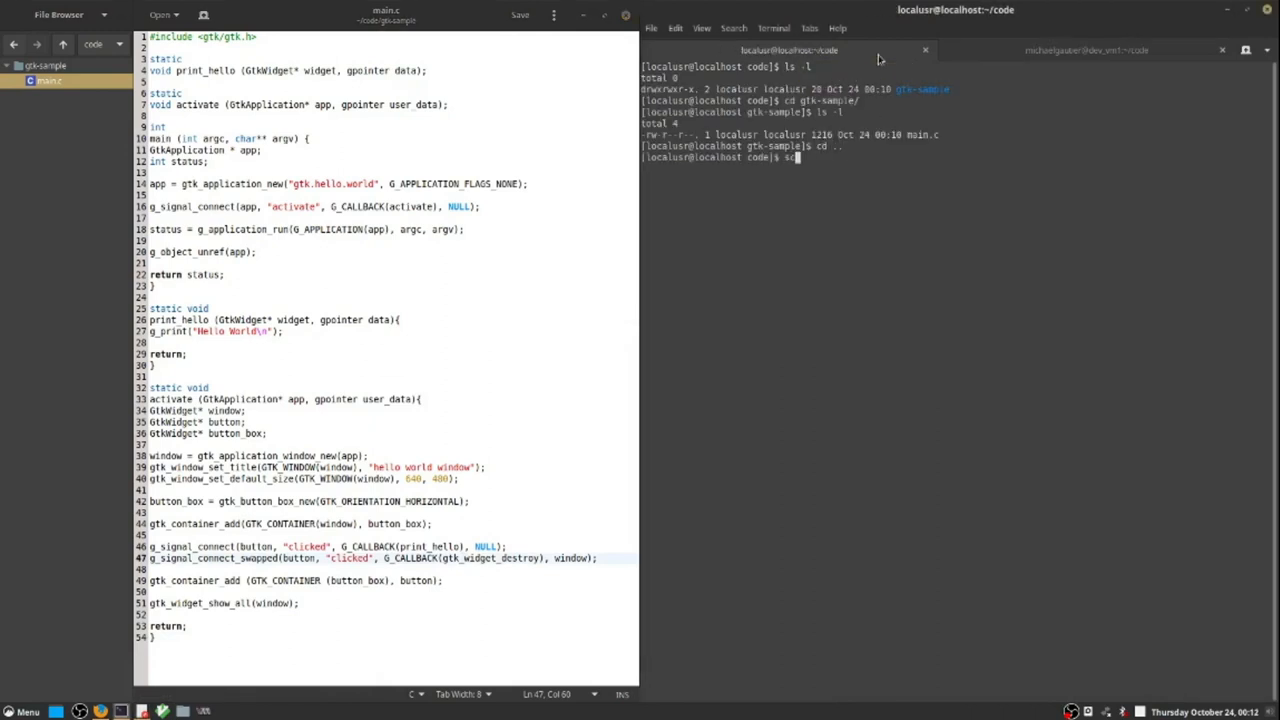
pyautogui.write('scp -4')
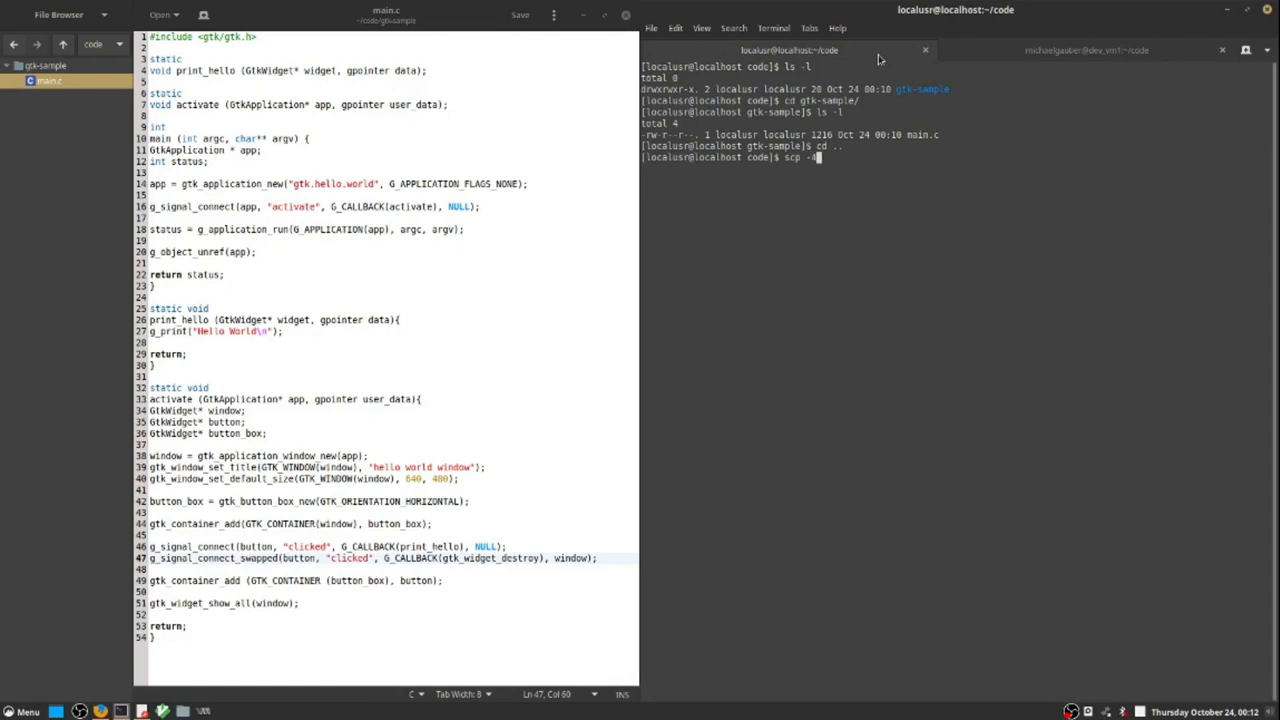
pyautogui.write('pr')
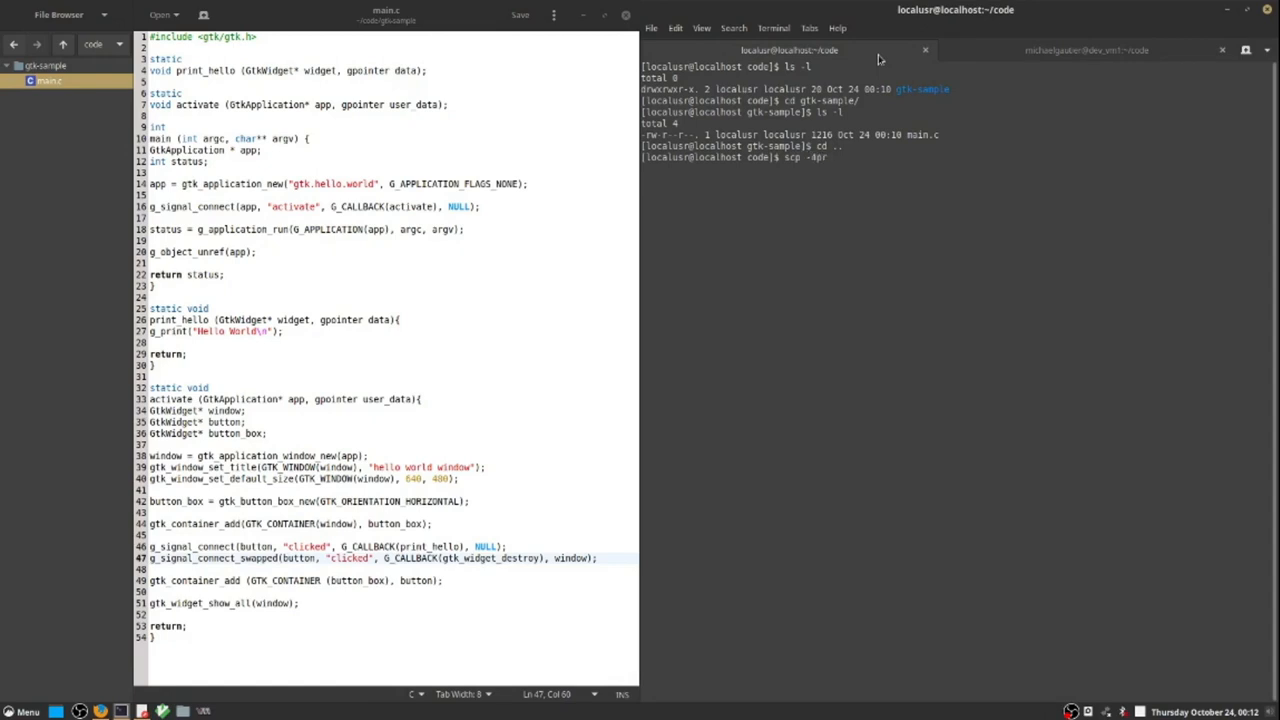
pyautogui.write('gt')
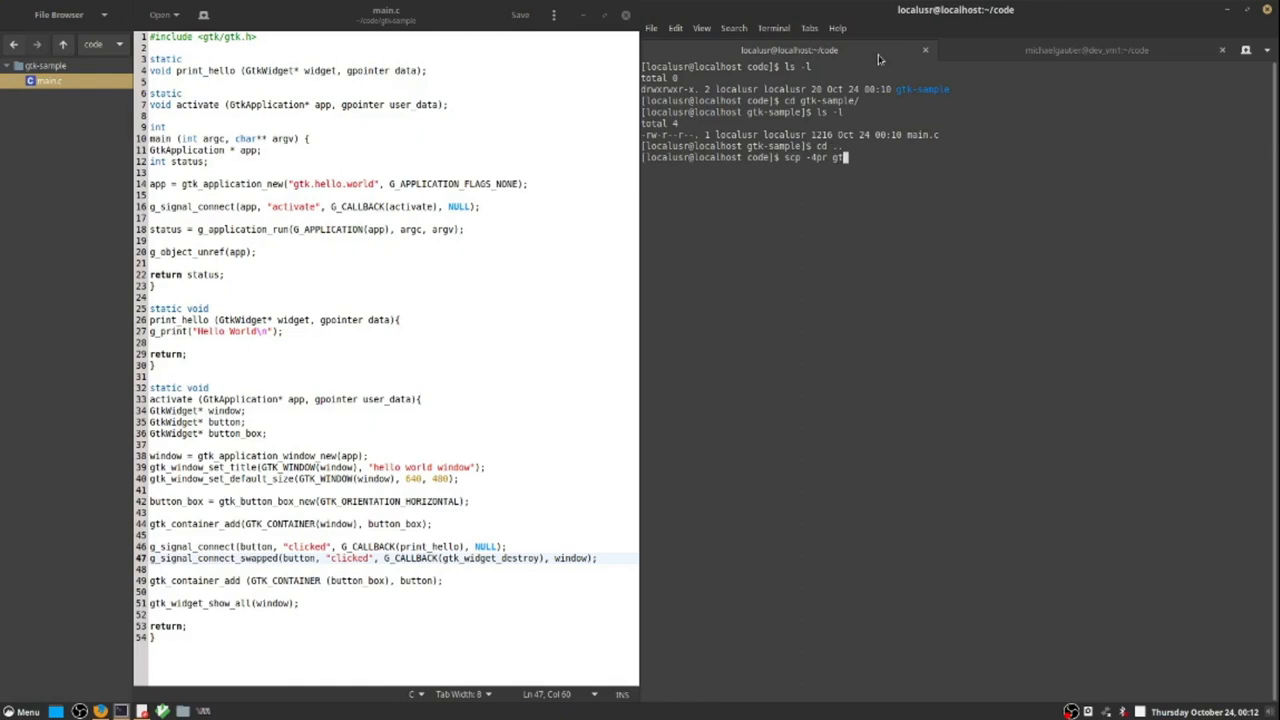
pyautogui.write('k-sample/')
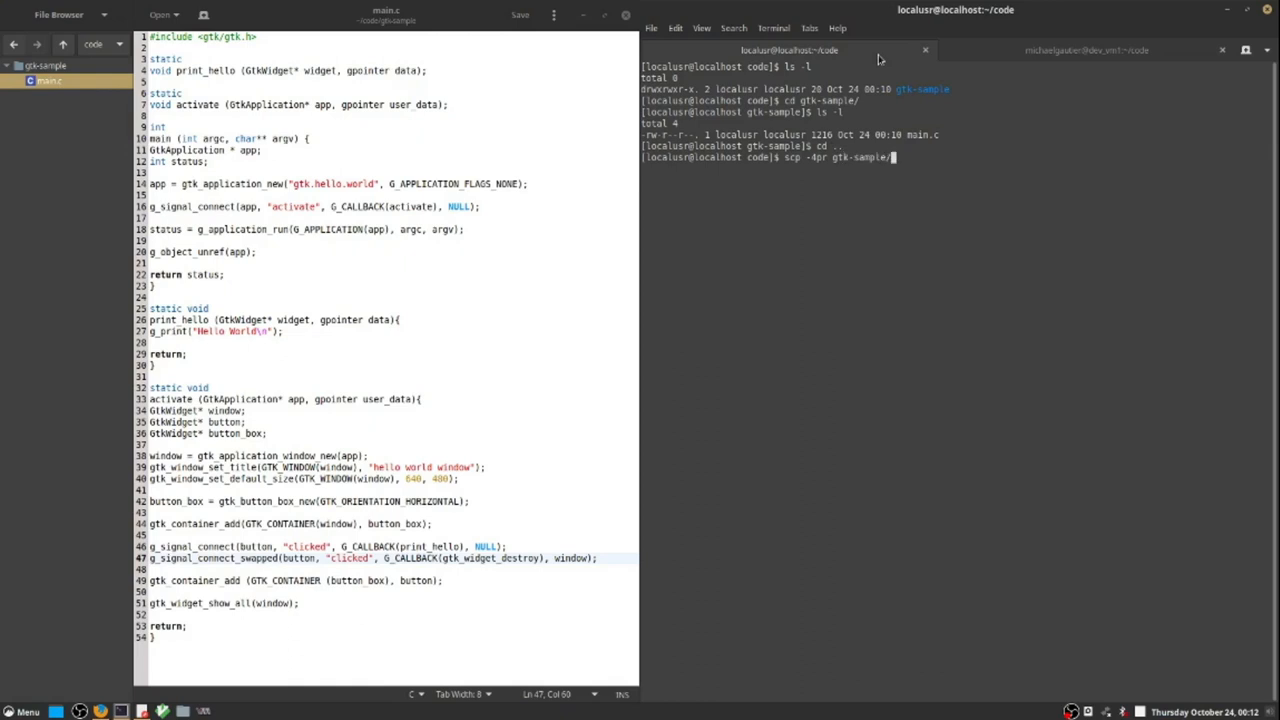
pyautogui.write('michaelgautier')
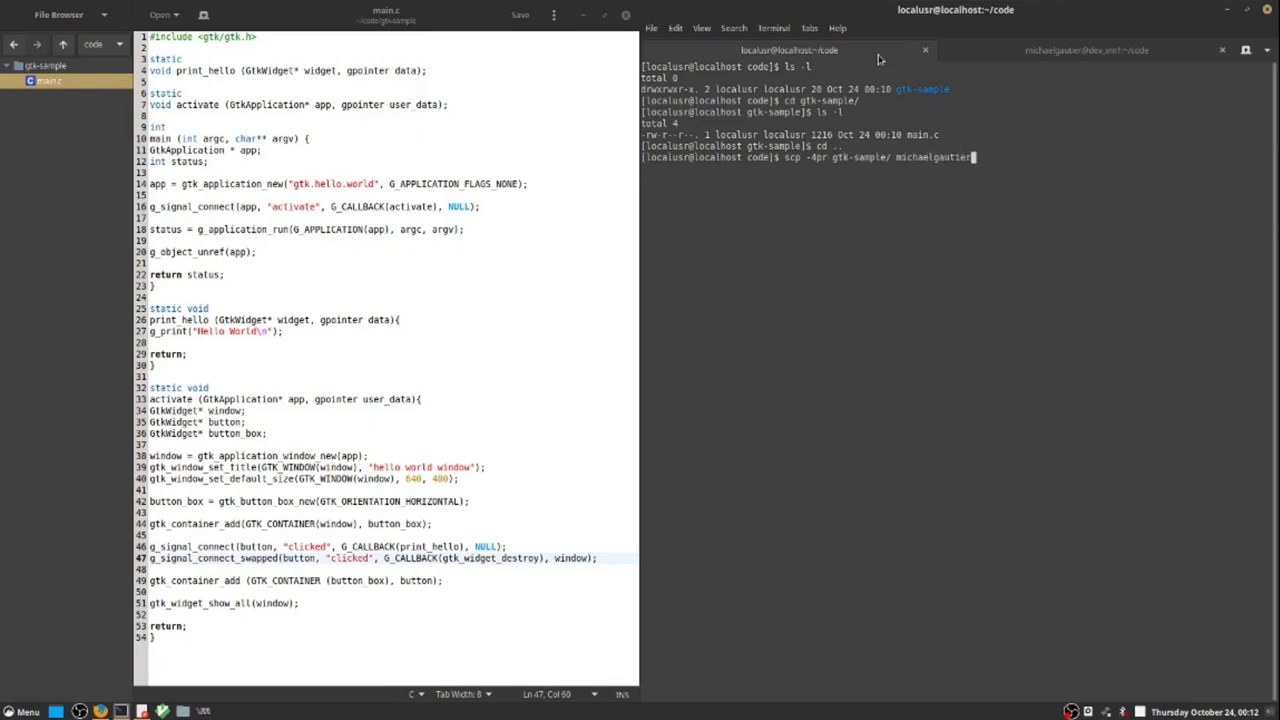
pyautogui.write('dev')
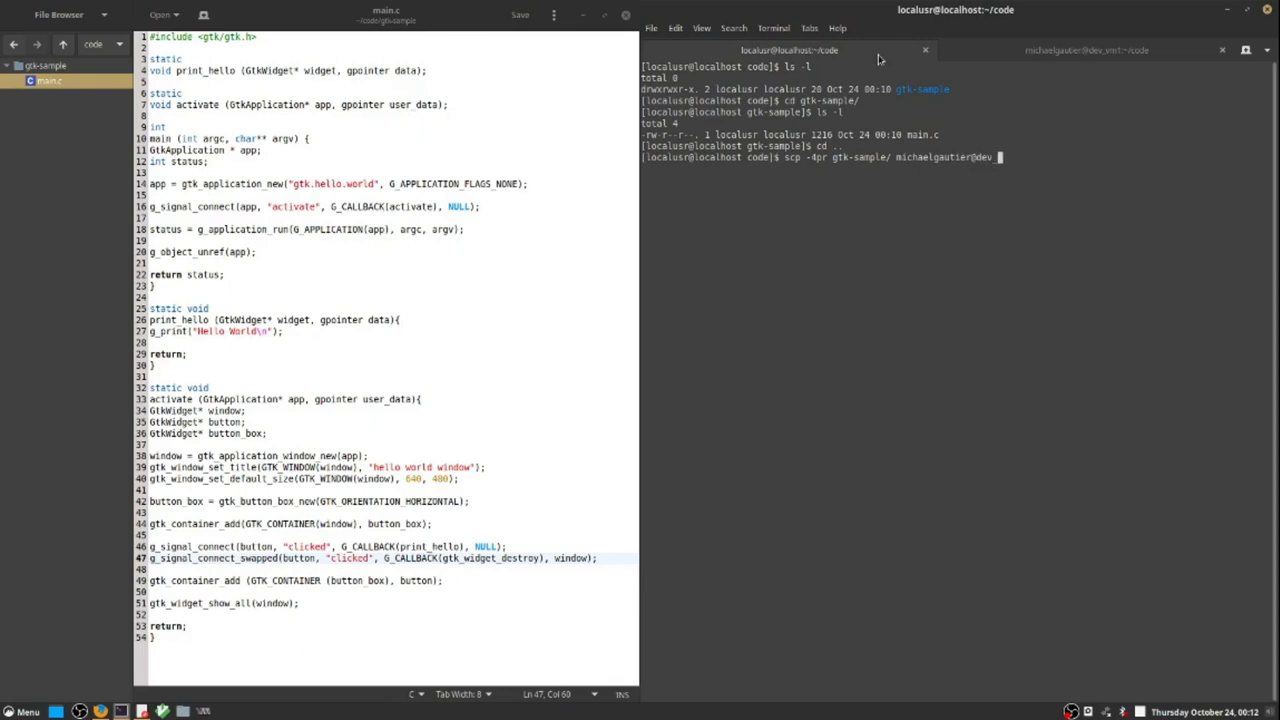
pyautogui.write('_vm1.localhost:')
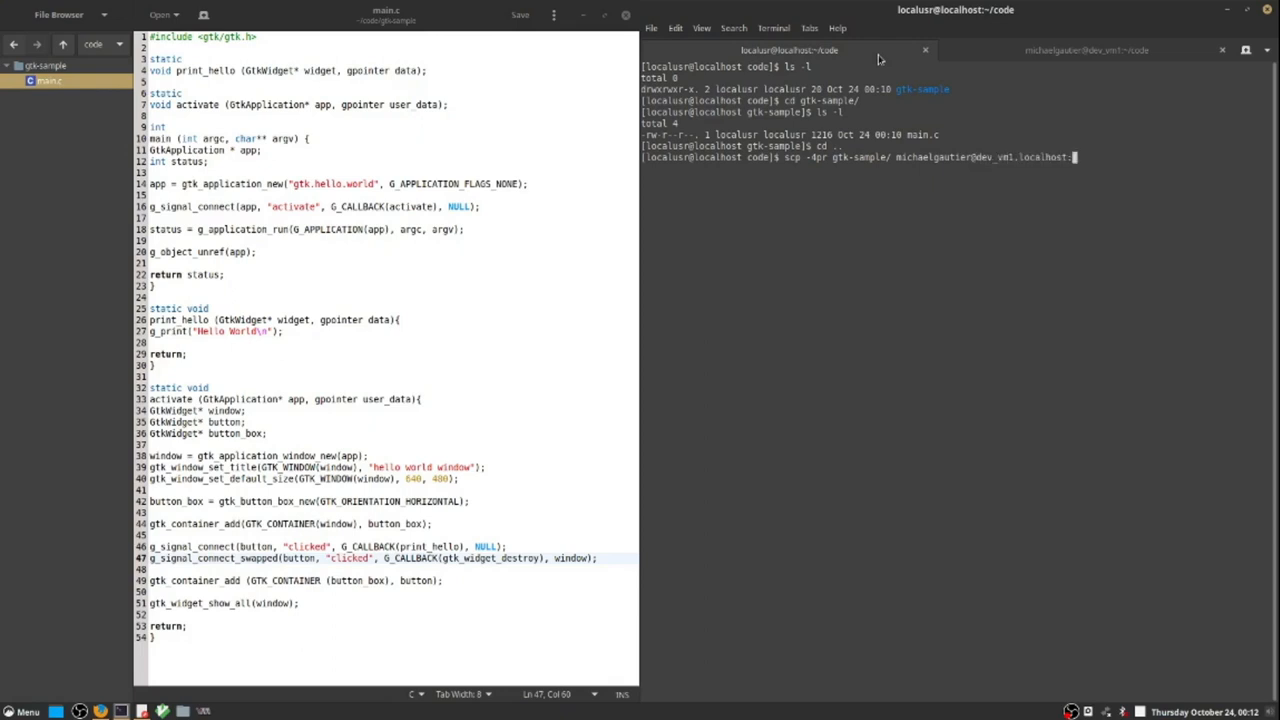
pyautogui.write('~/cod')
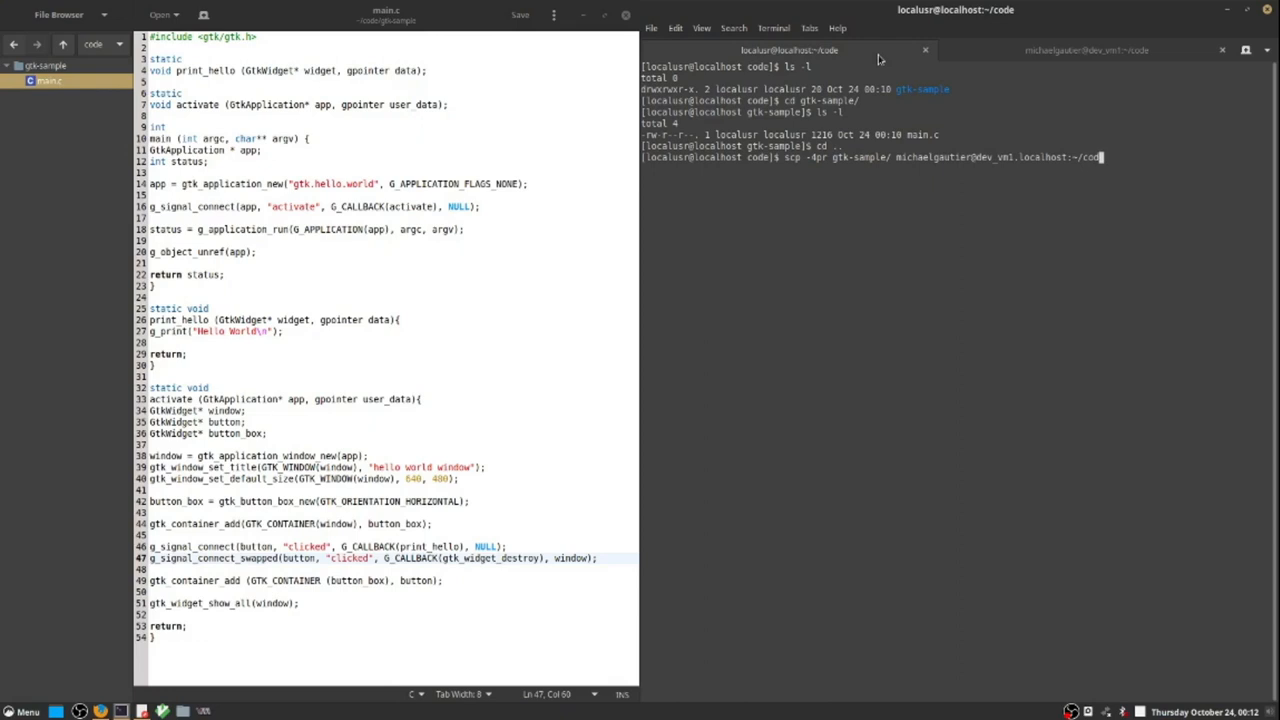
pyautogui.write('e/')
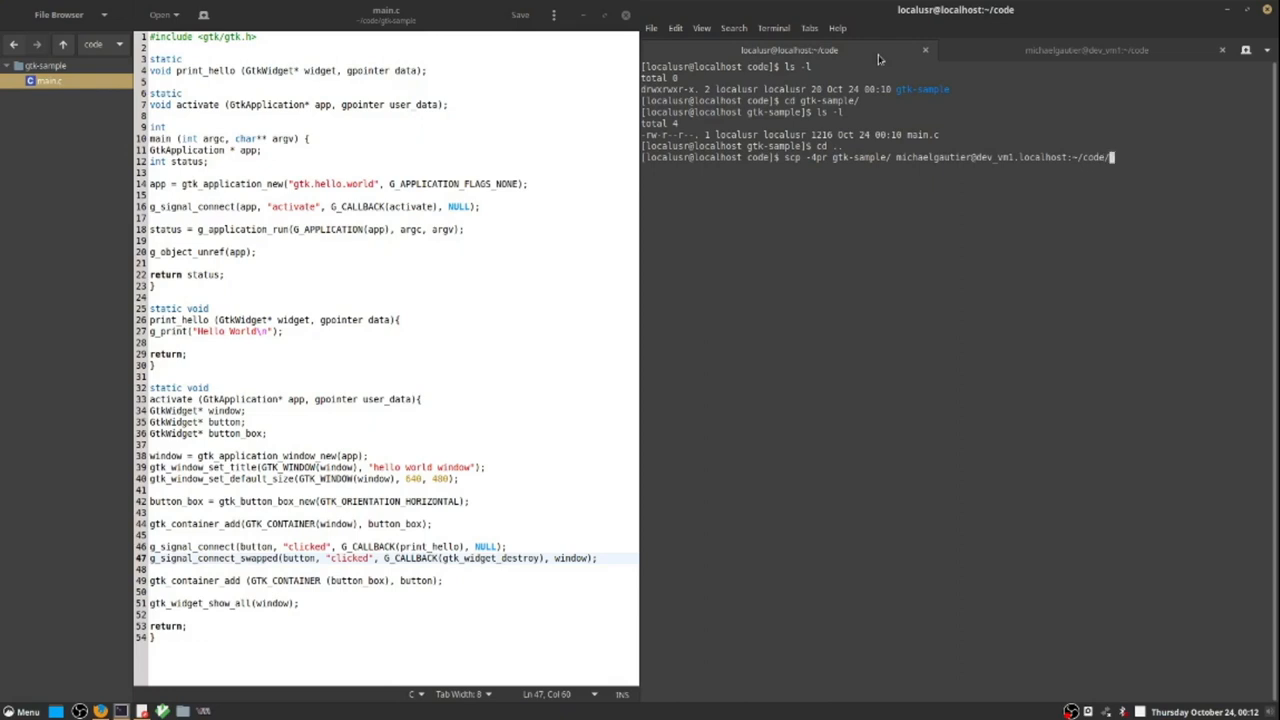
pyautogui.press('Return')
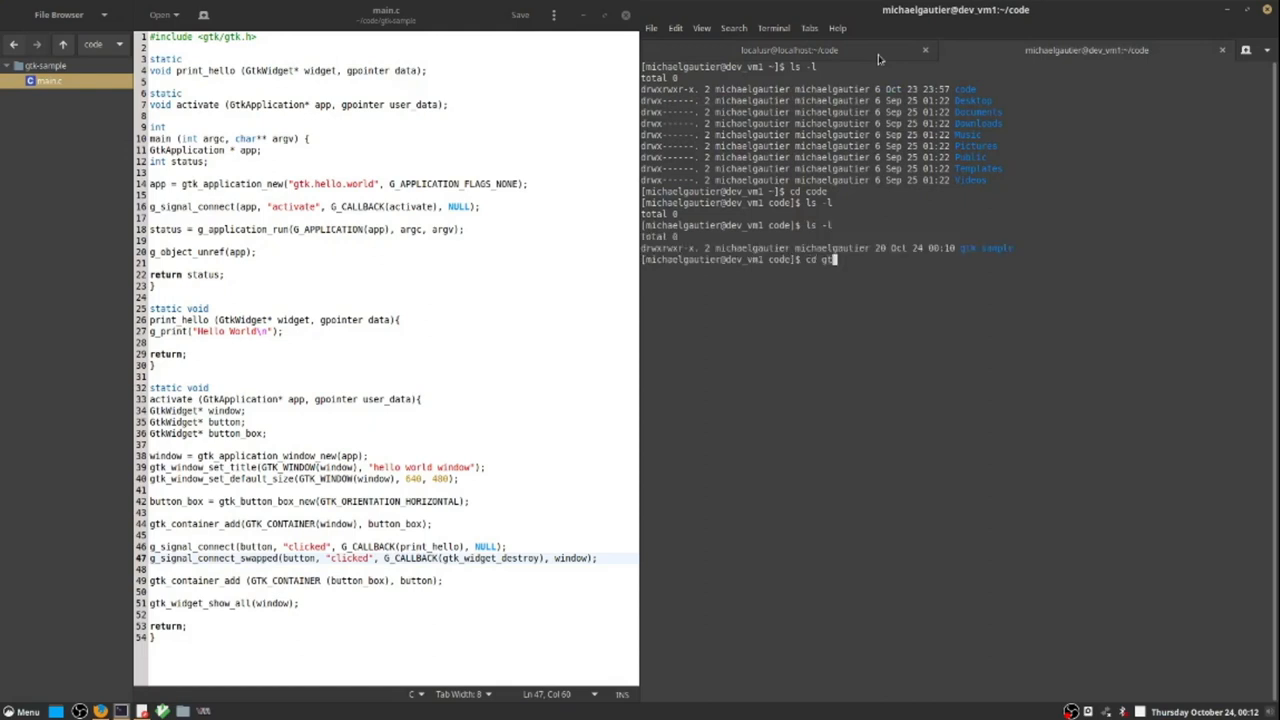
# Enter gtk-sample on the remote machine, list main.c, and start the gcc command.
pyautogui.write('k-sm')
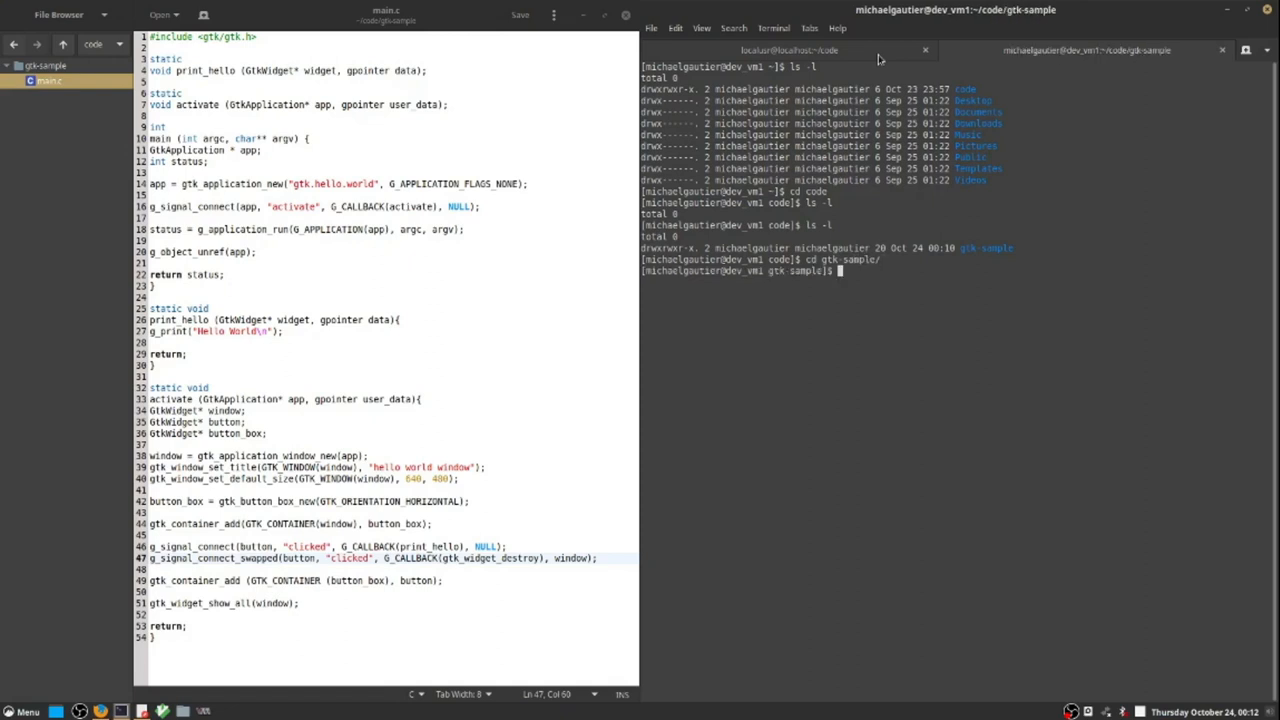
pyautogui.write('ls')
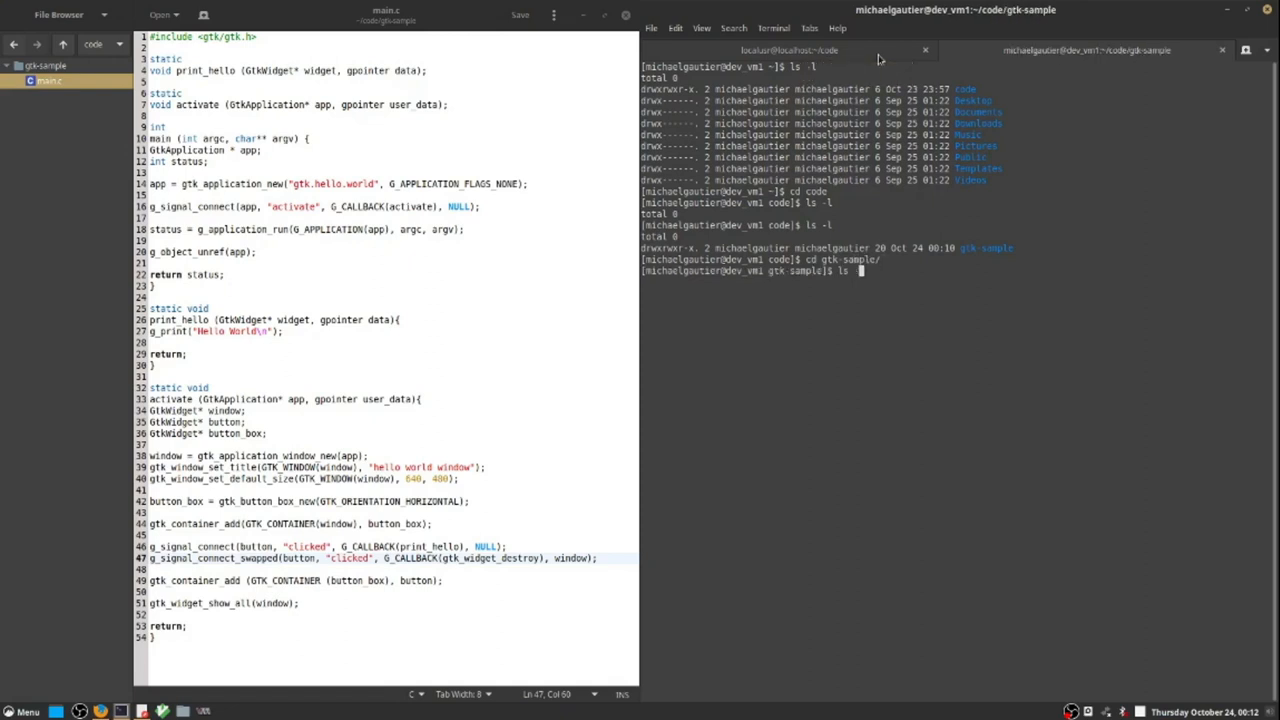
pyautogui.press('Return')
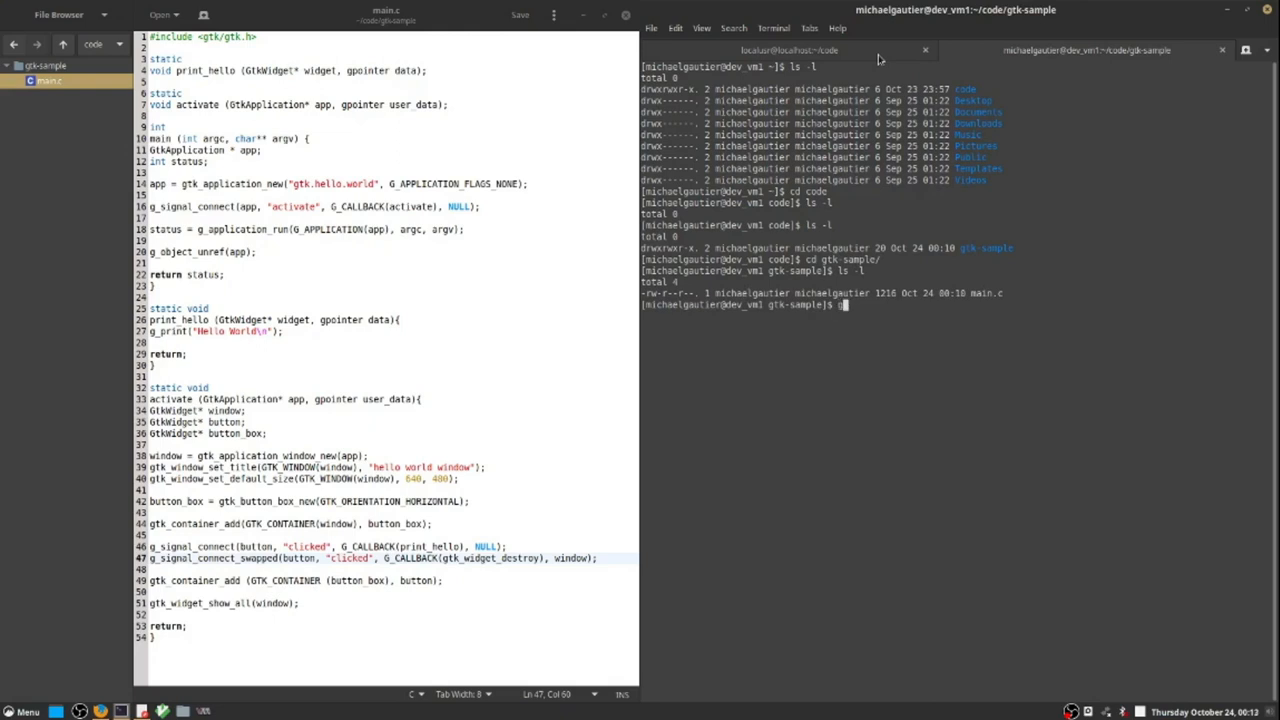
pyautogui.write('cc')
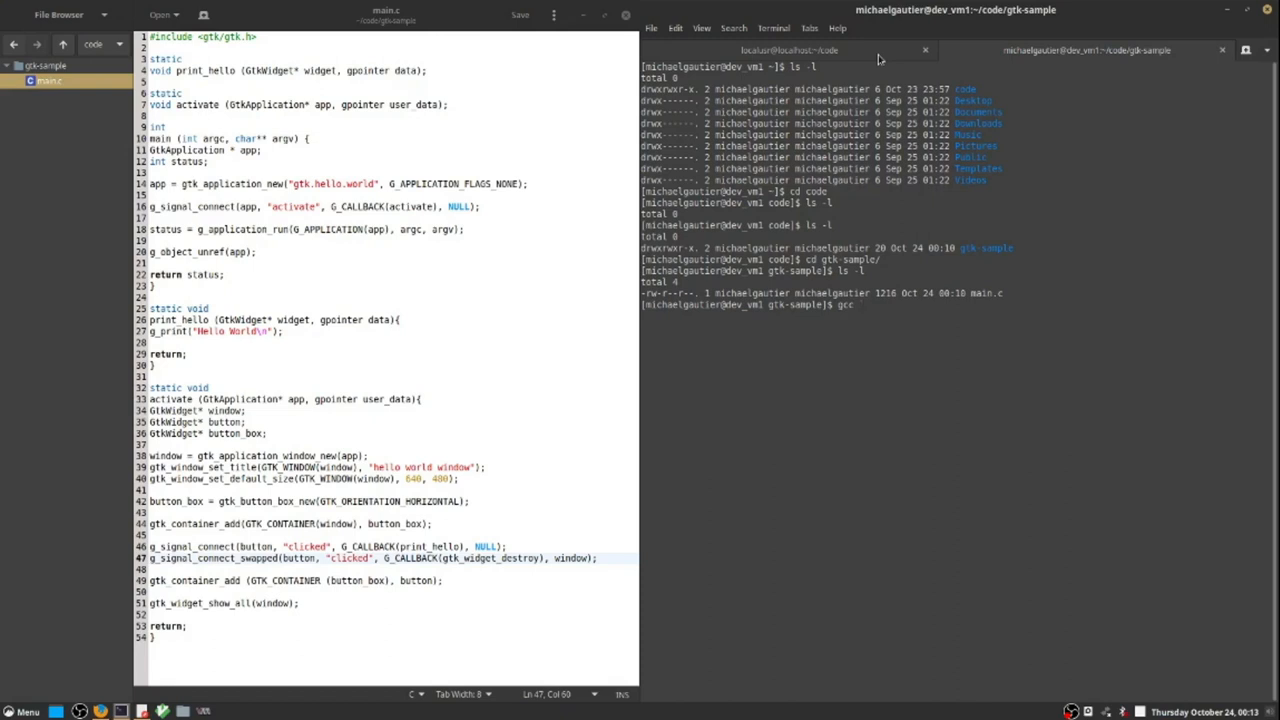
# Compile main.c into gtk-sample with gcc using pkg-config gtk+-3.0 cflags and libs.
pyautogui.write('pkg-config')
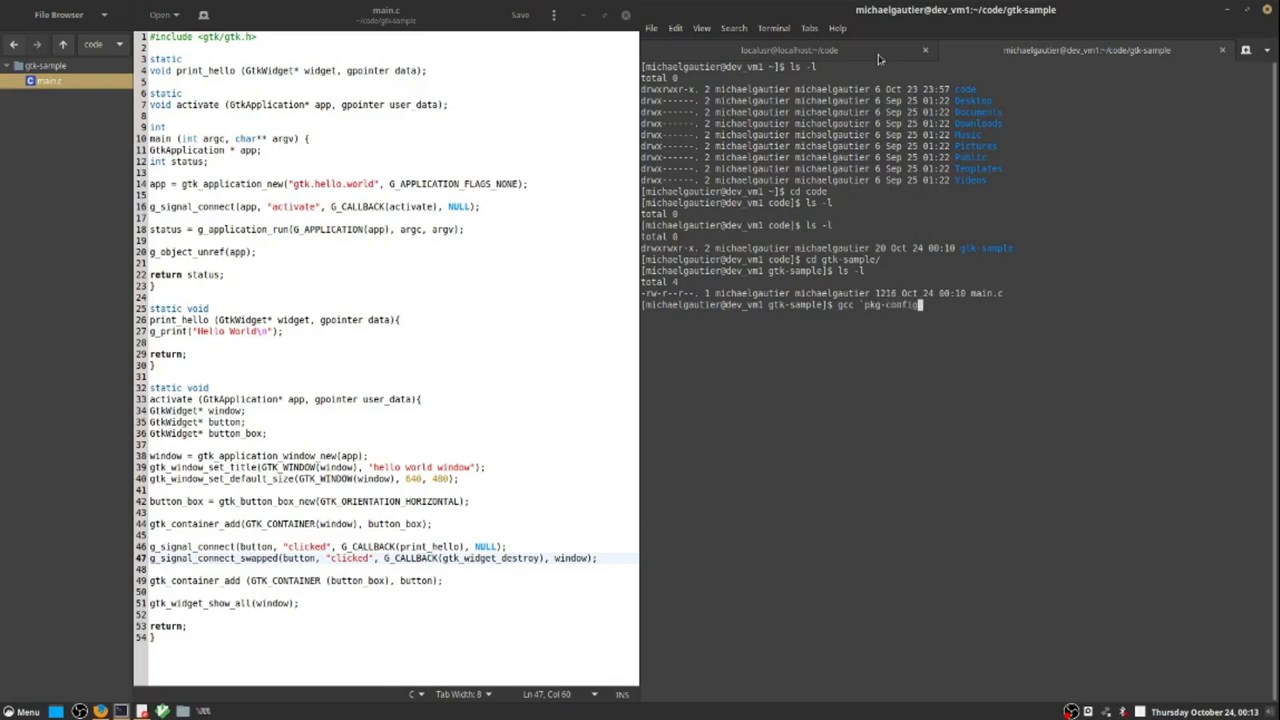
pyautogui.write('--cflags gtk+-3.0`')
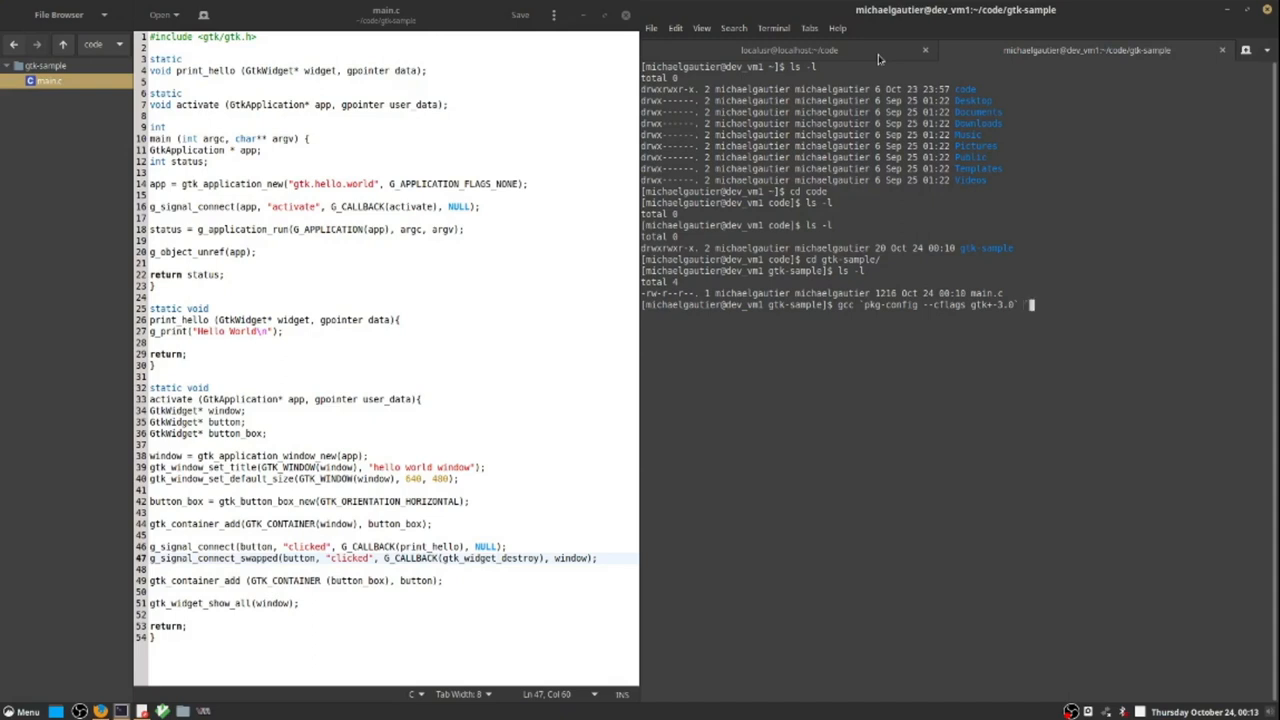
pyautogui.write('`pkg-config')
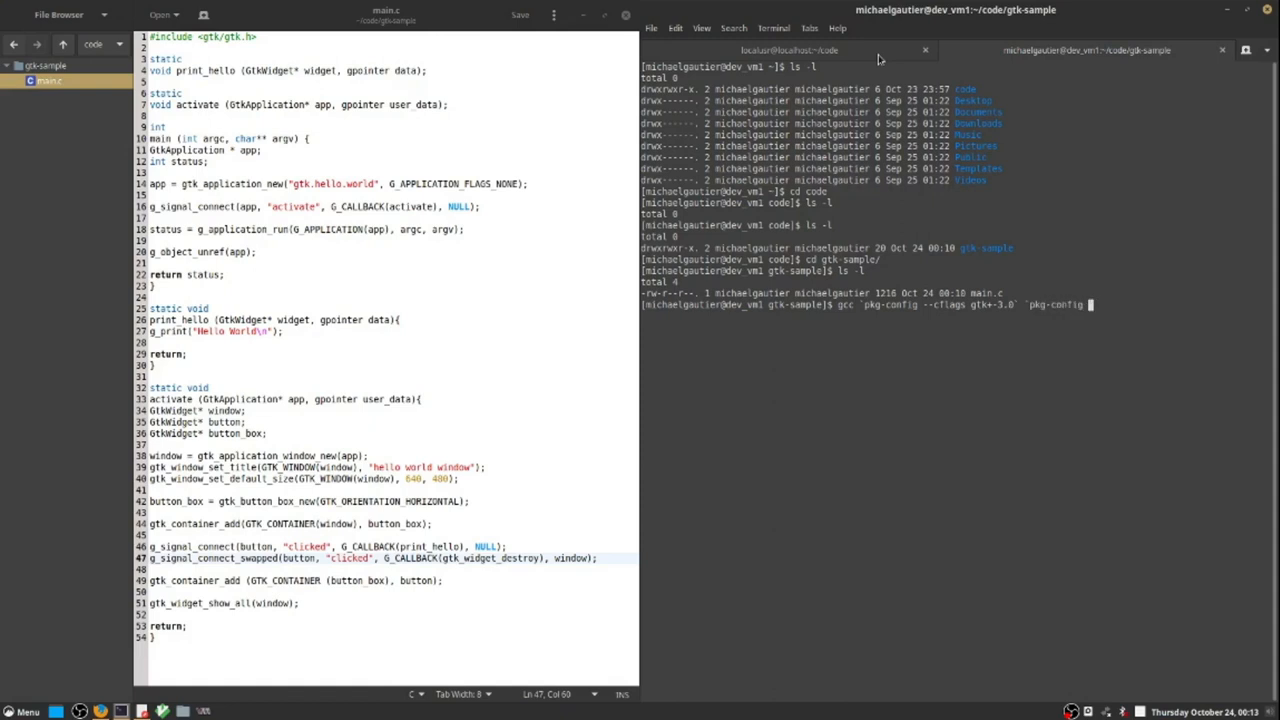
pyautogui.write('--lib')
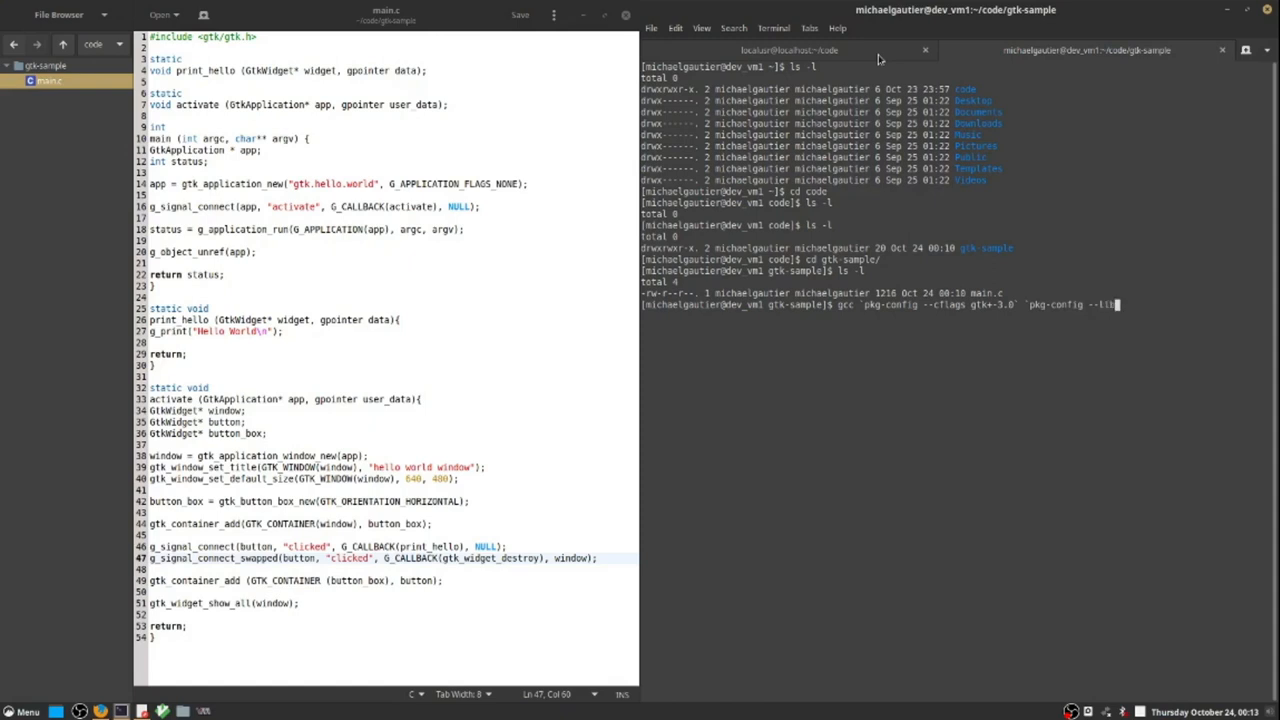
pyautogui.write('gtk-sample')
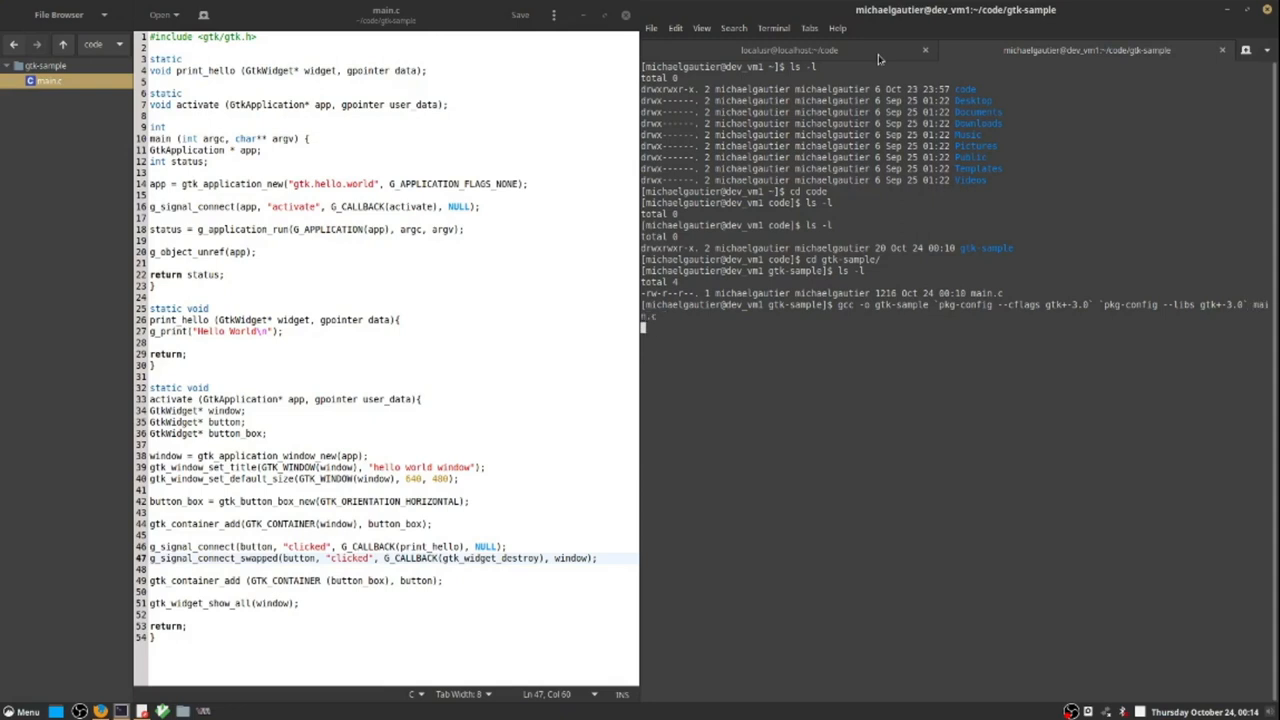
# List the folder to confirm the gtk-sample executable, then switch to the localhost session.
pyautogui.write('ls')
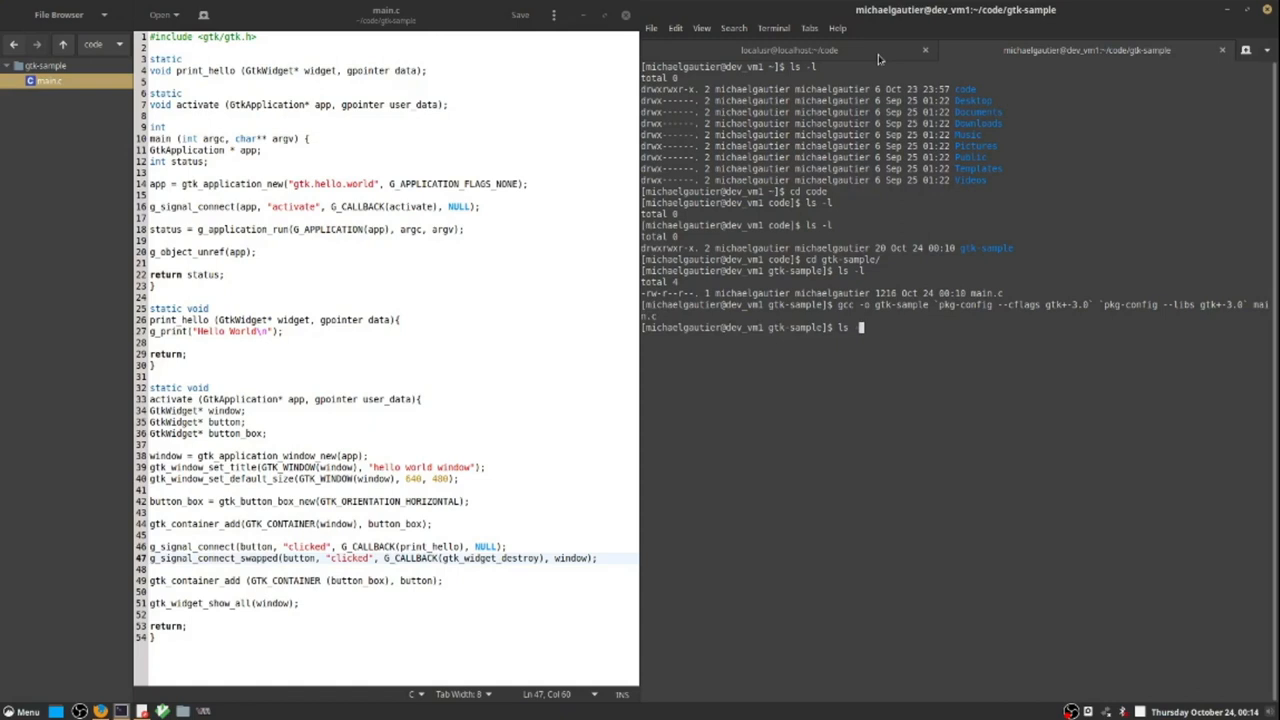
pyautogui.press('Return')
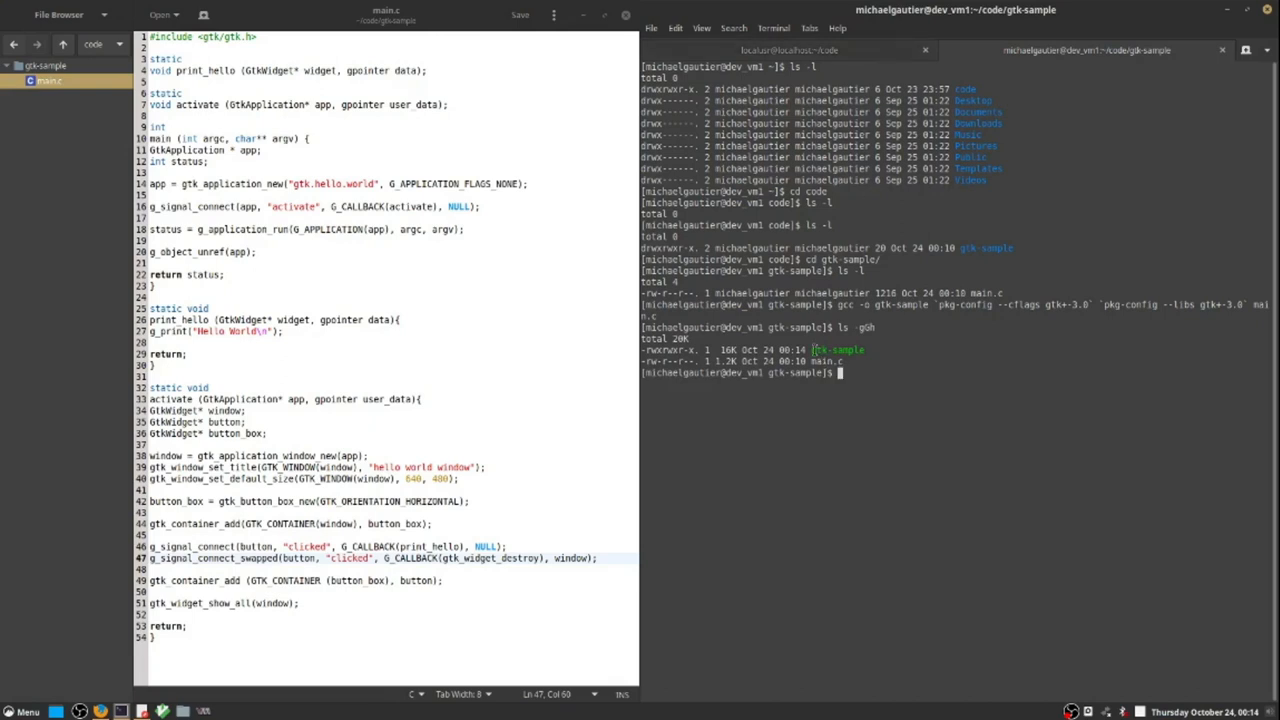
pyautogui.doubleClick(835, 349)
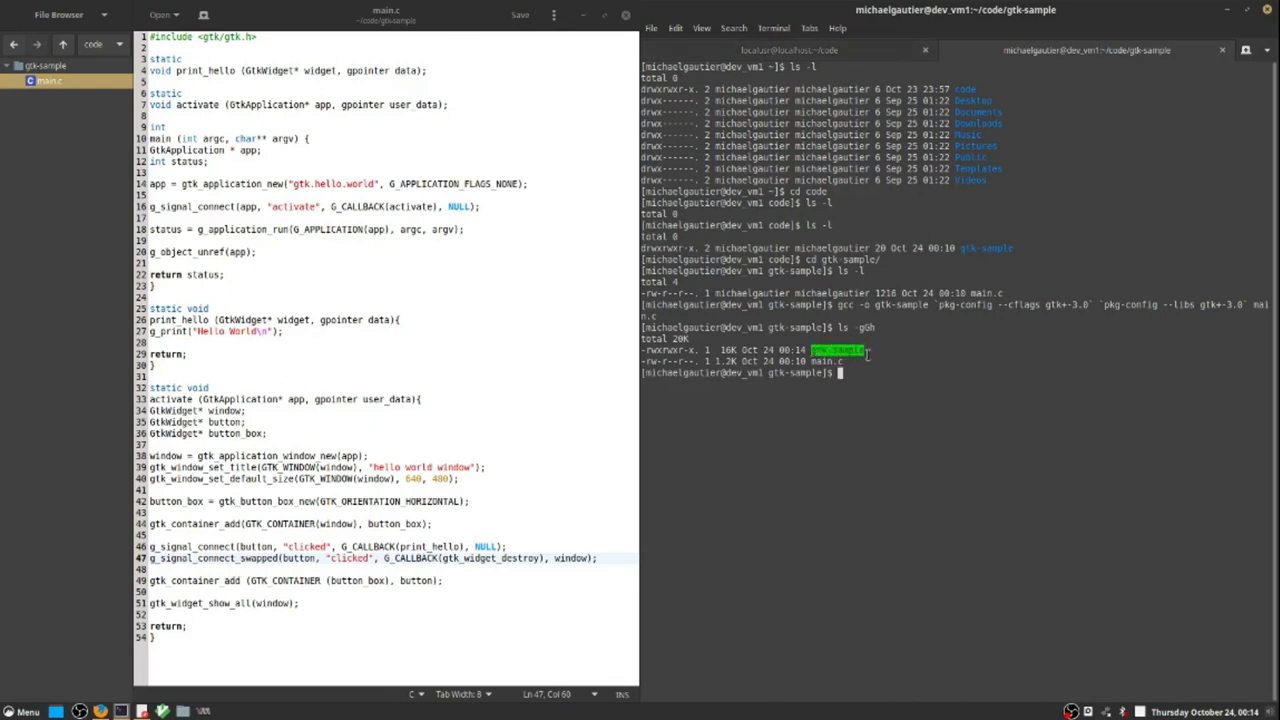
pyautogui.moveTo(840, 55)
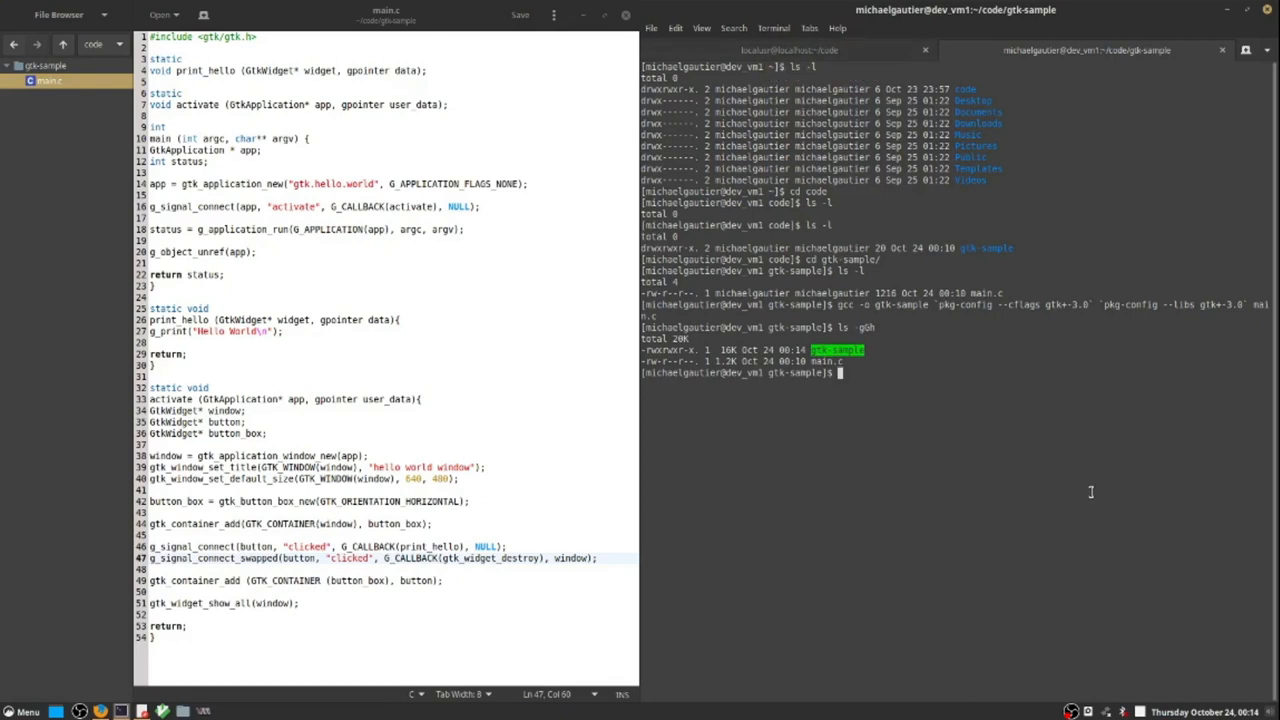
pyautogui.click(789, 50)
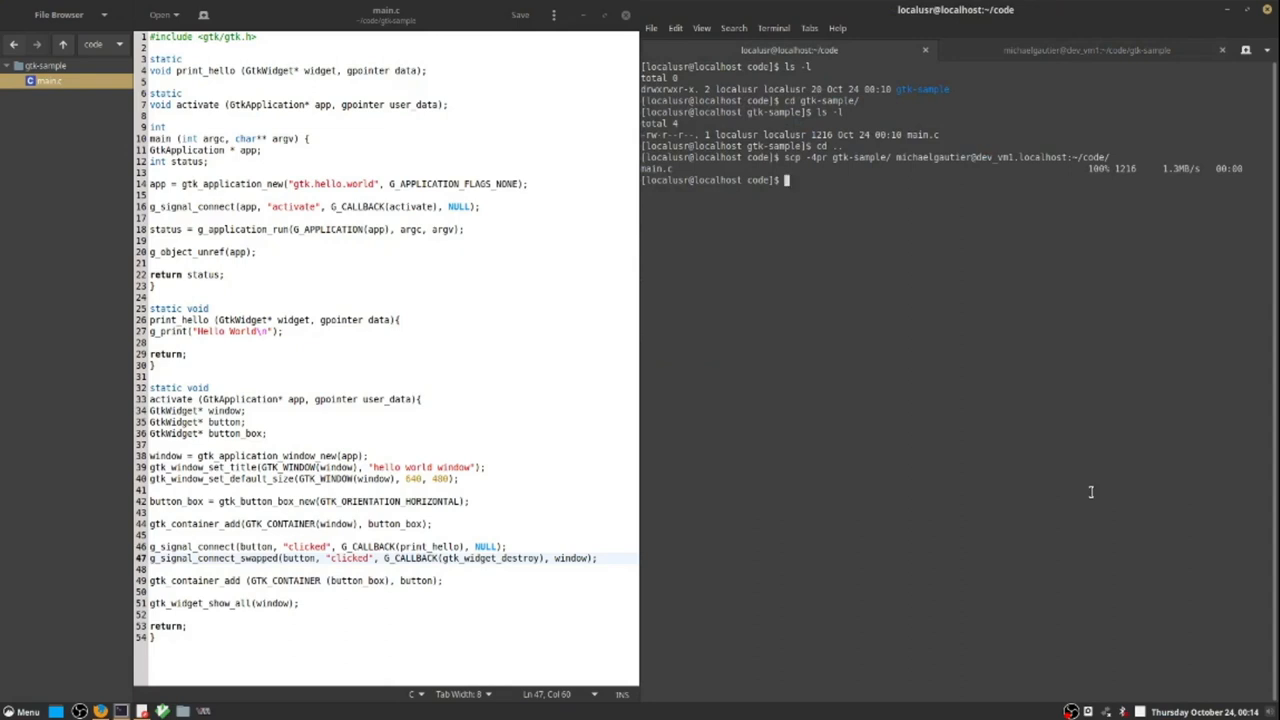
# Enter the local gtk-sample folder and list its contents.
pyautogui.write('scp -4')
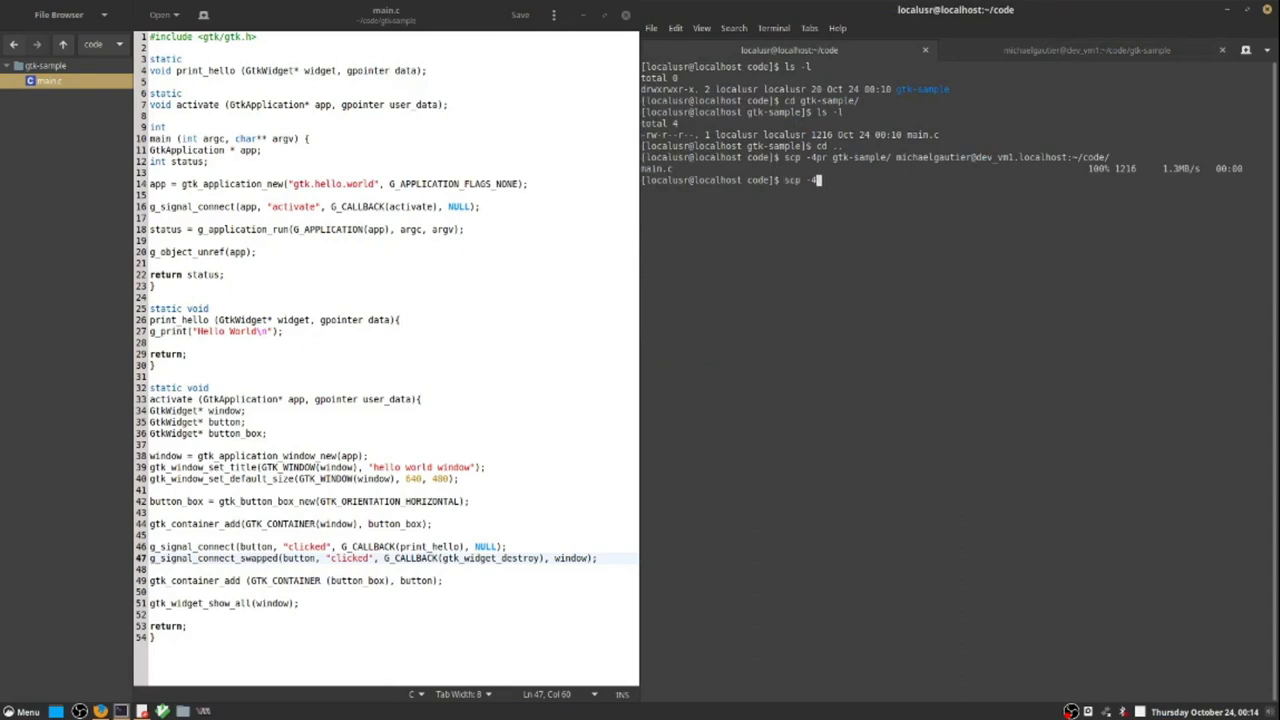
pyautogui.press('BackSpace')
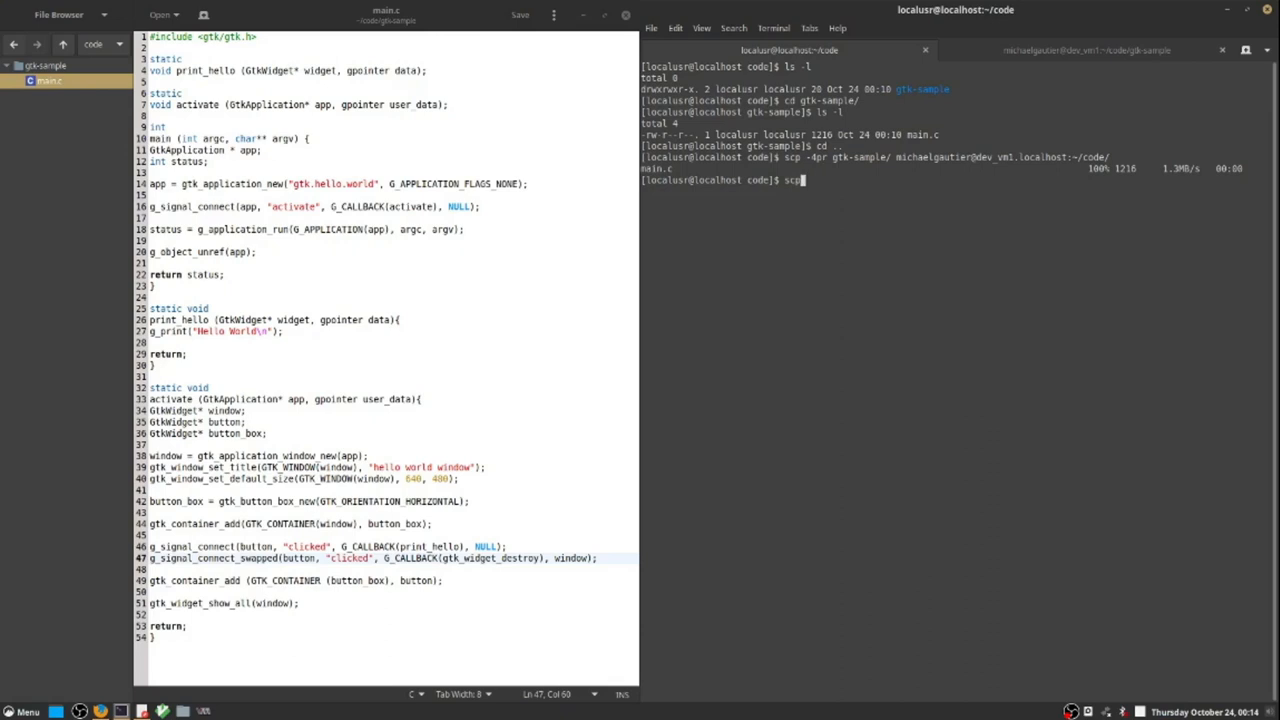
pyautogui.write('cd gtk-sample/')
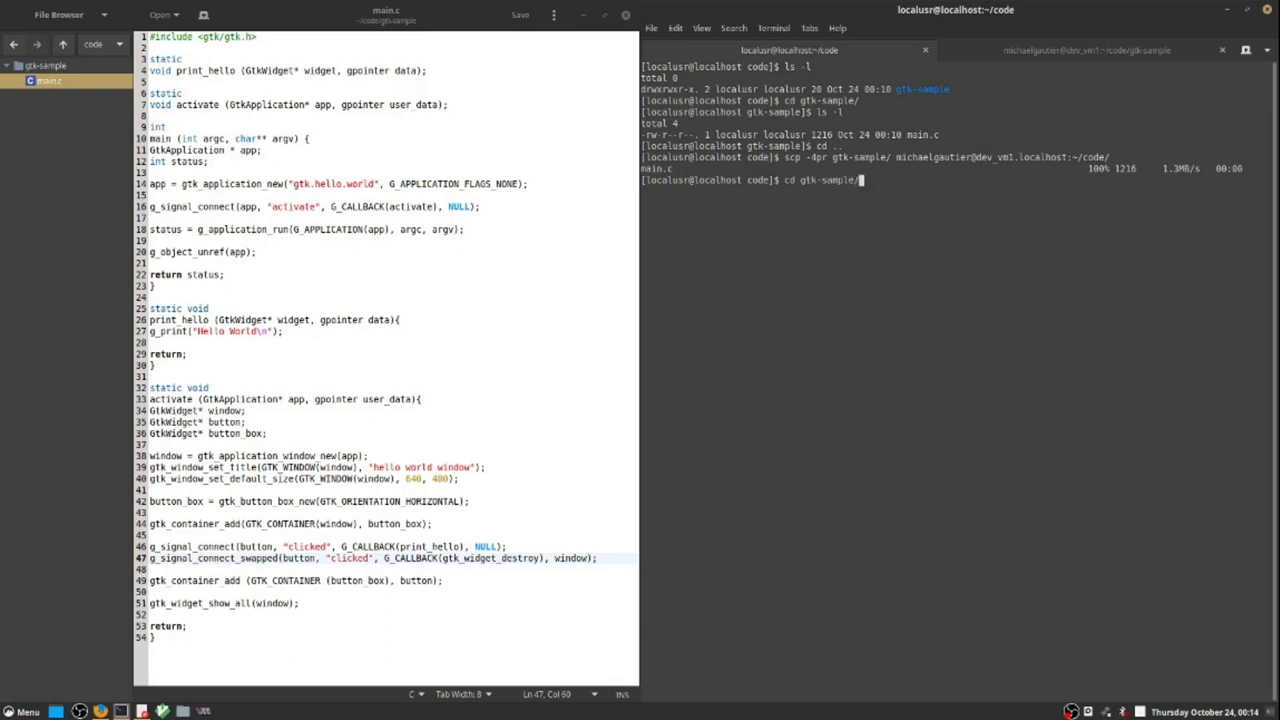
pyautogui.press('Return')
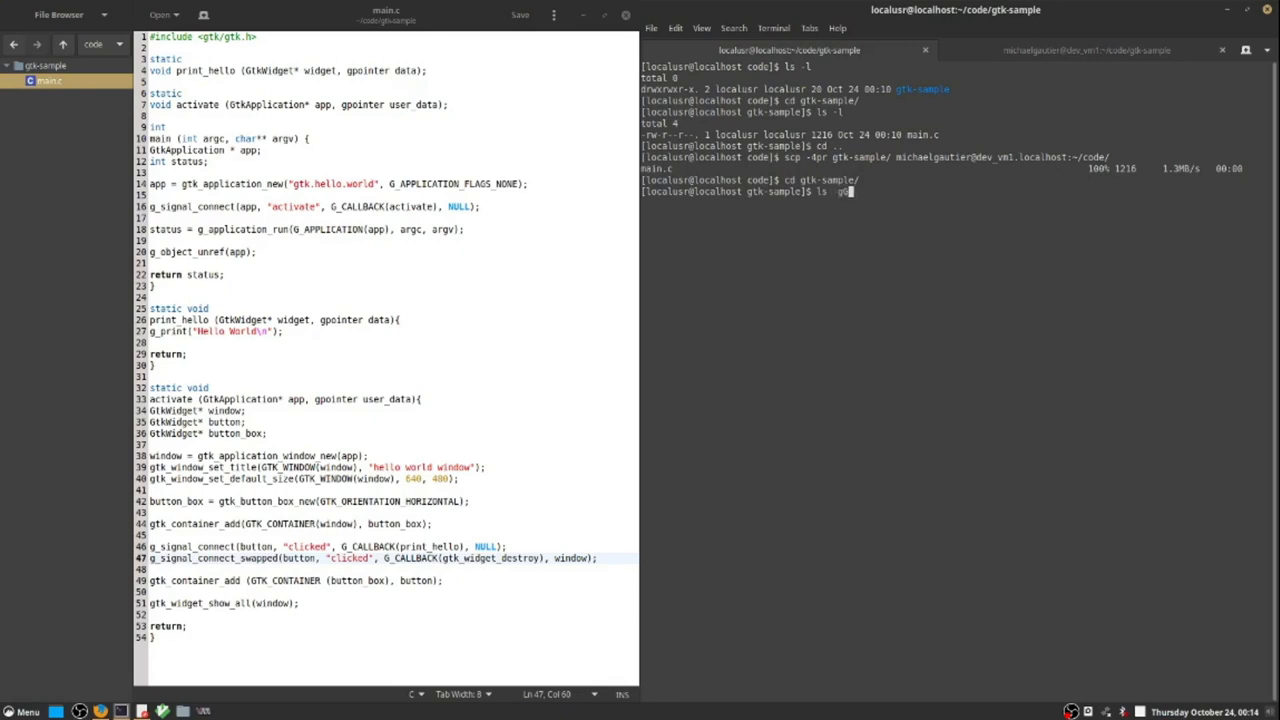
pyautogui.press('Return')
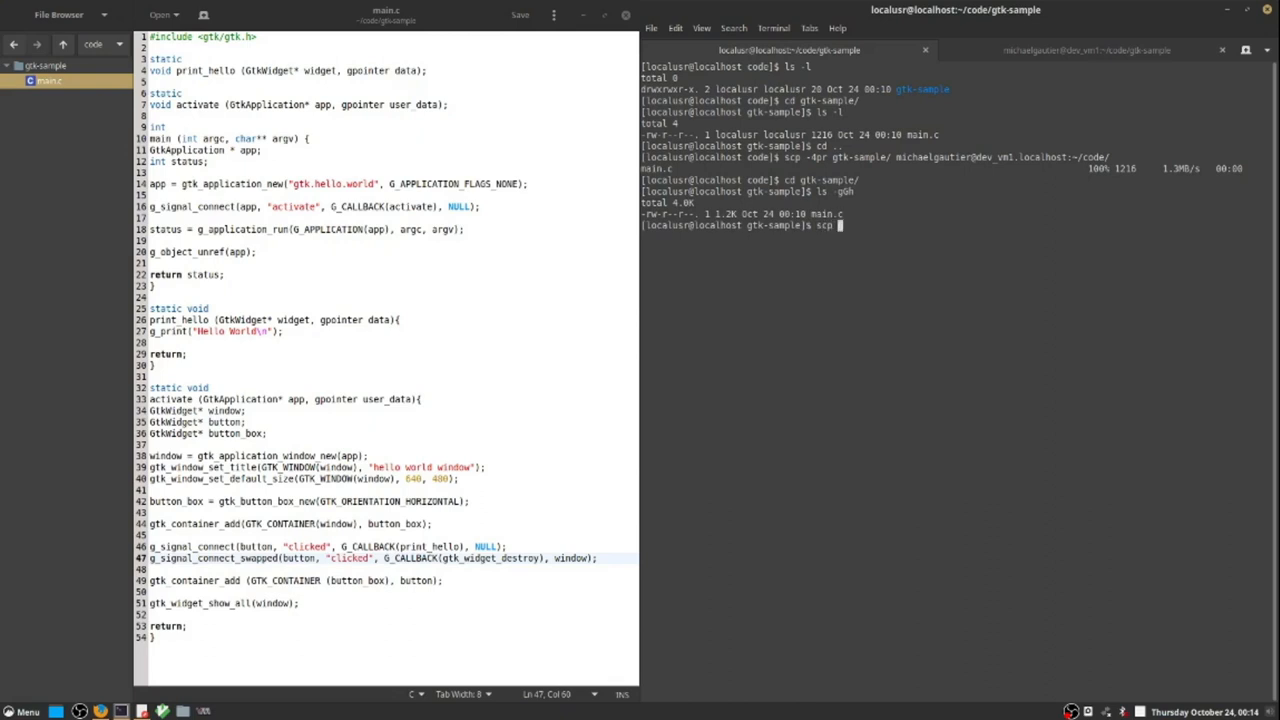
# Copy the gtk-sample executable from dev_vm1.localhost:~/code/gtk-sample with scp -4p.
pyautogui.write('-4p')
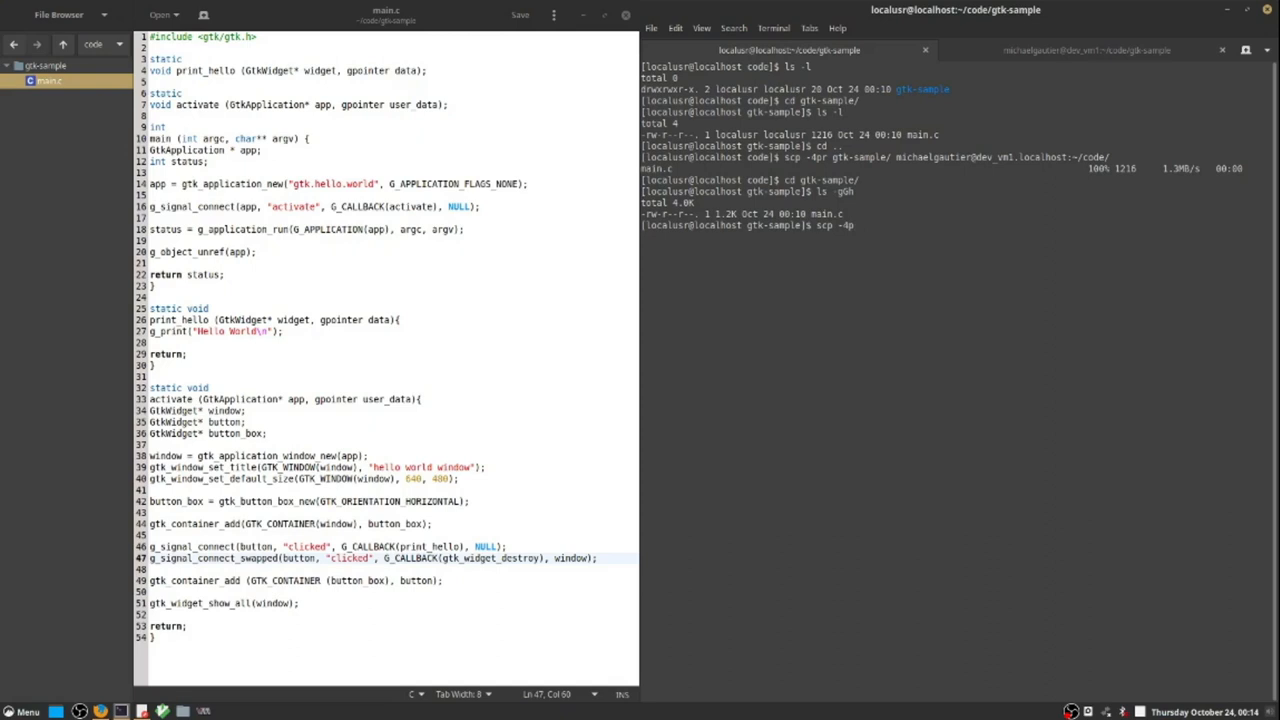
pyautogui.write('michaelgautier@')
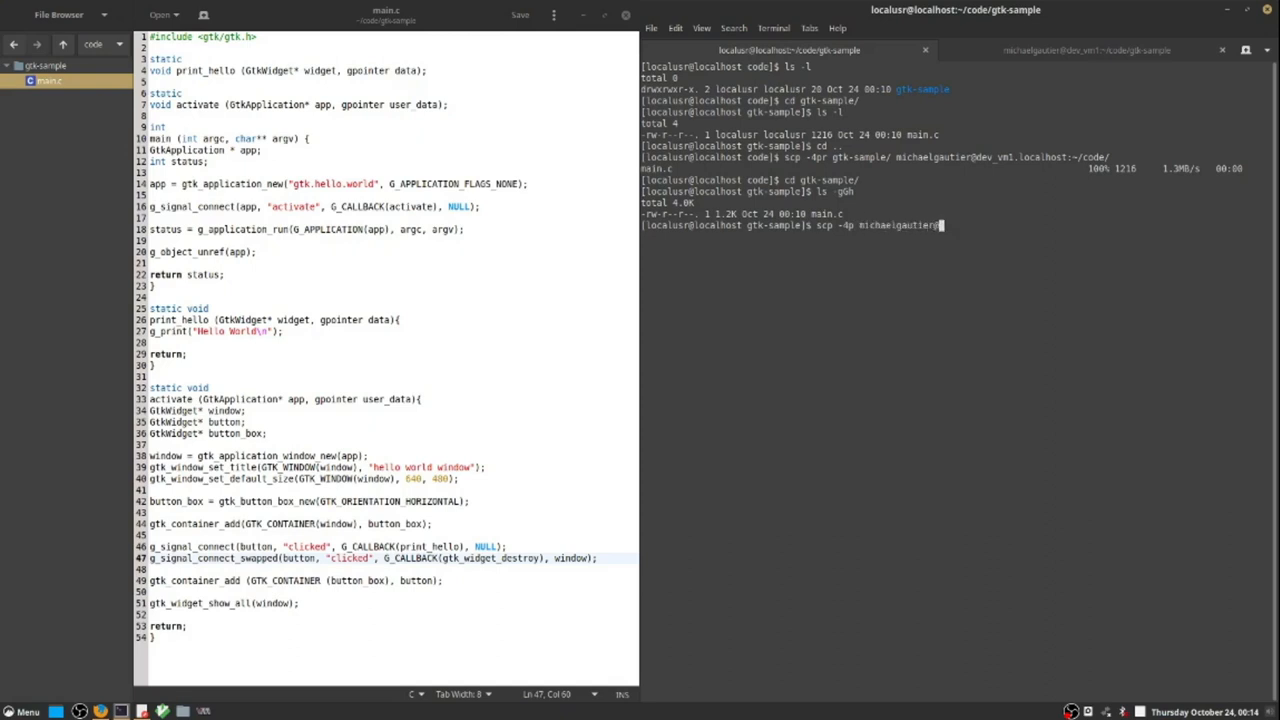
pyautogui.write('dev_vm1.localhost::')
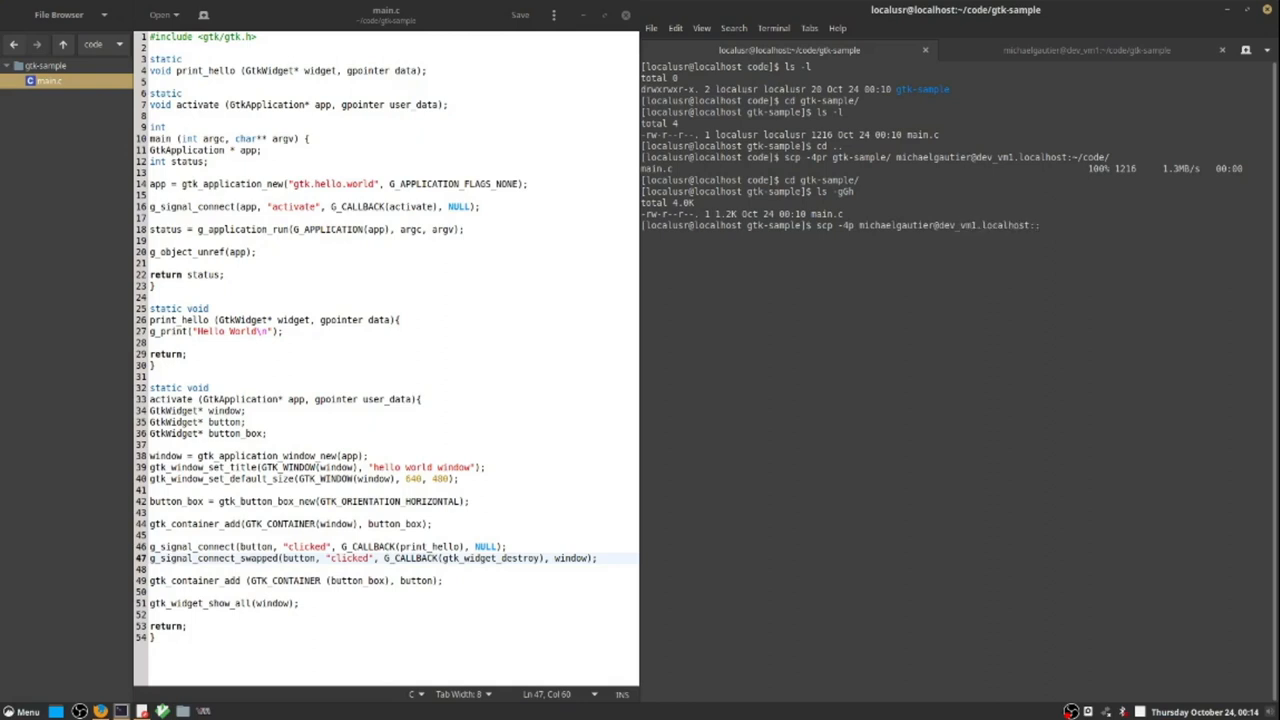
pyautogui.write('~/cod')
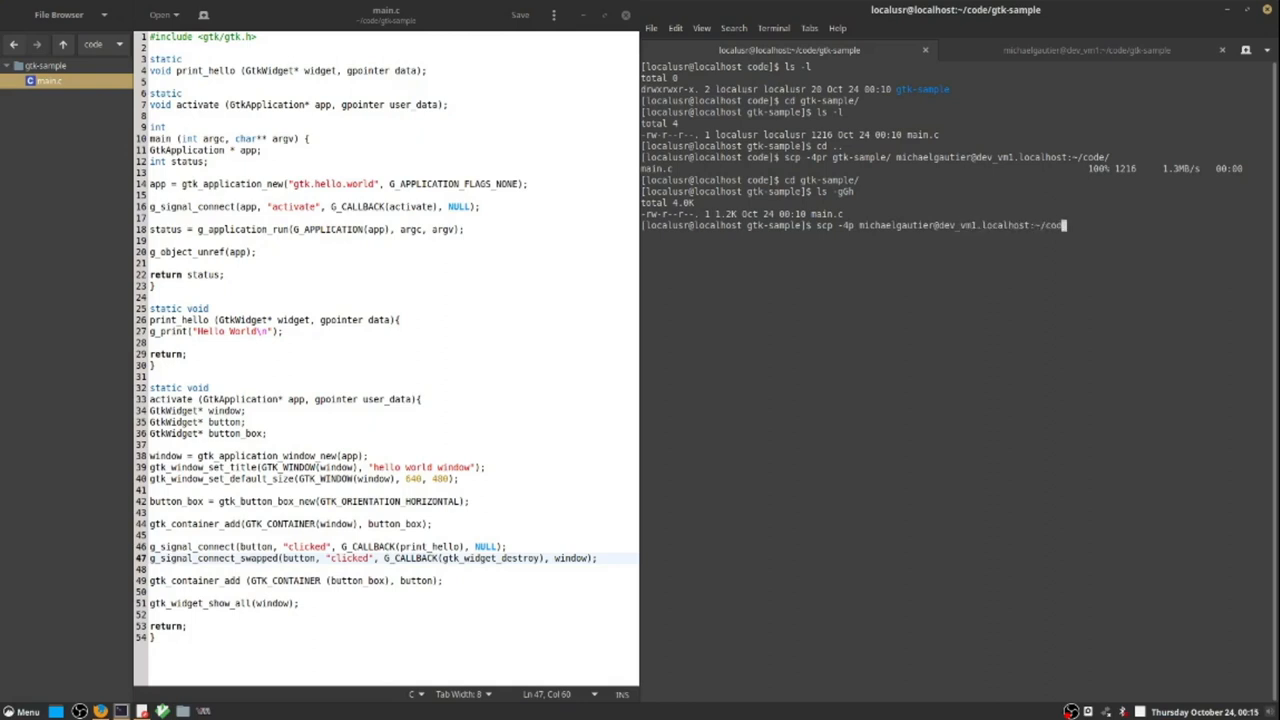
pyautogui.write('/gtk-sample/gtk-sample .')
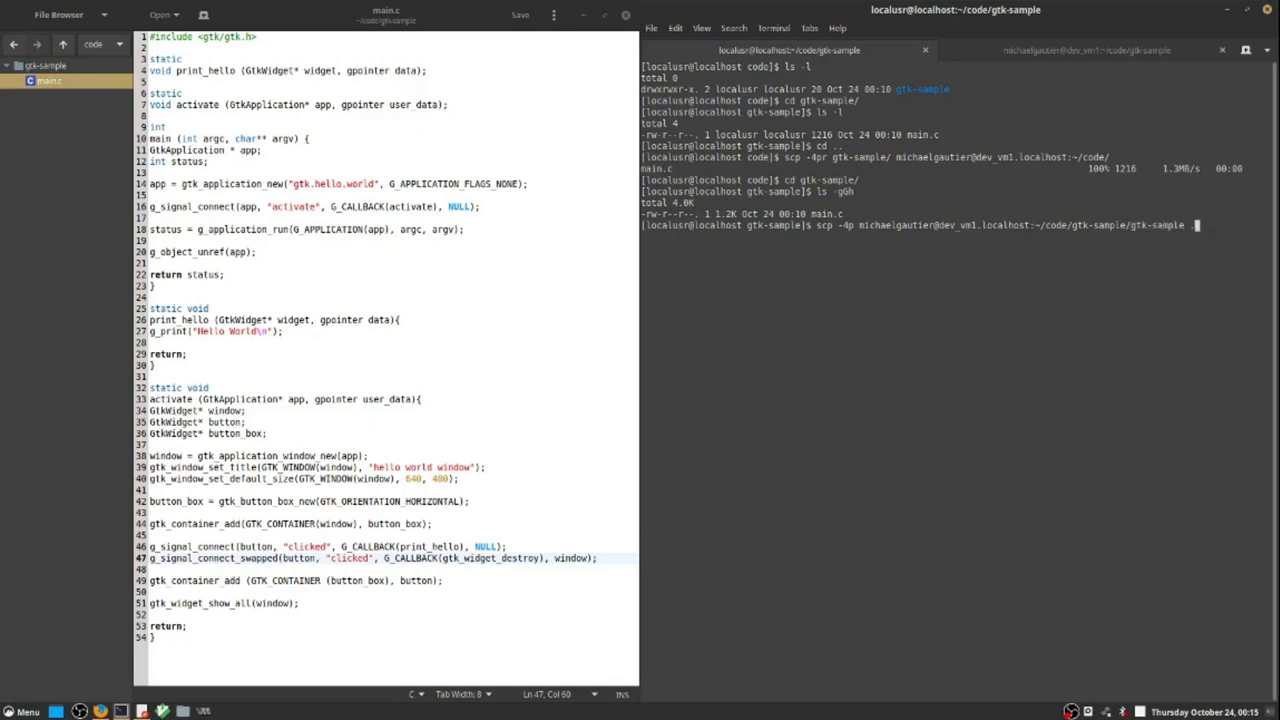
pyautogui.press('Return')
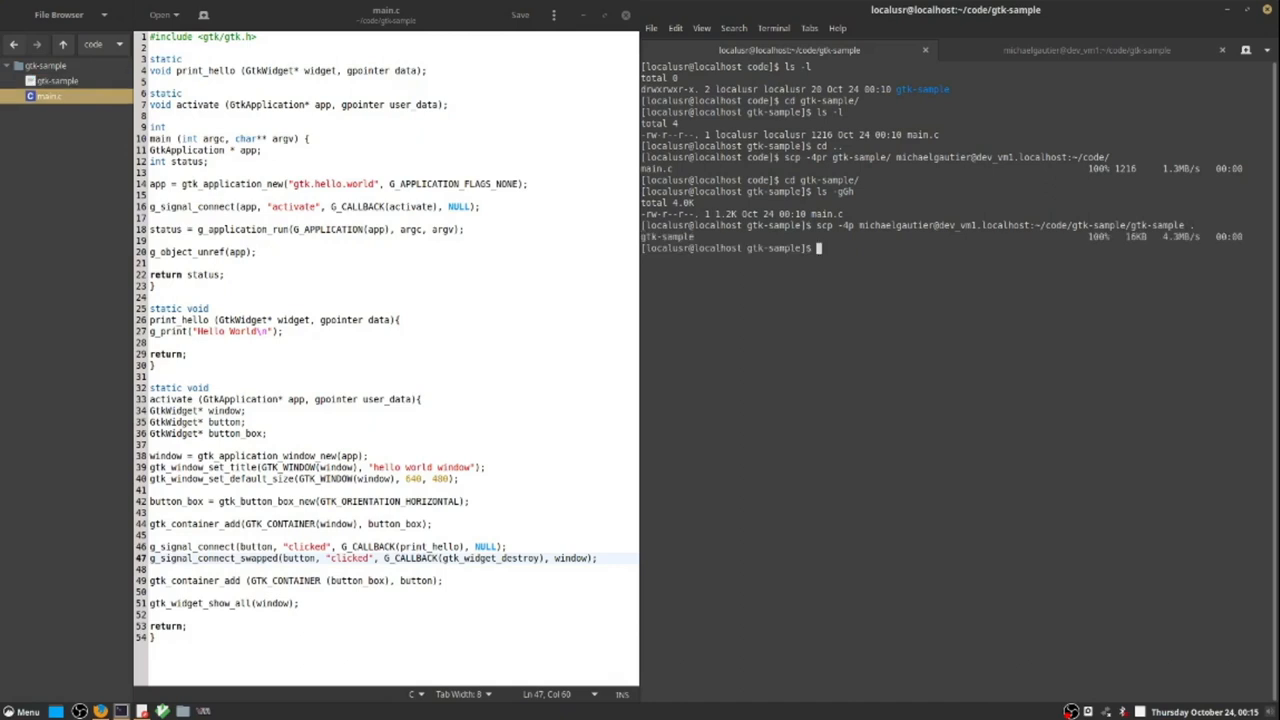
# Run ./gtk-sample locally and dismiss the crash report after it segfaults.
pyautogui.write('./gtk-sample')
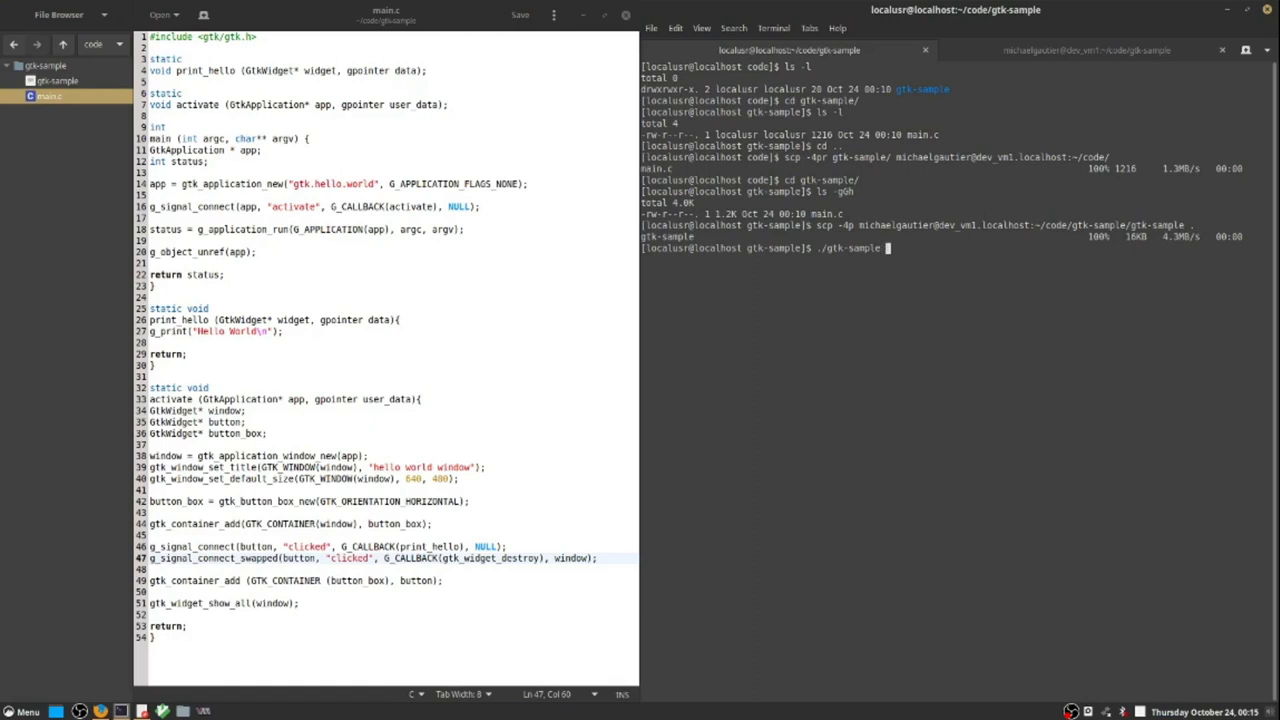
pyautogui.press('Return')
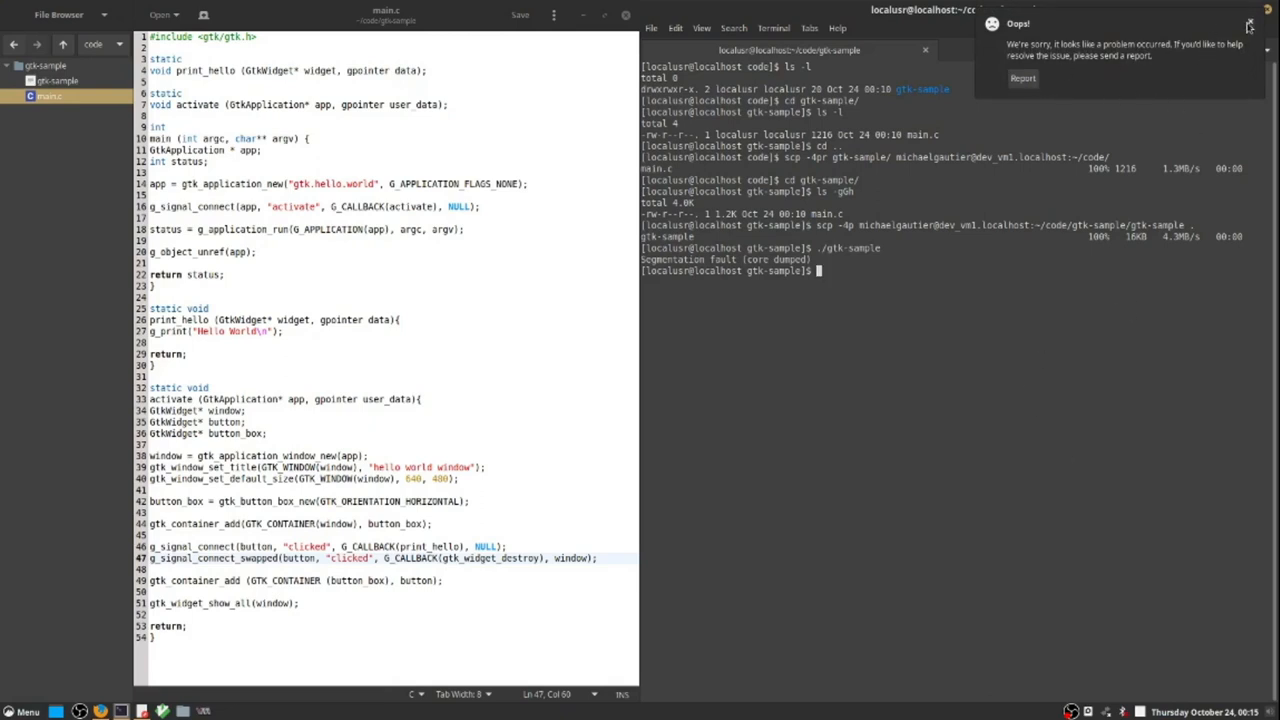
pyautogui.click(1249, 24)
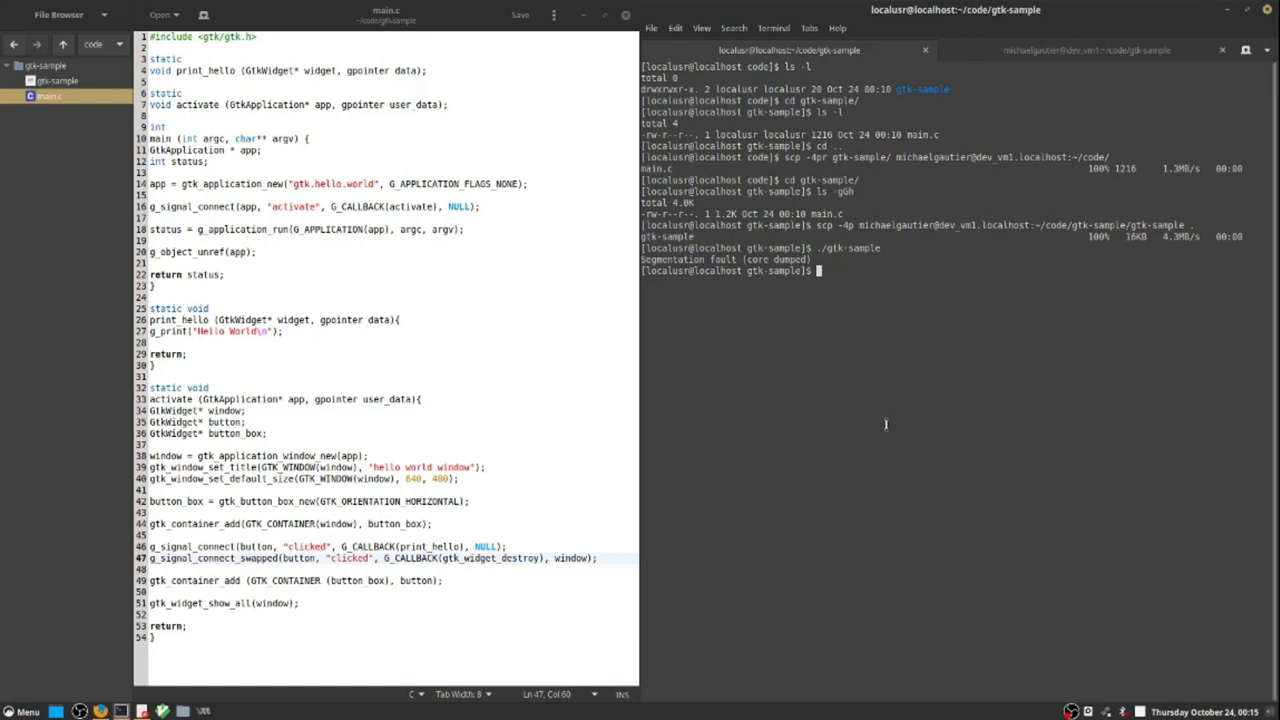
# Trace the crash in gdb to activate at main.c line 46.
pyautogui.write('gdb gtk-')
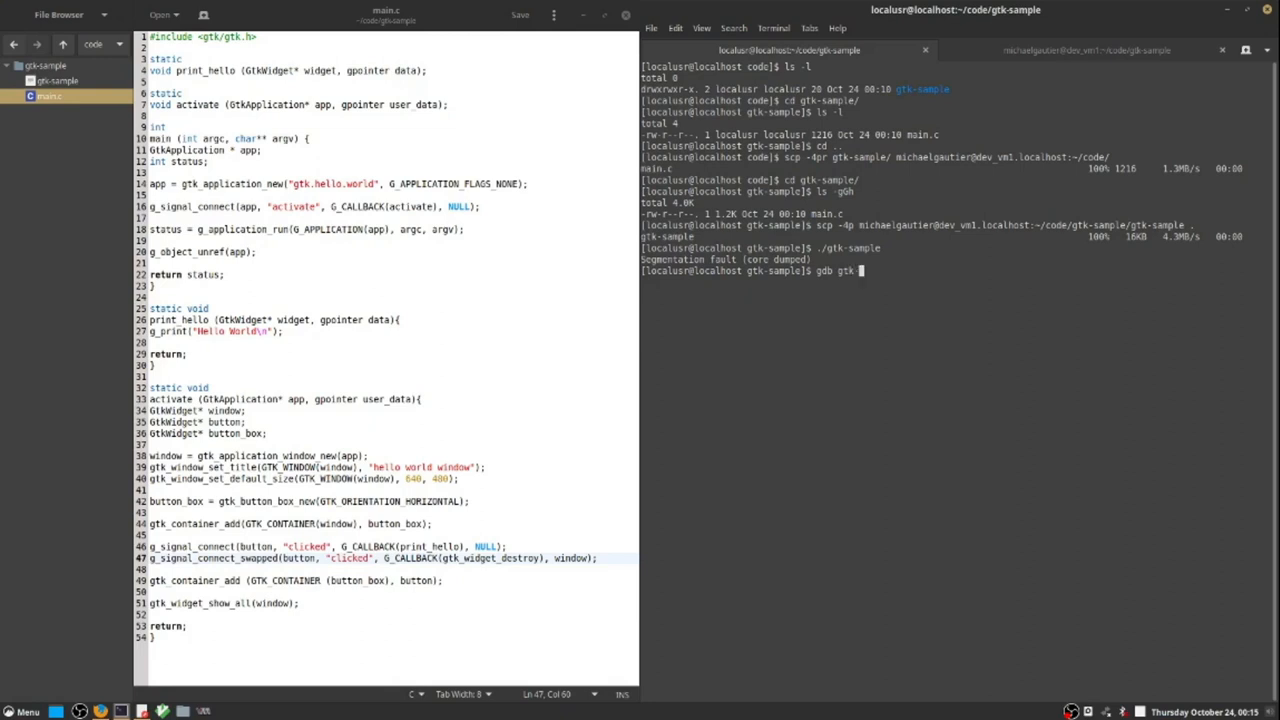
pyautogui.press('Return')
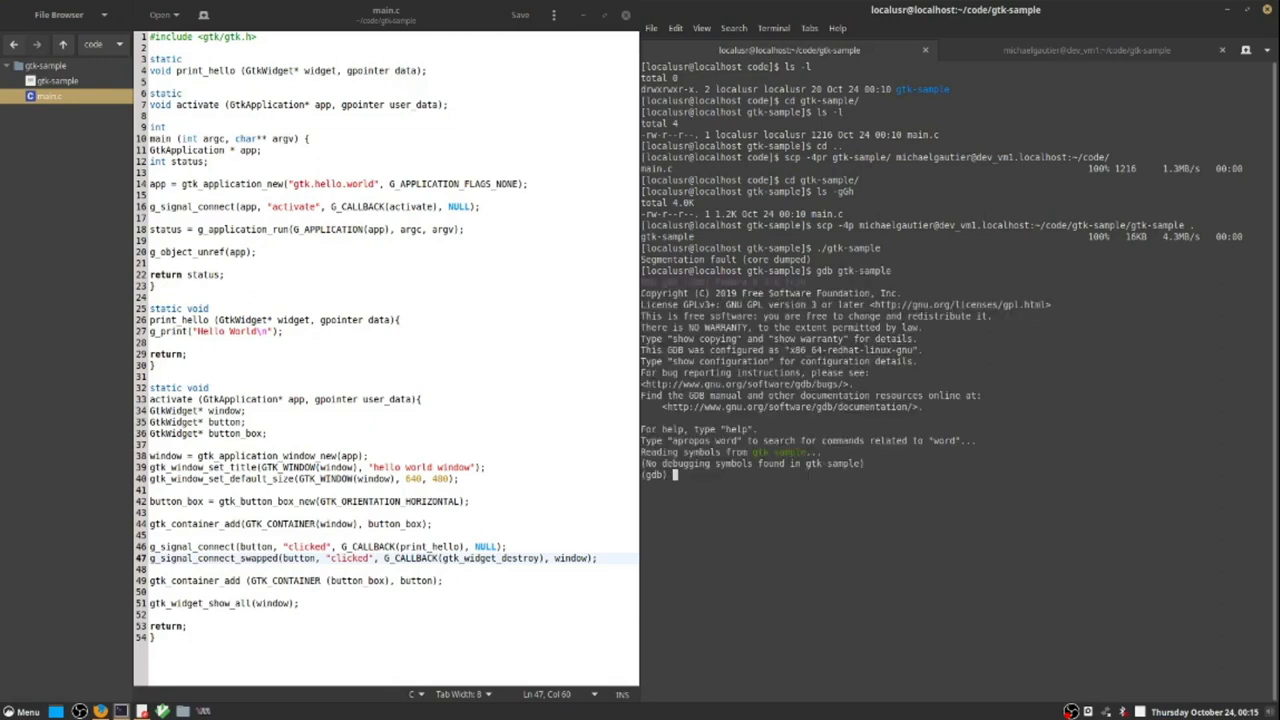
pyautogui.write('break')
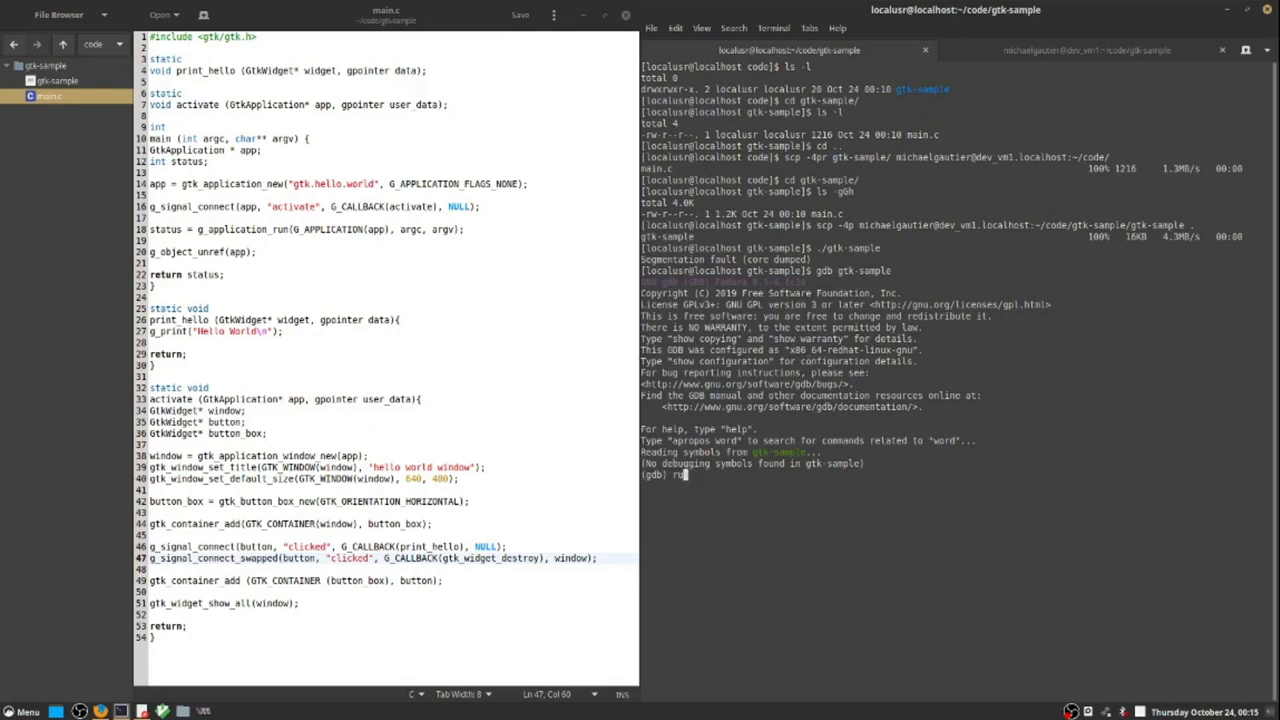
pyautogui.press('Return')
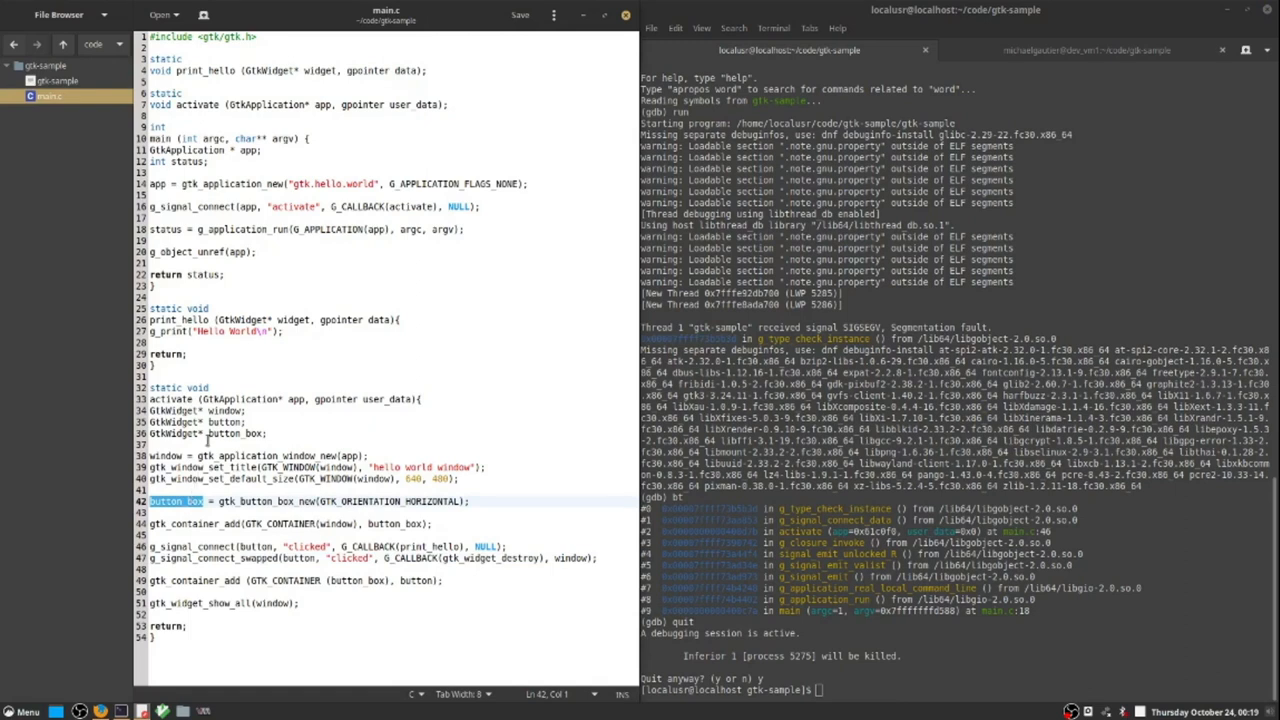
pyautogui.doubleClick(225, 421)
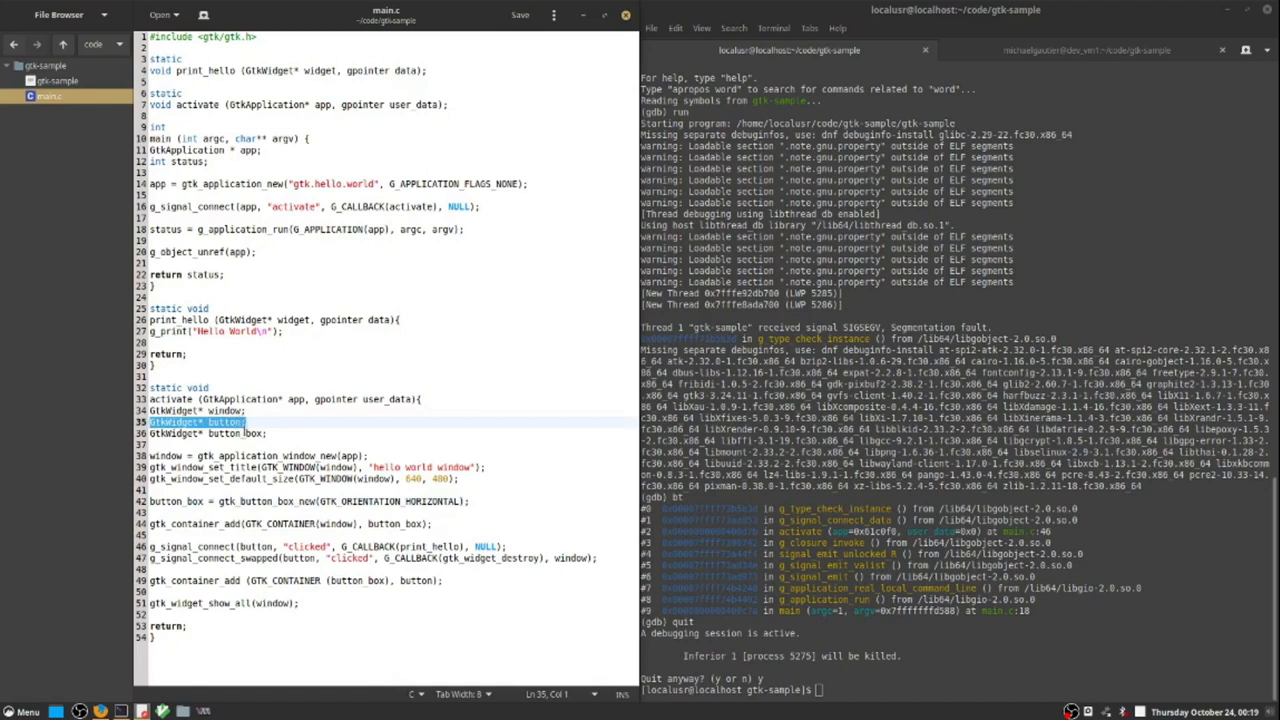
pyautogui.moveTo(213, 466)
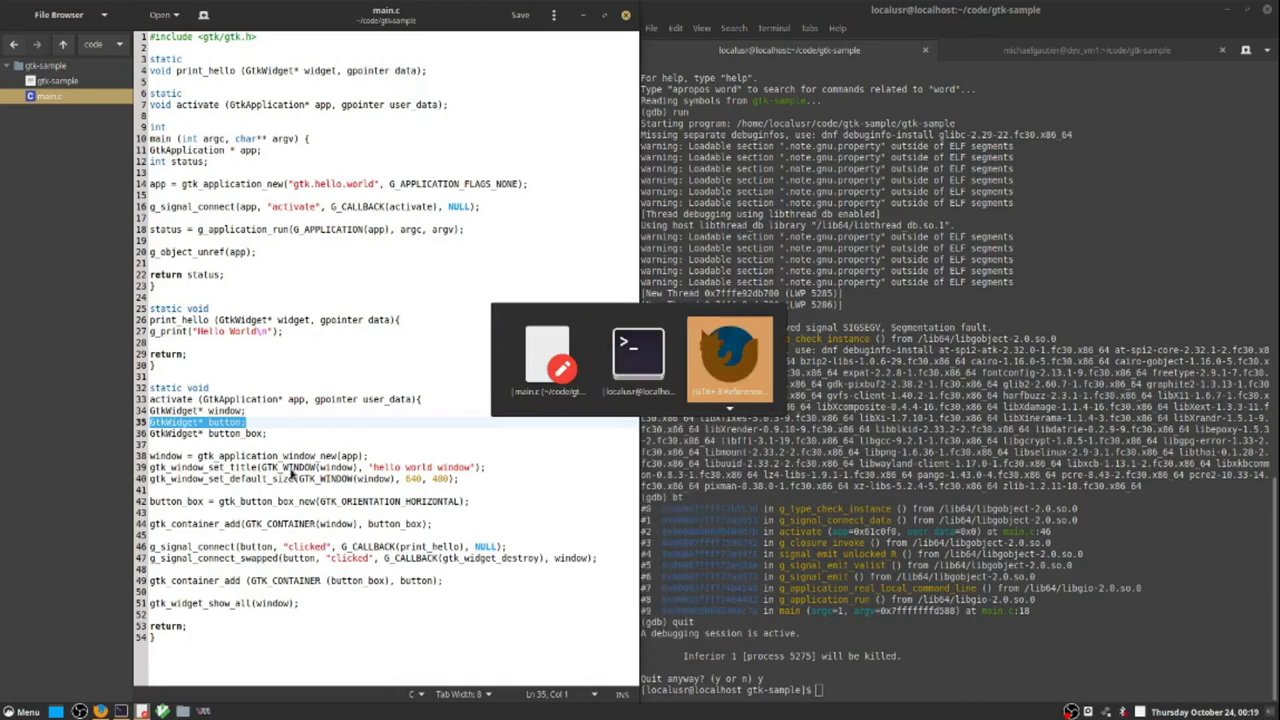
# Change line 46 to button = gtk_button_new_with_label("Hello World") and save main.c.
pyautogui.click(730, 355)
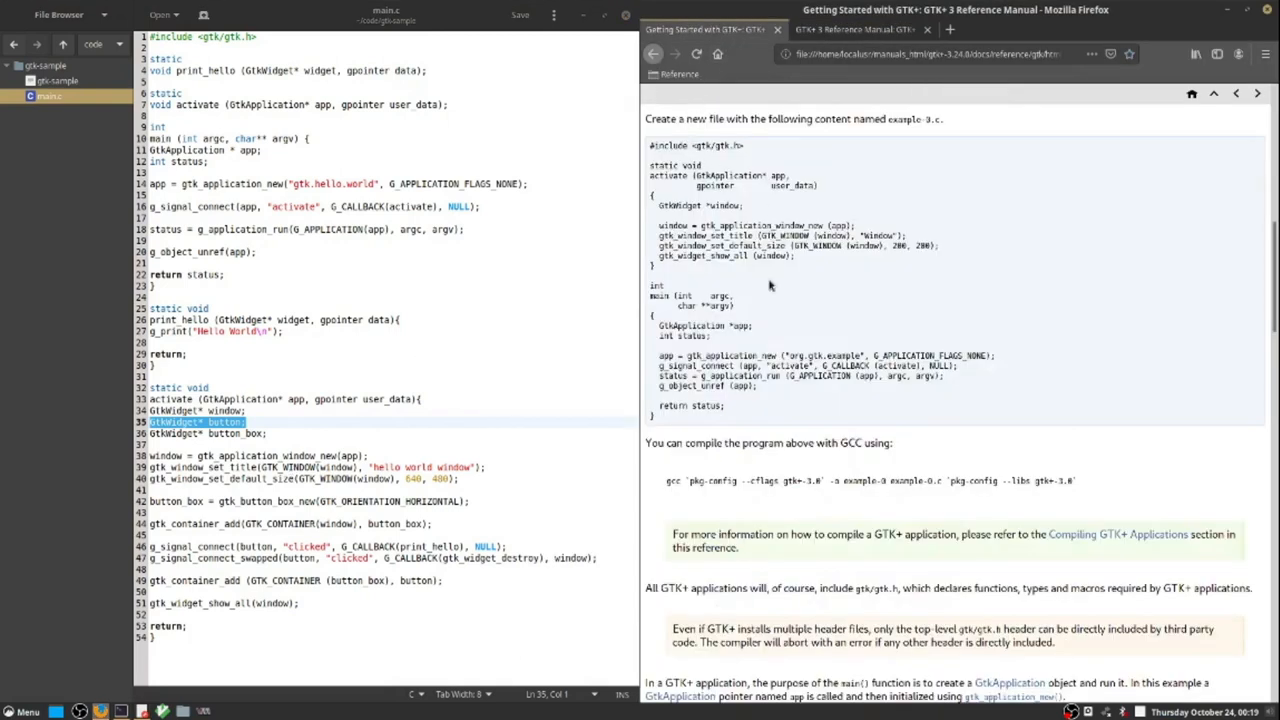
pyautogui.moveTo(780, 345)
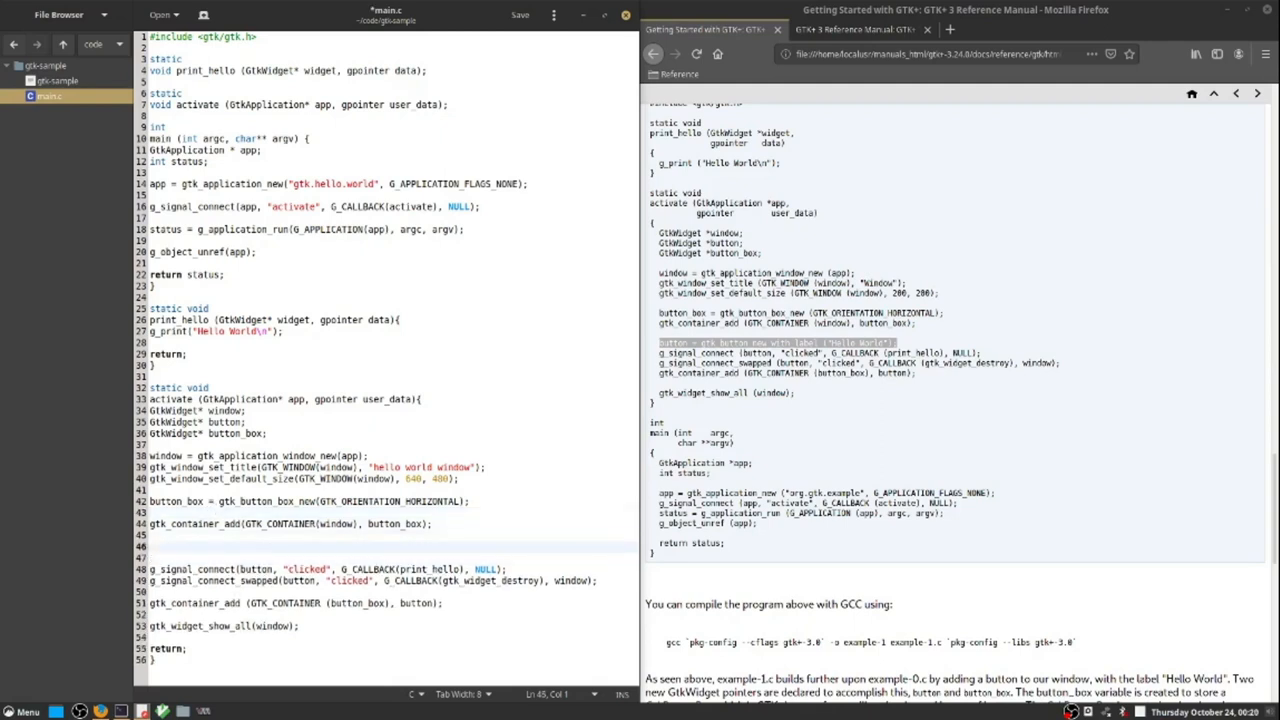
pyautogui.write('button')
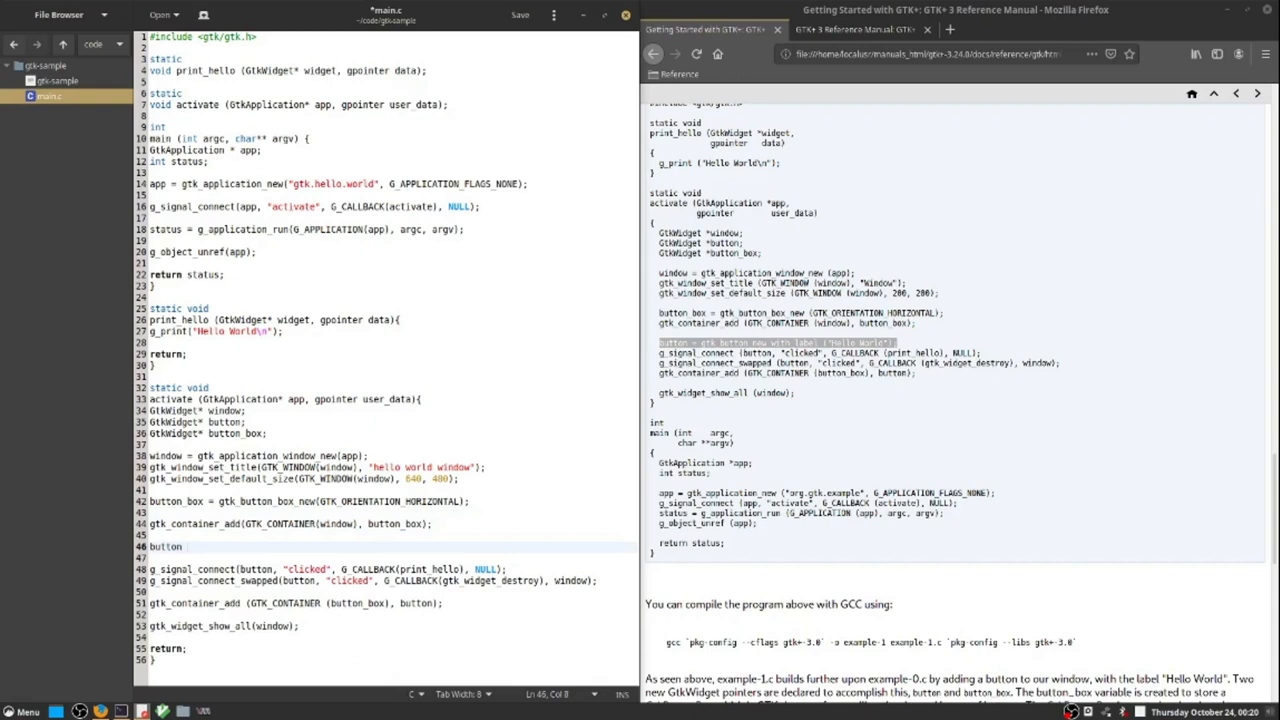
pyautogui.write('= gtk_')
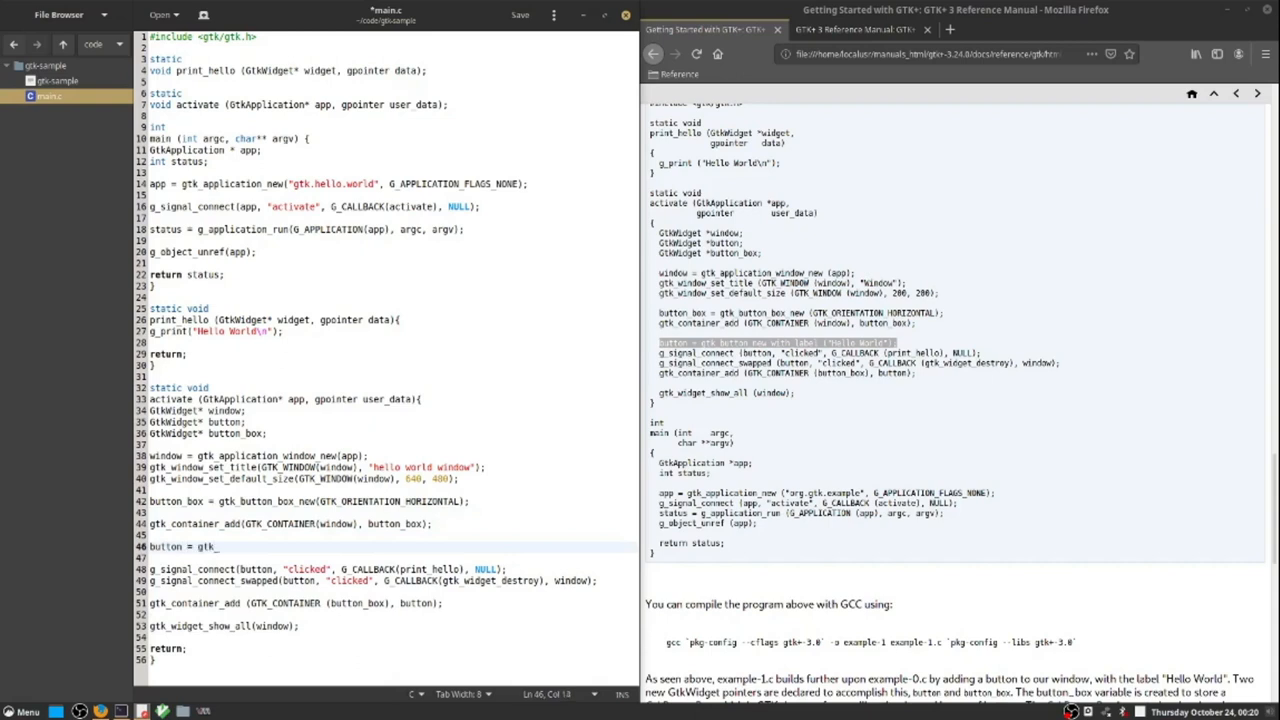
pyautogui.write('button_new')
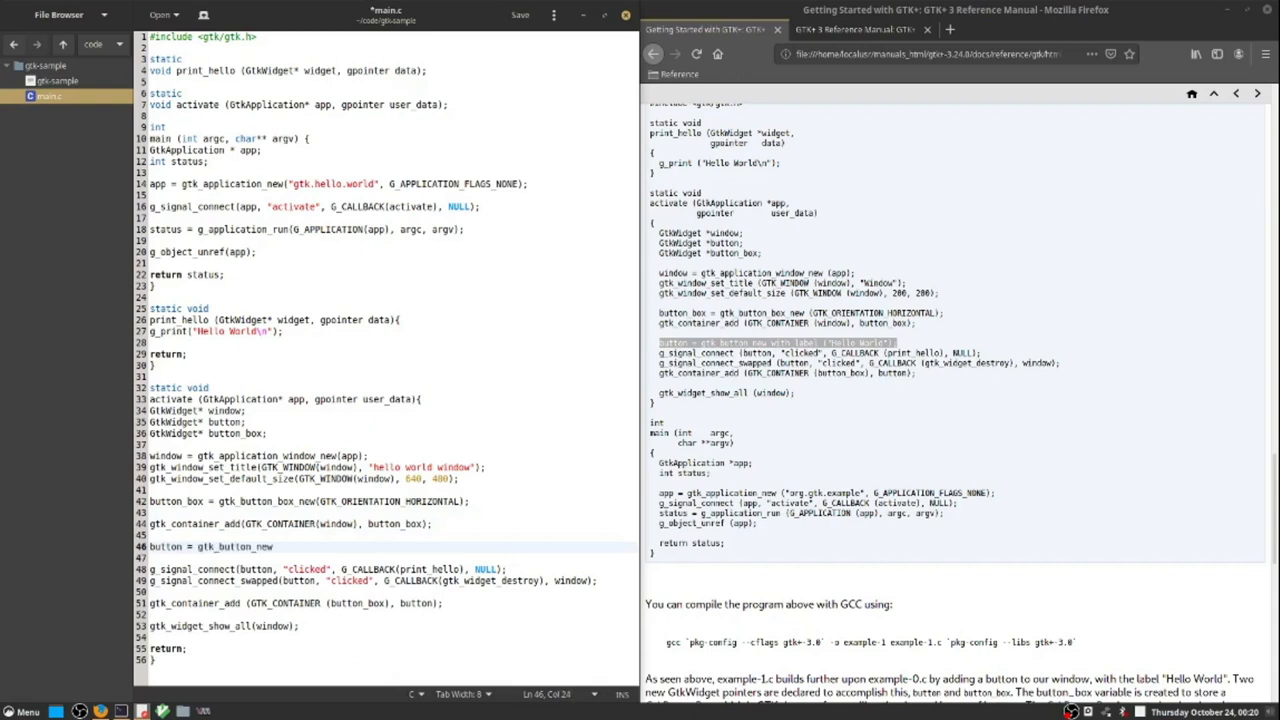
pyautogui.write('_with_la')
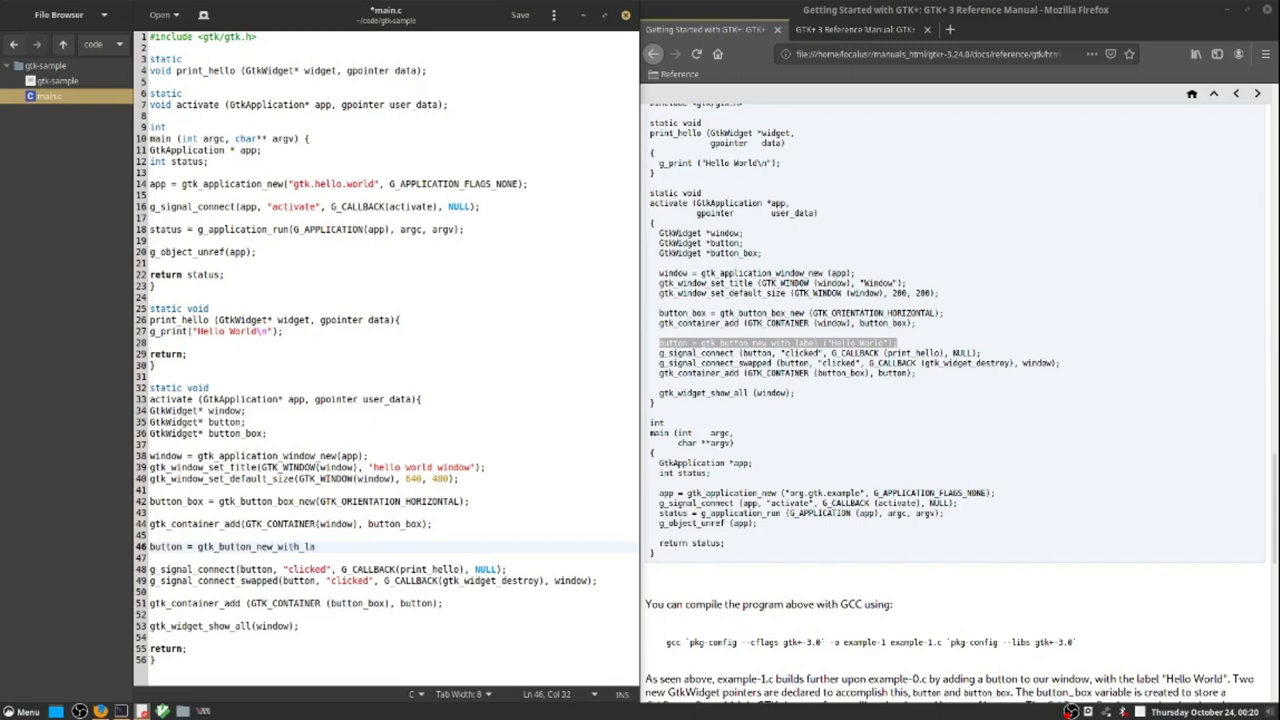
pyautogui.write('bel')
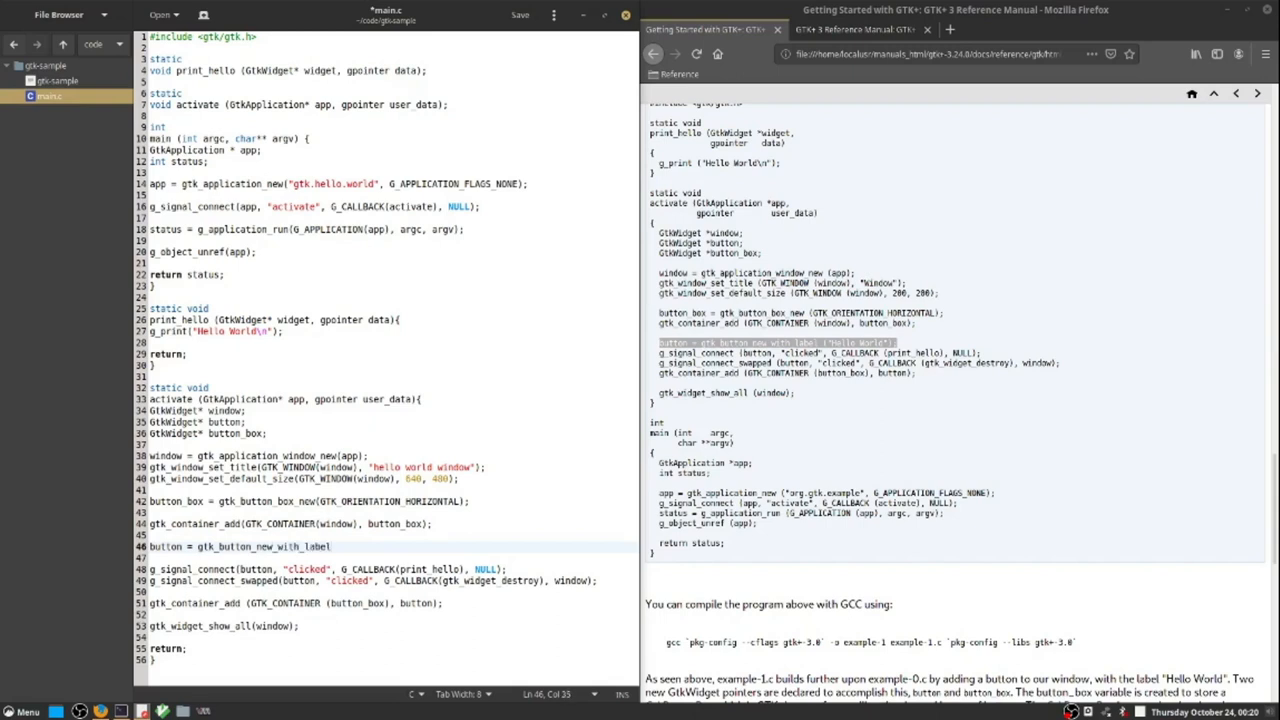
pyautogui.write('(')
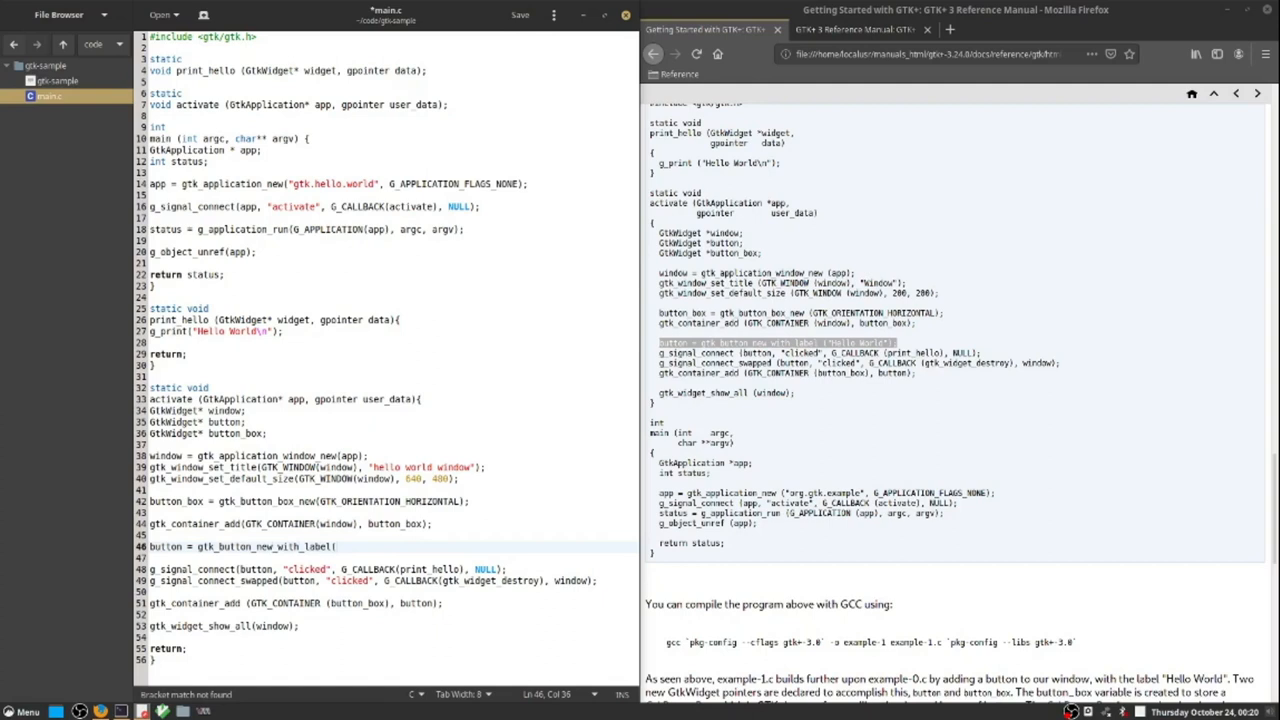
pyautogui.write('"Hello')
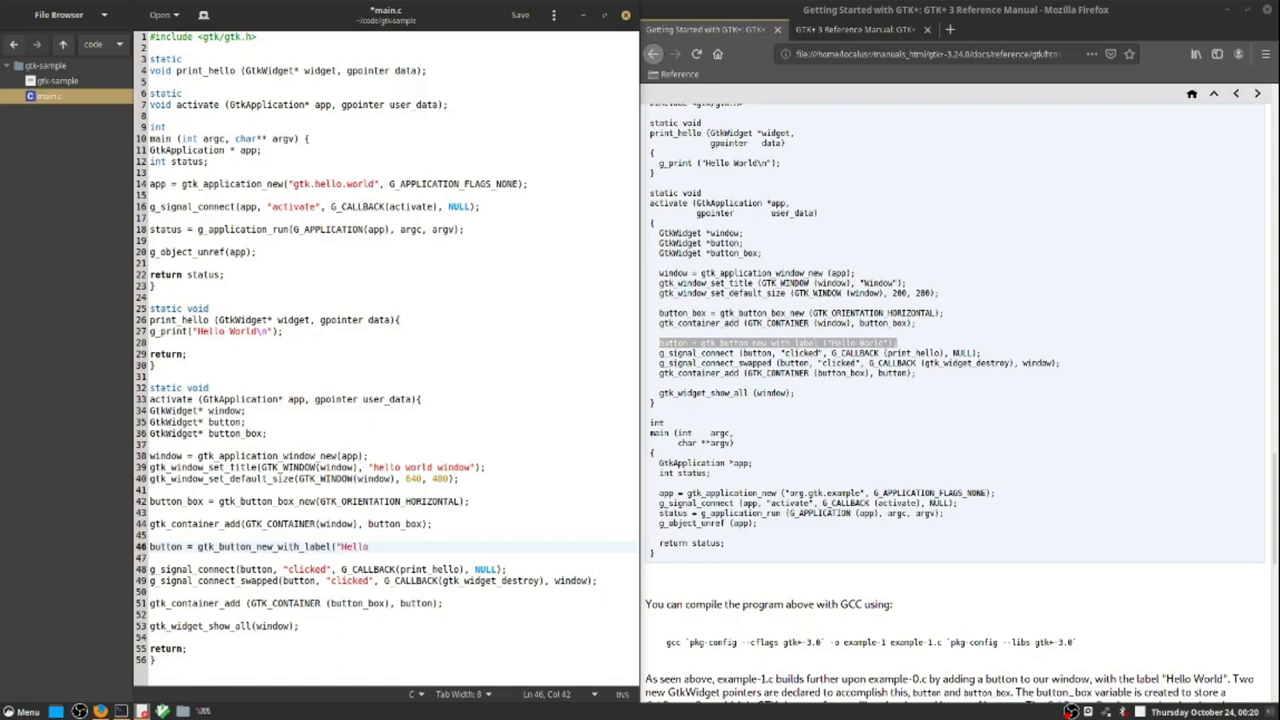
pyautogui.write('World"')
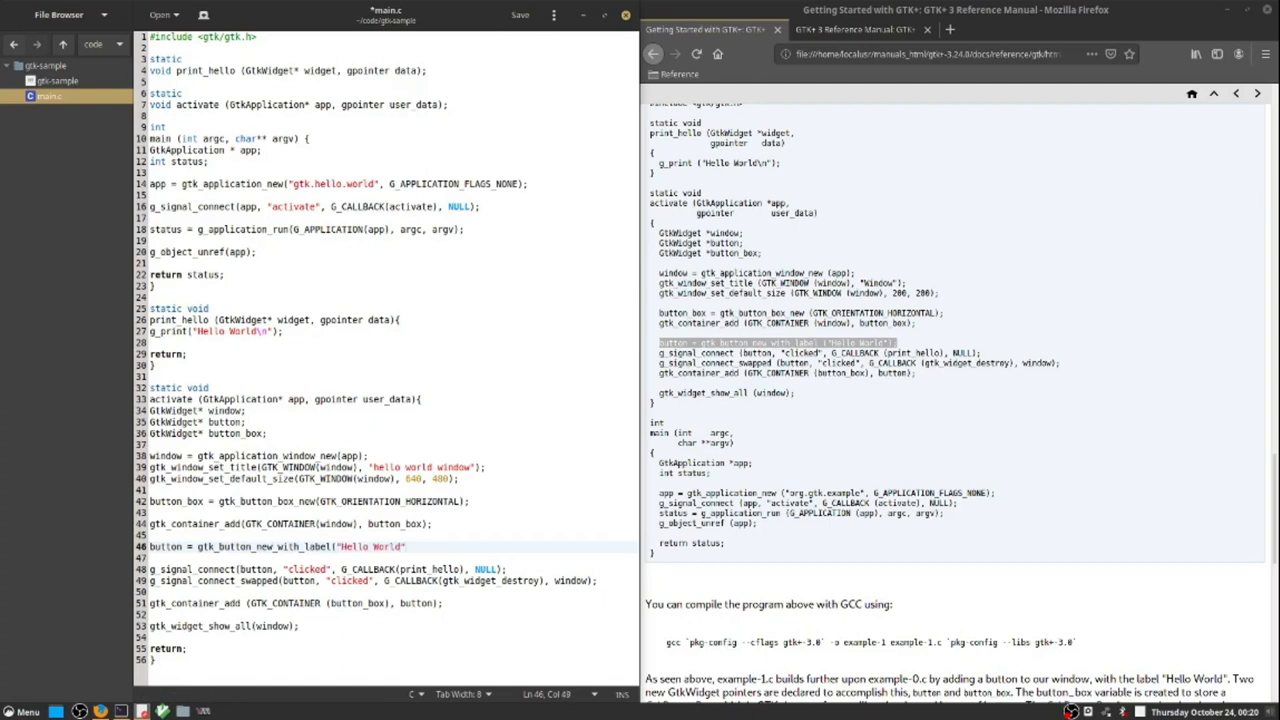
pyautogui.press('ctrl+s')
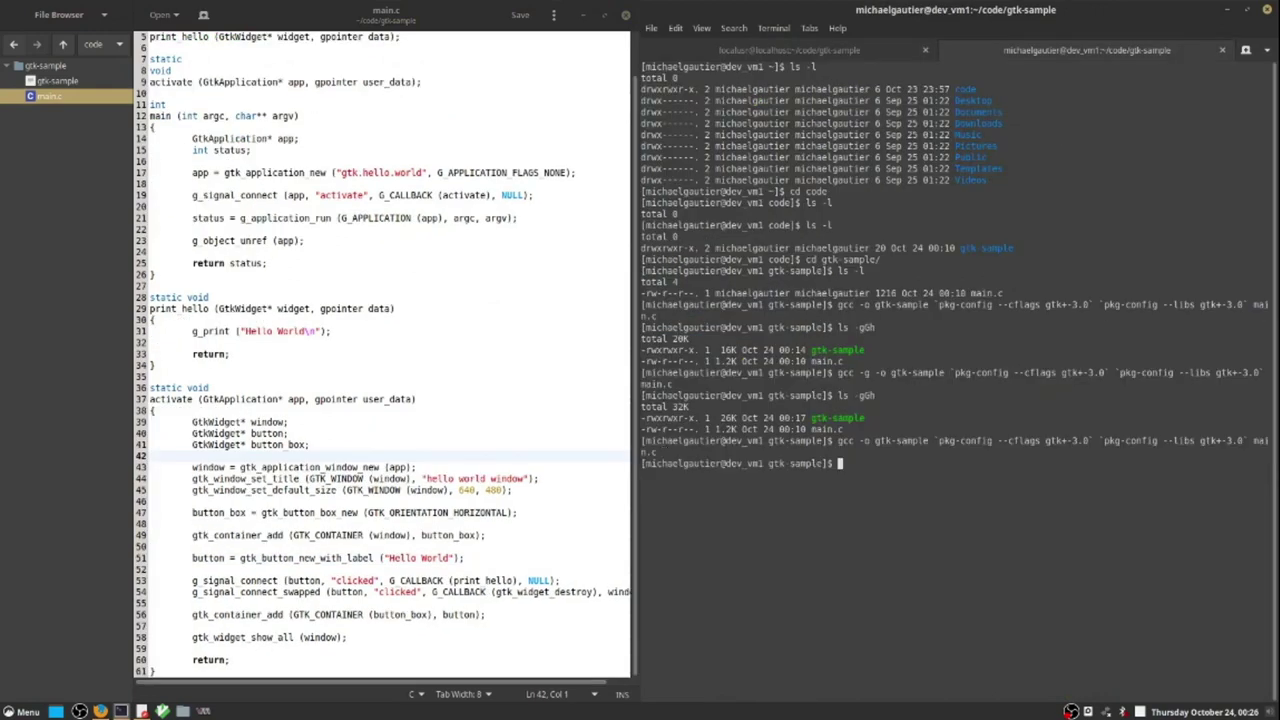
# In the localhost tab, run the rebuilt ./gtk-sample and click its Hello World button.
pyautogui.click(789, 50)
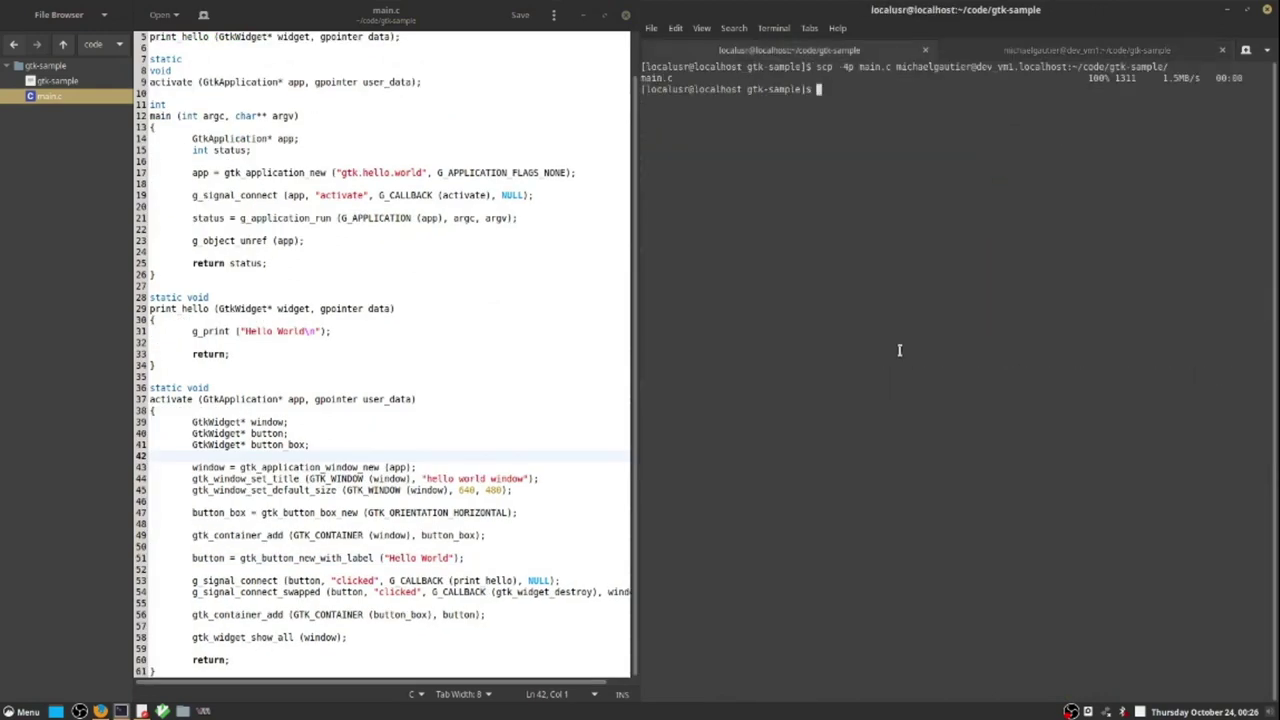
pyautogui.write('./gtk-sample')
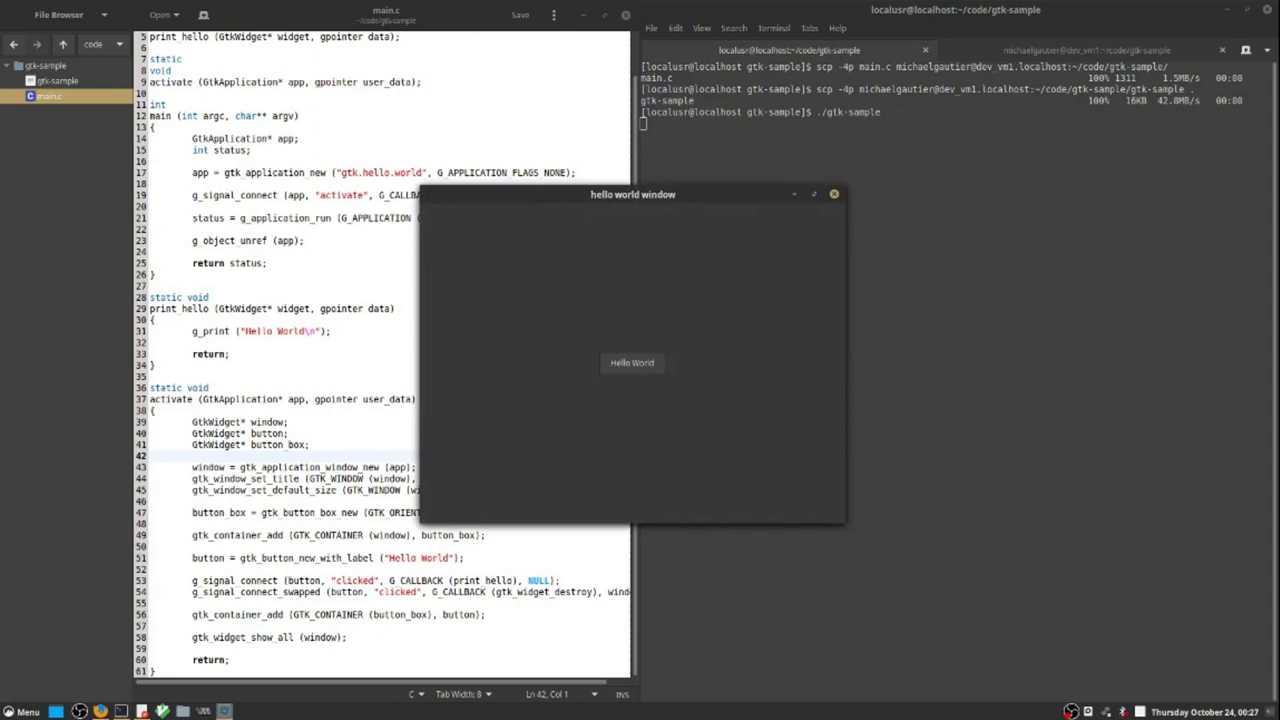
pyautogui.moveTo(814, 194)
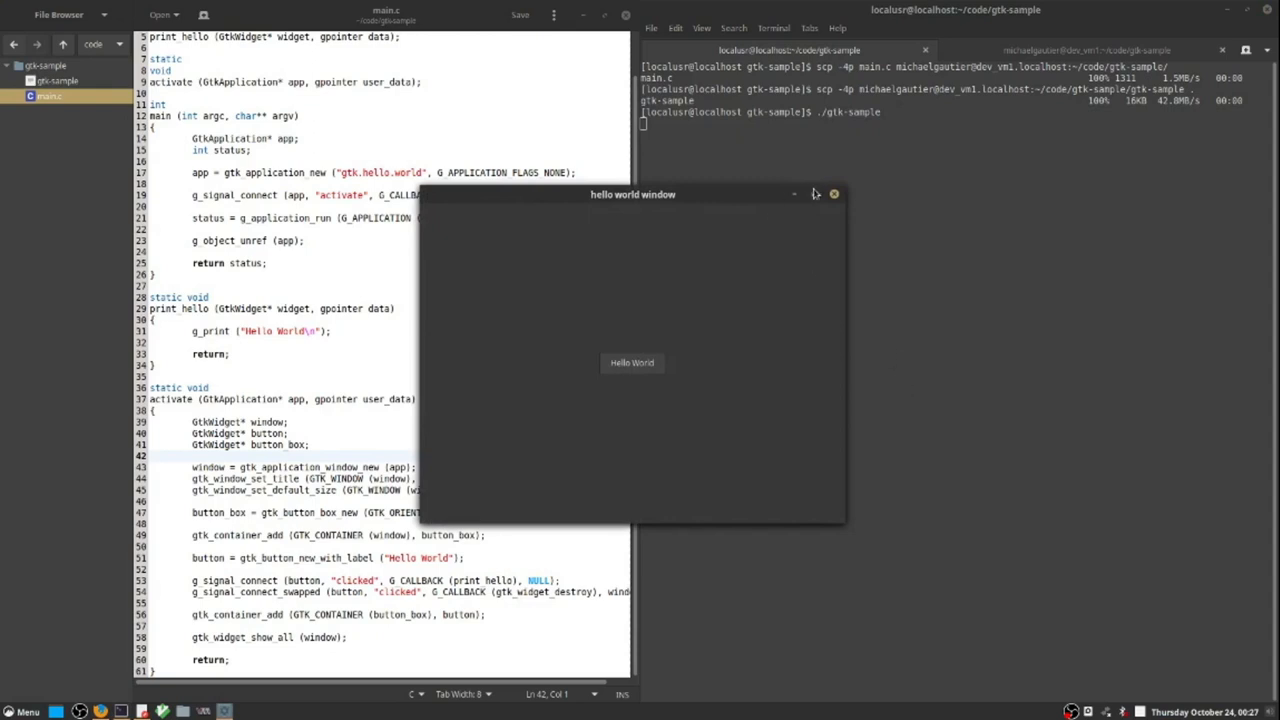
pyautogui.click(794, 194)
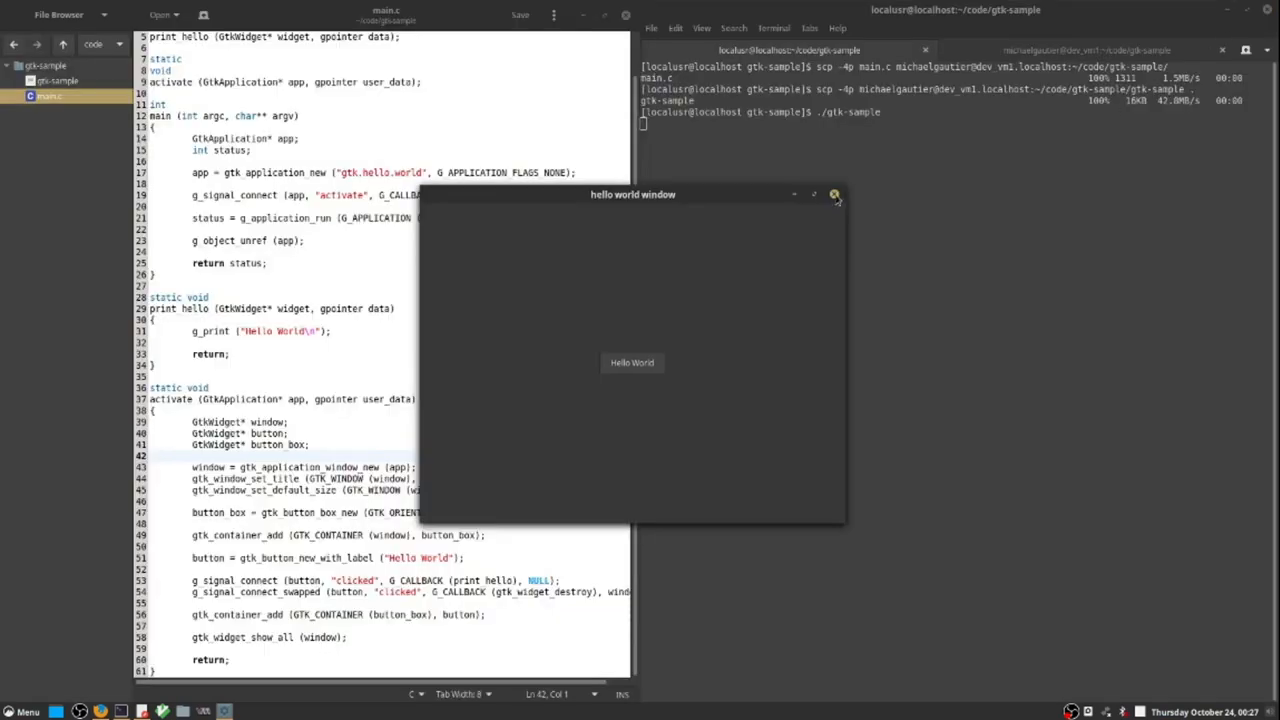
pyautogui.moveTo(632, 362)
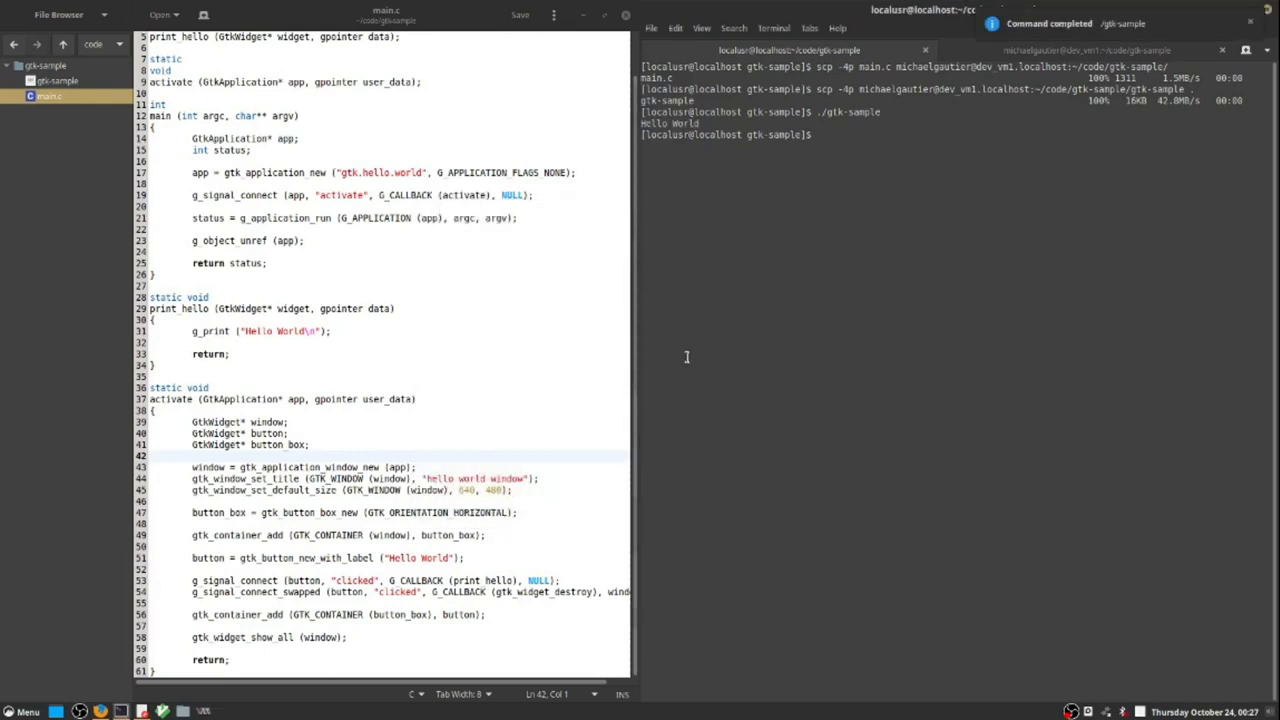
pyautogui.moveTo(883, 185)
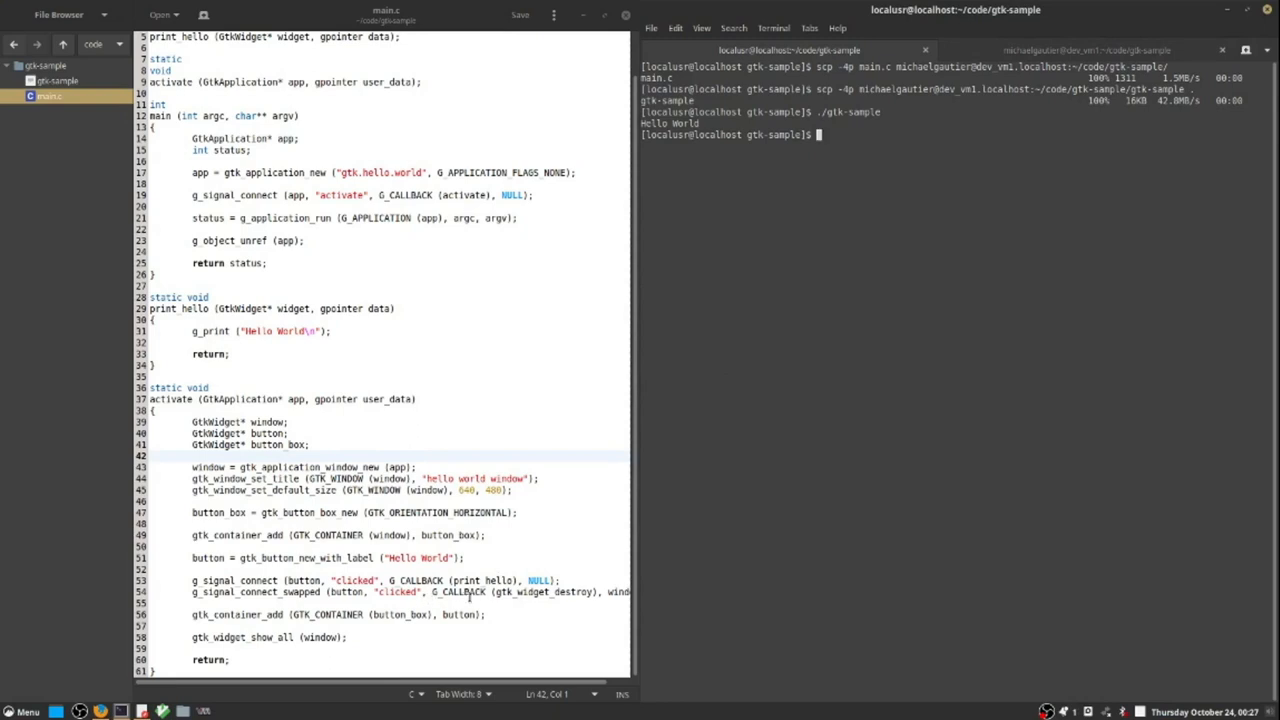
pyautogui.doubleClick(543, 591)
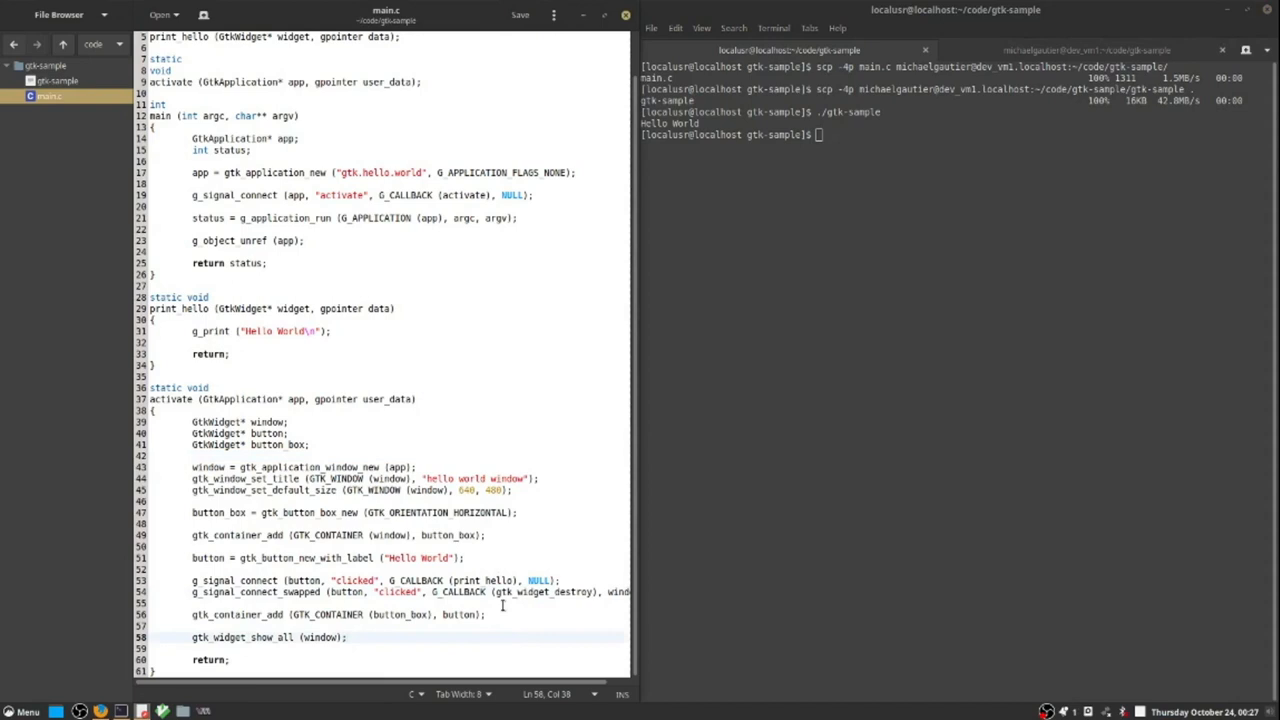
pyautogui.moveTo(863, 380)
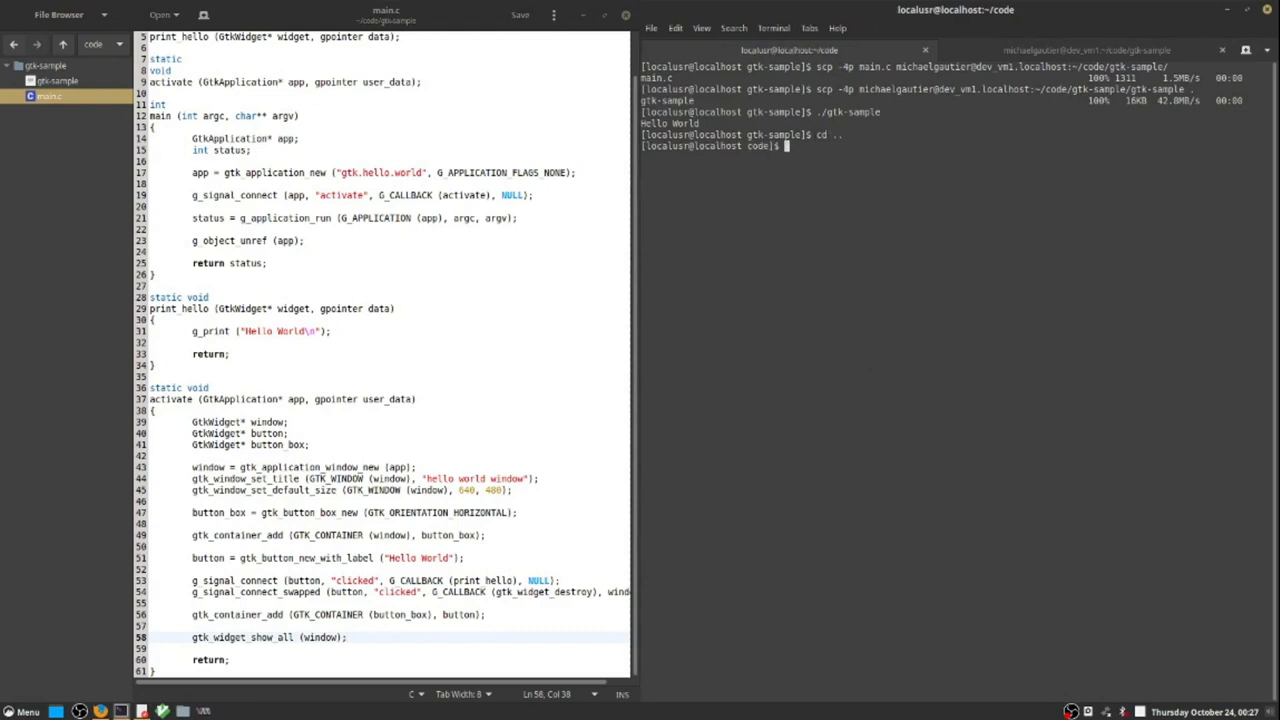
# Close gedit and delete the local gtk-sample folder with rm -r.
pyautogui.write('rm')
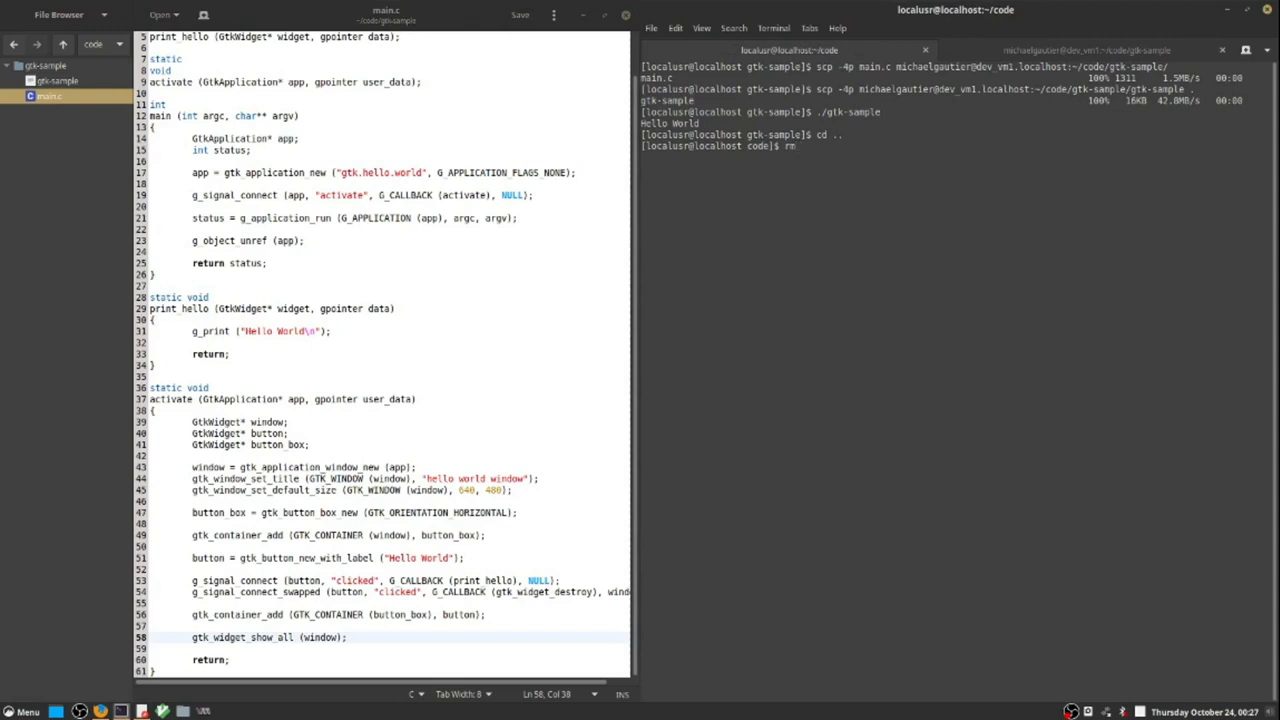
pyautogui.write('-r')
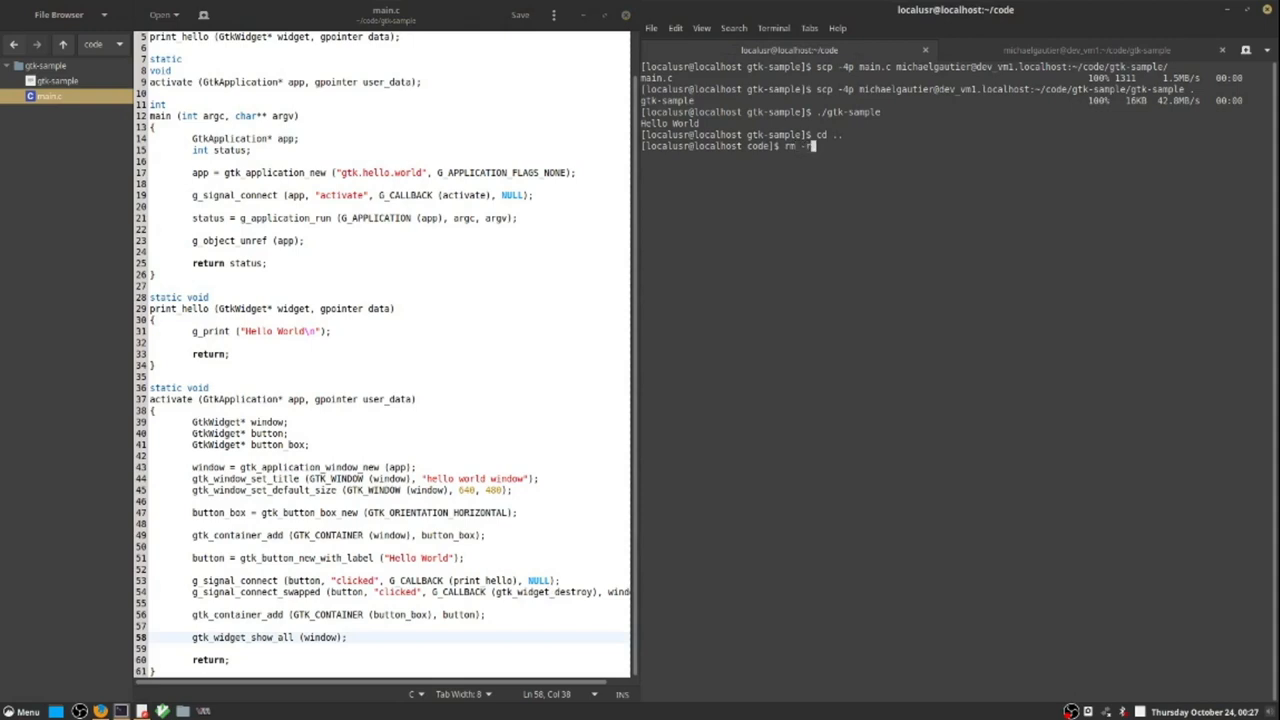
pyautogui.click(504, 339)
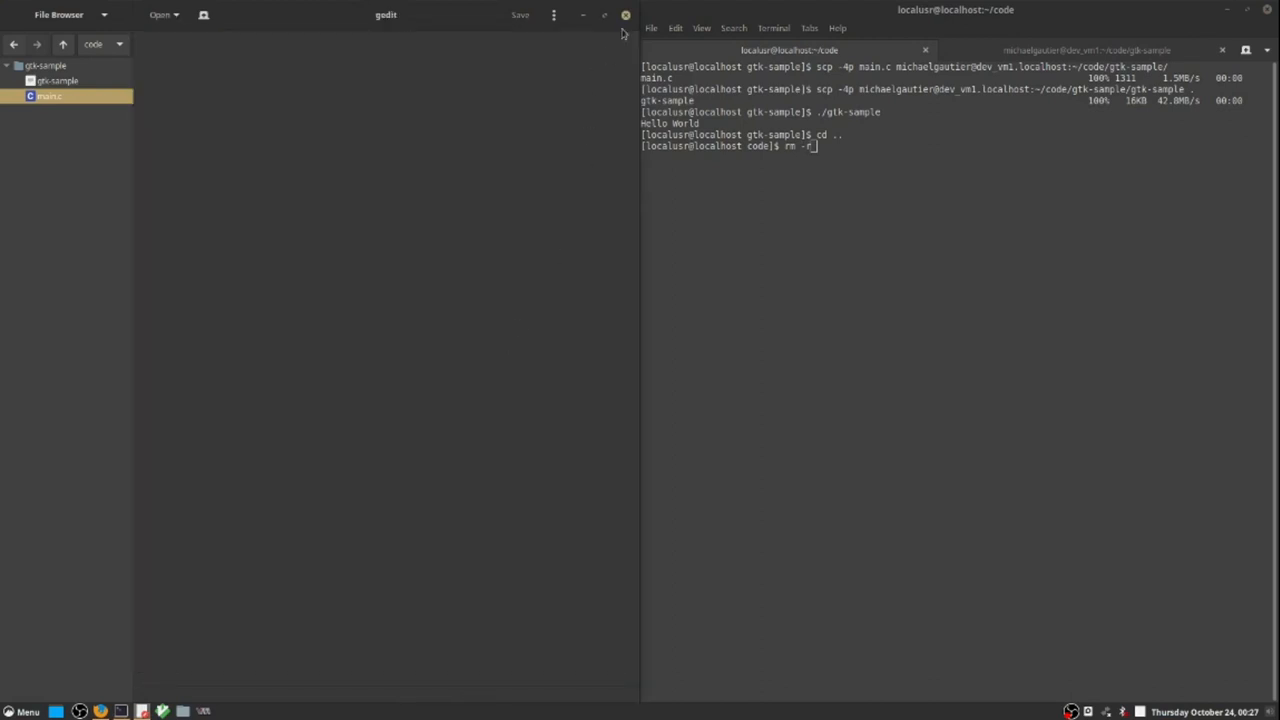
pyautogui.click(626, 14)
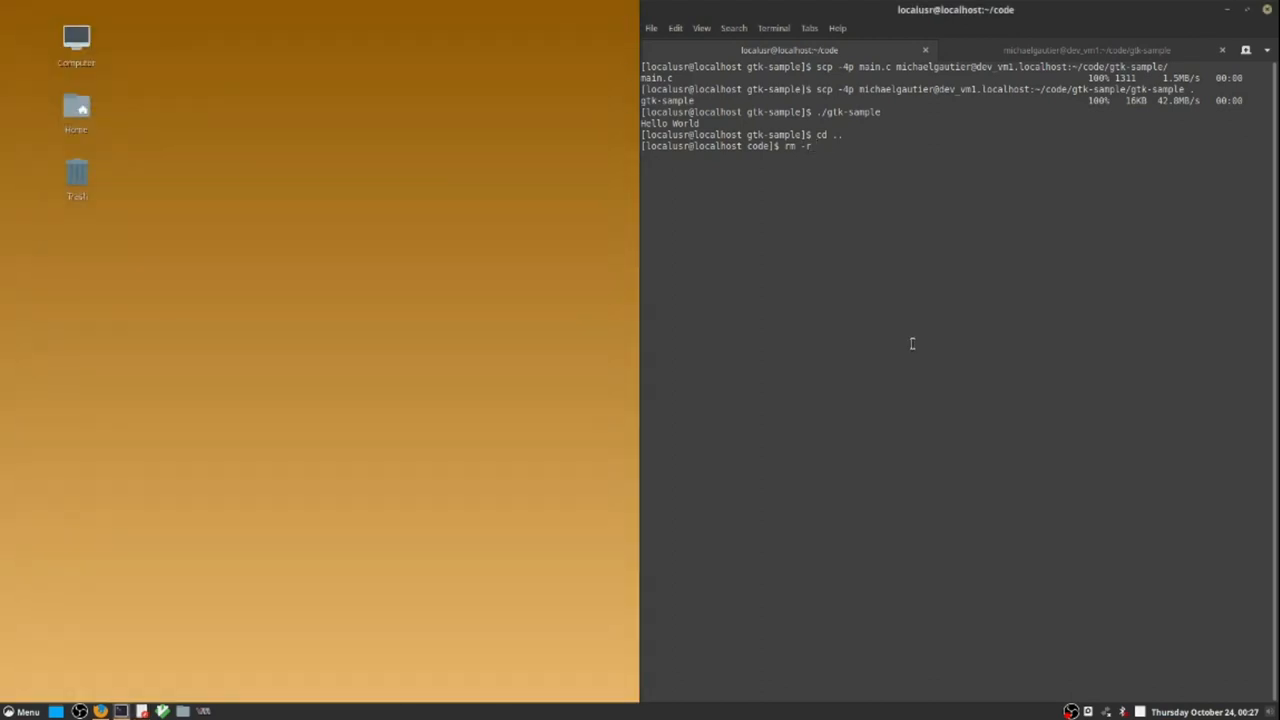
pyautogui.write('gtk-sample/')
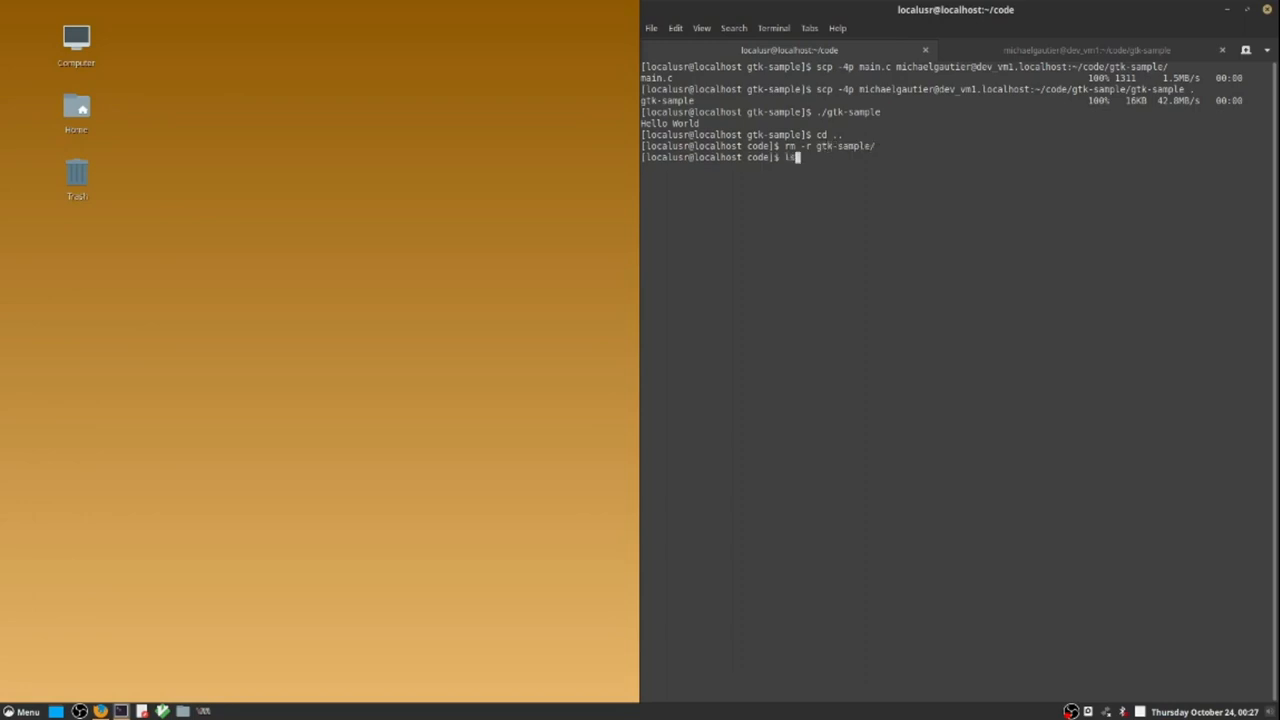
pyautogui.press('Return')
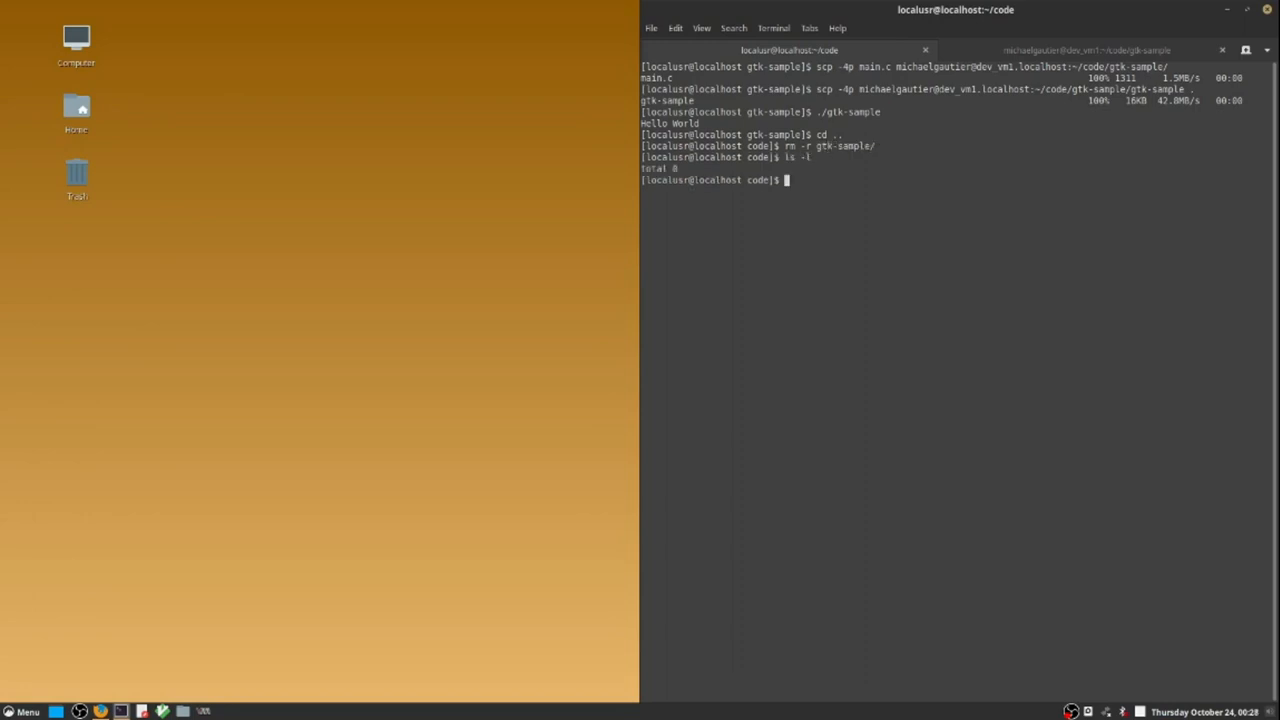
# Delete gtk-sample from the dev_vm1 code folder and confirm it is empty.
pyautogui.click(1085, 50)
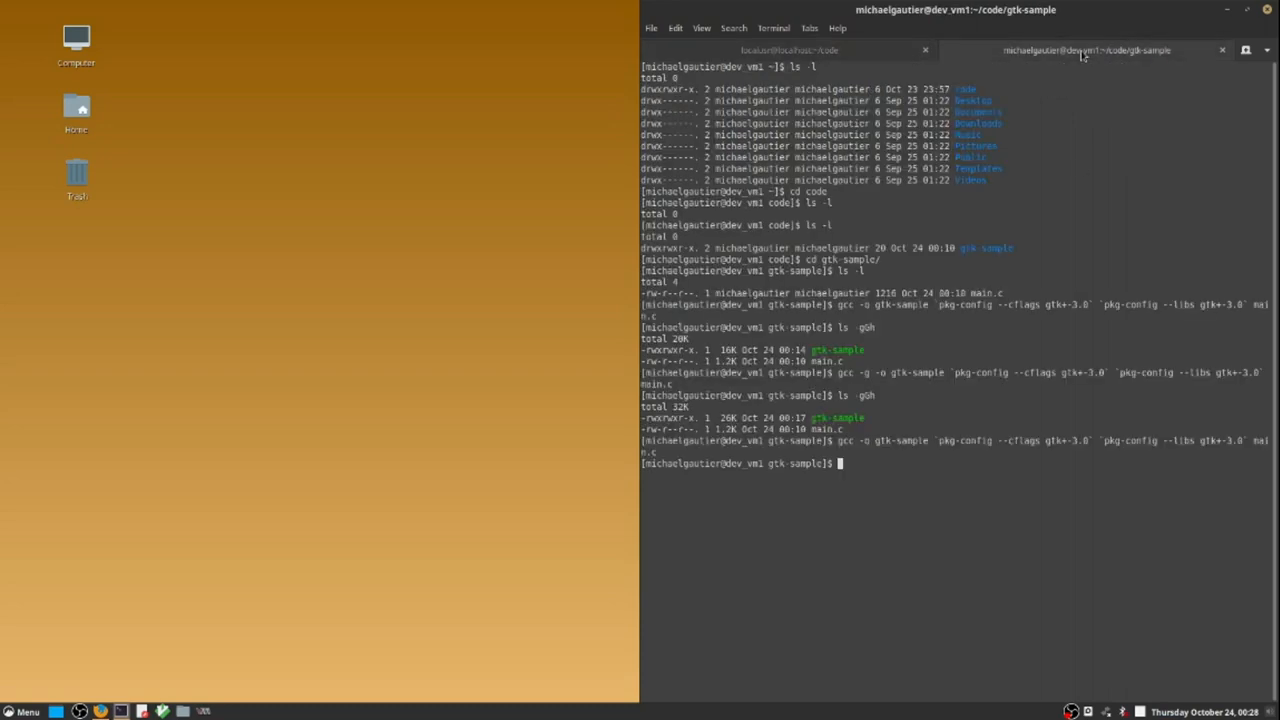
pyautogui.write('cd ..')
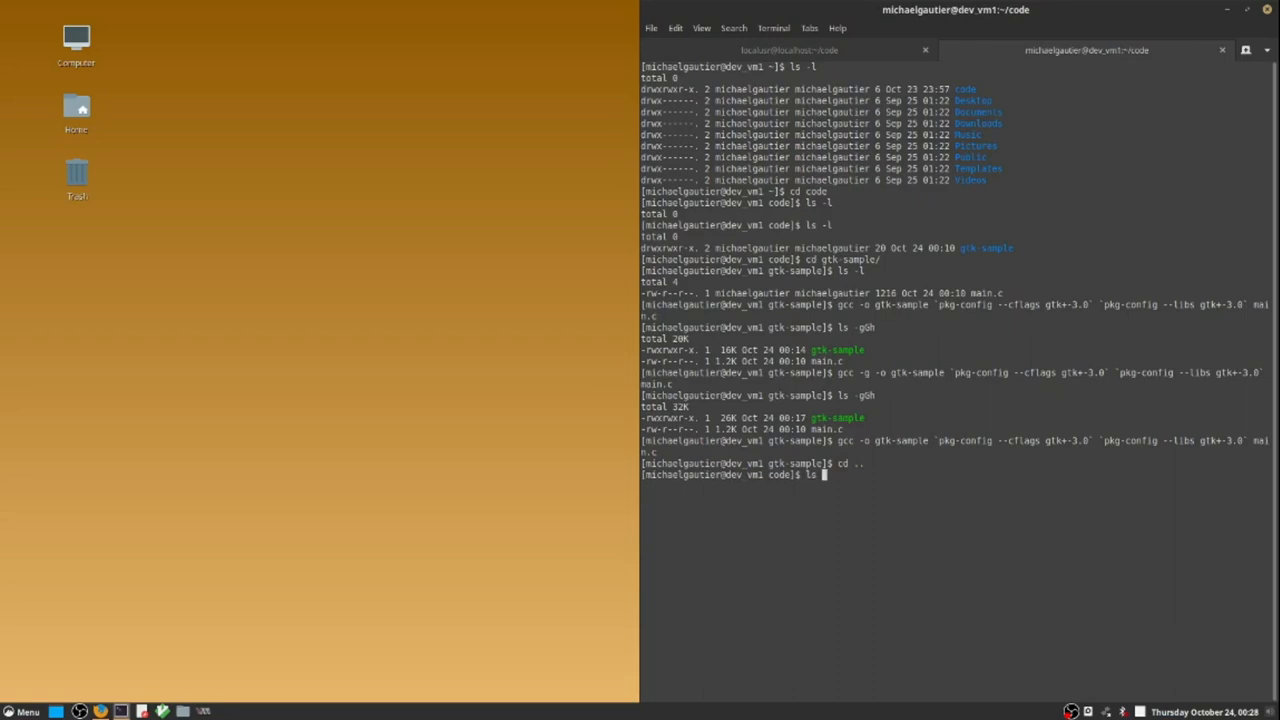
pyautogui.press('Return')
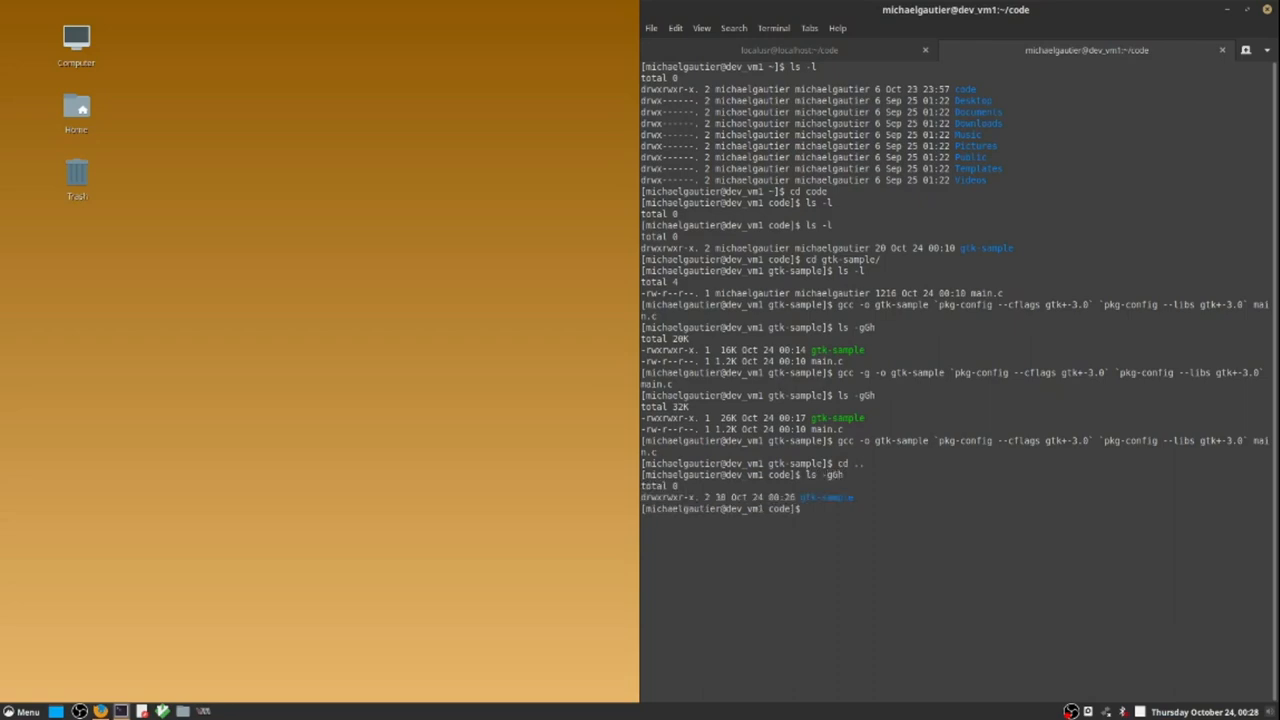
pyautogui.write('rm -r')
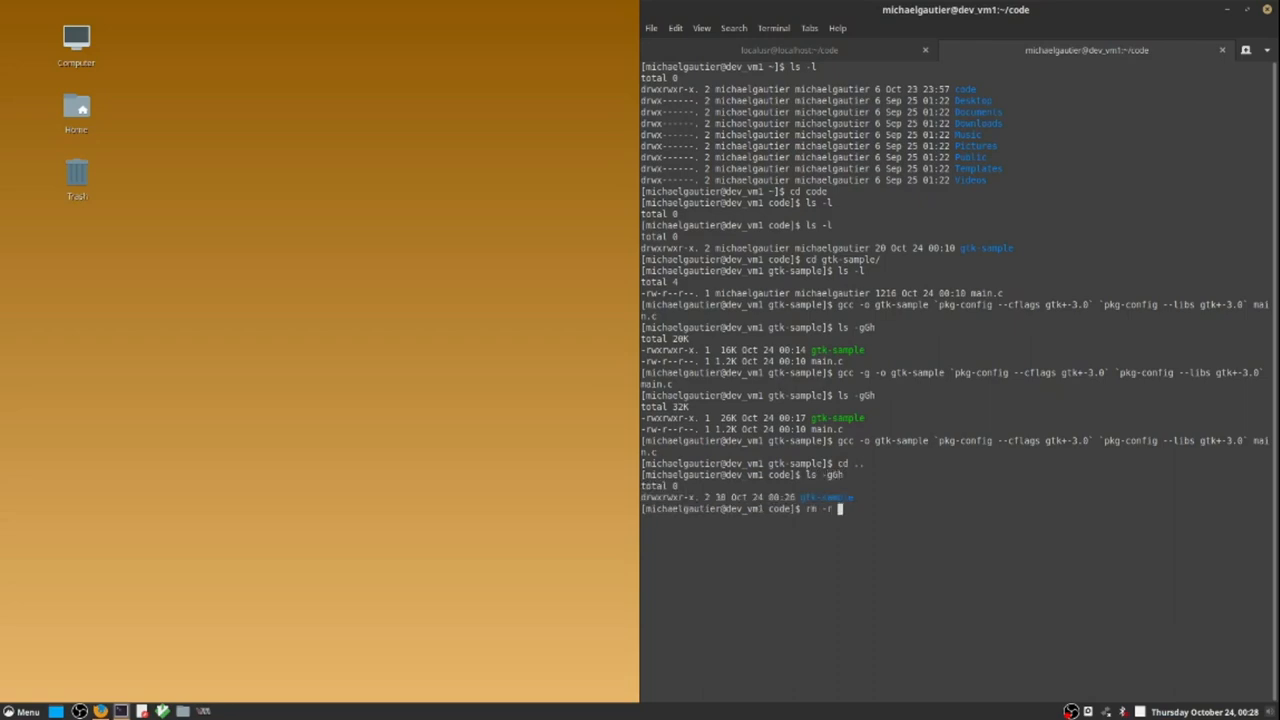
pyautogui.press('Return')
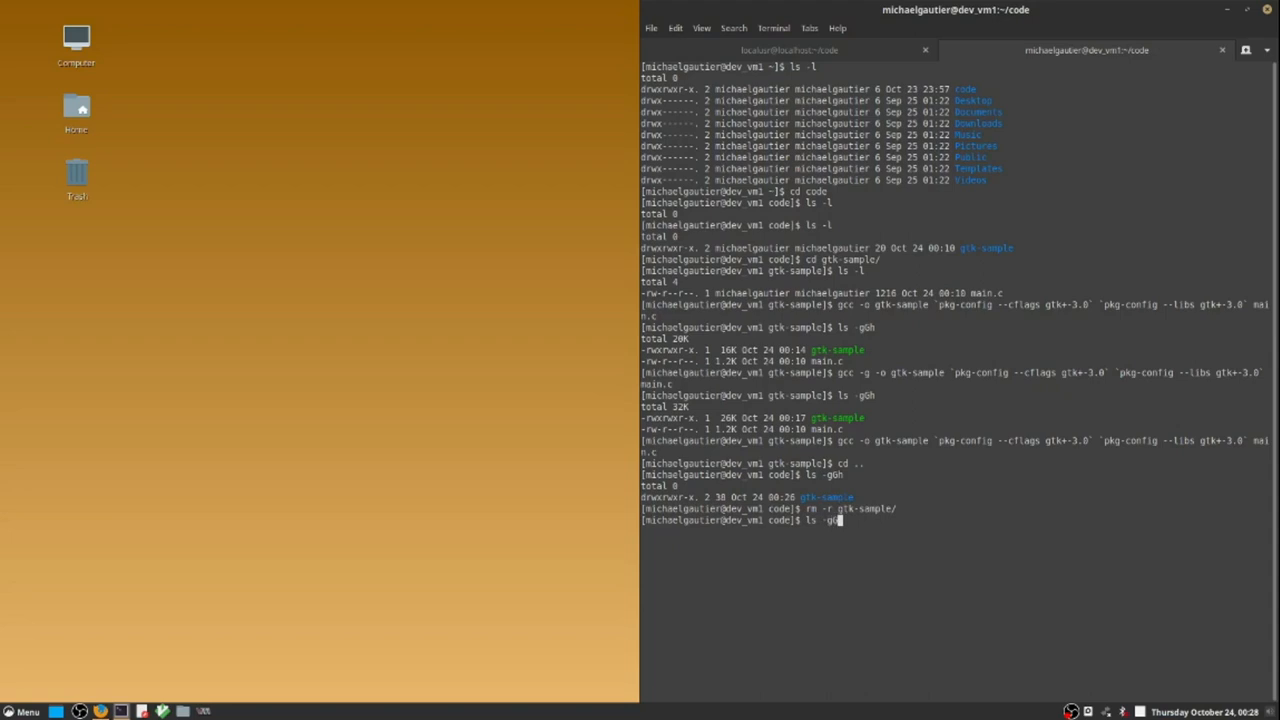
pyautogui.press('Return')
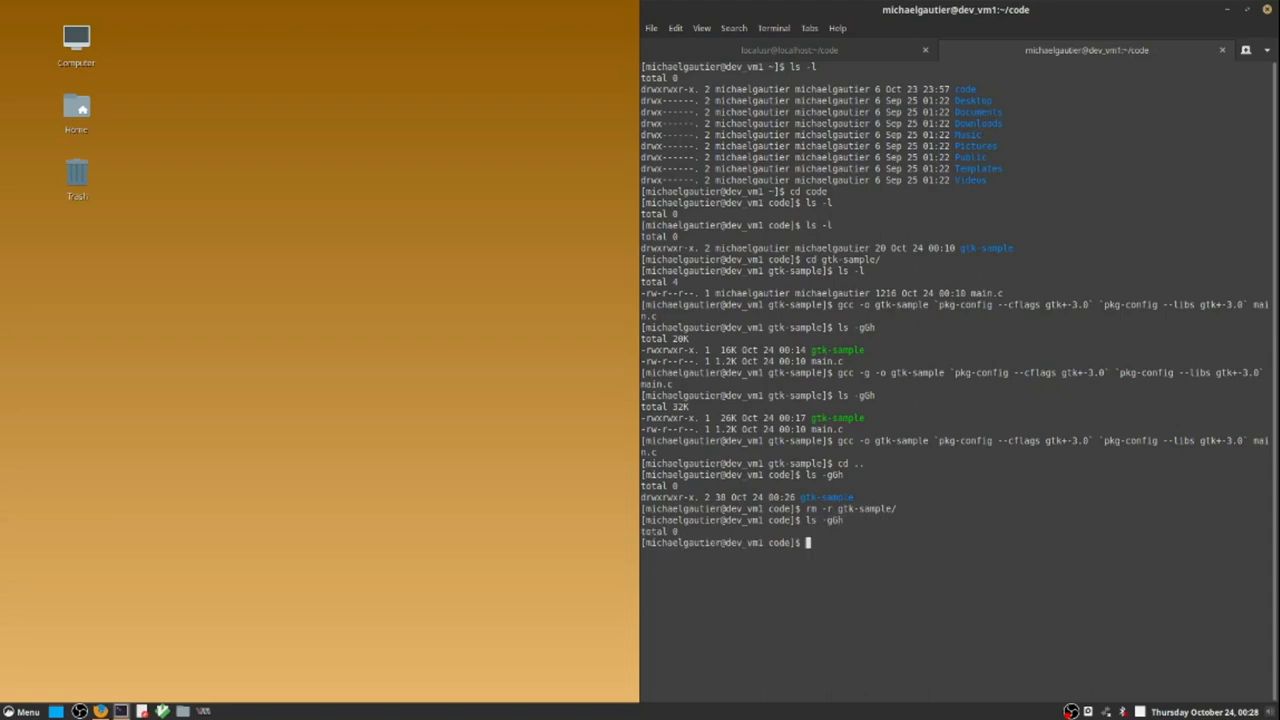
pyautogui.write('sudo')
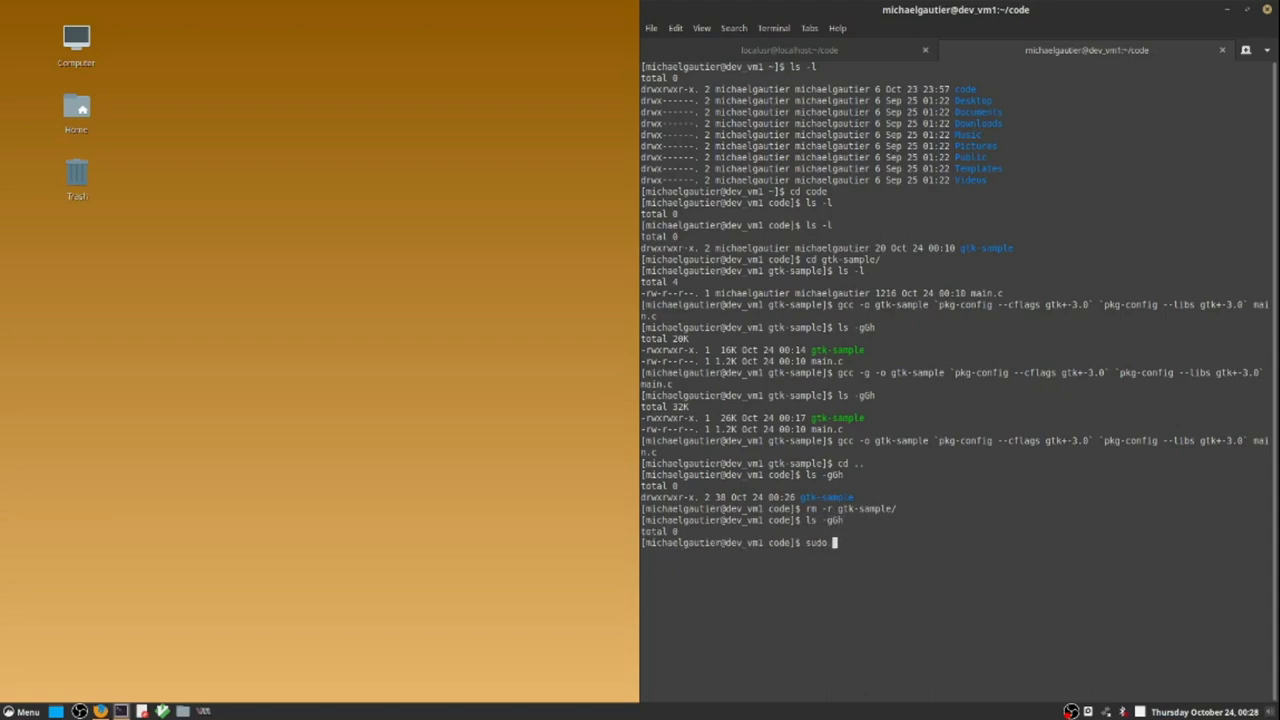